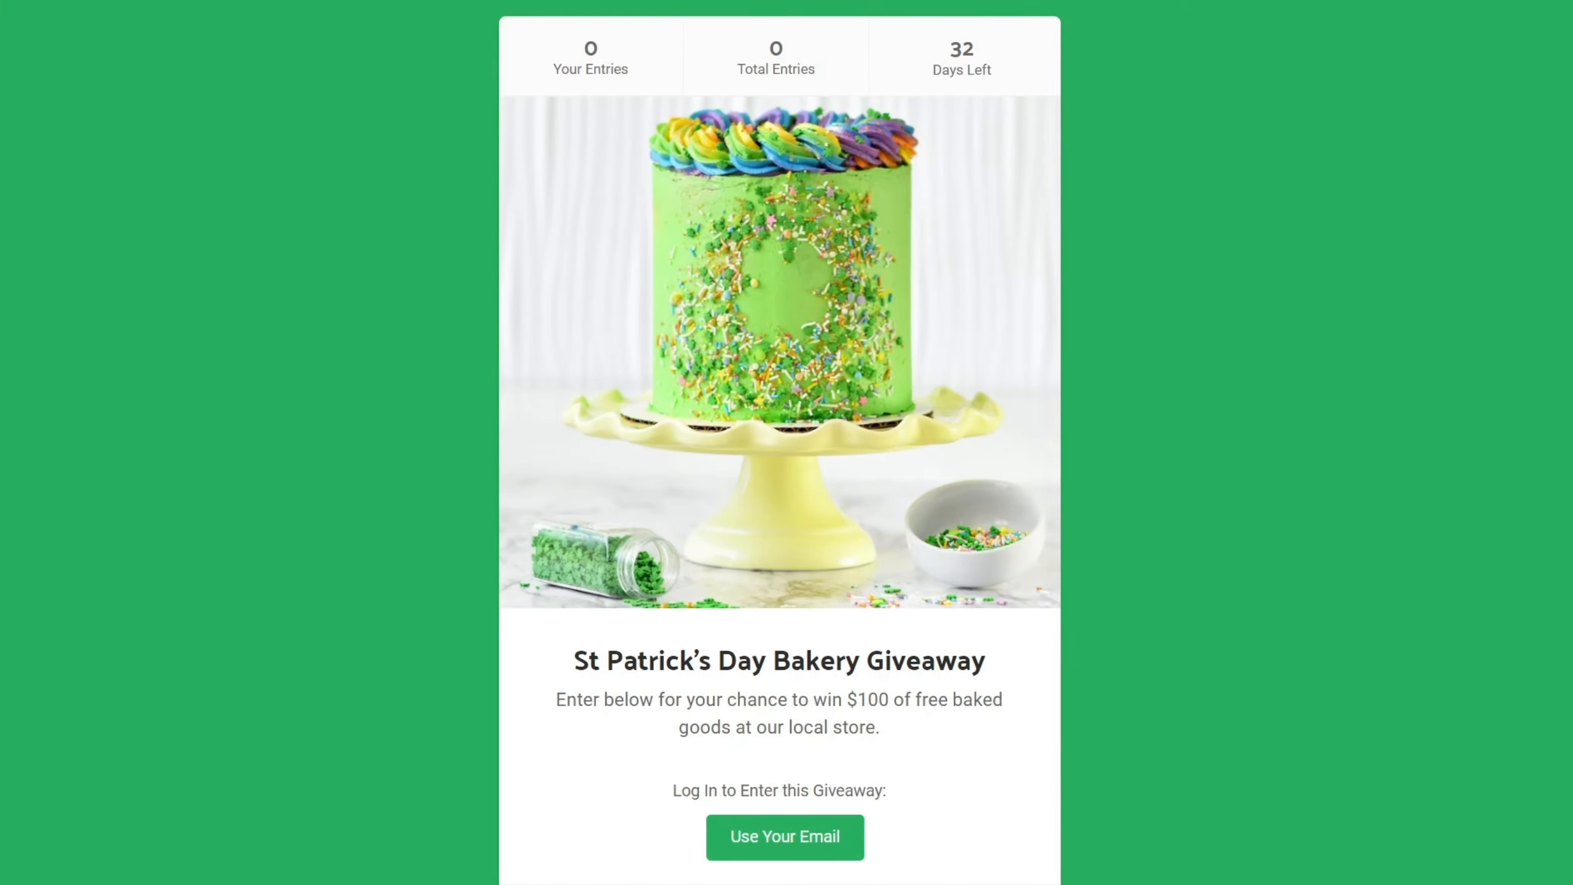
{"action": "mouse_move", "coordinate": [1462, 410]}
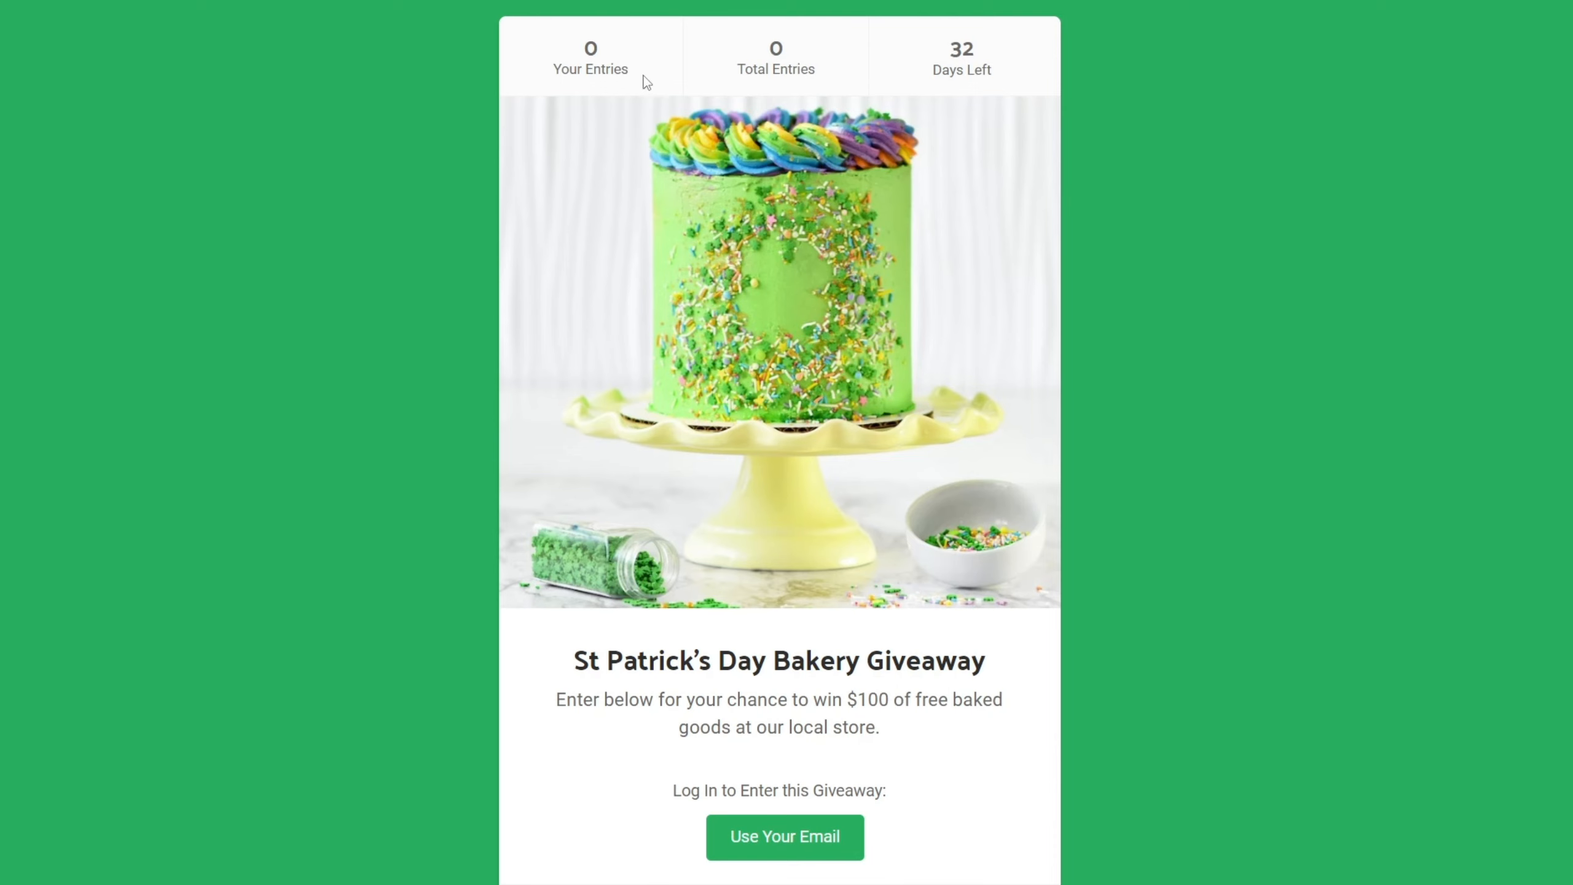
{"action": "mouse_move", "coordinate": [653, 242]}
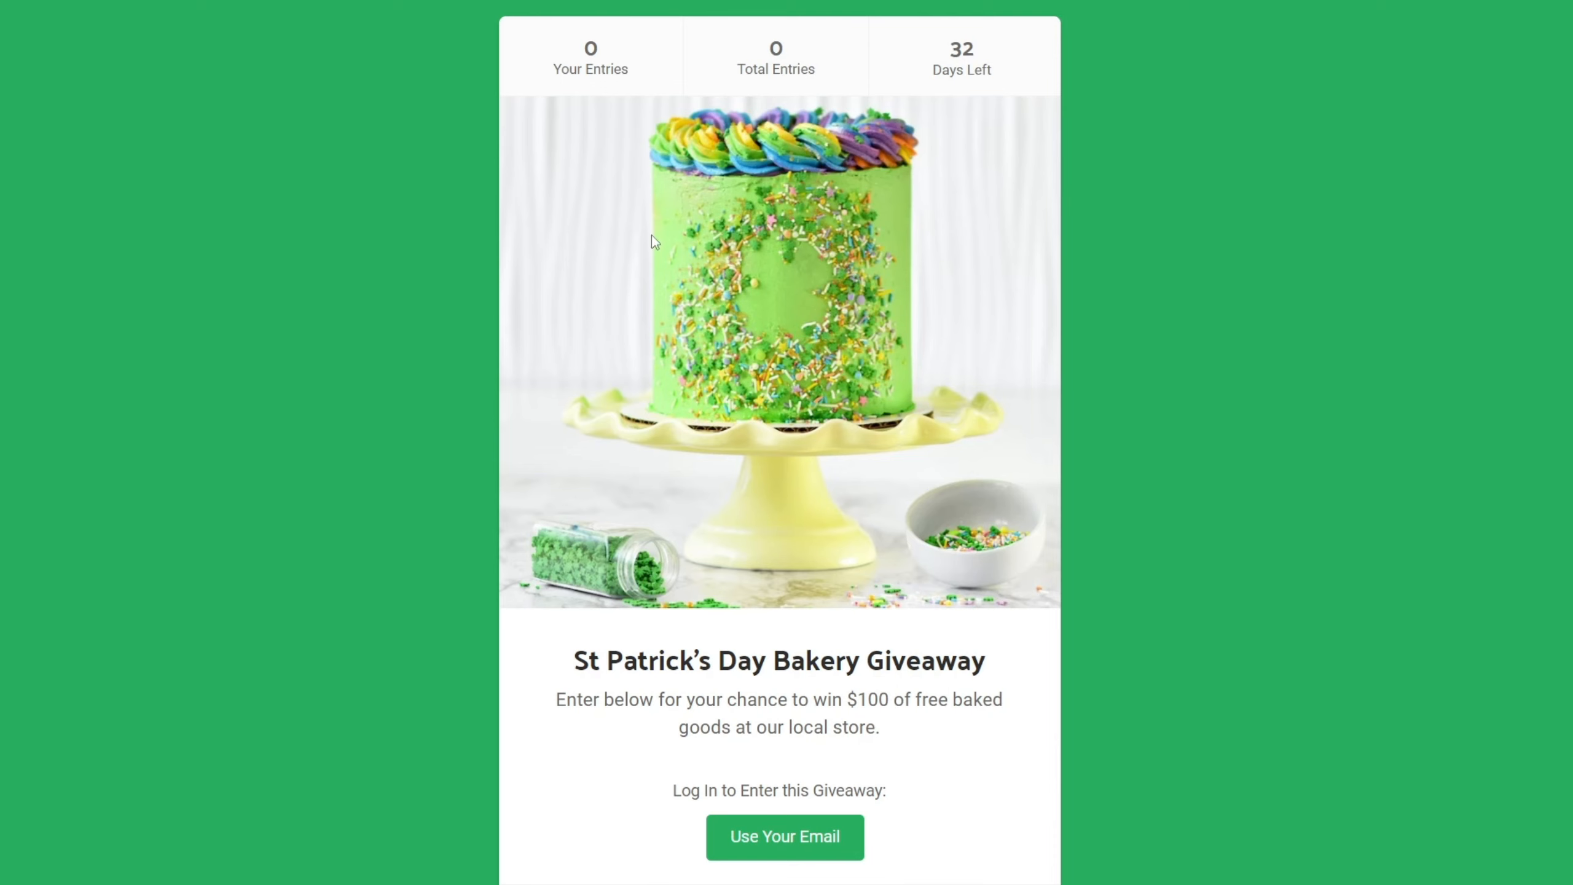
Step: Go from the footer Blog link to the St Patrick's Day giveaway ideas article and scroll through it
{"action": "scroll", "scroll_direction": "down", "scroll_amount": 3}
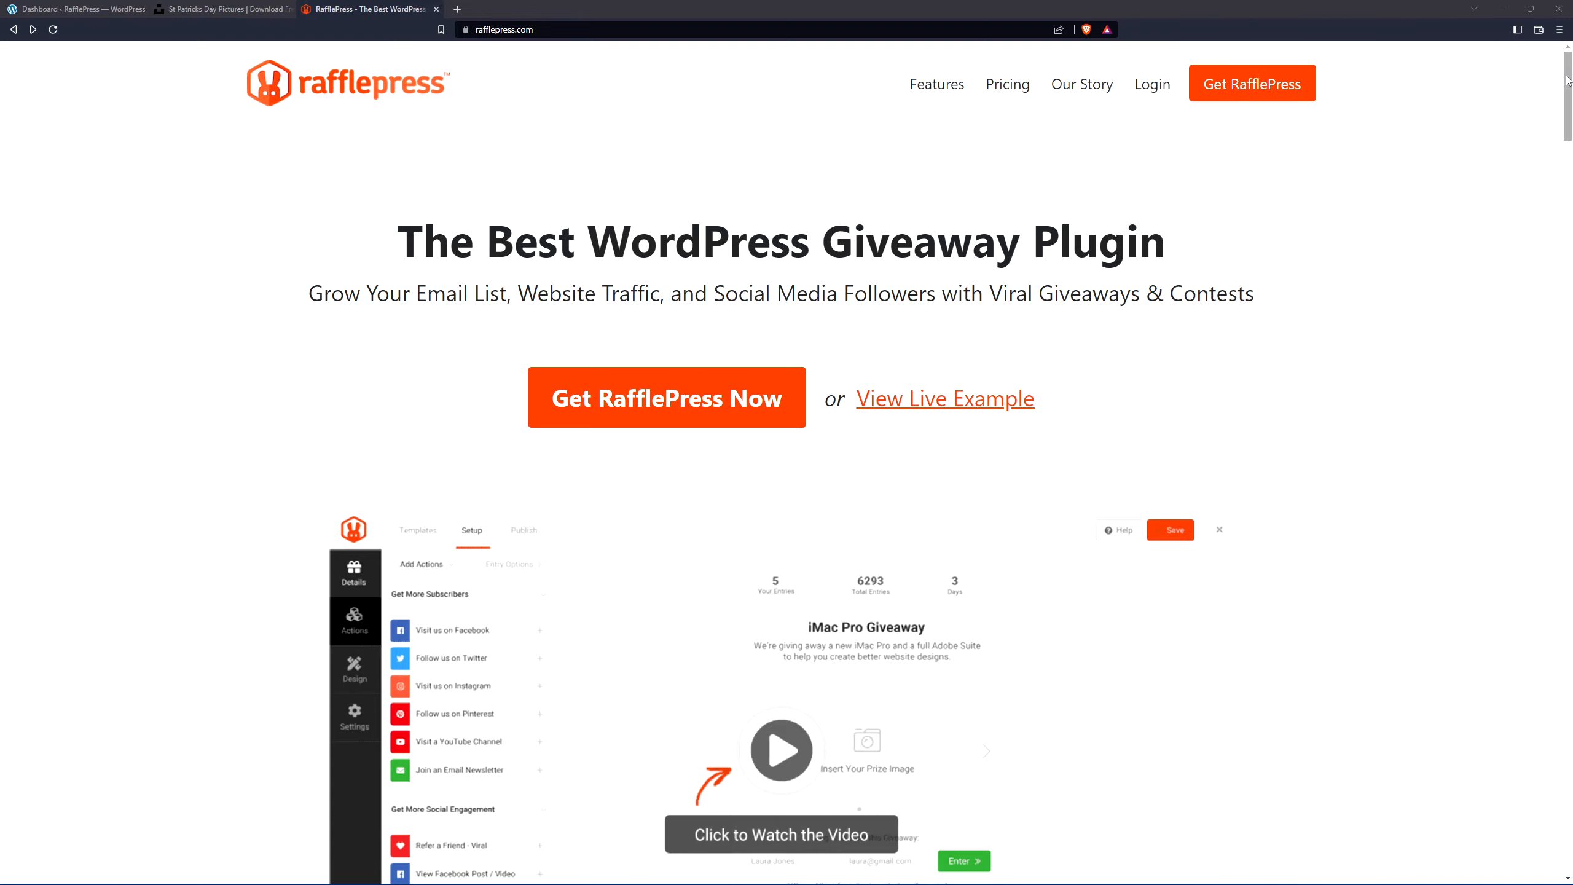
{"action": "scroll", "scroll_direction": "down", "scroll_amount": 3}
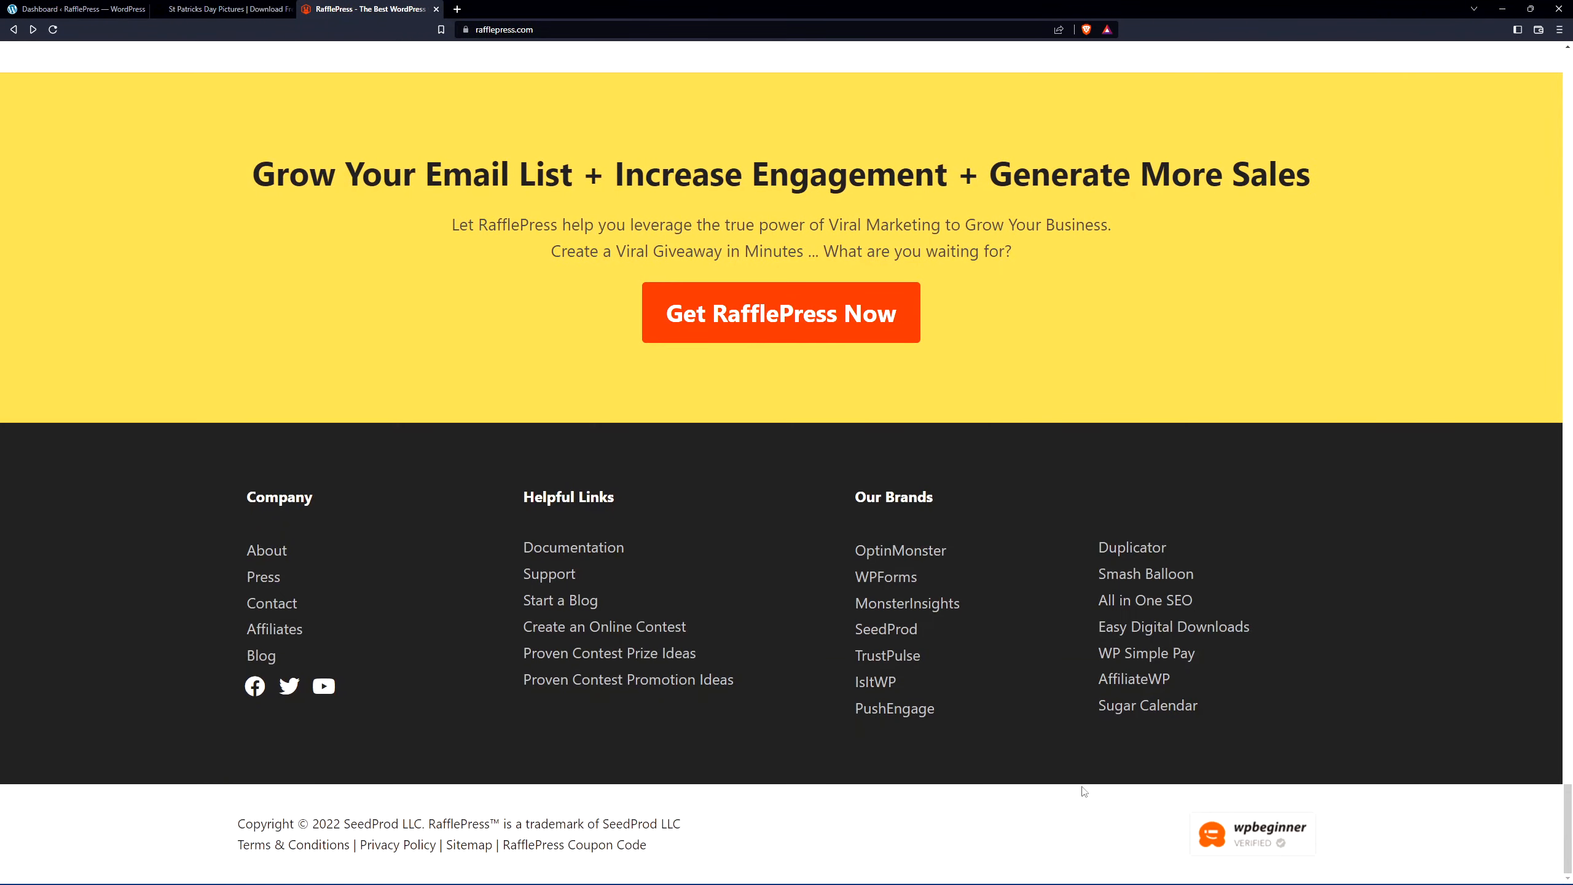
{"action": "left_click", "coordinate": [261, 655]}
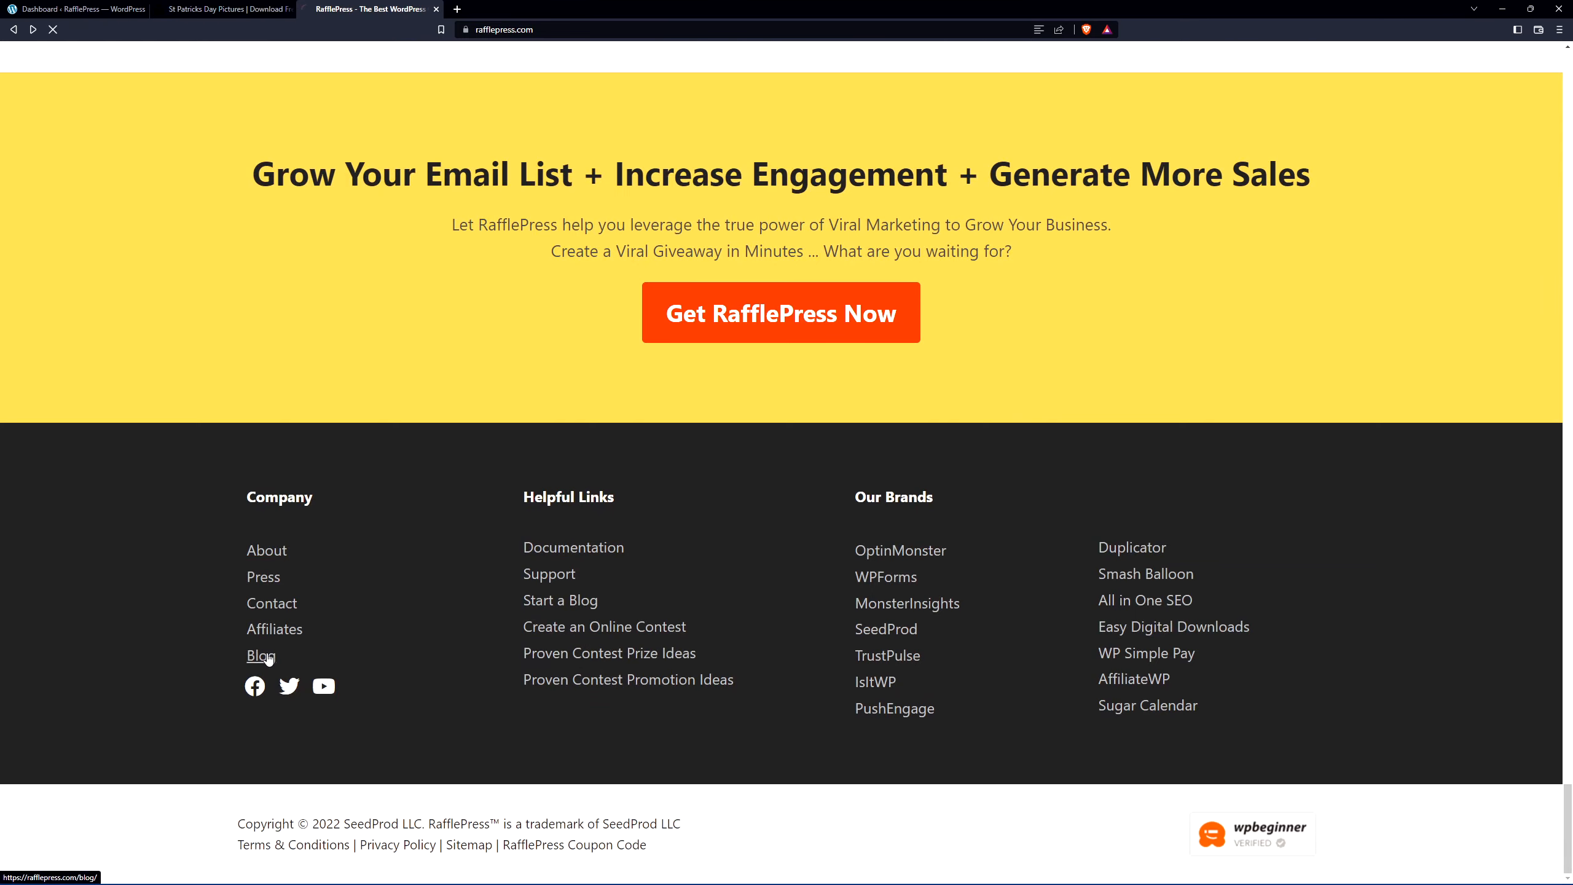
{"action": "left_click", "coordinate": [260, 655]}
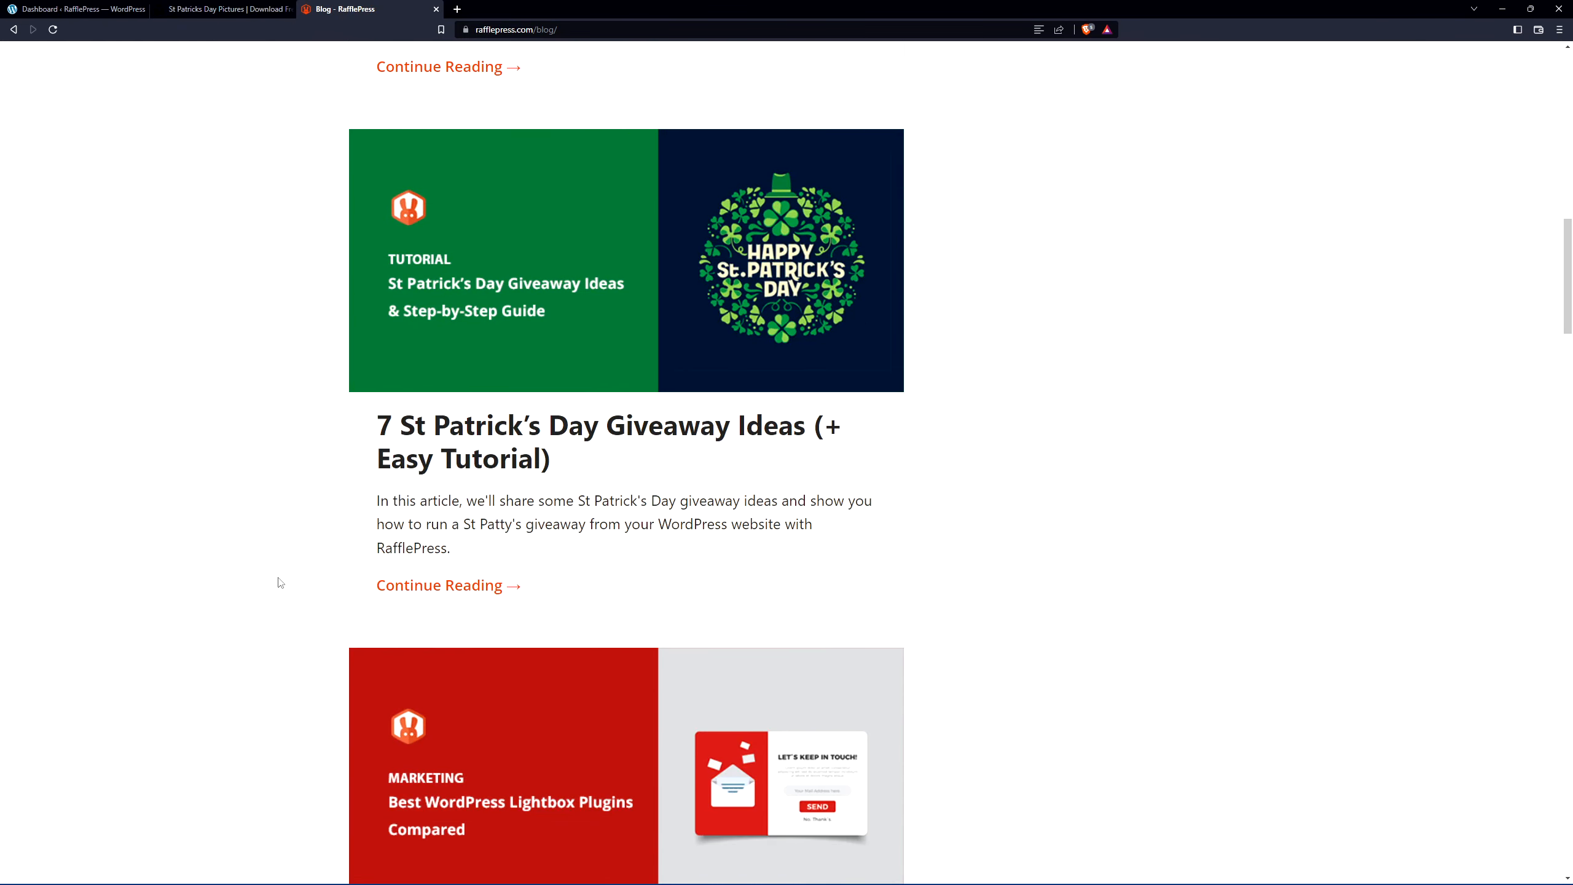
{"action": "mouse_move", "coordinate": [493, 440]}
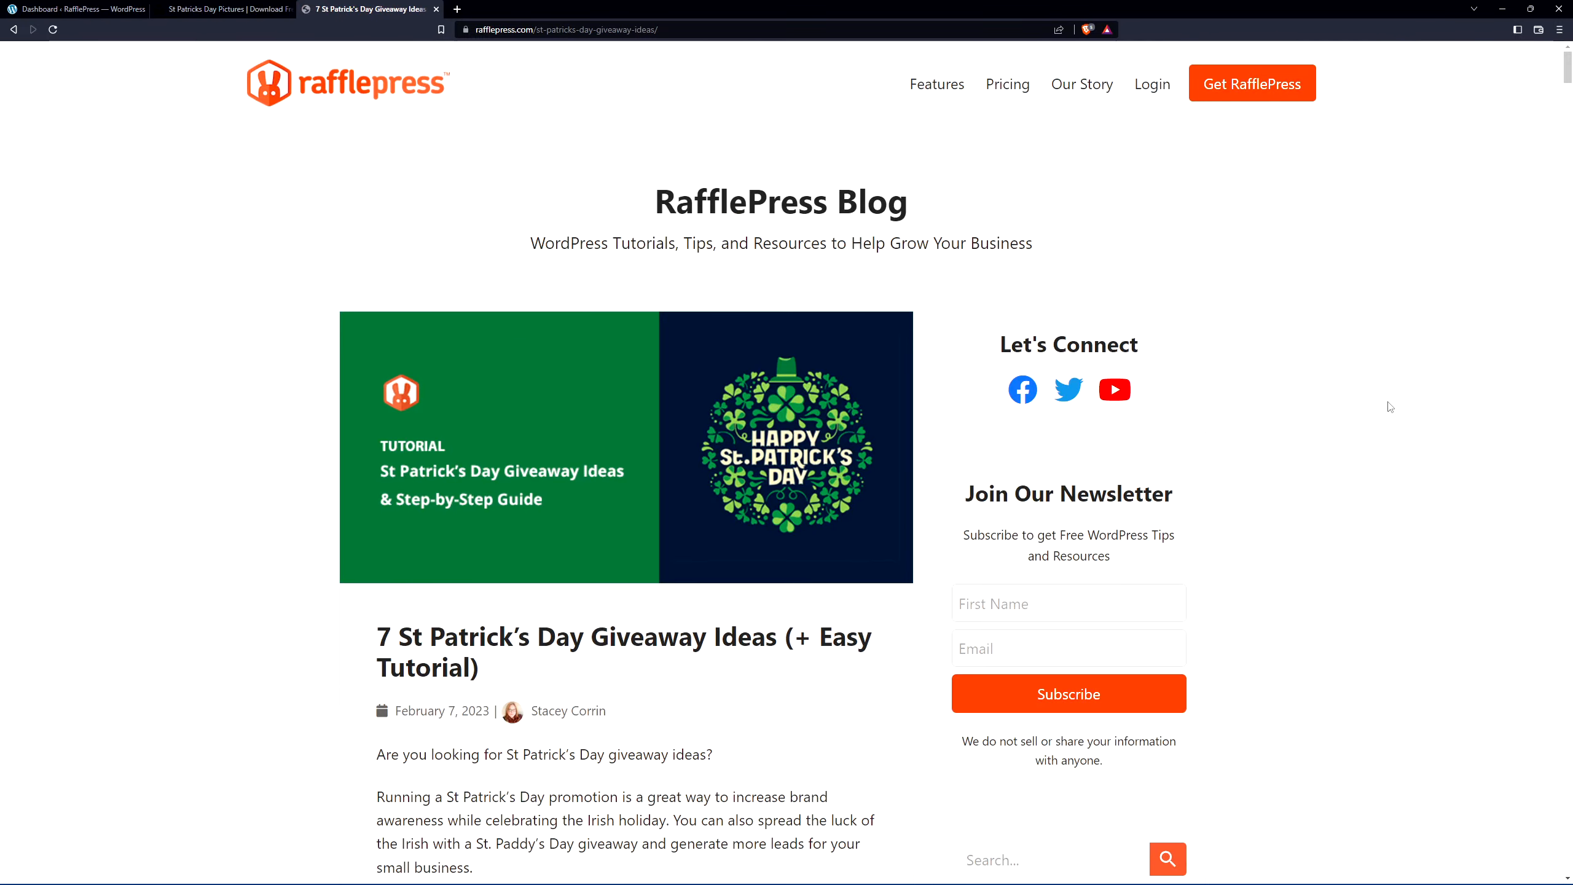
{"action": "scroll", "scroll_direction": "down", "scroll_amount": 3}
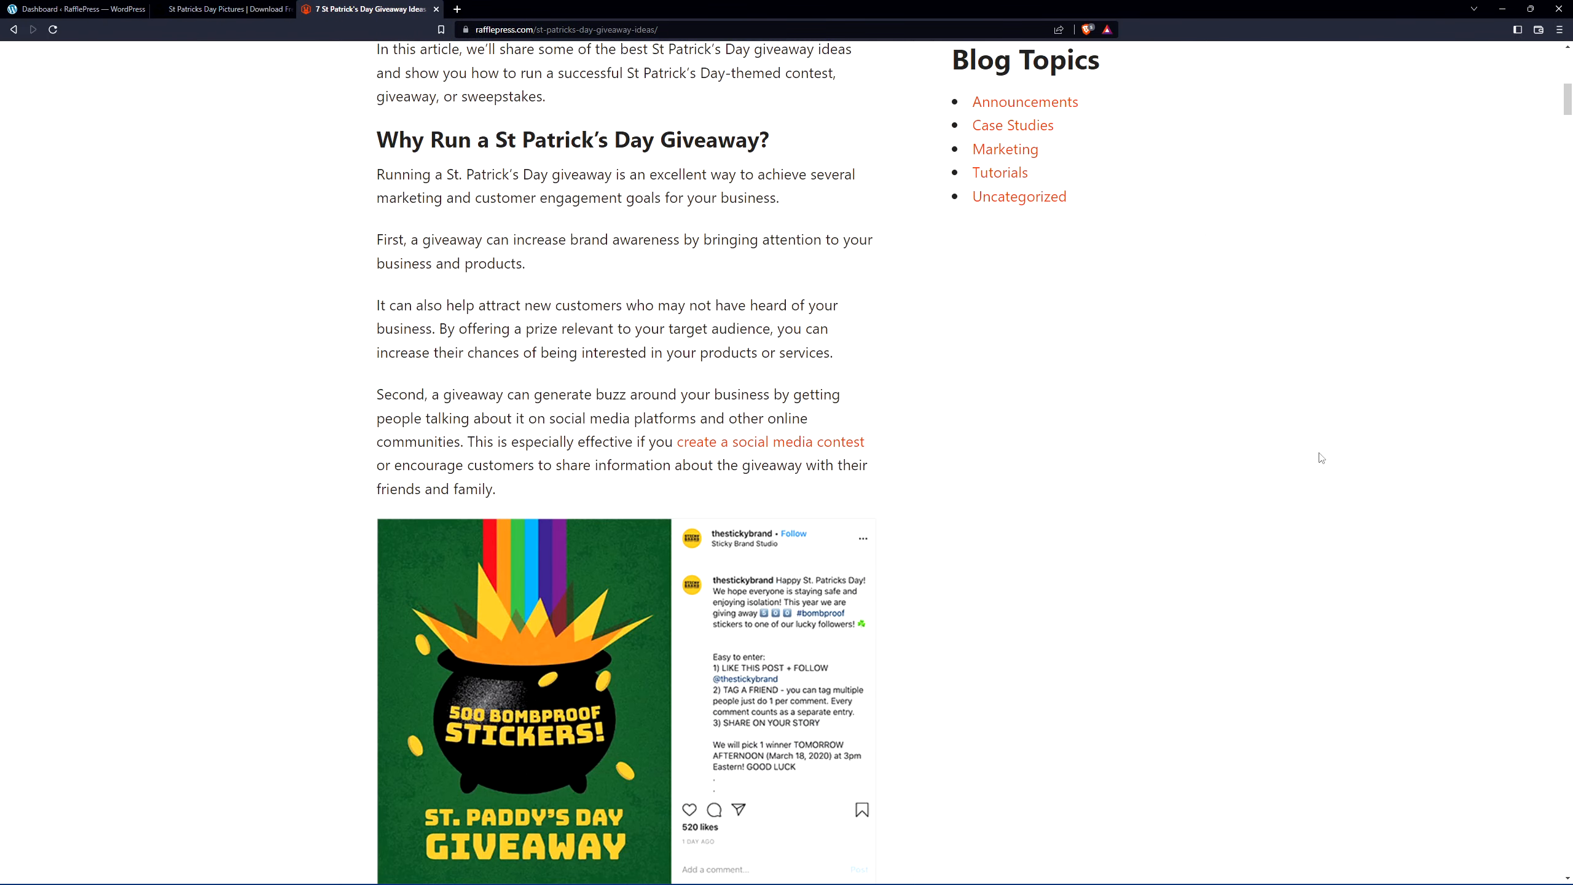
{"action": "scroll", "scroll_direction": "down", "scroll_amount": 3}
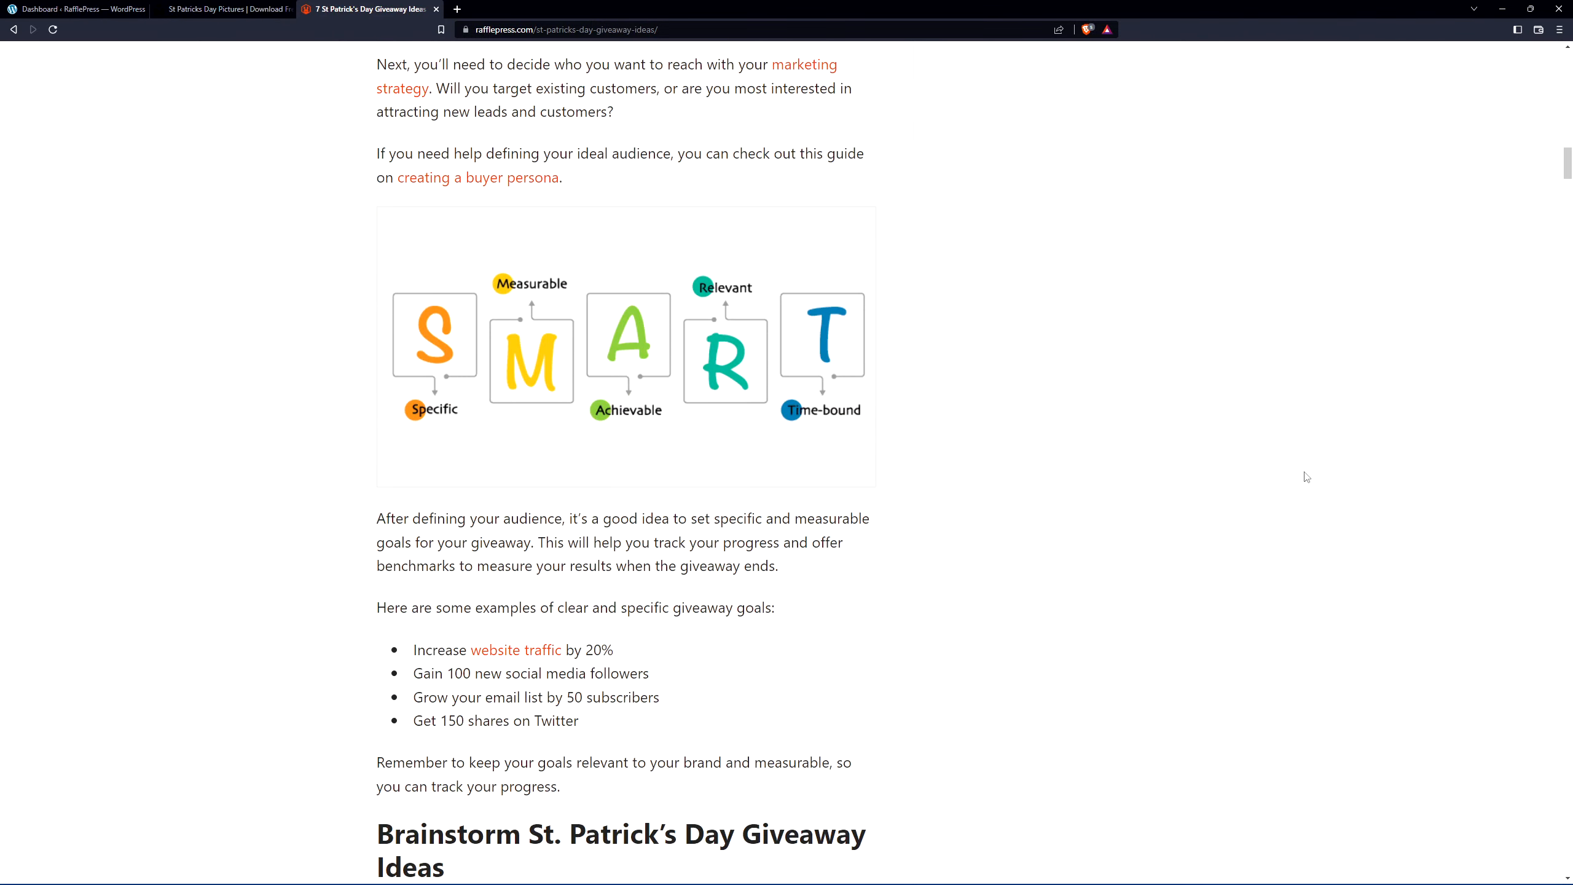
{"action": "scroll", "scroll_direction": "up", "scroll_amount": 3}
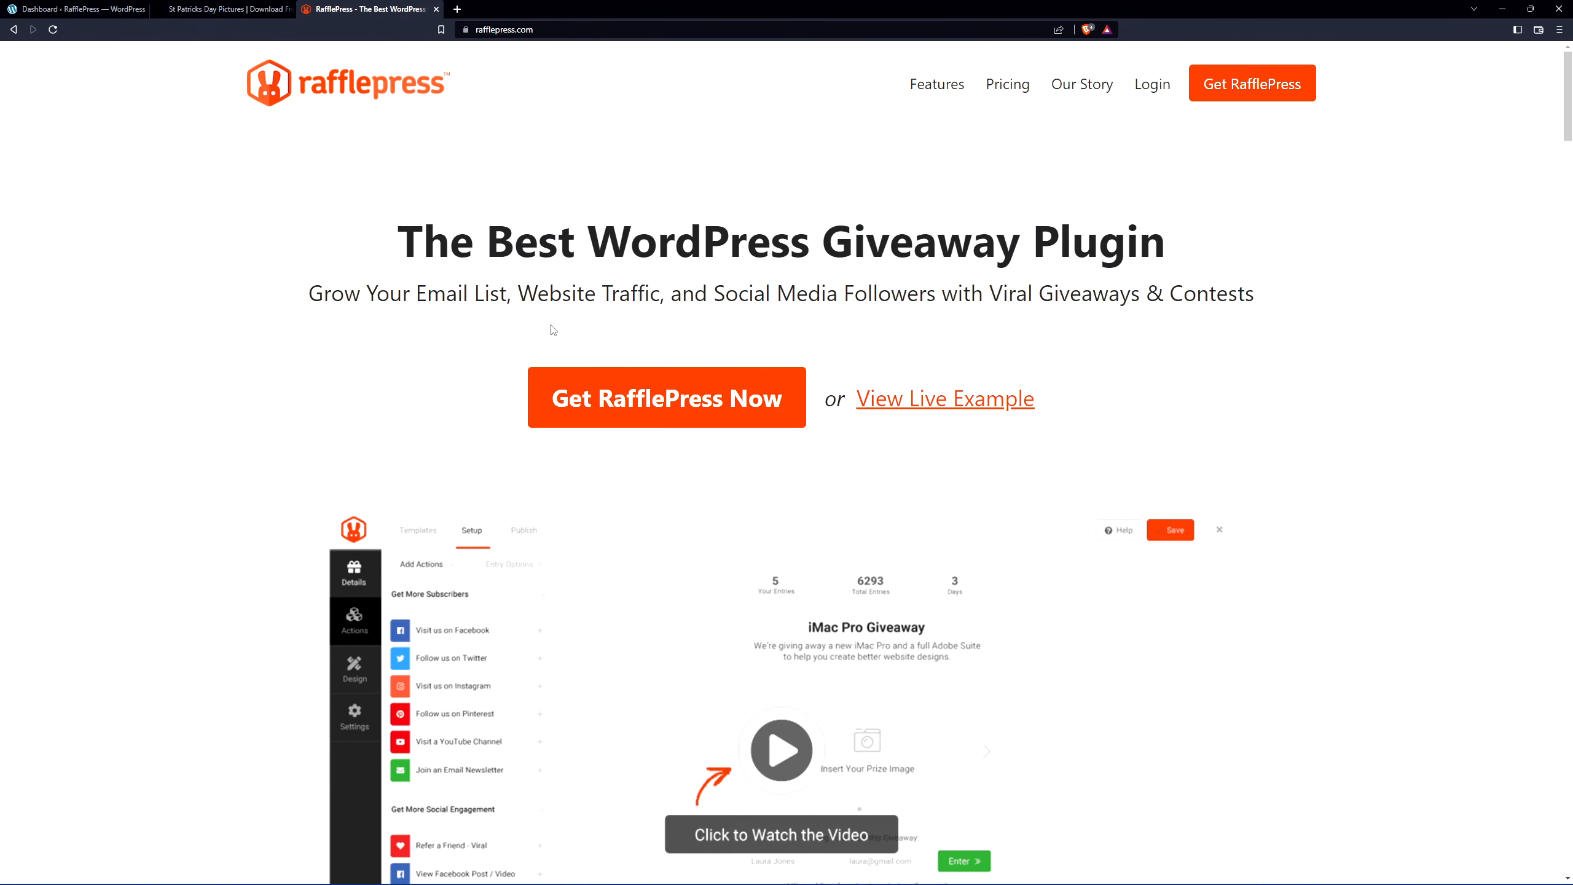
{"action": "mouse_move", "coordinate": [1256, 100]}
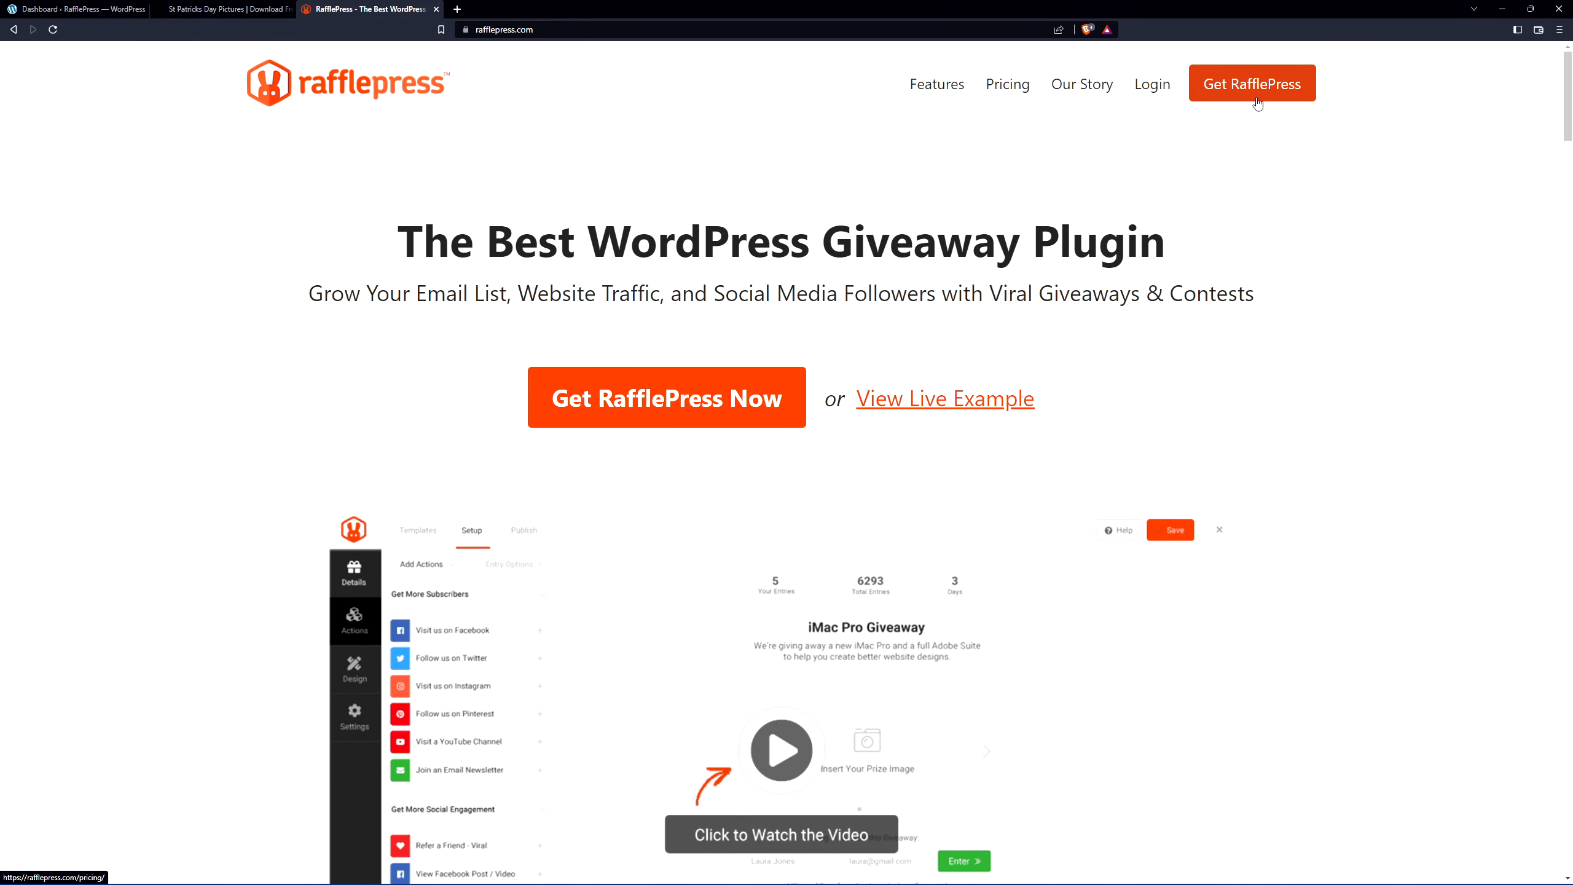
{"action": "mouse_move", "coordinate": [1152, 84]}
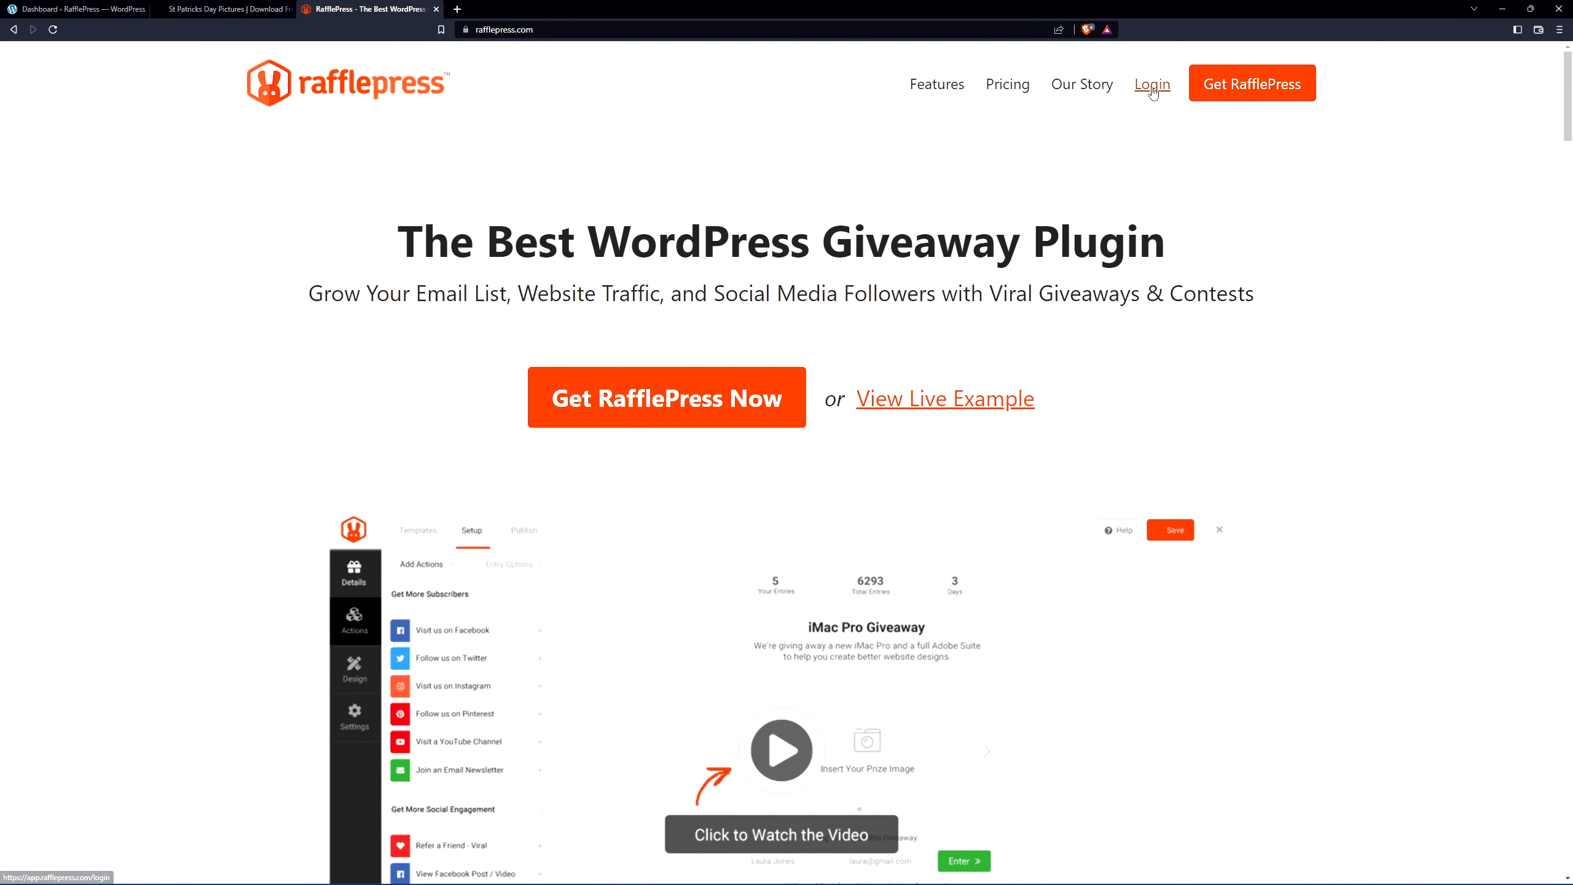
Step: Log into the RafflePress account and download the plugin zip from the Downloads page
{"action": "left_click", "coordinate": [1151, 84]}
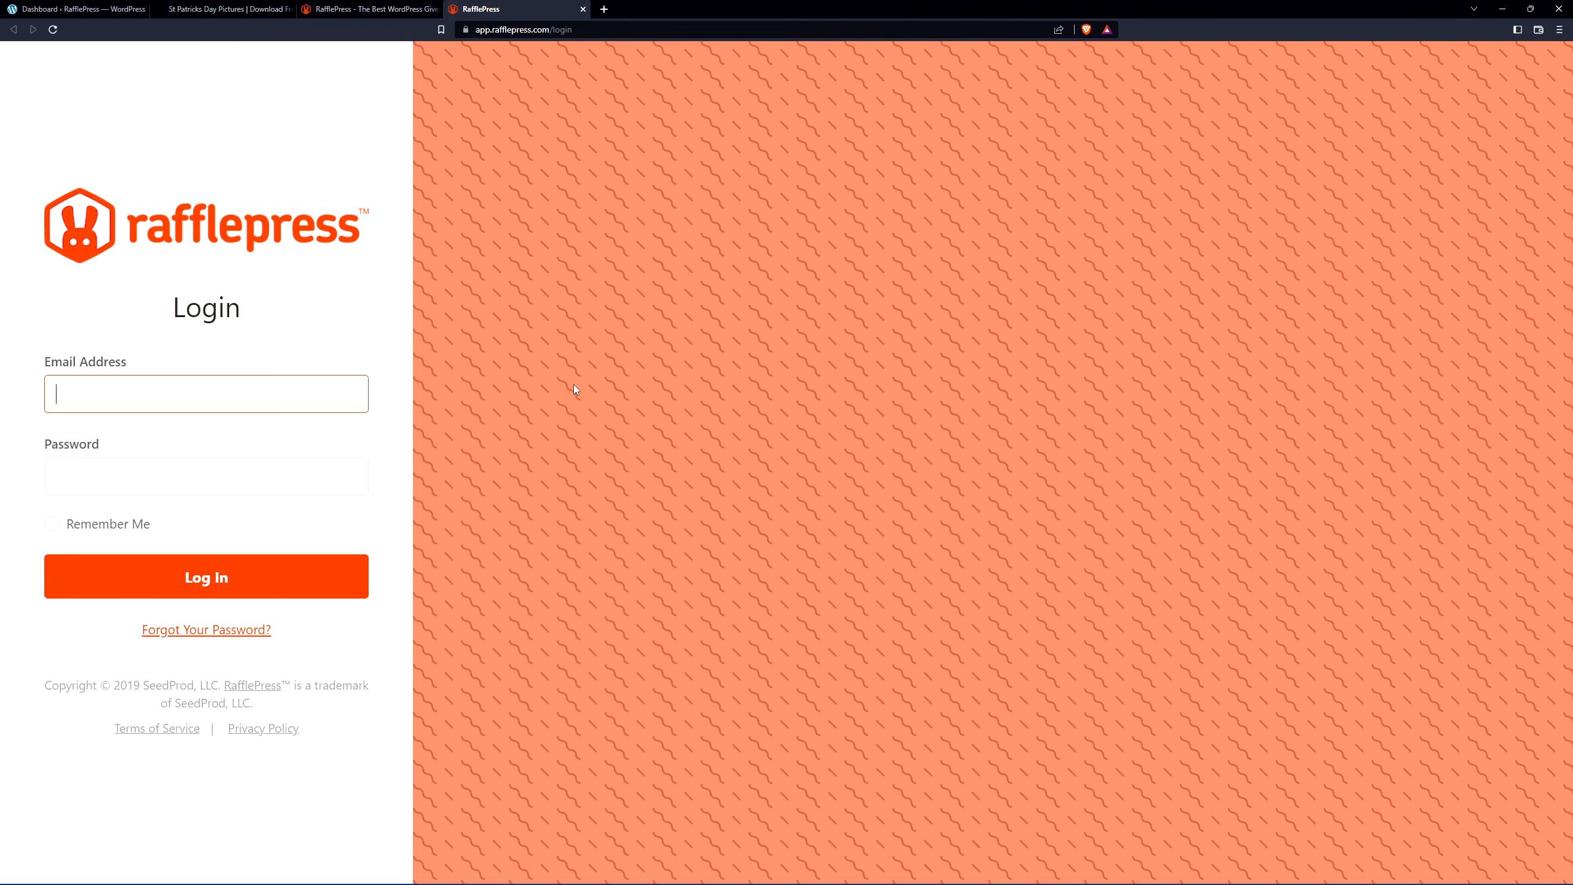
{"action": "mouse_move", "coordinate": [407, 563]}
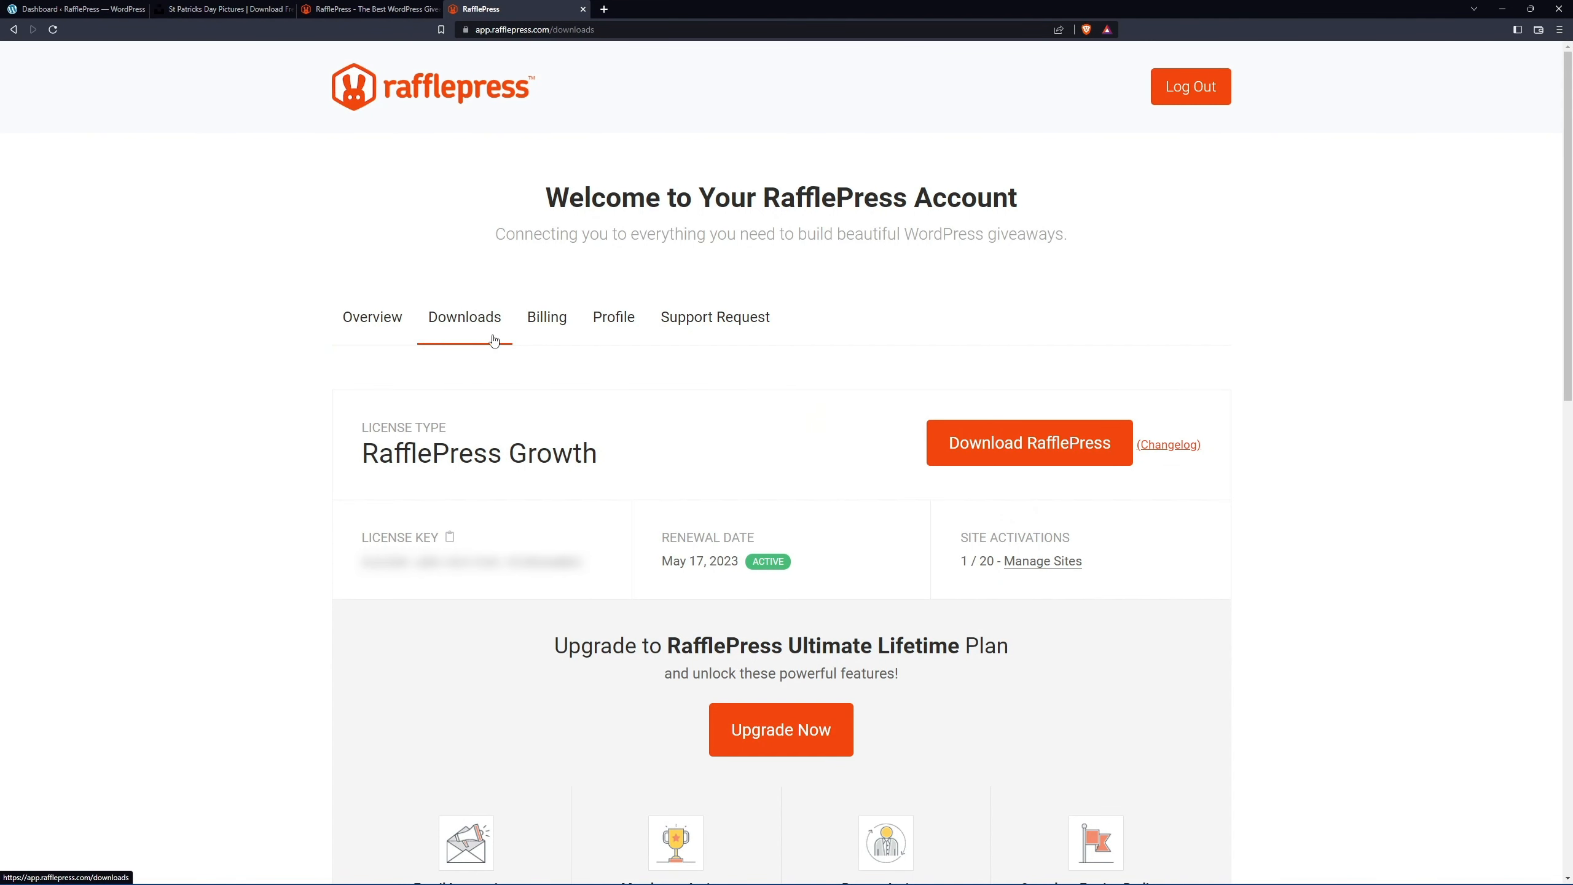
{"action": "left_click", "coordinate": [1028, 444]}
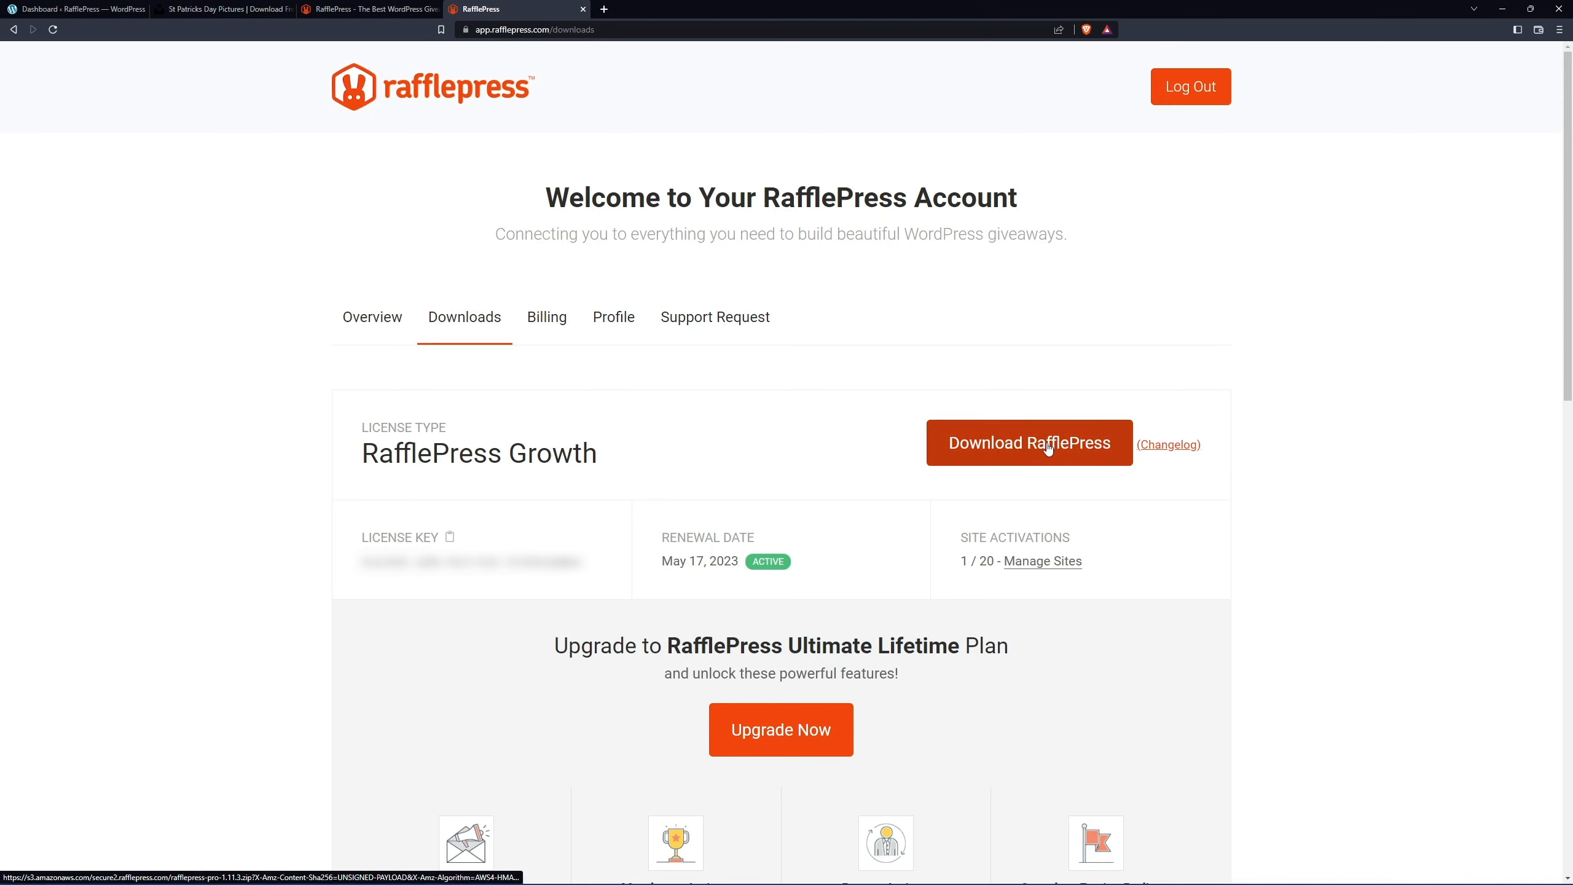
{"action": "left_click", "coordinate": [1028, 443]}
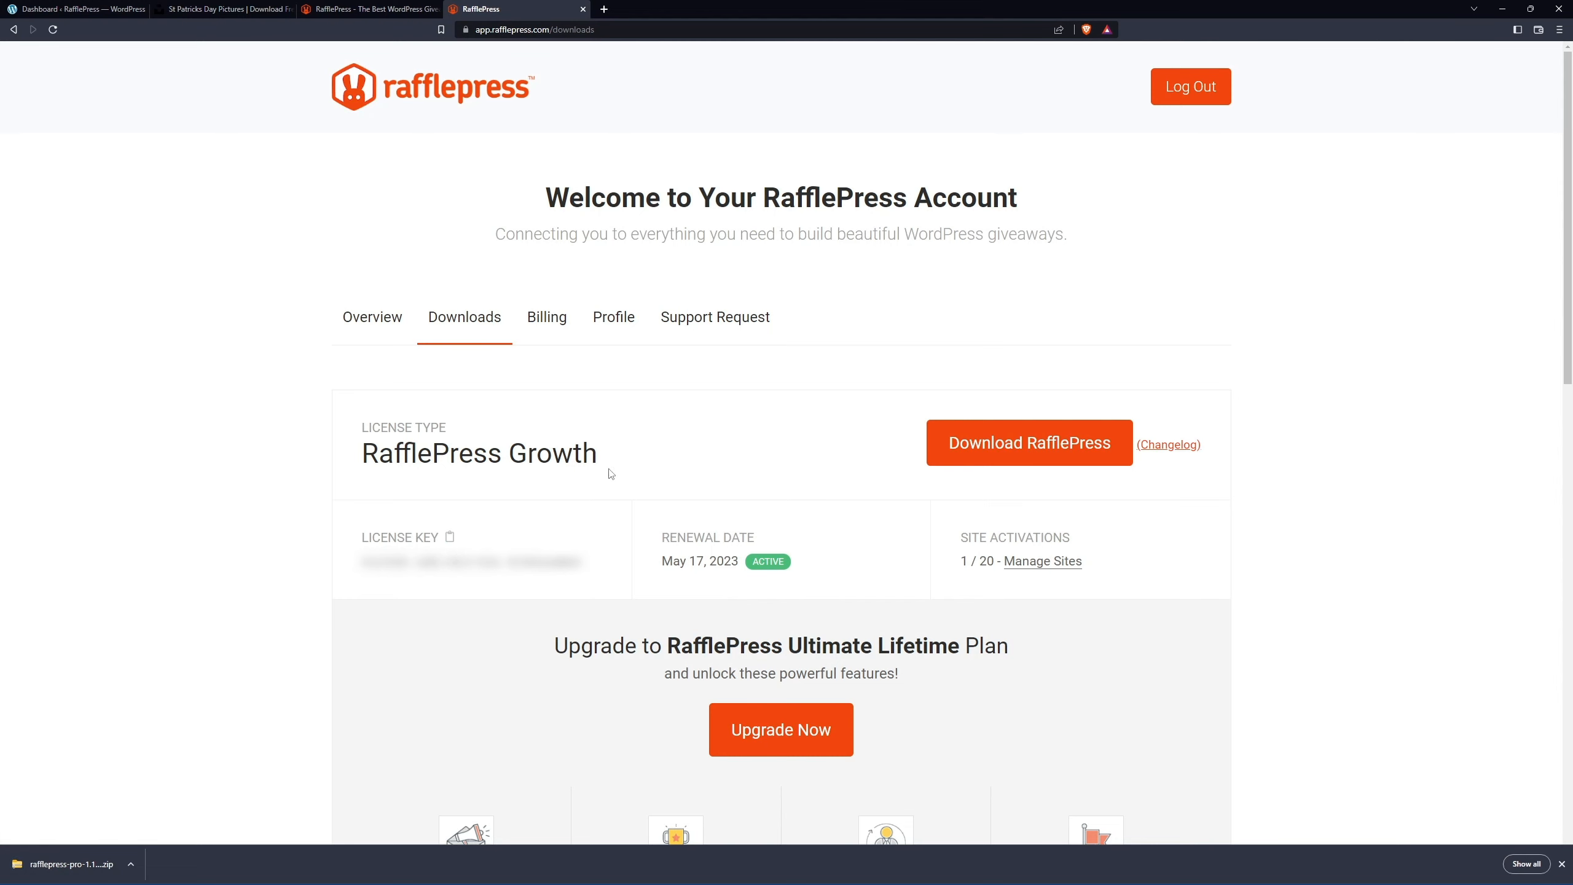
{"action": "mouse_move", "coordinate": [520, 184]}
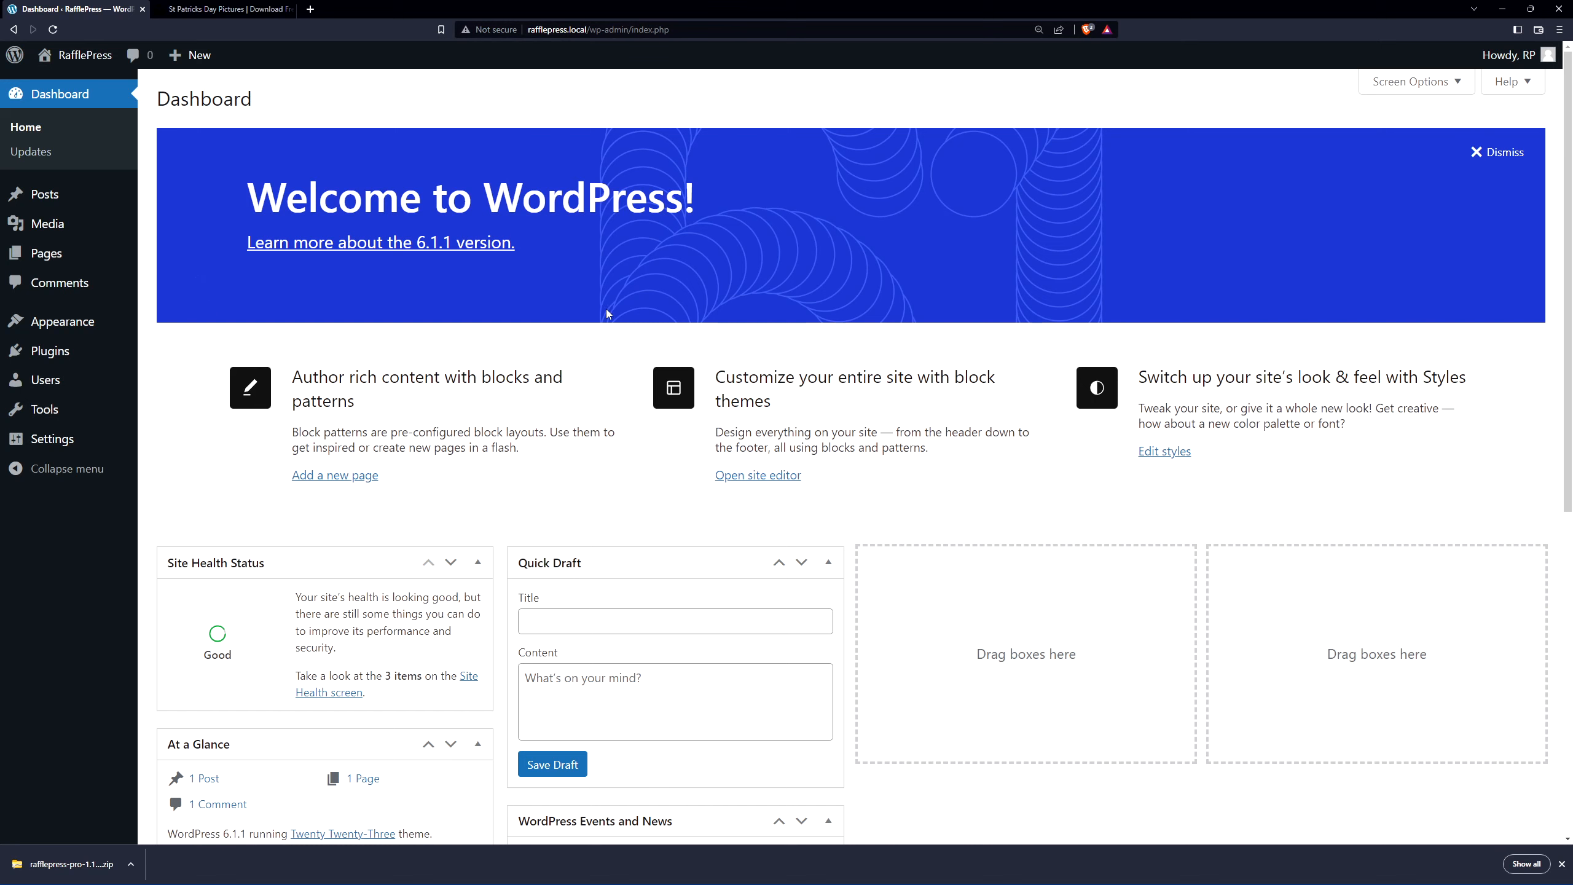
{"action": "mouse_move", "coordinate": [49, 350]}
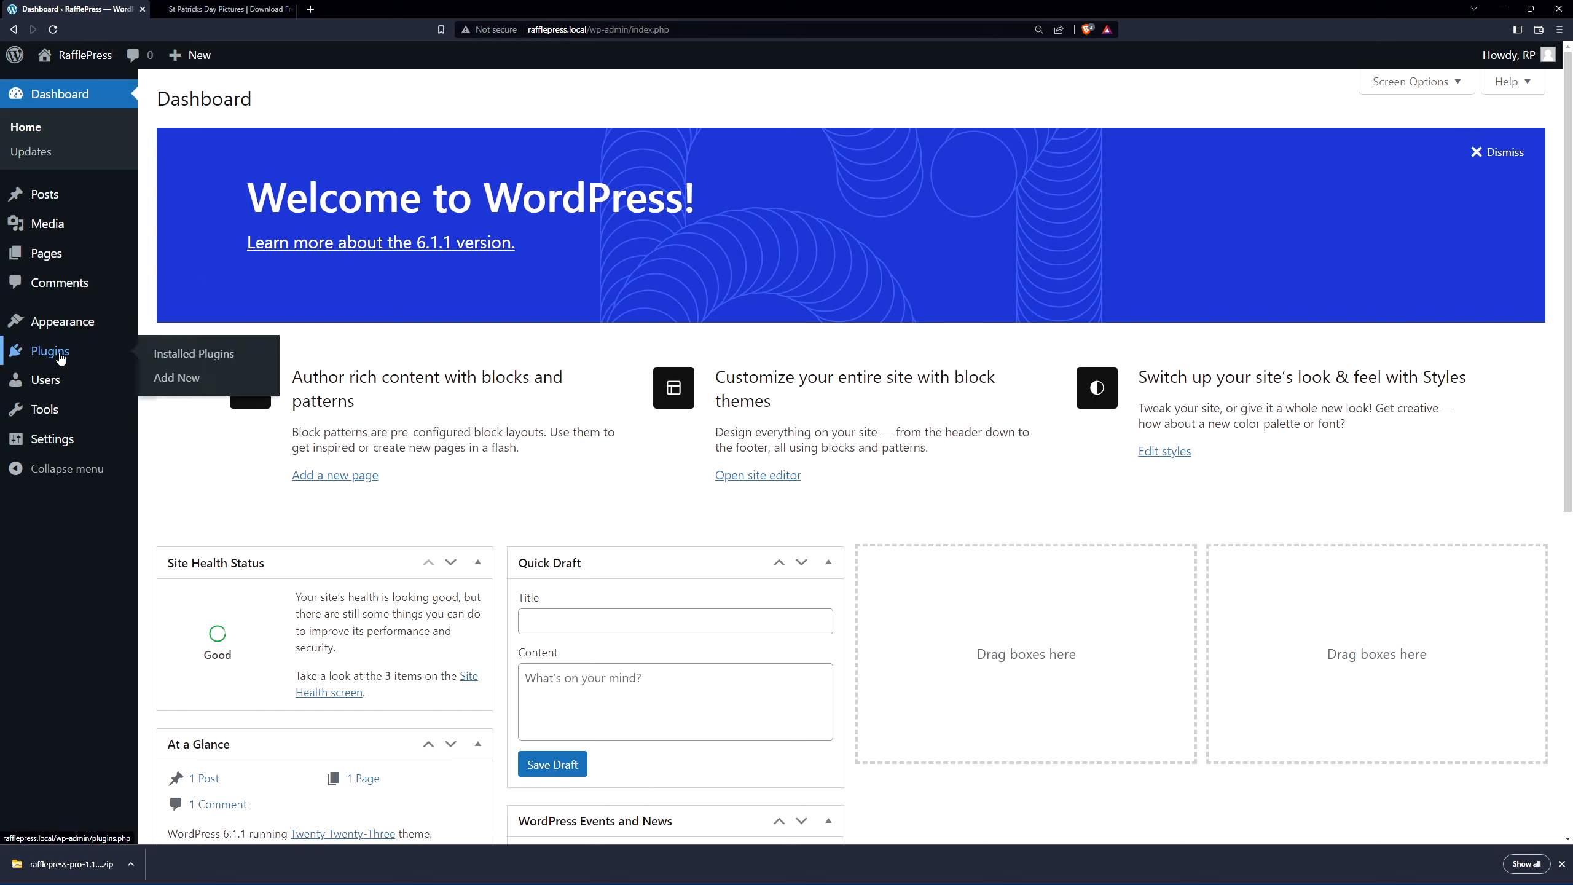
{"action": "mouse_move", "coordinate": [176, 378]}
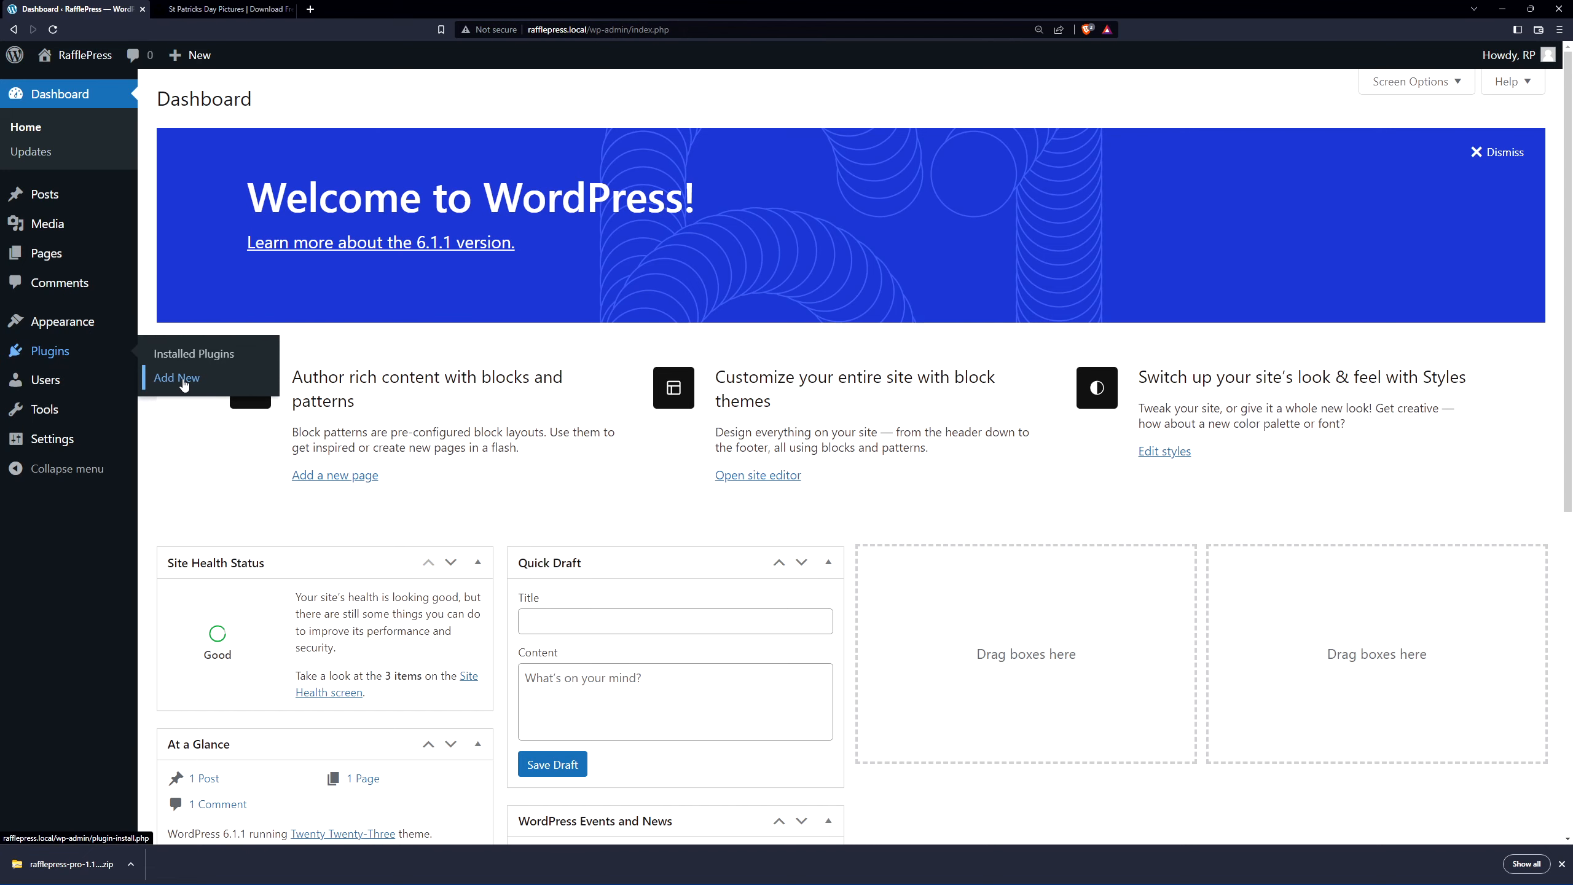
Step: Upload rafflepress-pro-1.11.3.zip through Plugins > Add New and install it
{"action": "left_click", "coordinate": [175, 378]}
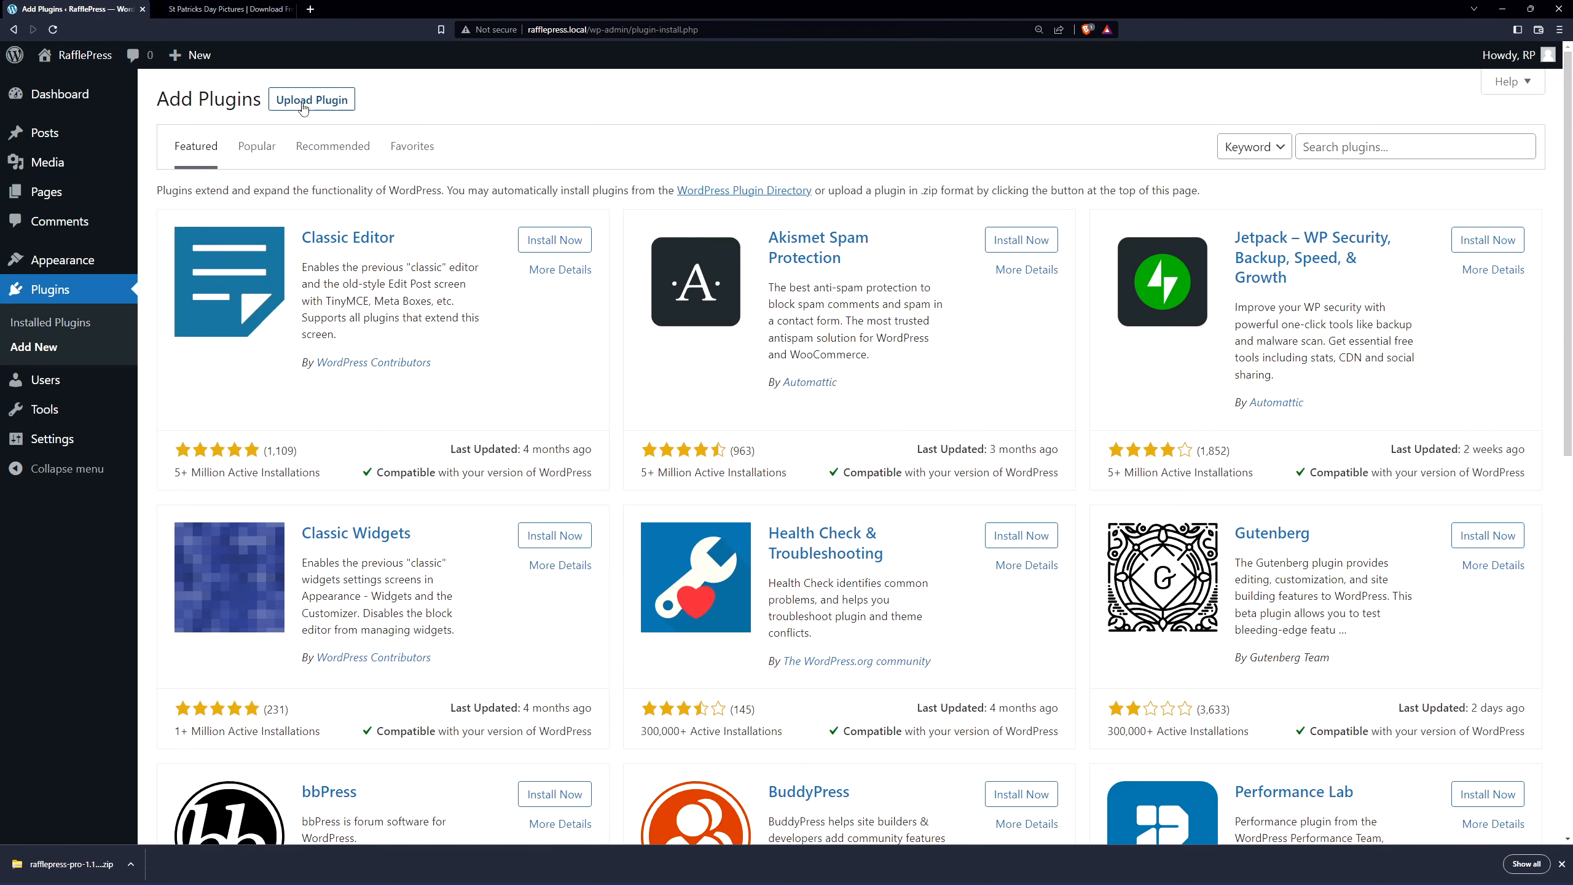
{"action": "left_click", "coordinate": [310, 98]}
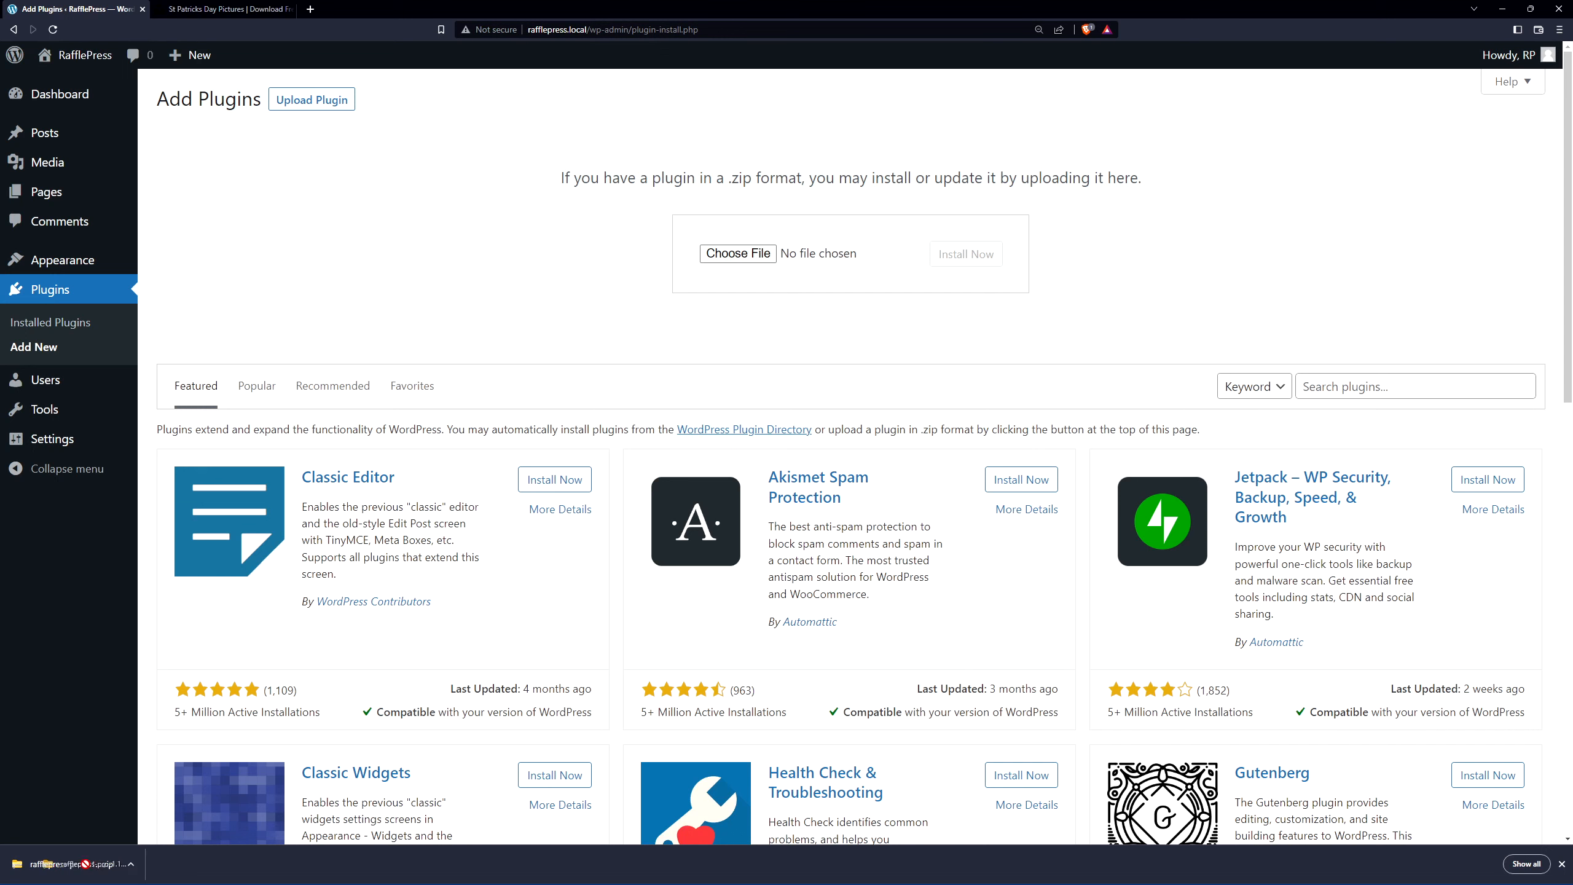
{"action": "left_click", "coordinate": [737, 252]}
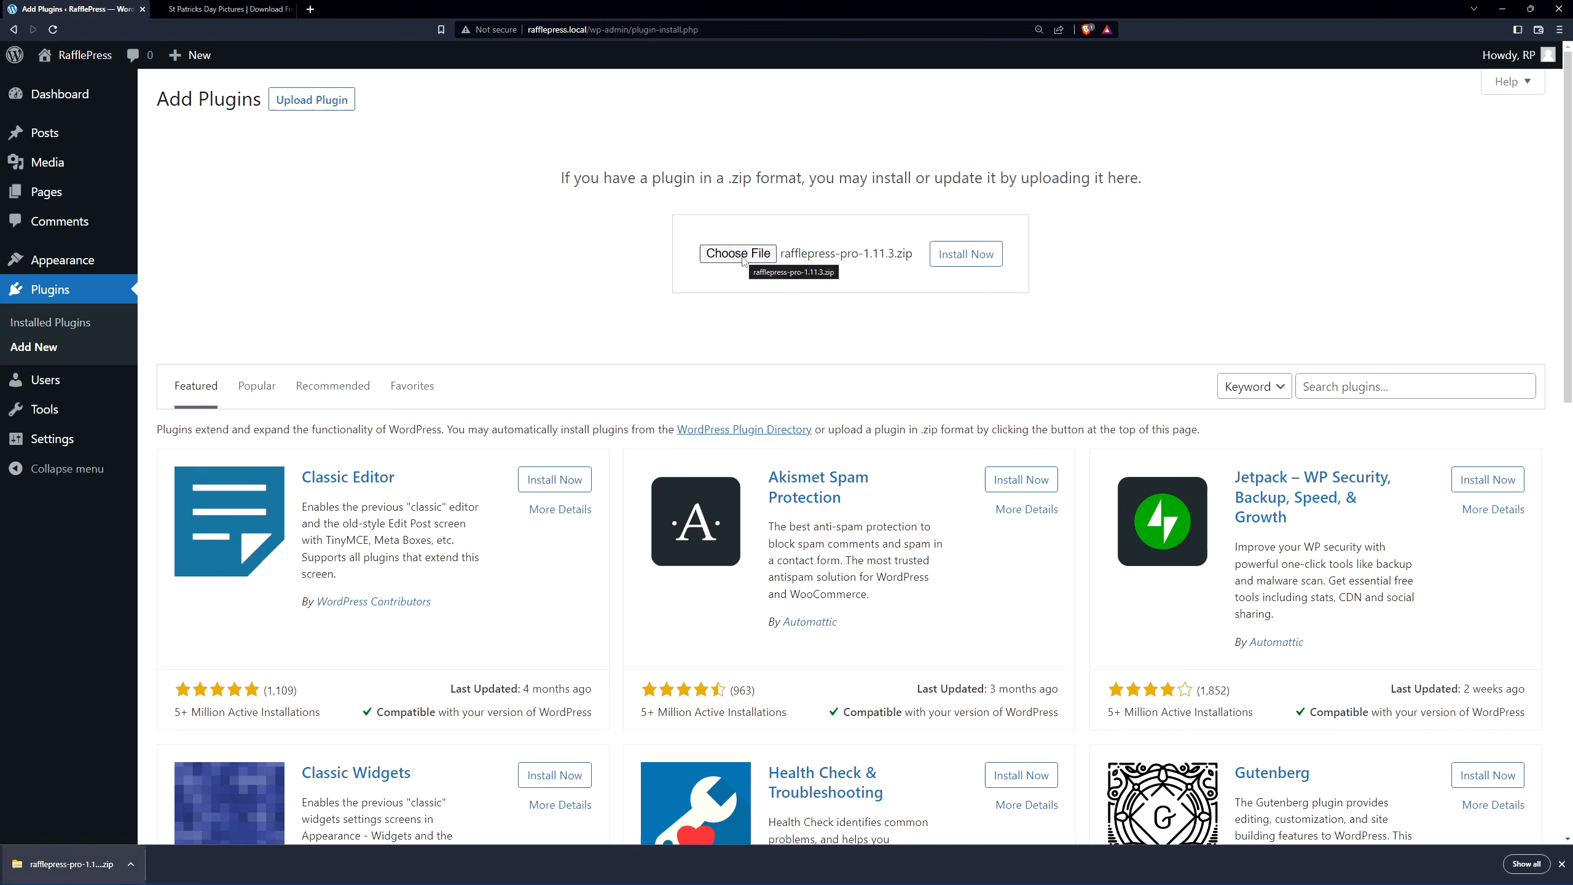
{"action": "left_click", "coordinate": [963, 254]}
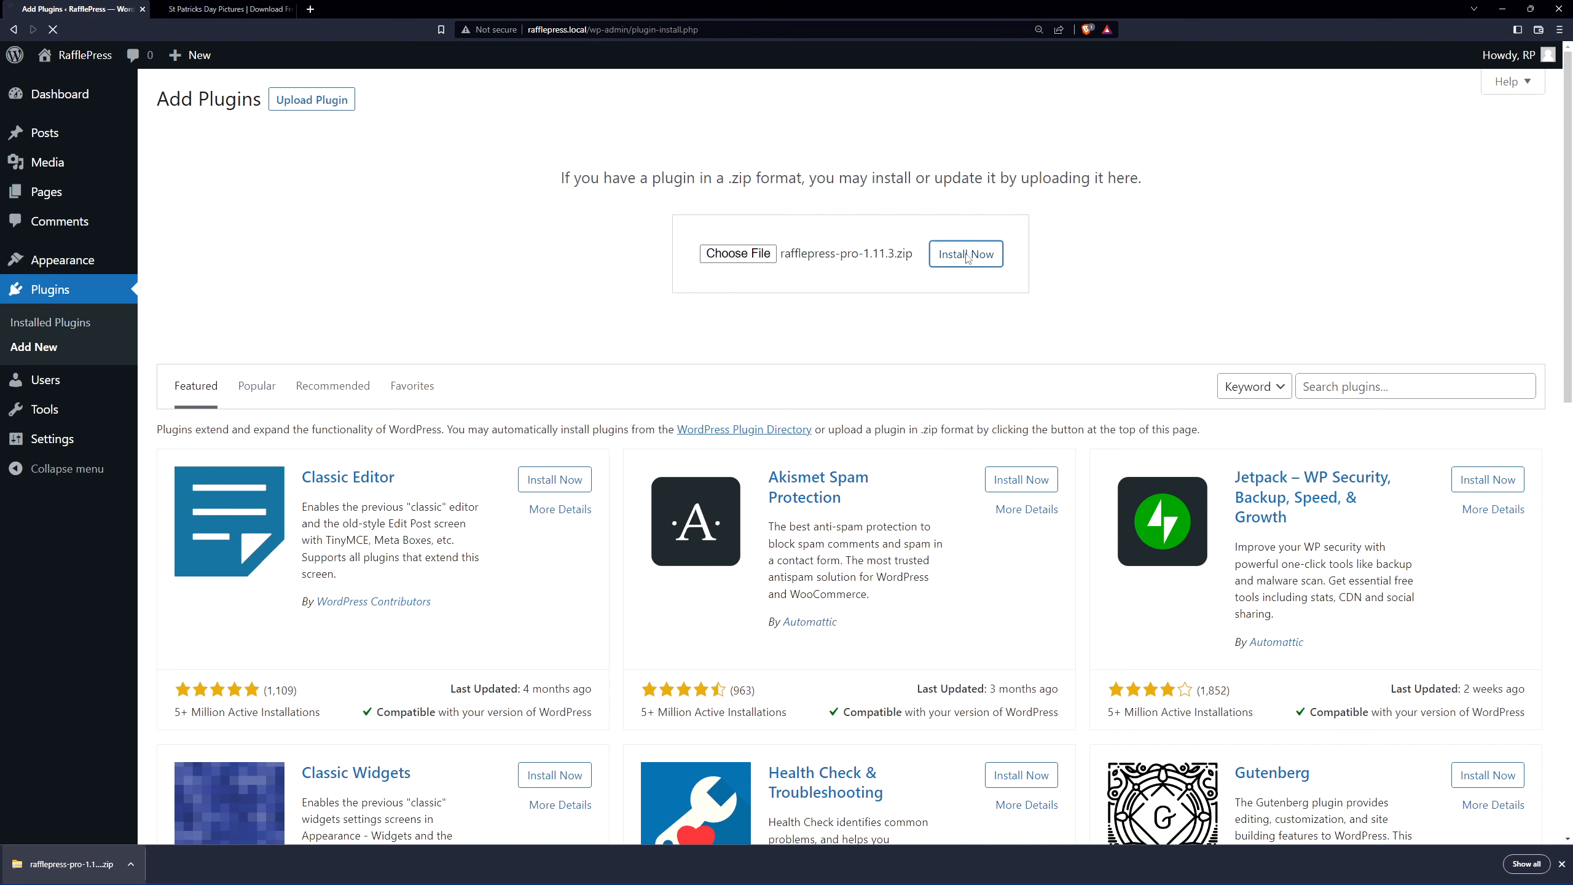
{"action": "left_click", "coordinate": [964, 254]}
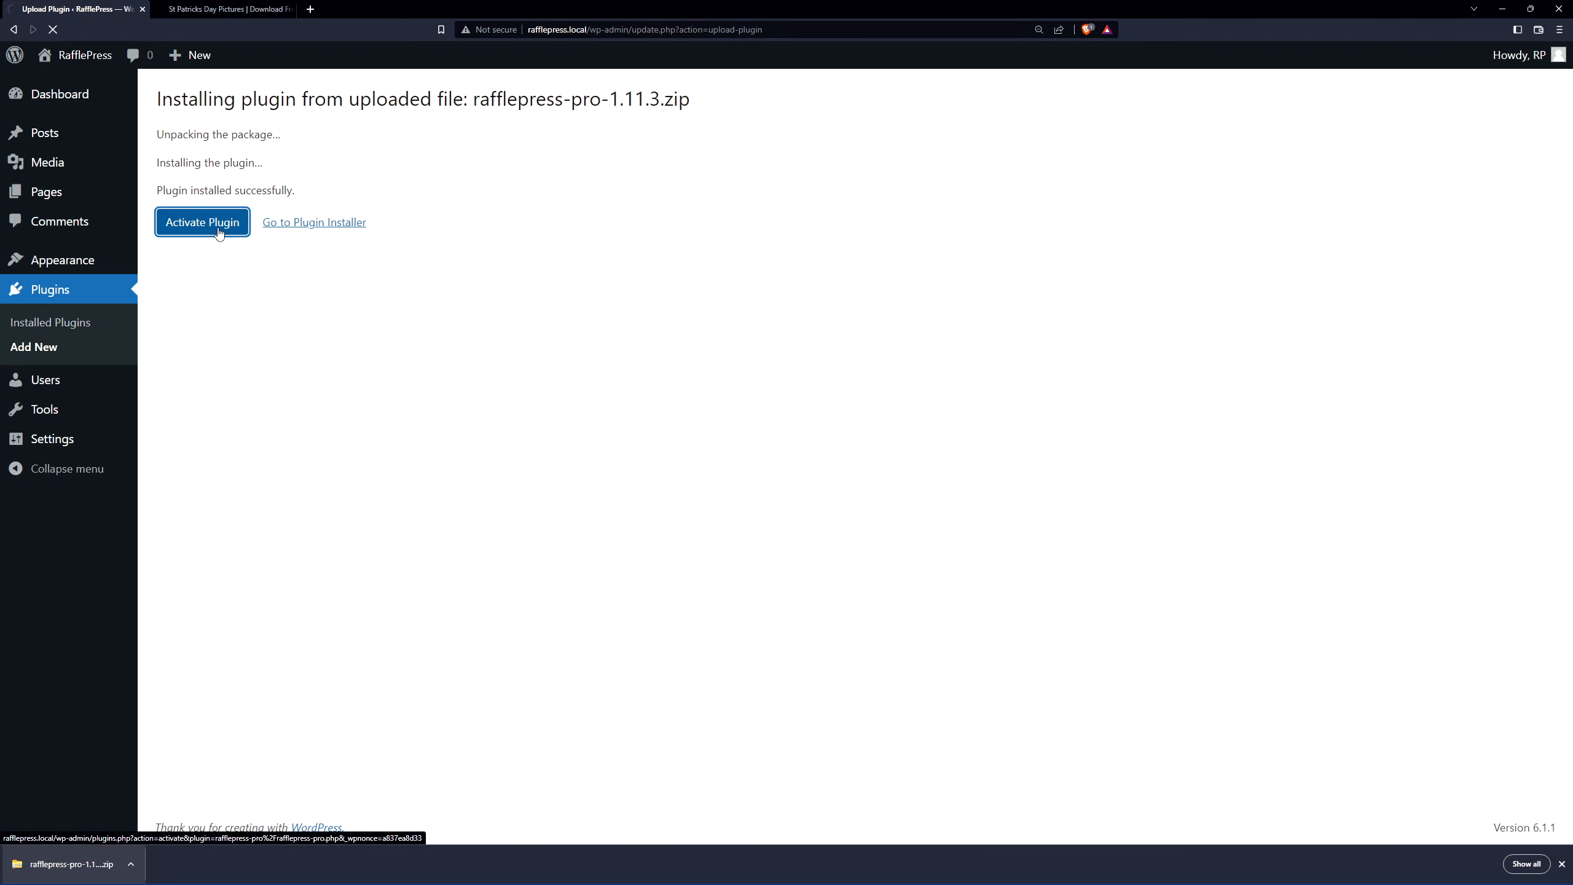
Step: Activate RafflePress Pro and verify the pasted license key on the welcome page
{"action": "left_click", "coordinate": [201, 221]}
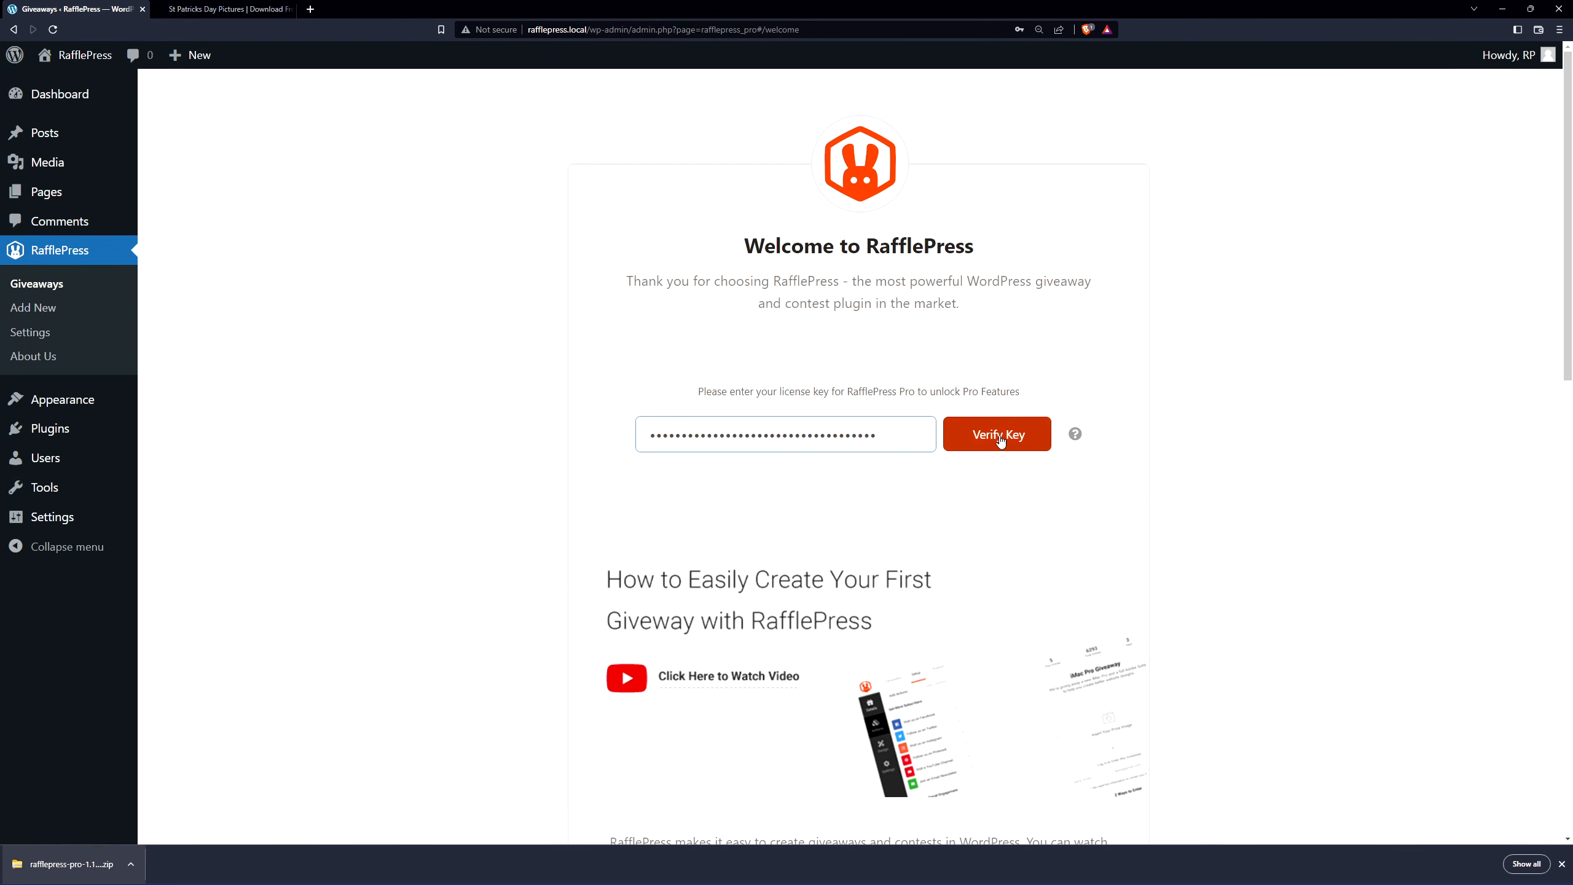
{"action": "left_click", "coordinate": [995, 433]}
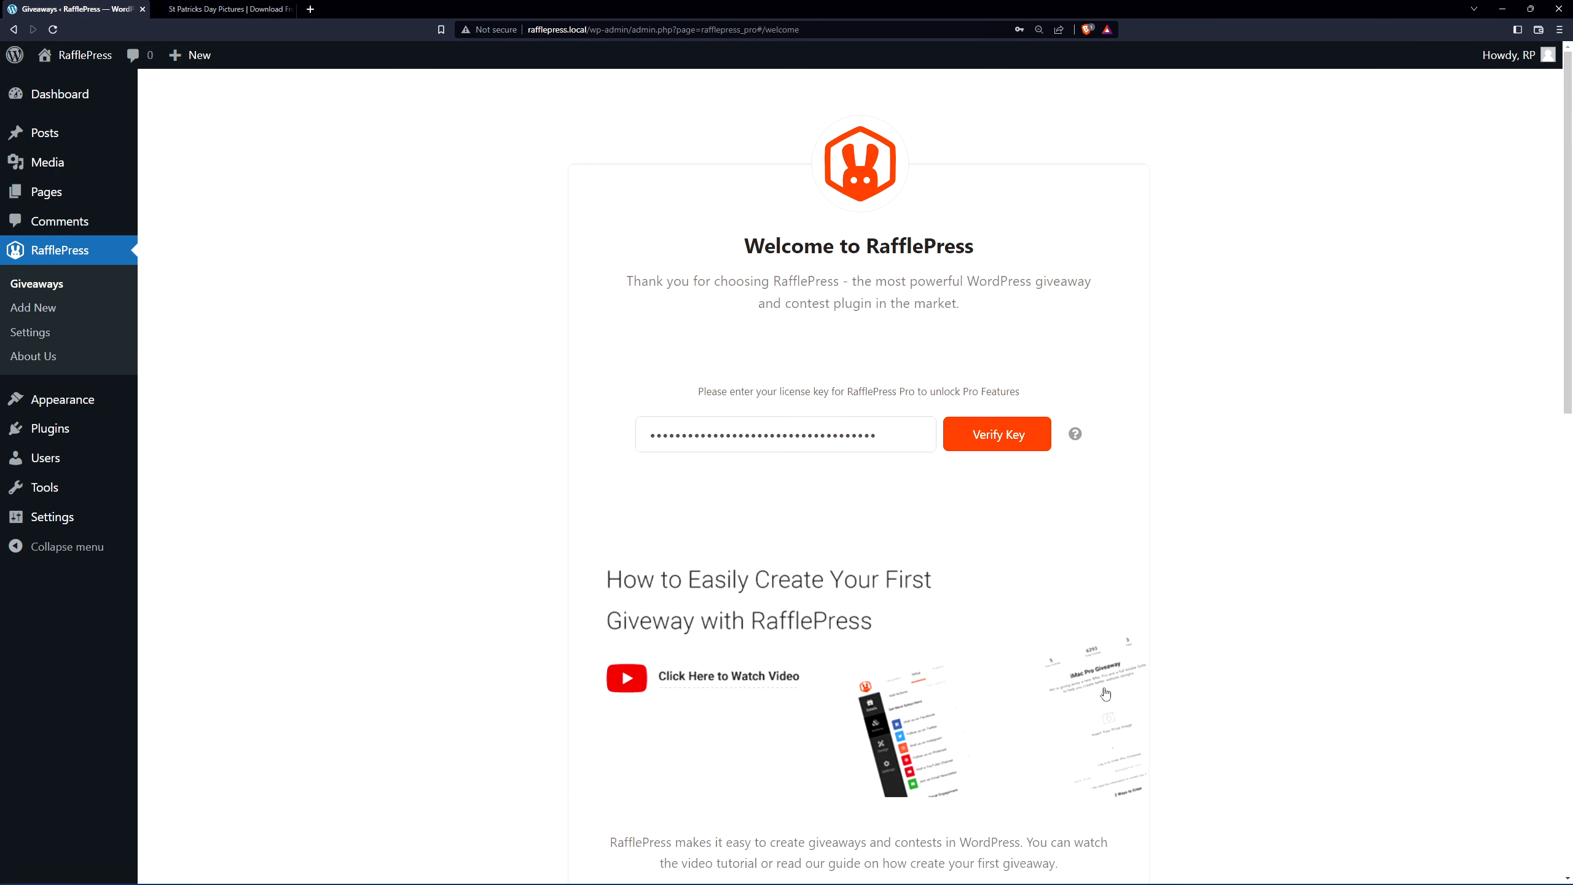
{"action": "mouse_move", "coordinate": [414, 396]}
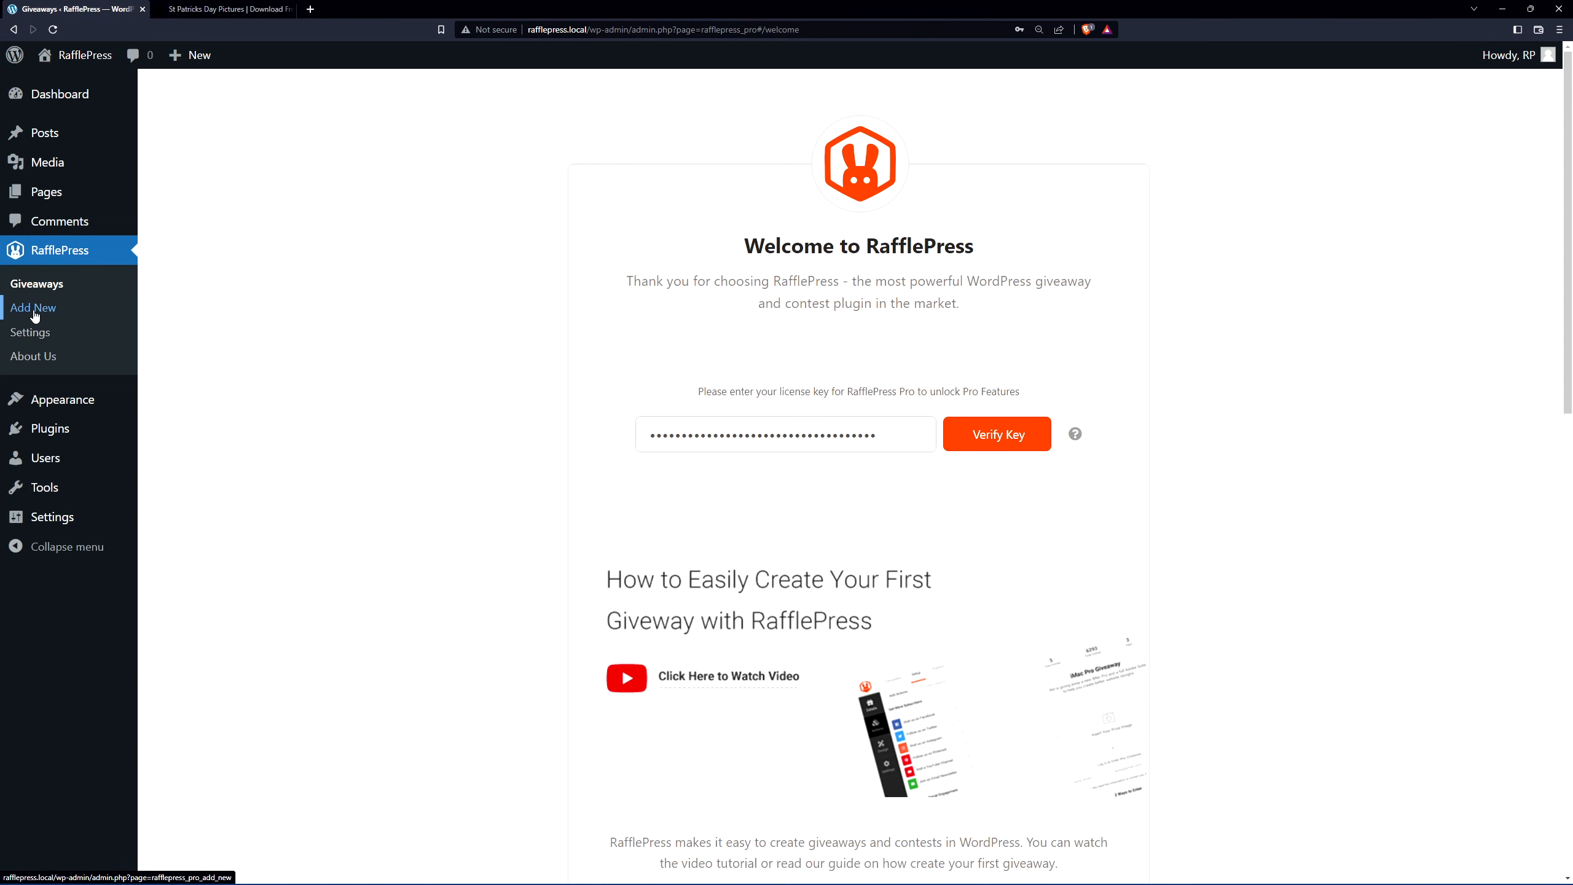
Step: Start a new giveaway named 'St Patricks Giveaway'
{"action": "left_click", "coordinate": [32, 308]}
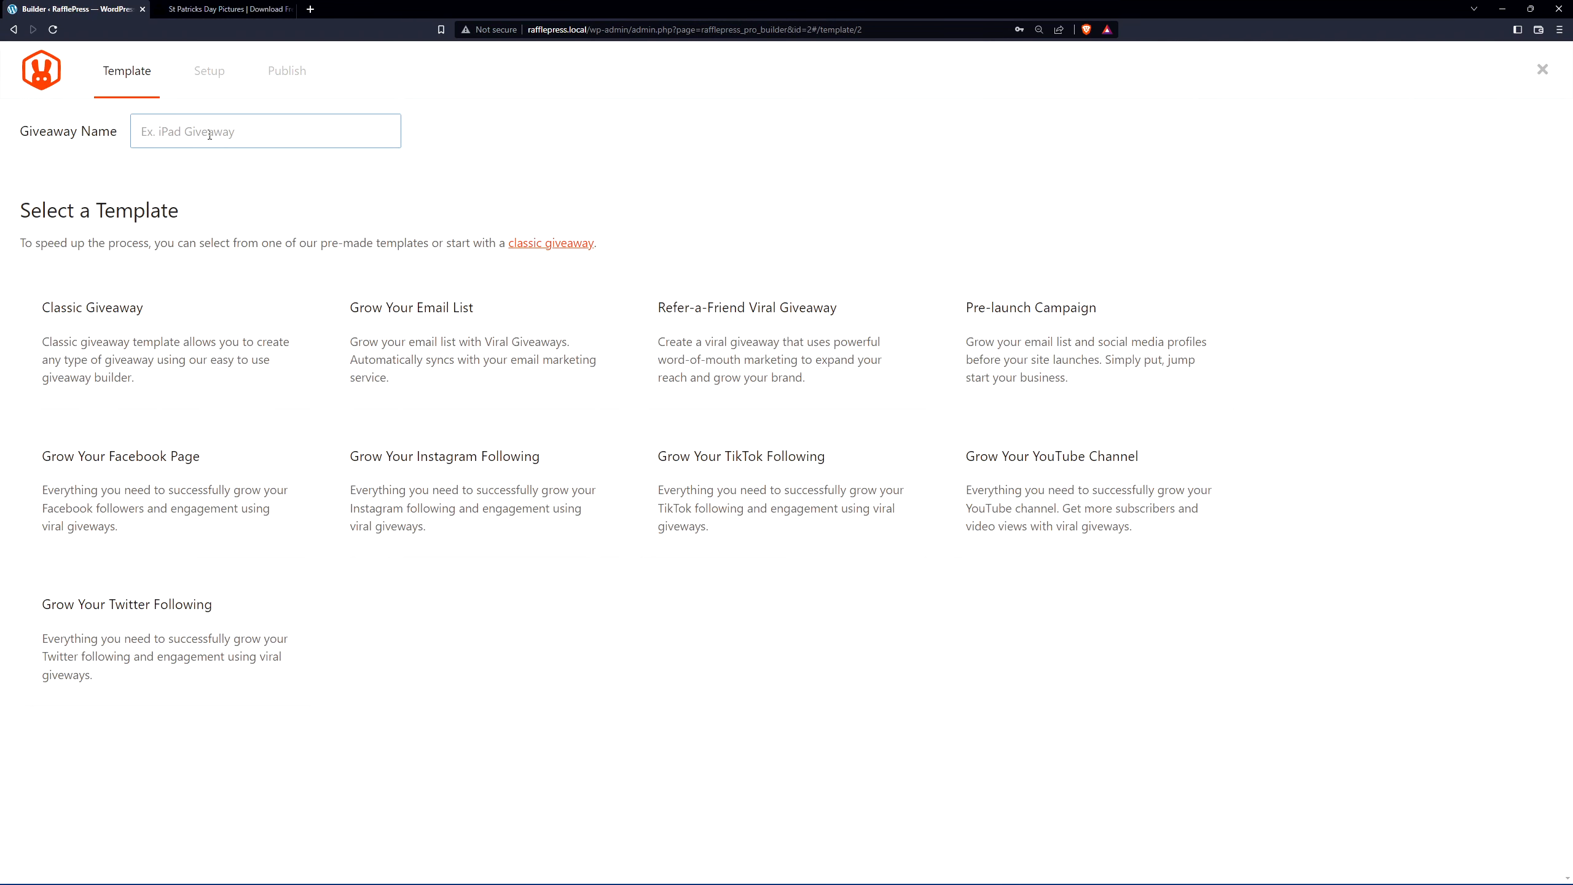
{"action": "type", "text": "St Patricks Giveaway"}
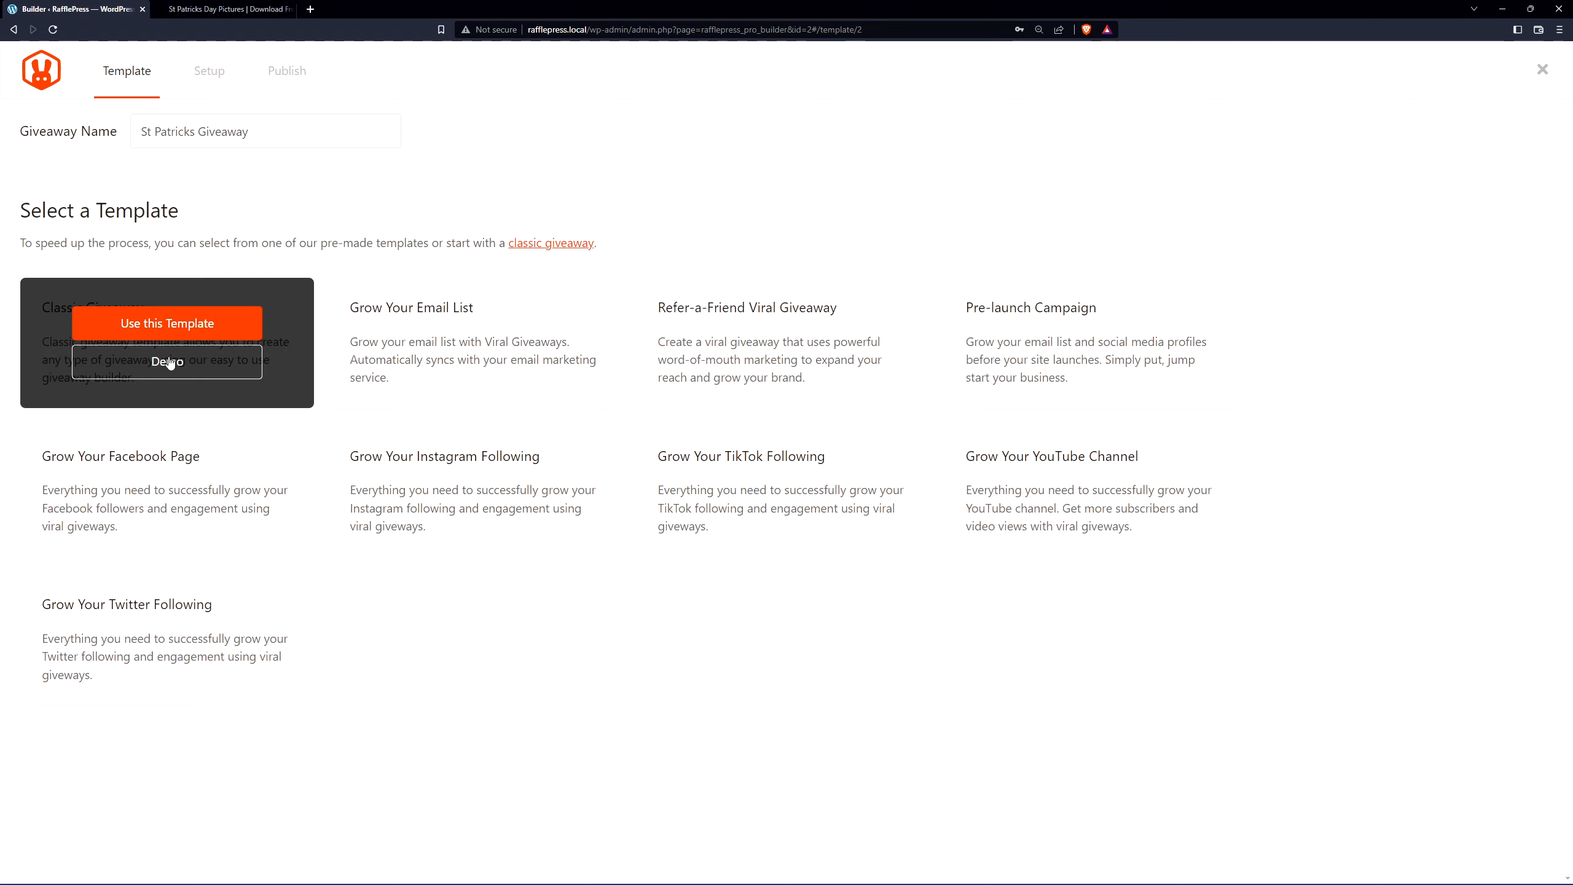
{"action": "mouse_move", "coordinate": [167, 362]}
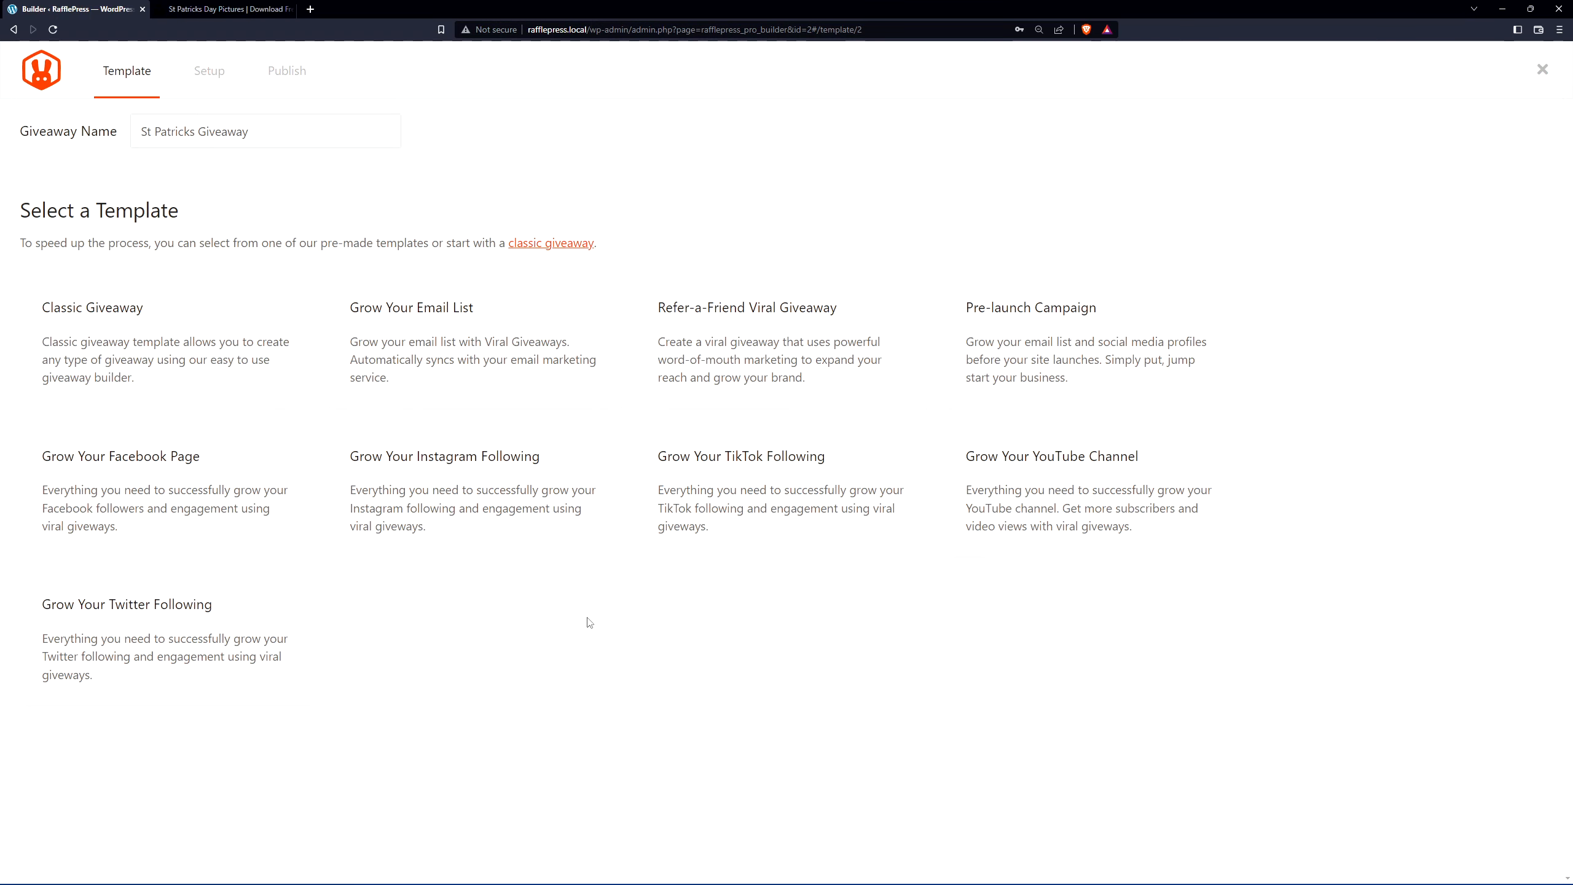
{"action": "mouse_move", "coordinate": [474, 491]}
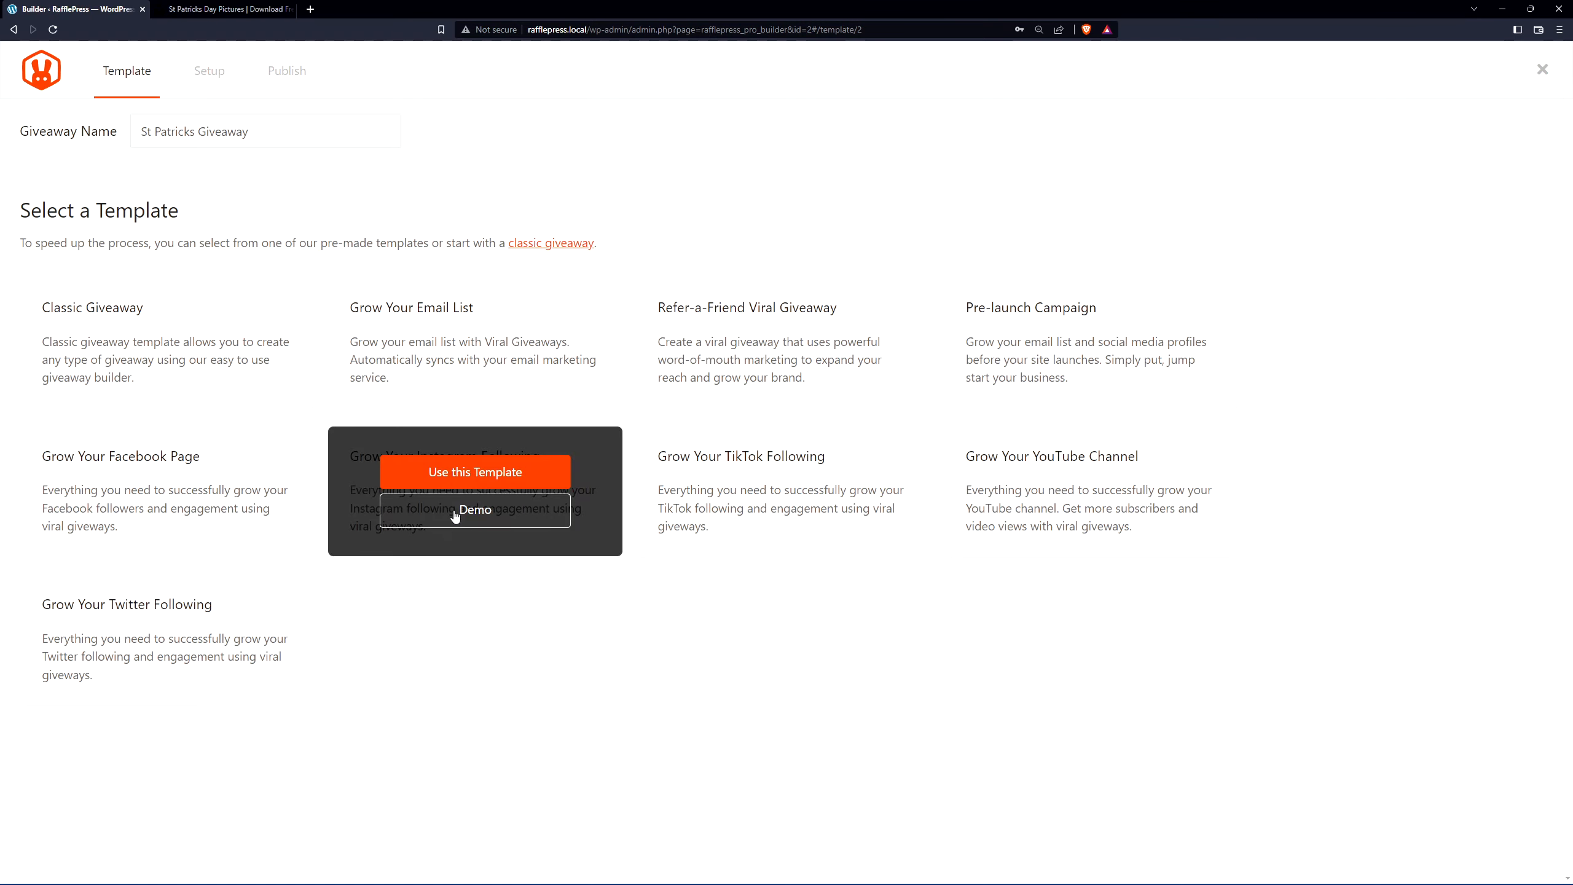
{"action": "mouse_move", "coordinate": [366, 542]}
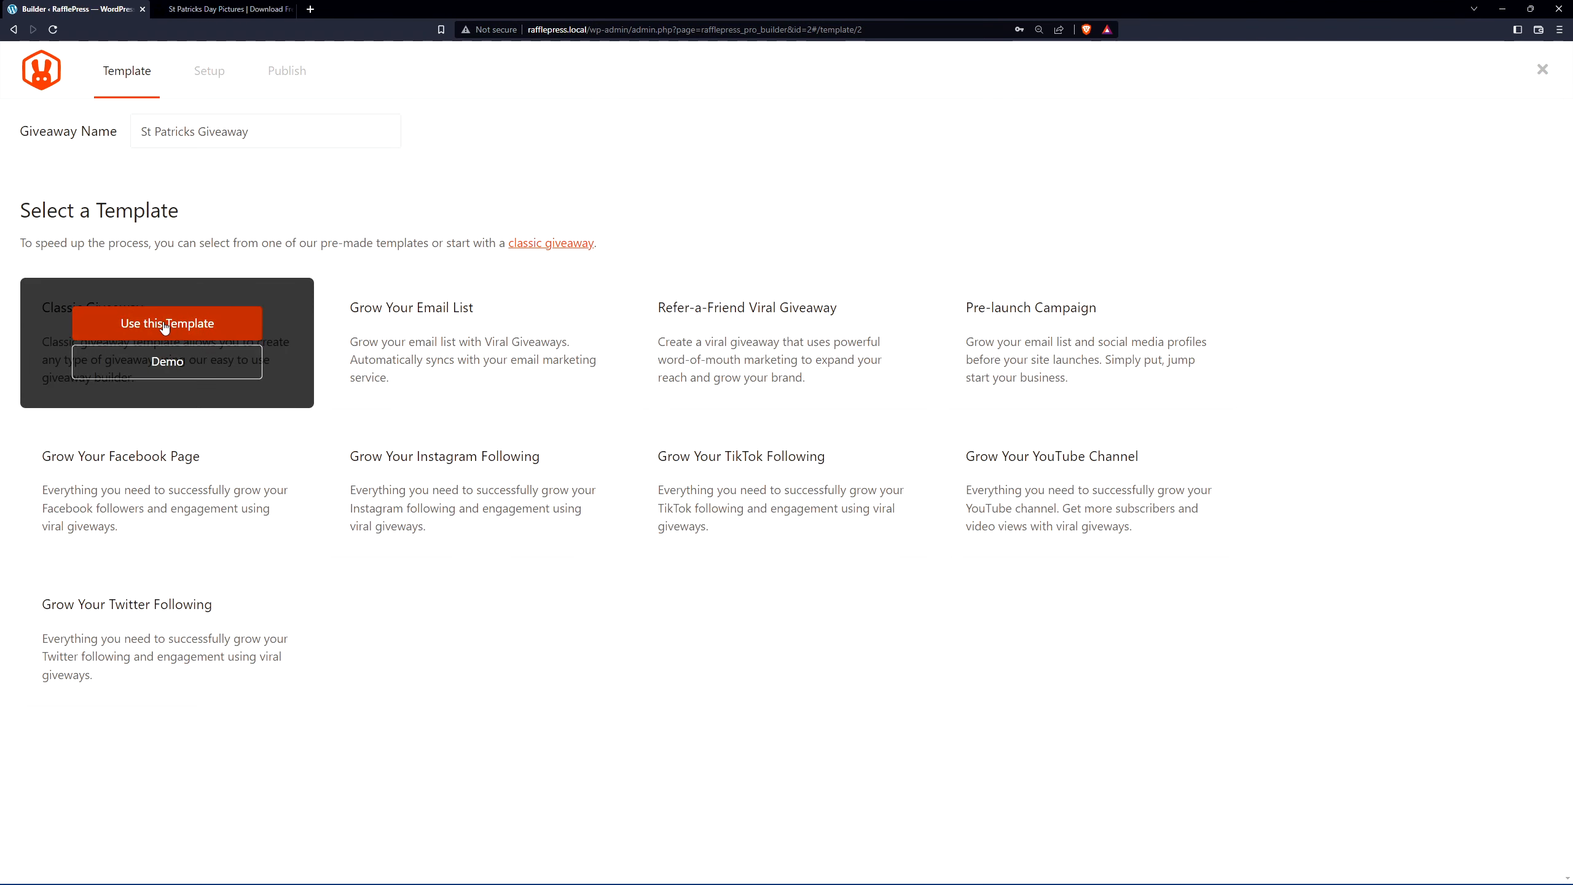
Step: Use the Classic Giveaway template with prize 'St Patrick's Day Bakery Giveaway' and a $100 baked-goods description
{"action": "left_click", "coordinate": [167, 323]}
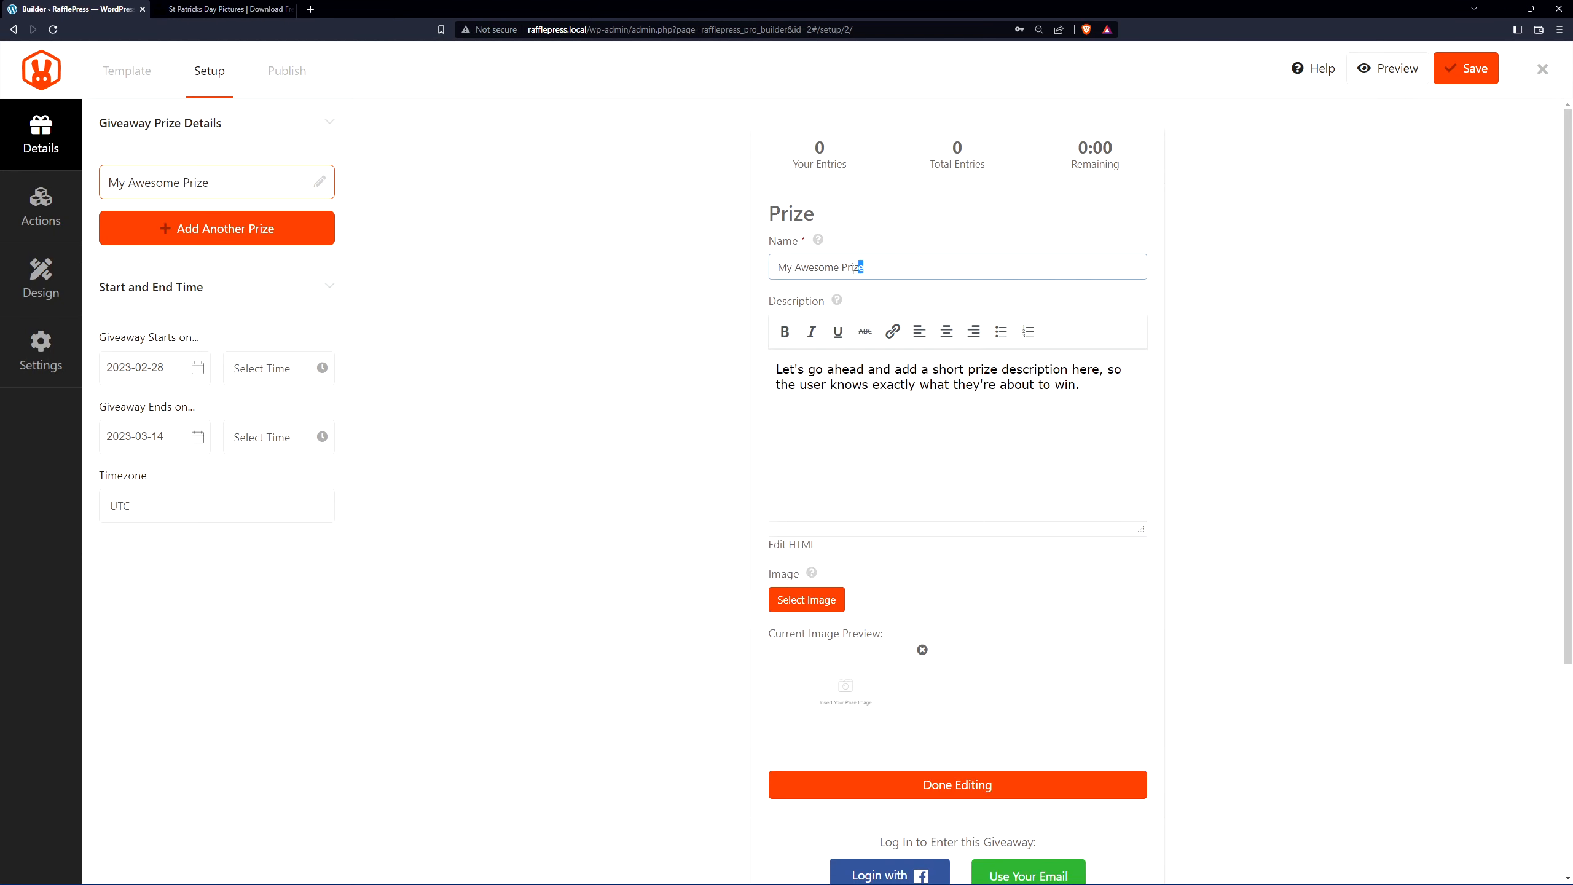
{"action": "type", "text": "St Patrick's Day Bakery Giveaway"}
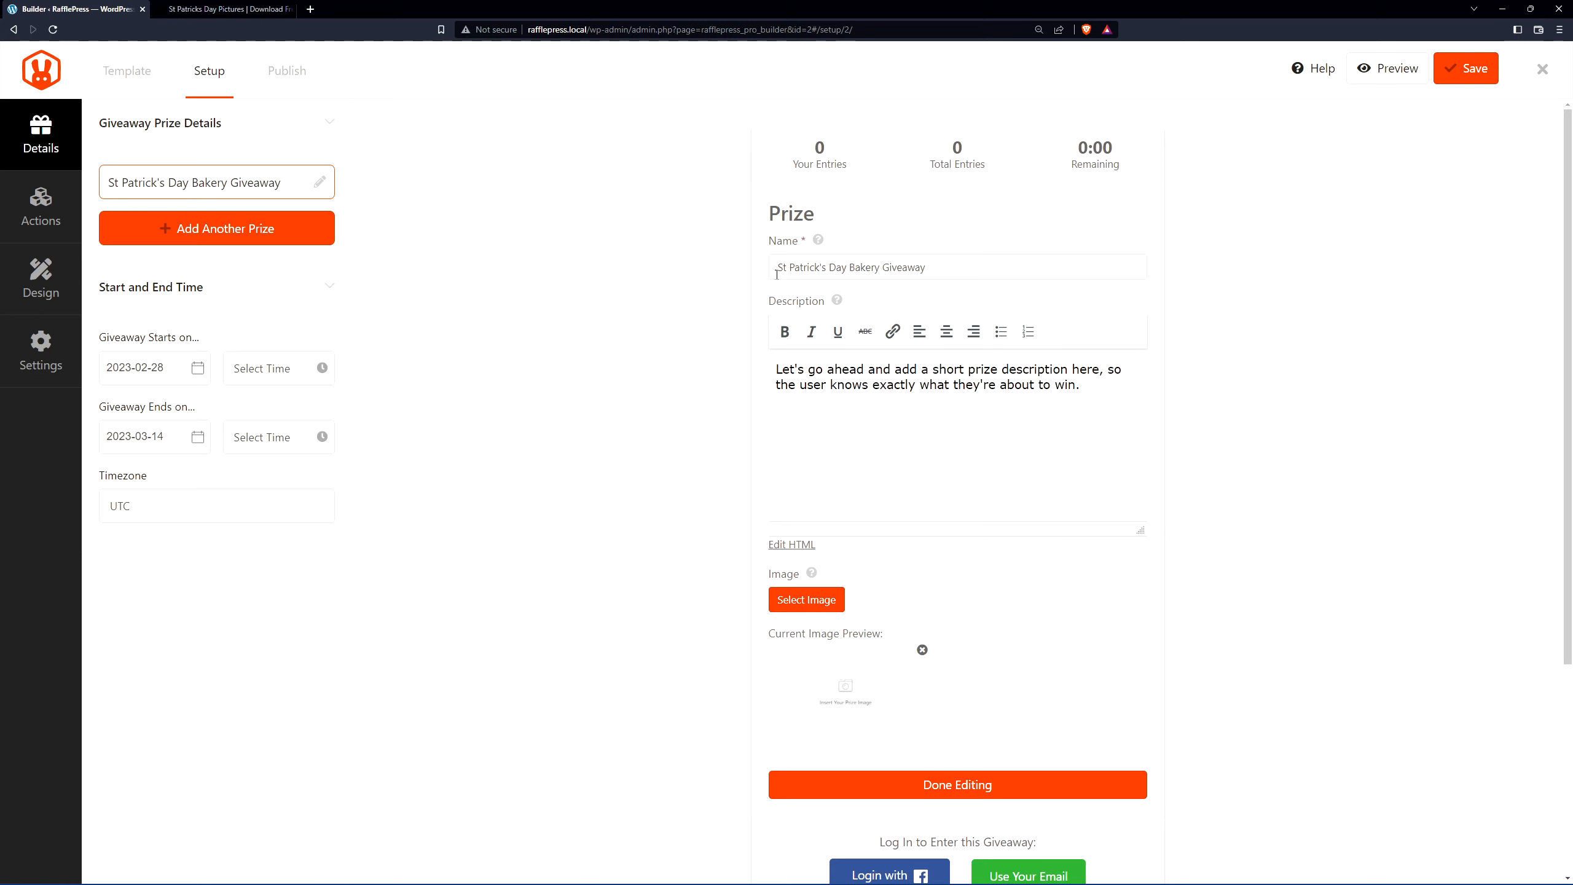
{"action": "mouse_move", "coordinate": [828, 277]}
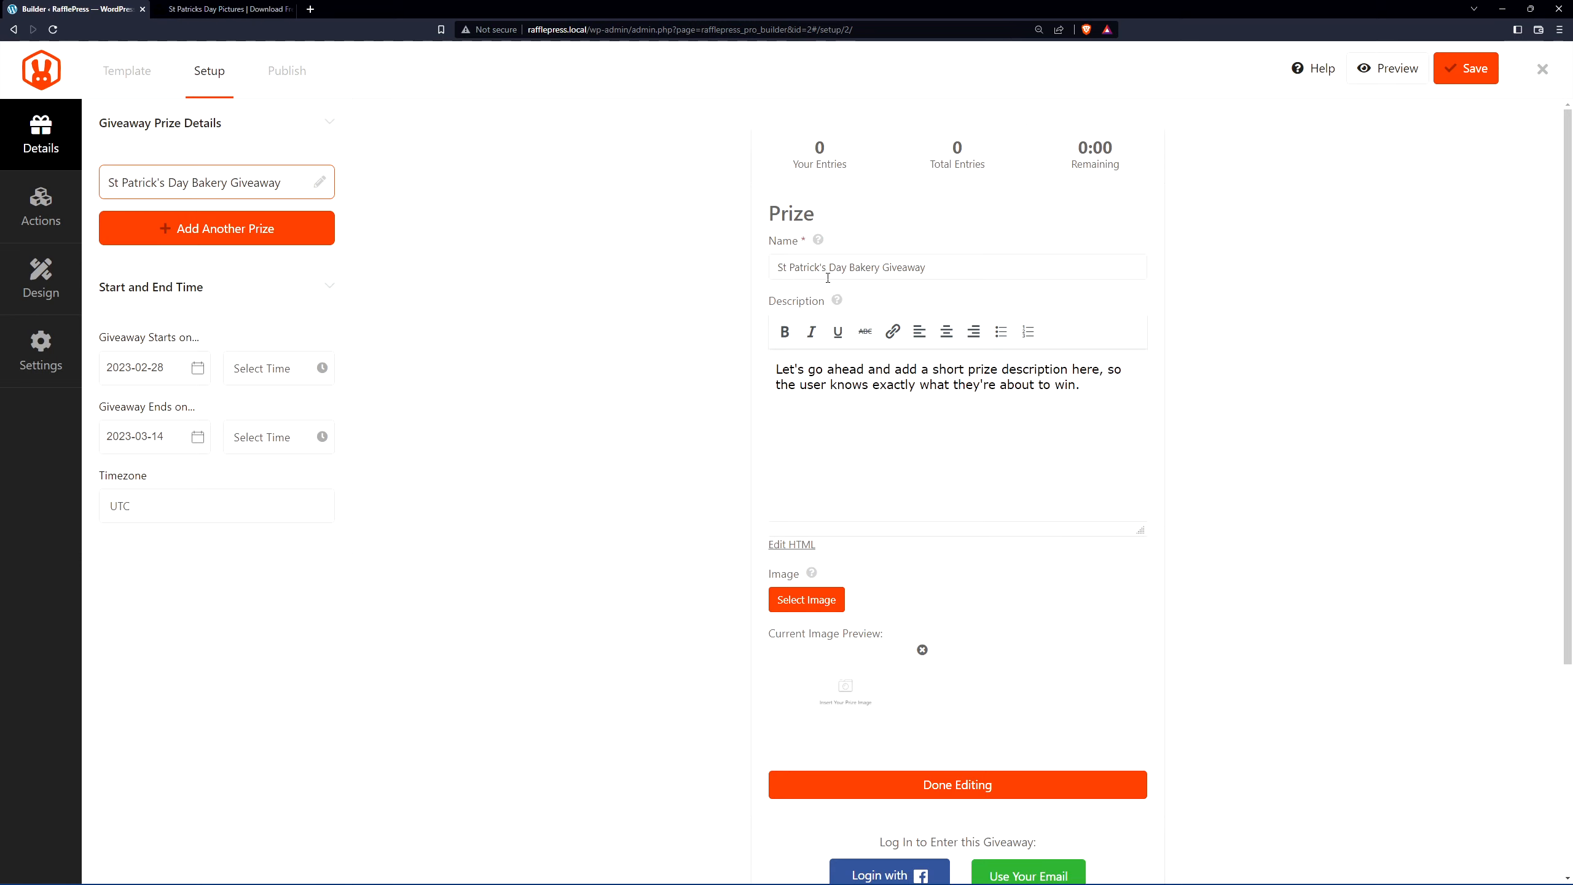
{"action": "mouse_move", "coordinate": [1211, 305]}
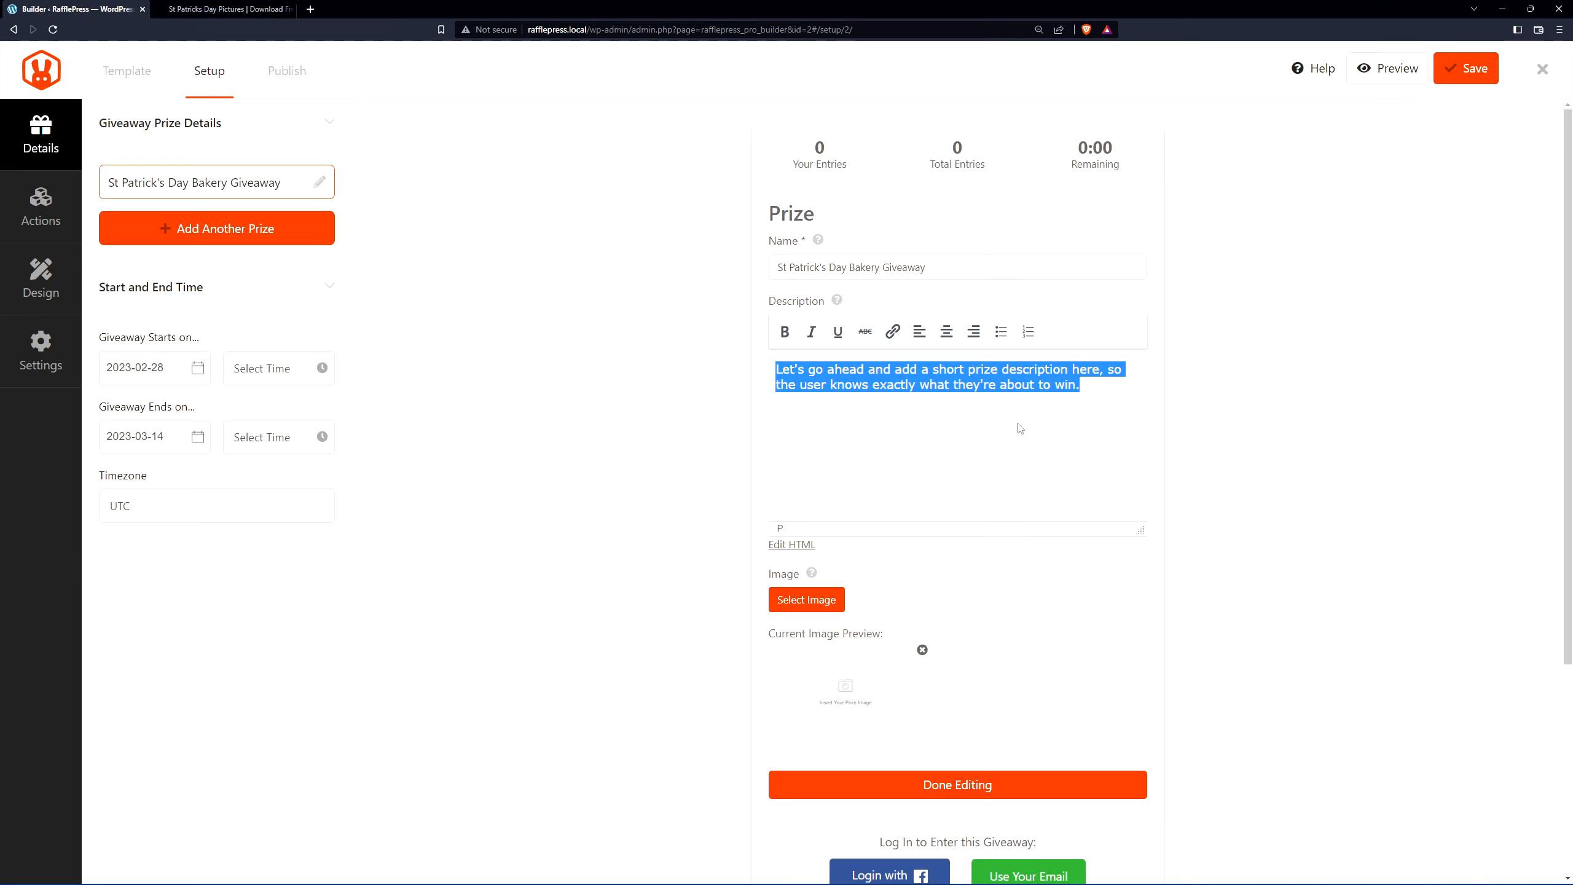
{"action": "type", "text": "Enter below for your chance to win $100 of free baked goods at our local store."}
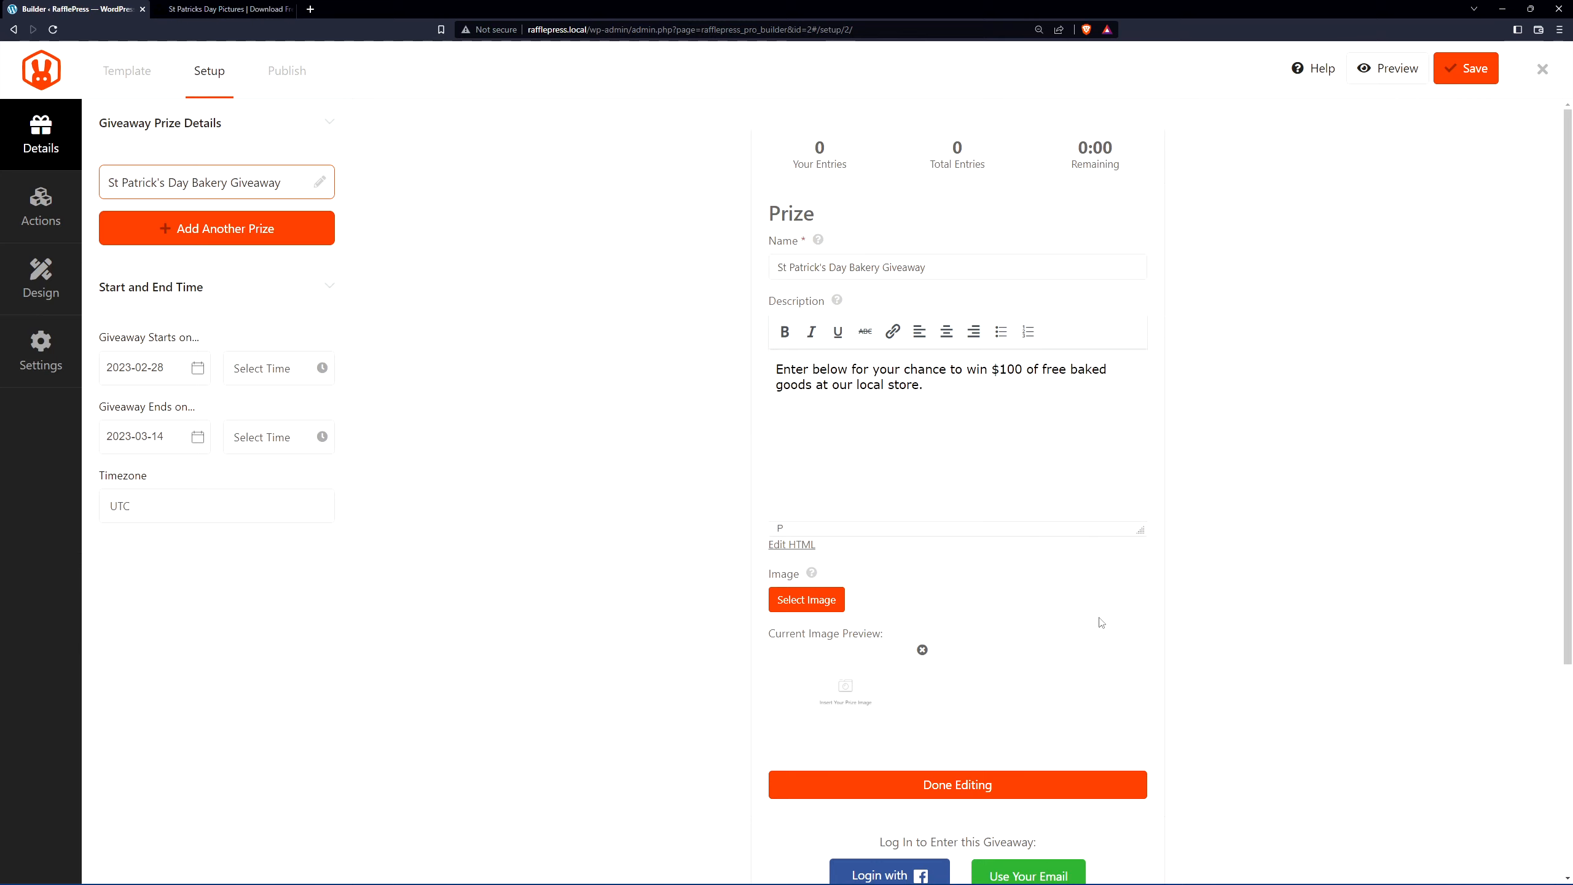
{"action": "mouse_move", "coordinate": [1067, 615]}
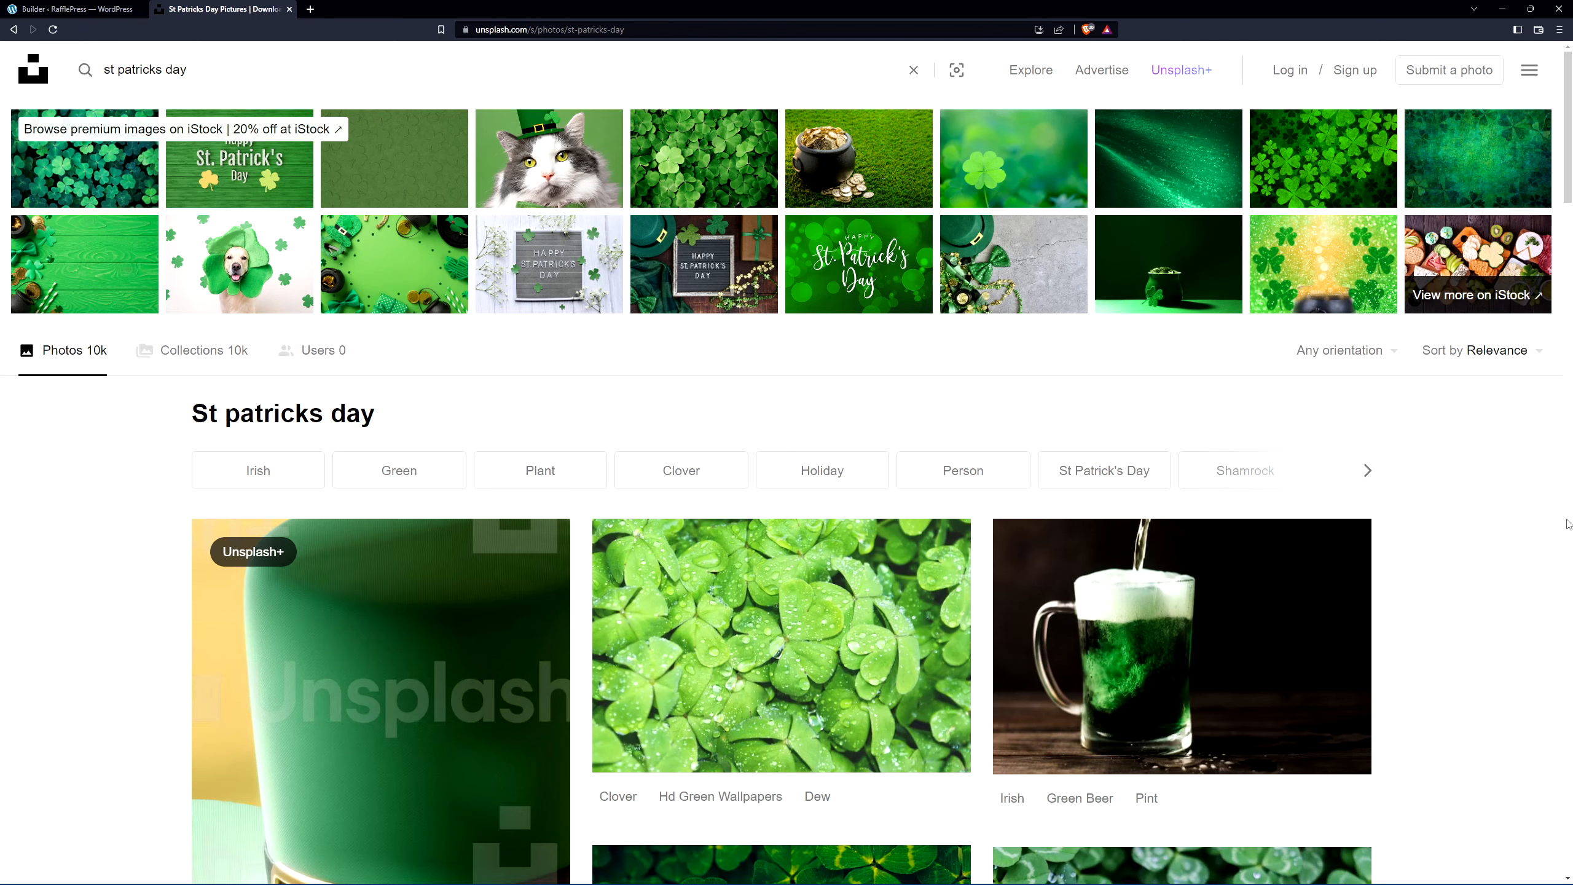
Step: Scroll the St Patrick's Day results and open Deva Williamson's green sprinkle cake photo
{"action": "scroll", "scroll_direction": "down", "scroll_amount": 3}
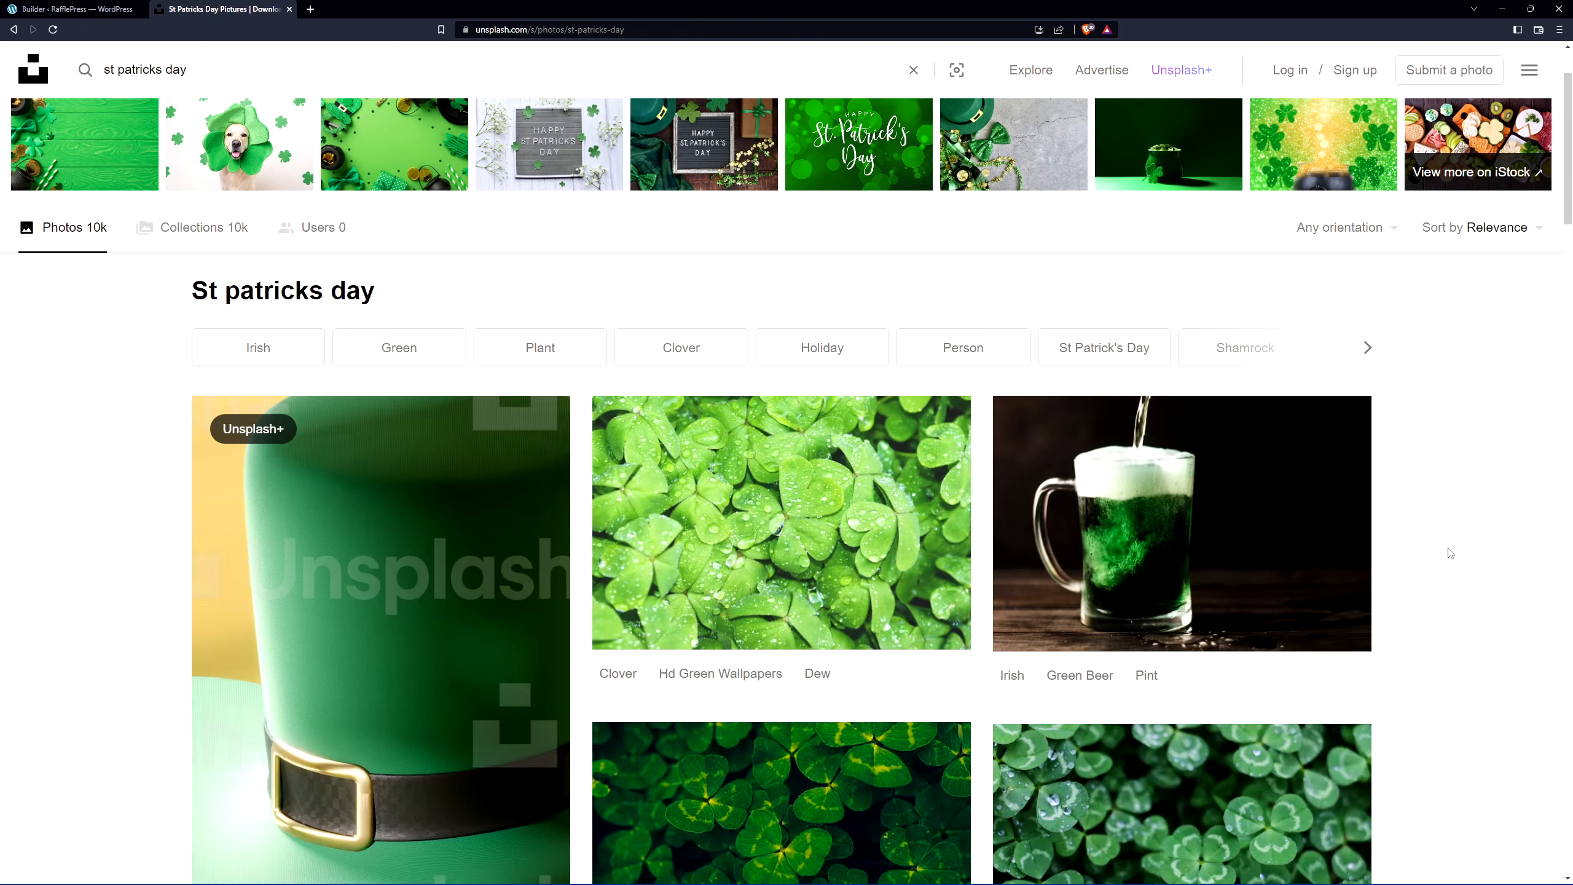
{"action": "scroll", "scroll_direction": "down", "scroll_amount": 3}
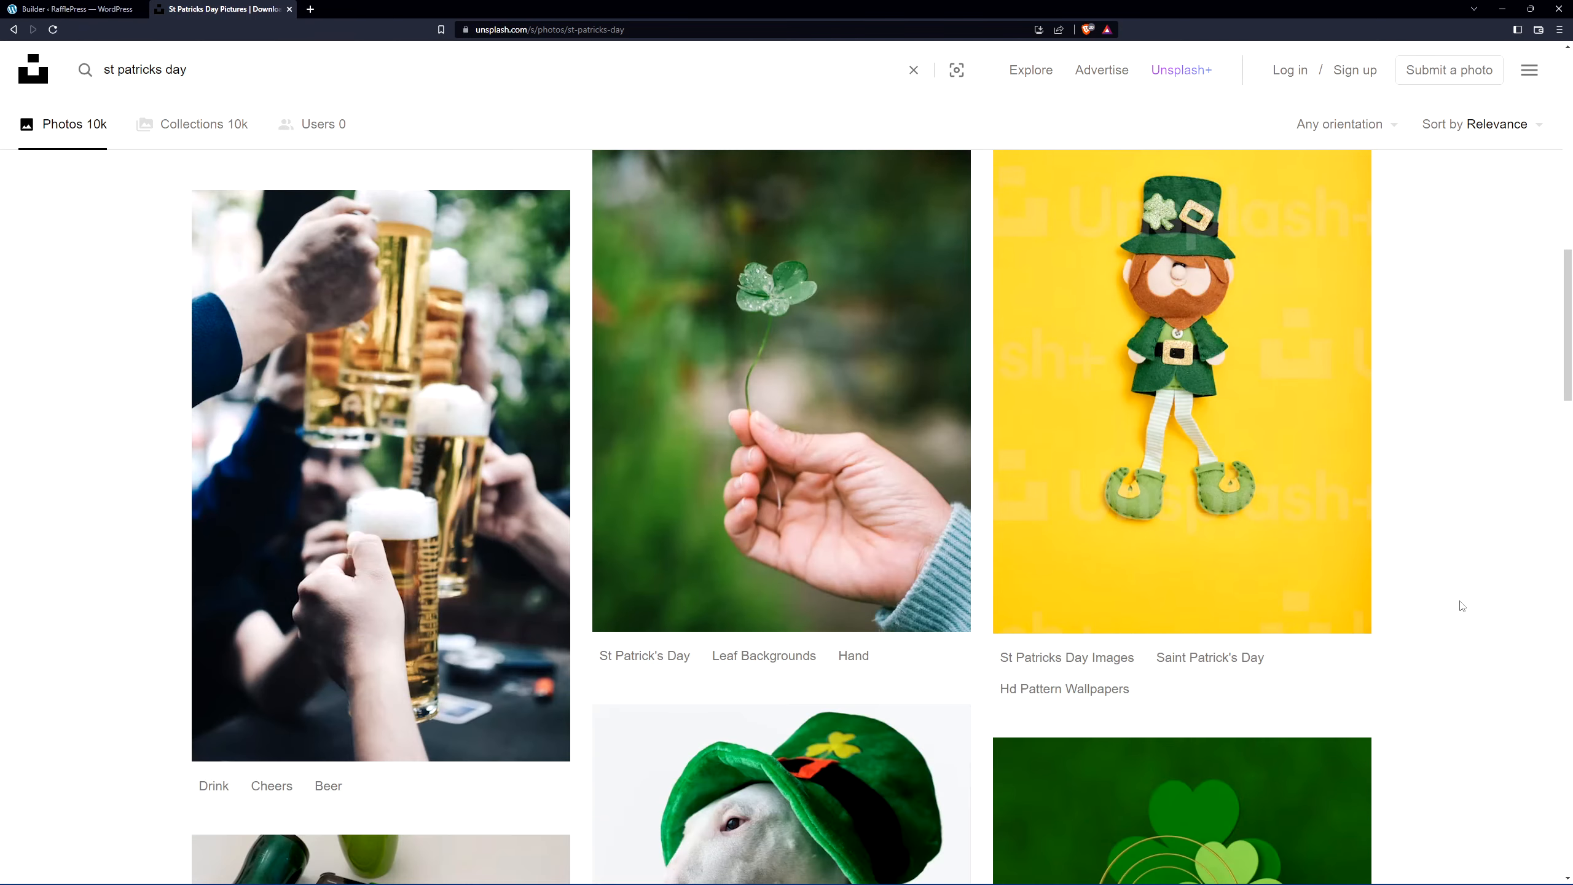
{"action": "scroll", "scroll_direction": "down", "scroll_amount": 3}
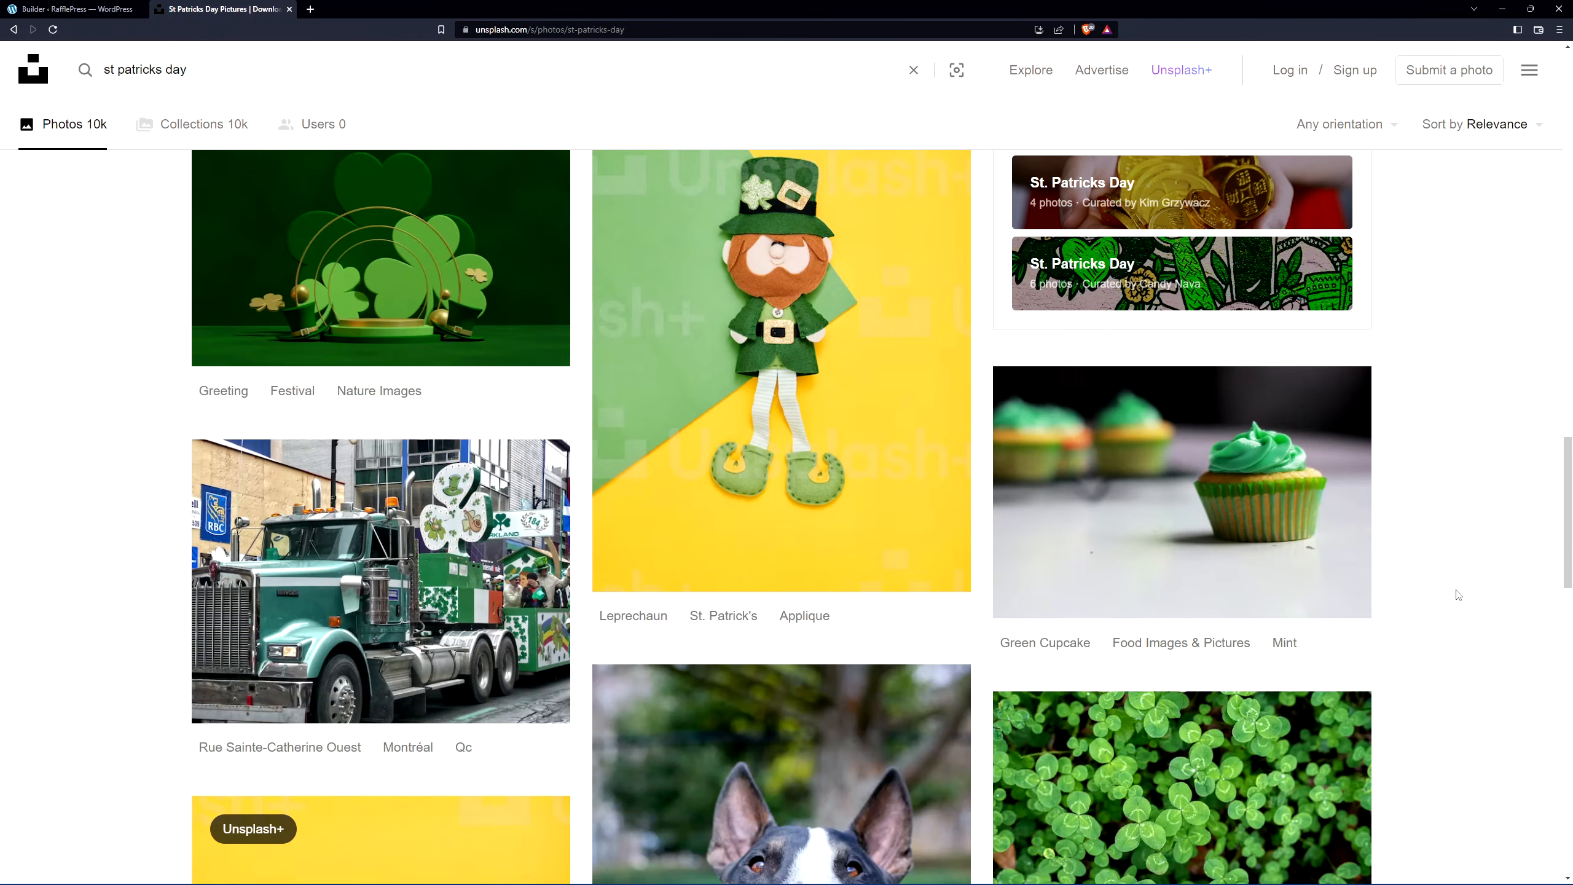
{"action": "left_click", "coordinate": [1180, 491]}
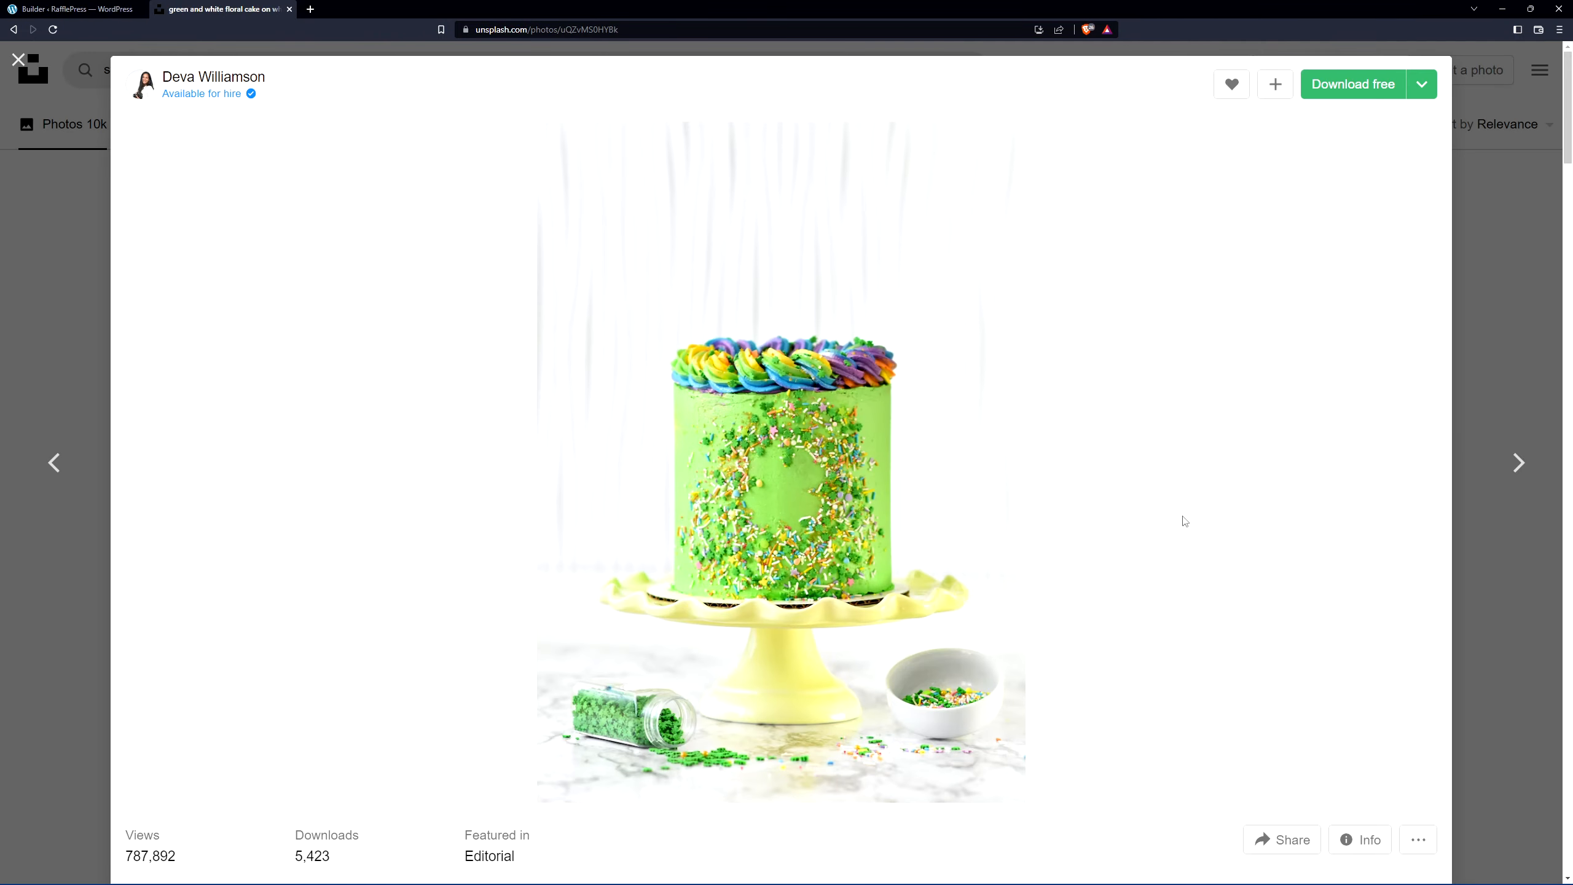
Step: Set cake.jpg from the Media Library as the giveaway's prize image
{"action": "left_click", "coordinate": [70, 9]}
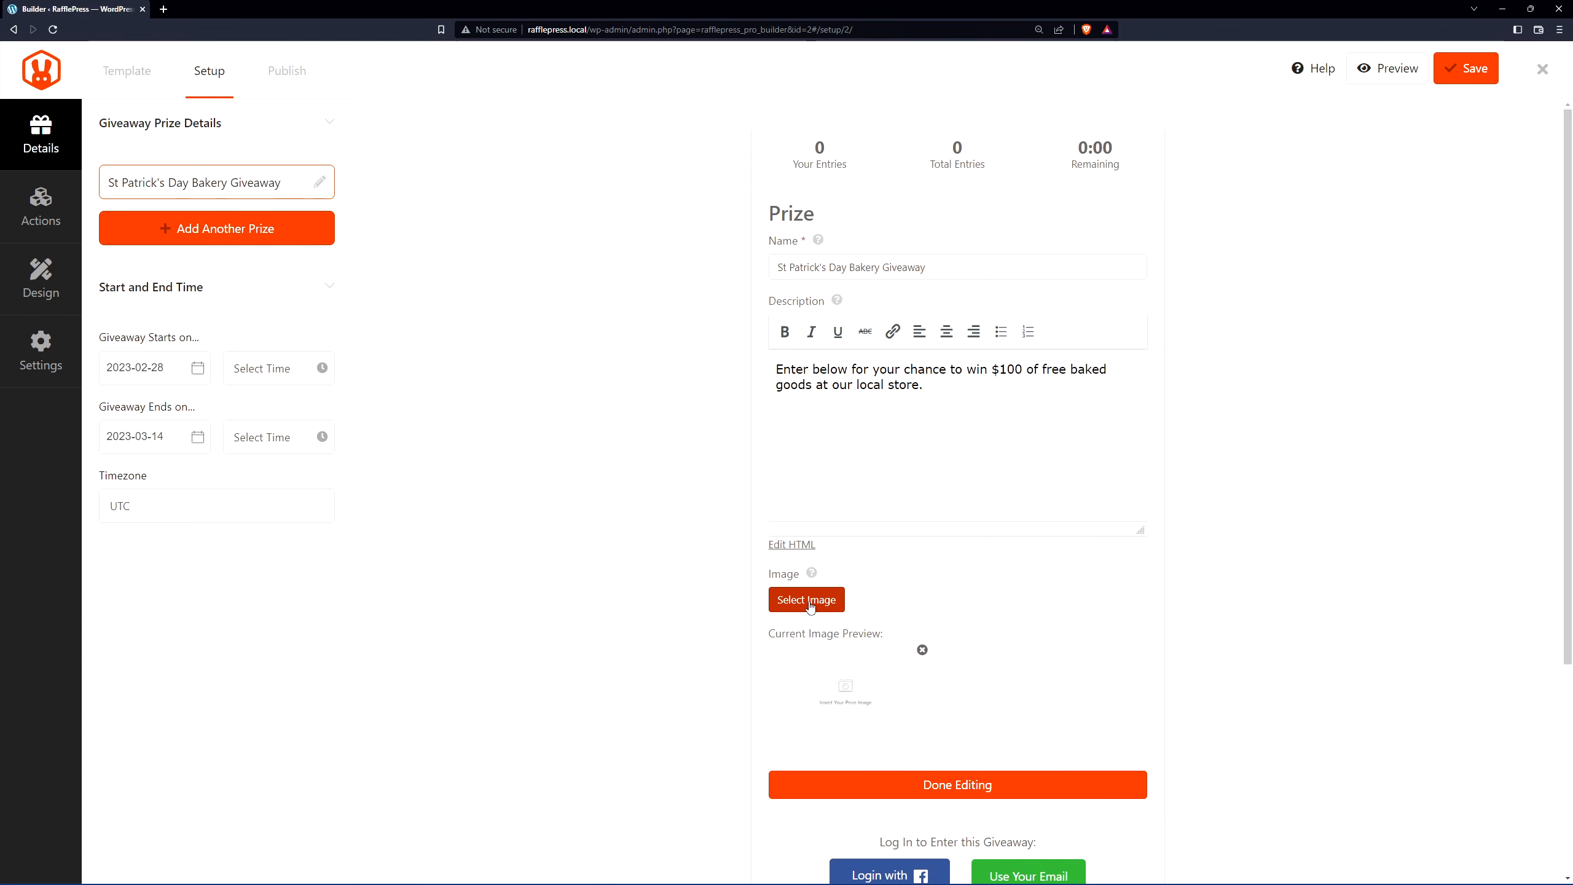
{"action": "left_click", "coordinate": [806, 599]}
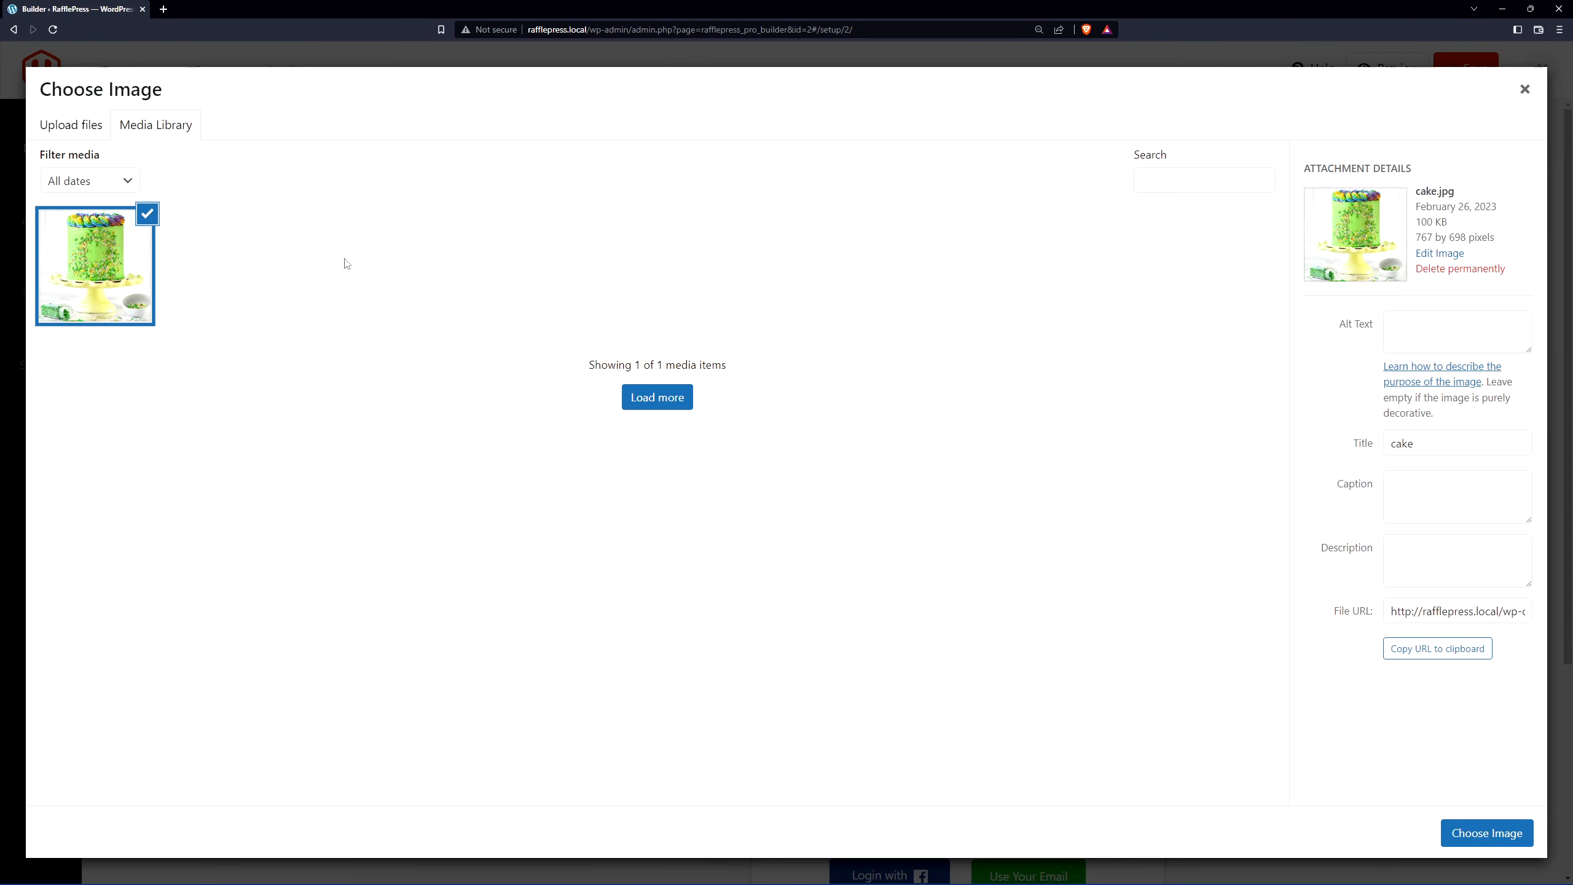
{"action": "mouse_move", "coordinate": [578, 458]}
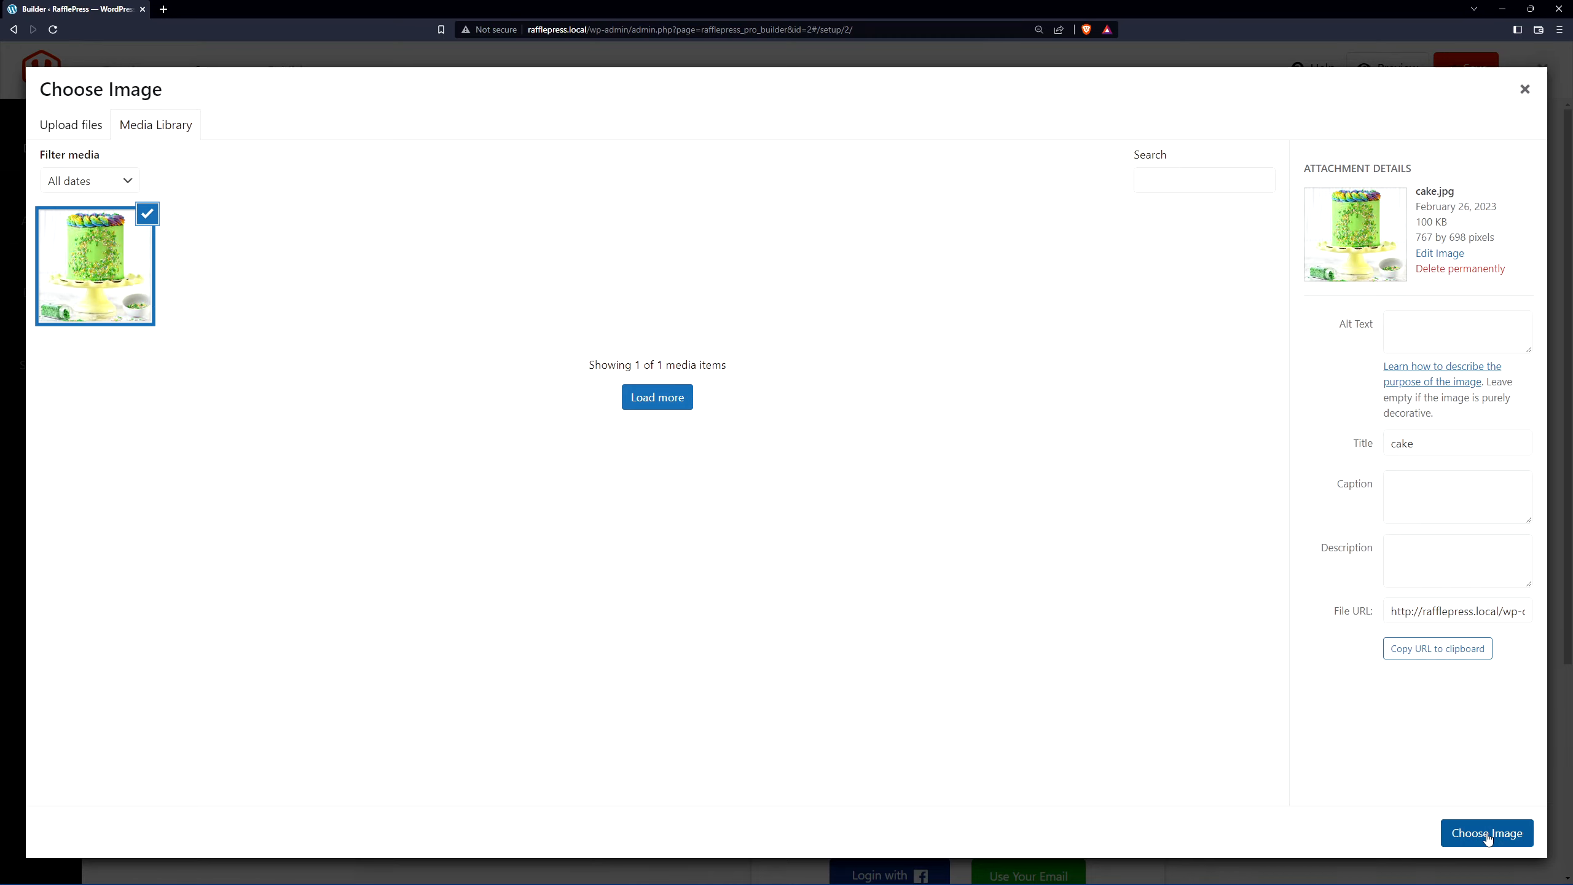
{"action": "left_click", "coordinate": [1485, 832]}
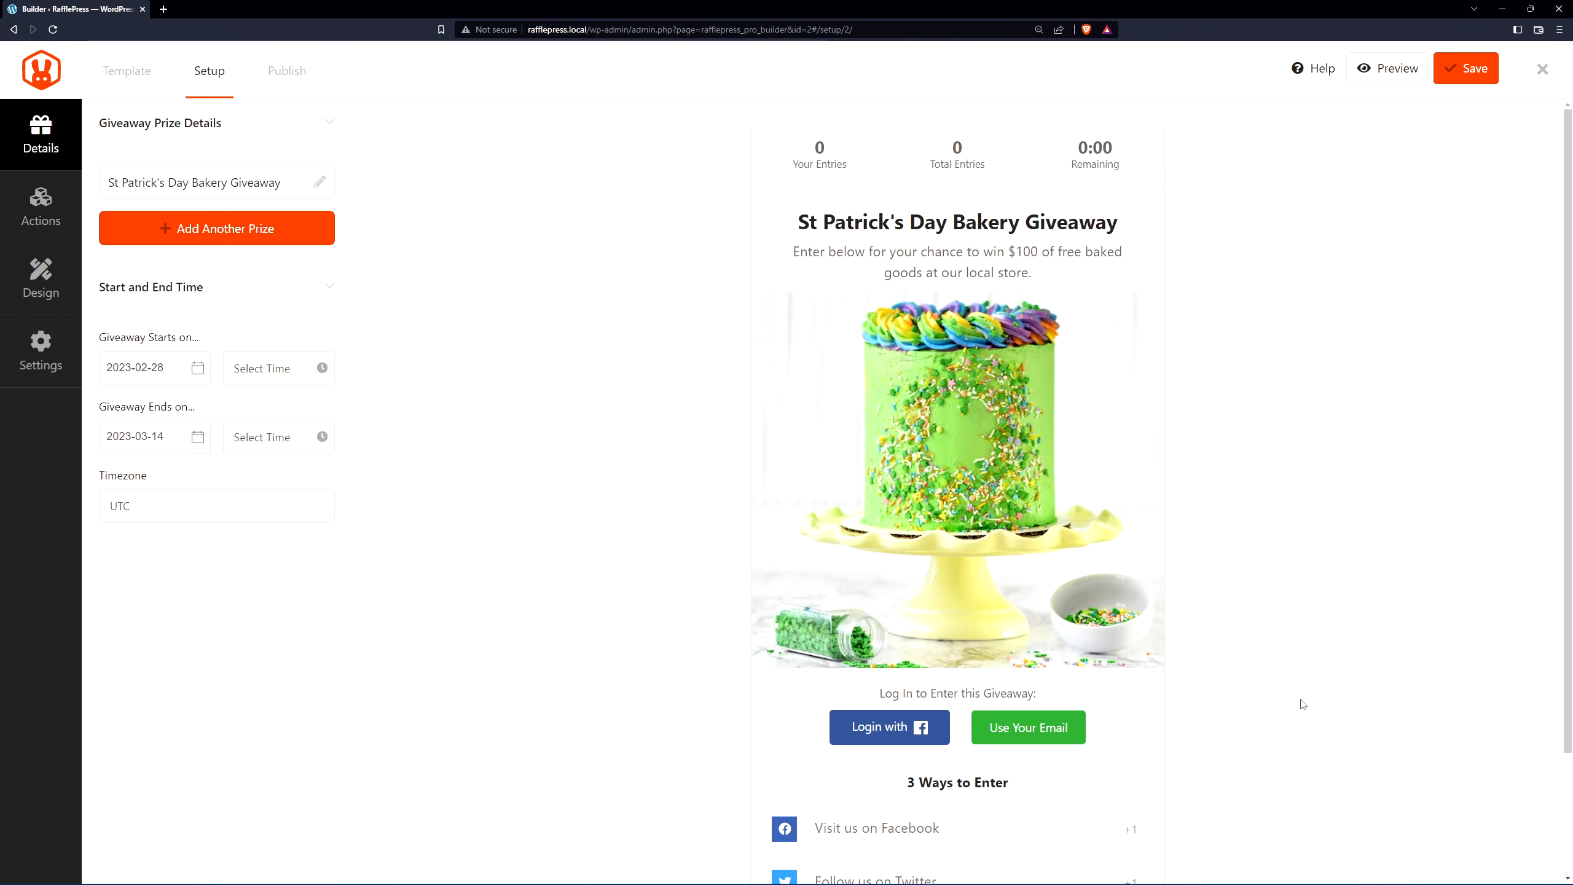
{"action": "mouse_move", "coordinate": [1322, 429]}
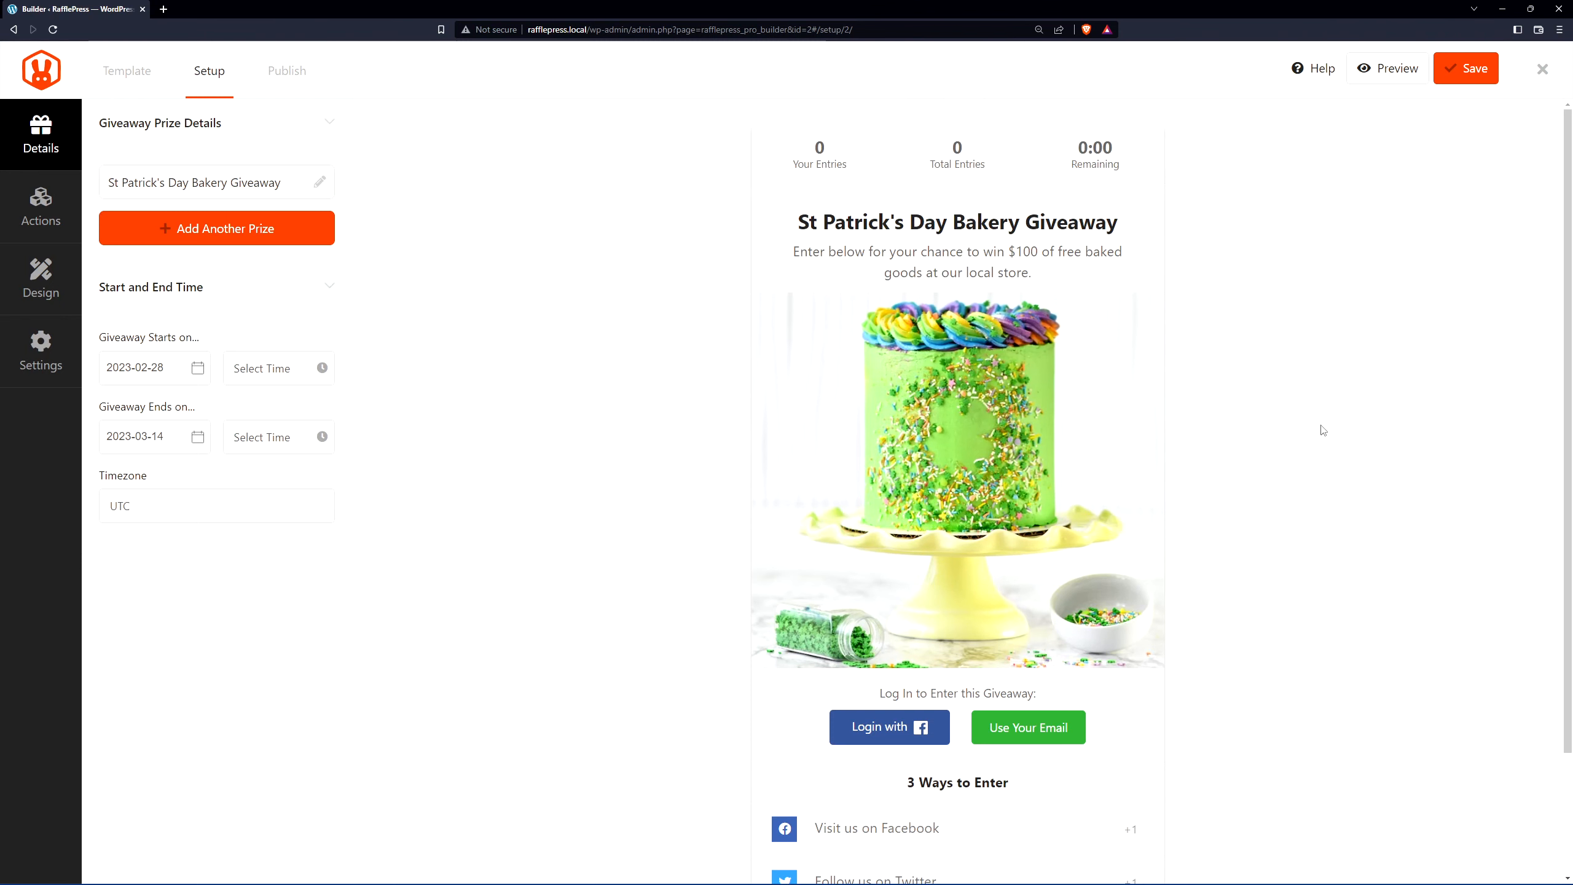
{"action": "mouse_move", "coordinate": [176, 189]}
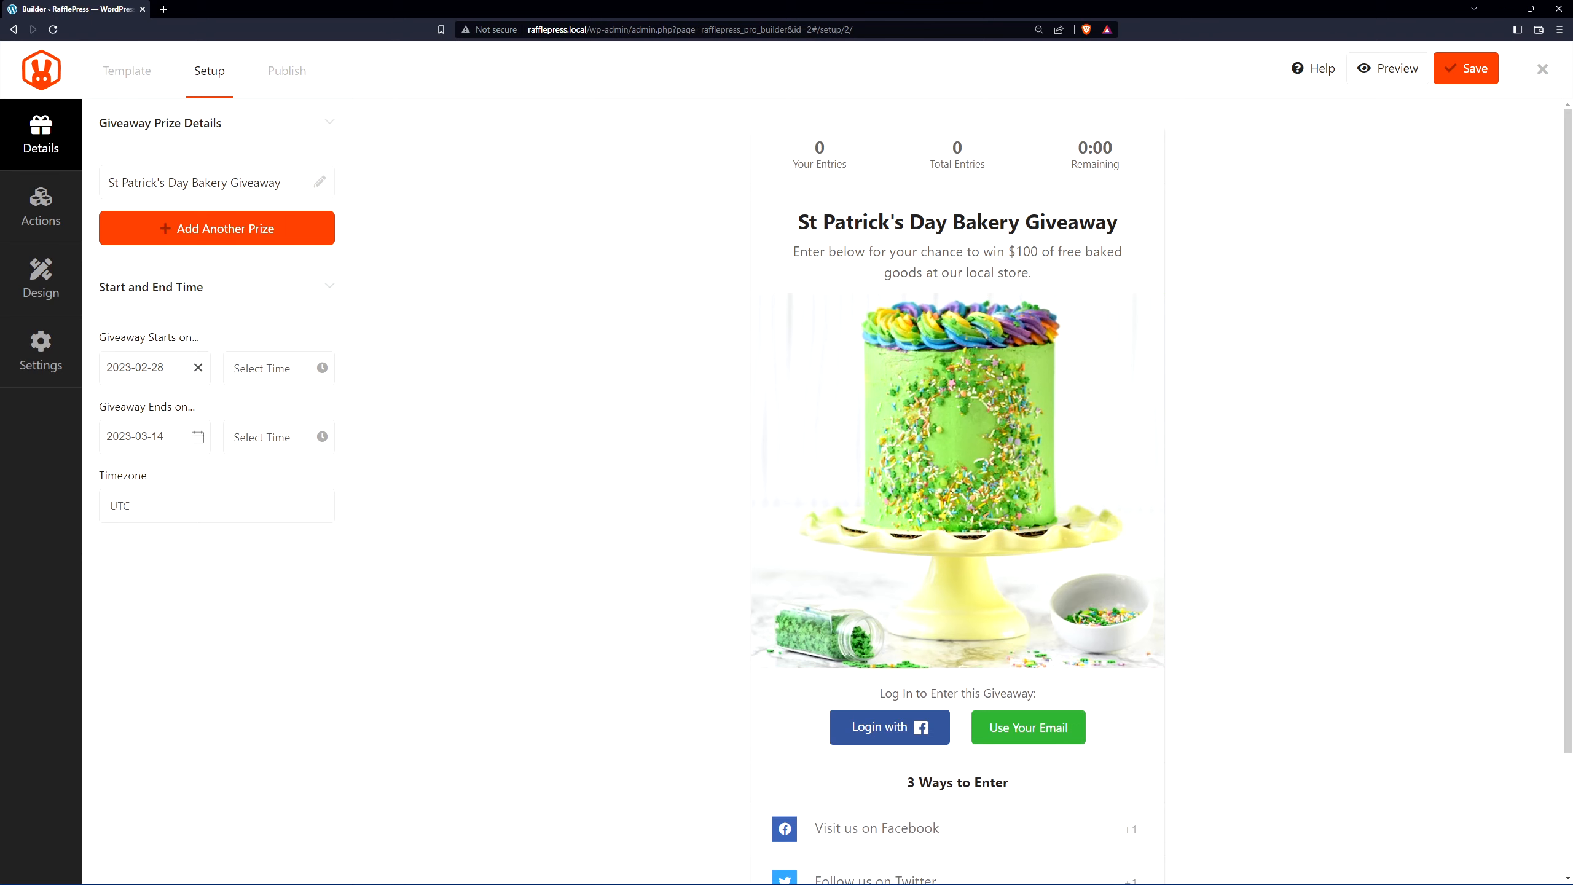
Step: Schedule Feb 1 to Mar 31, 2023, both at 12:00 A.M., in New York timezone
{"action": "left_click", "coordinate": [141, 436]}
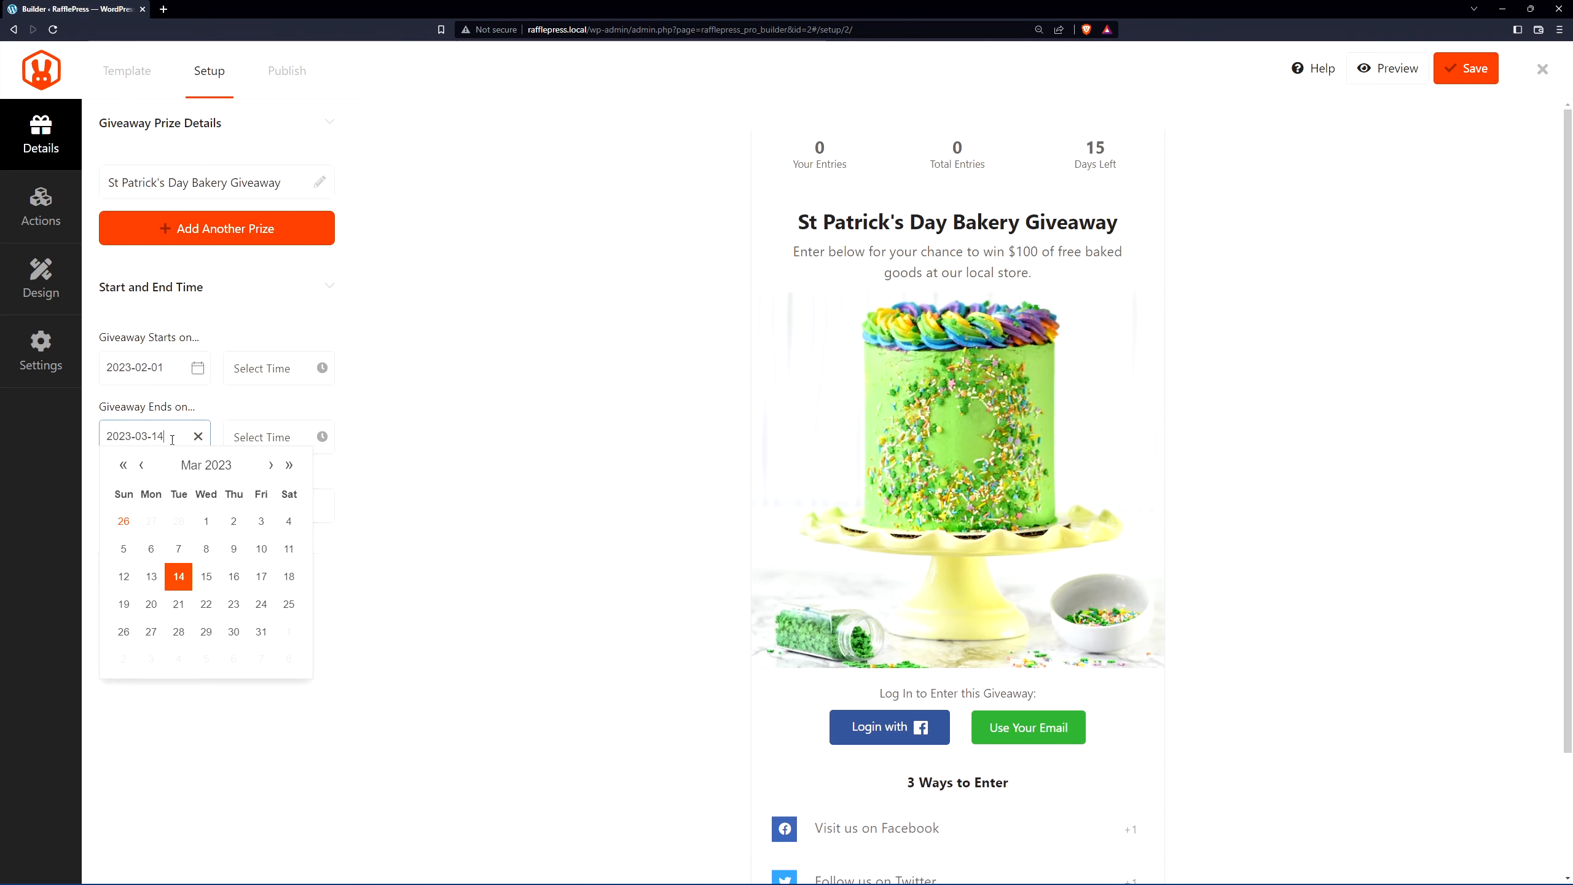
{"action": "left_click", "coordinate": [277, 368]}
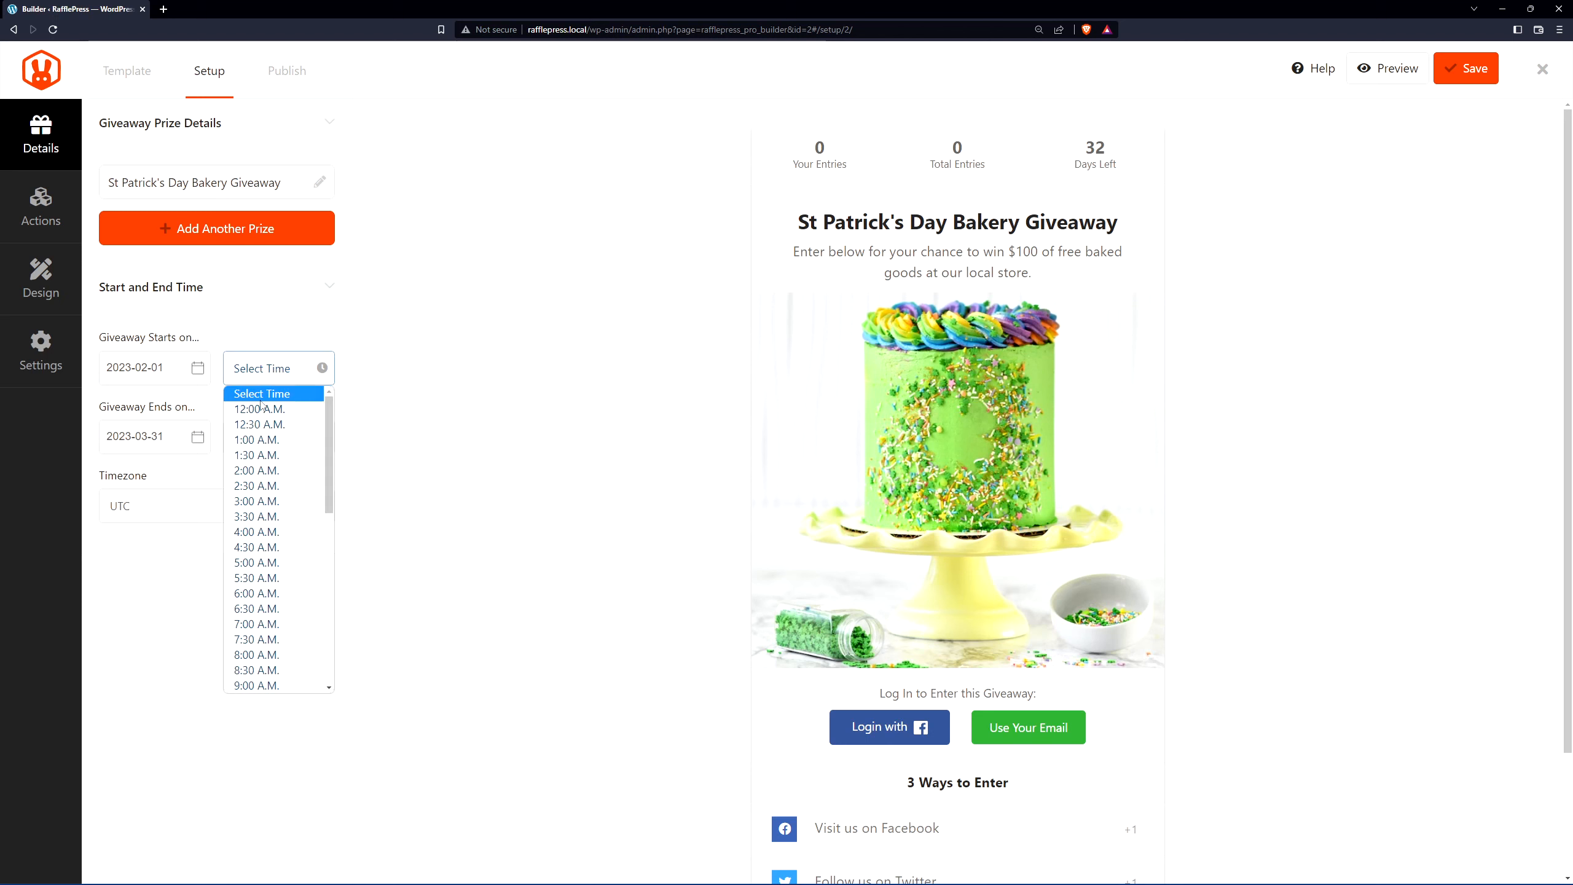
{"action": "left_click", "coordinate": [258, 408]}
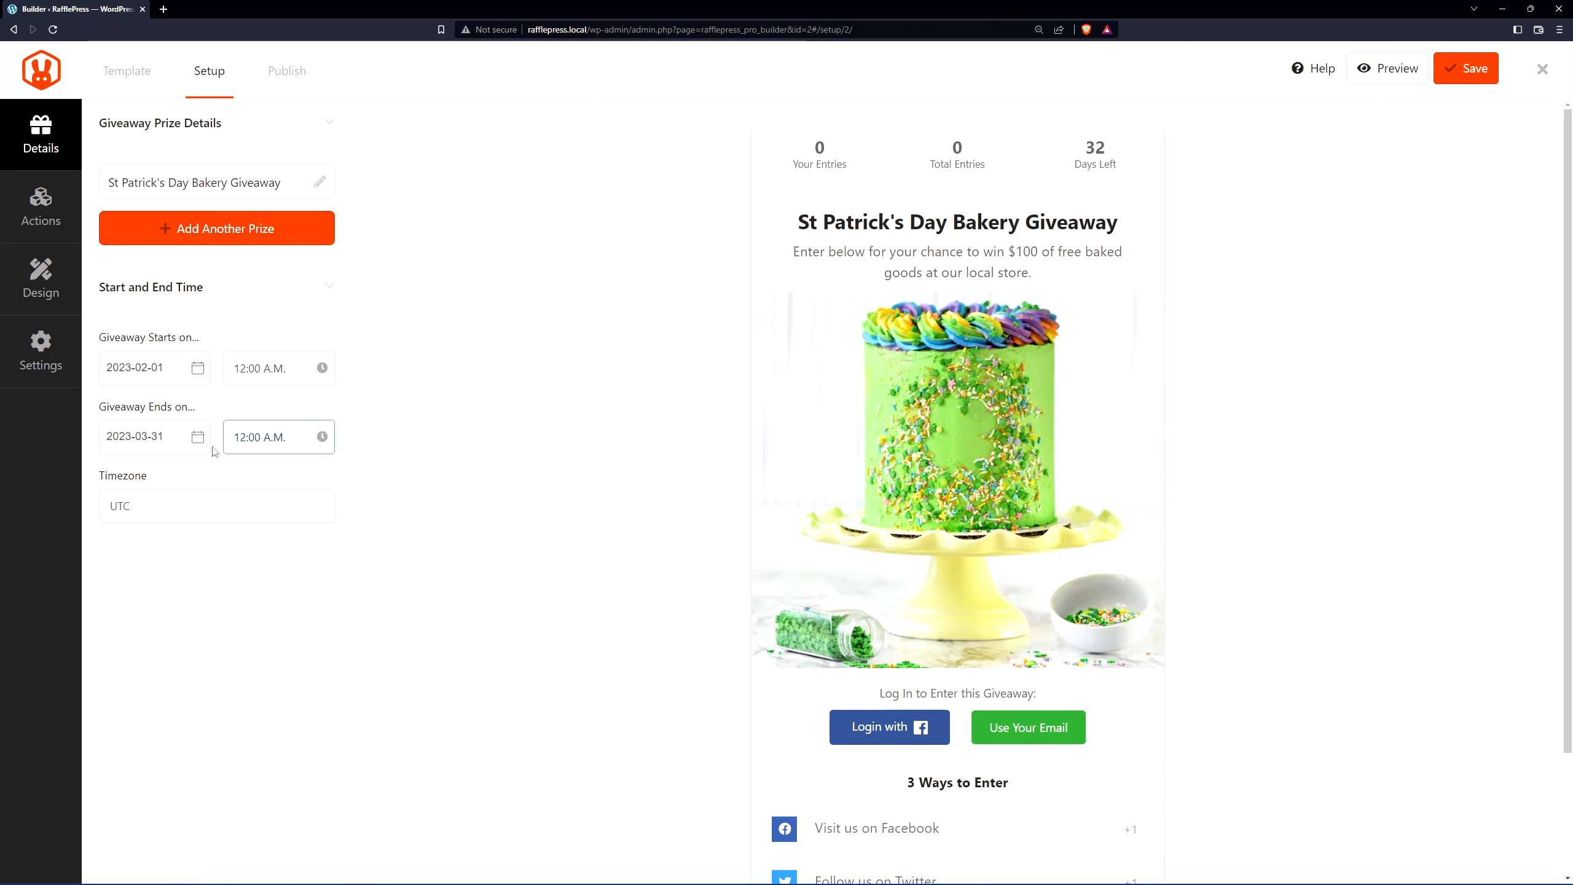
{"action": "left_click", "coordinate": [216, 506]}
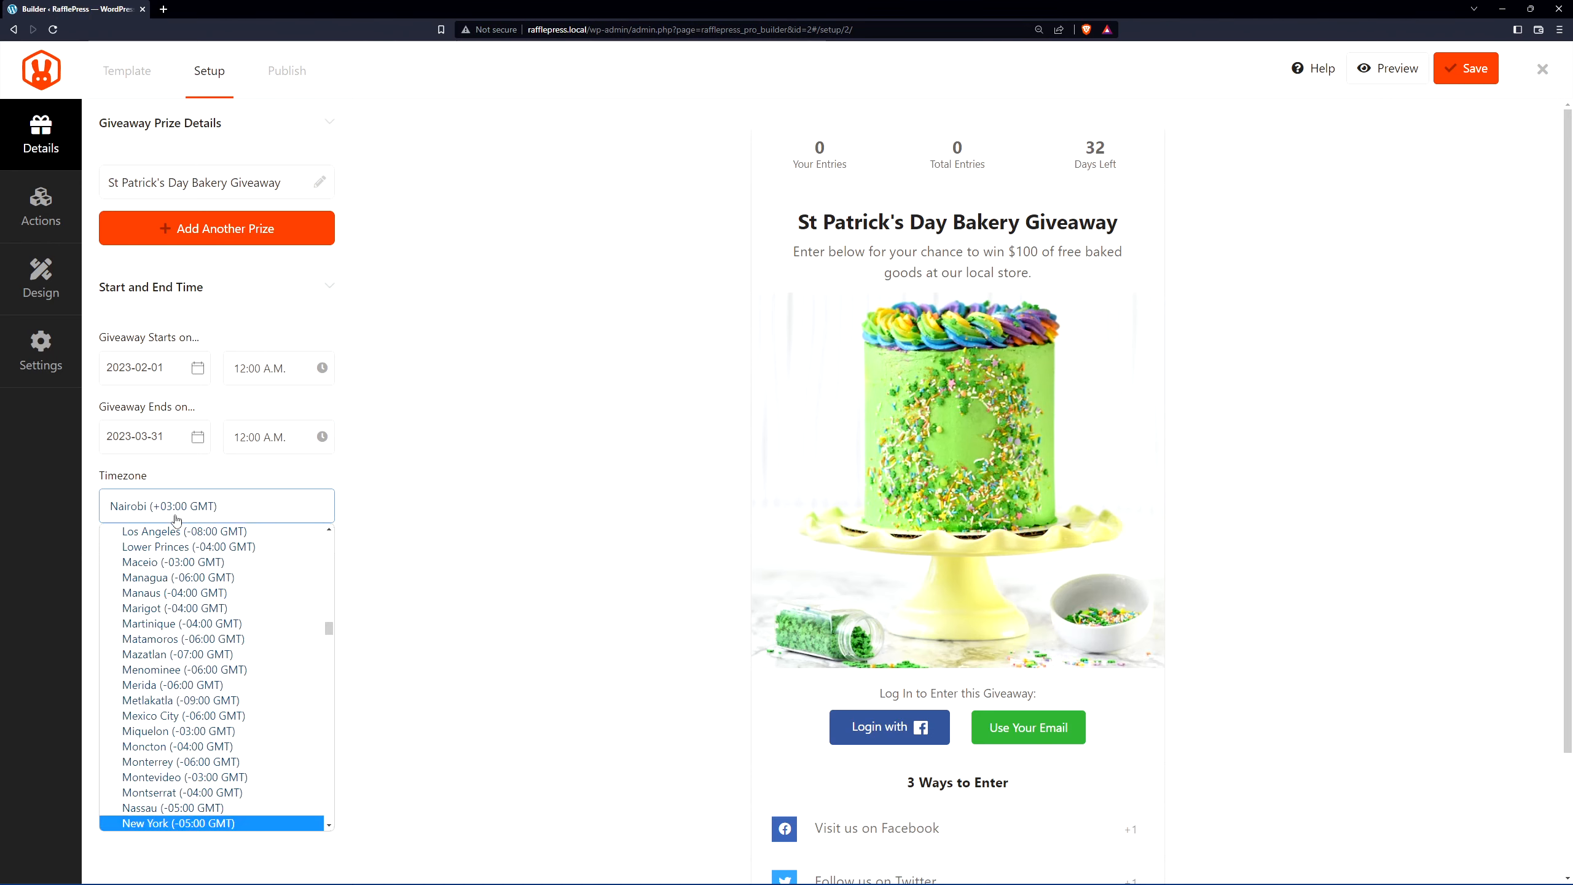
{"action": "left_click", "coordinate": [184, 823]}
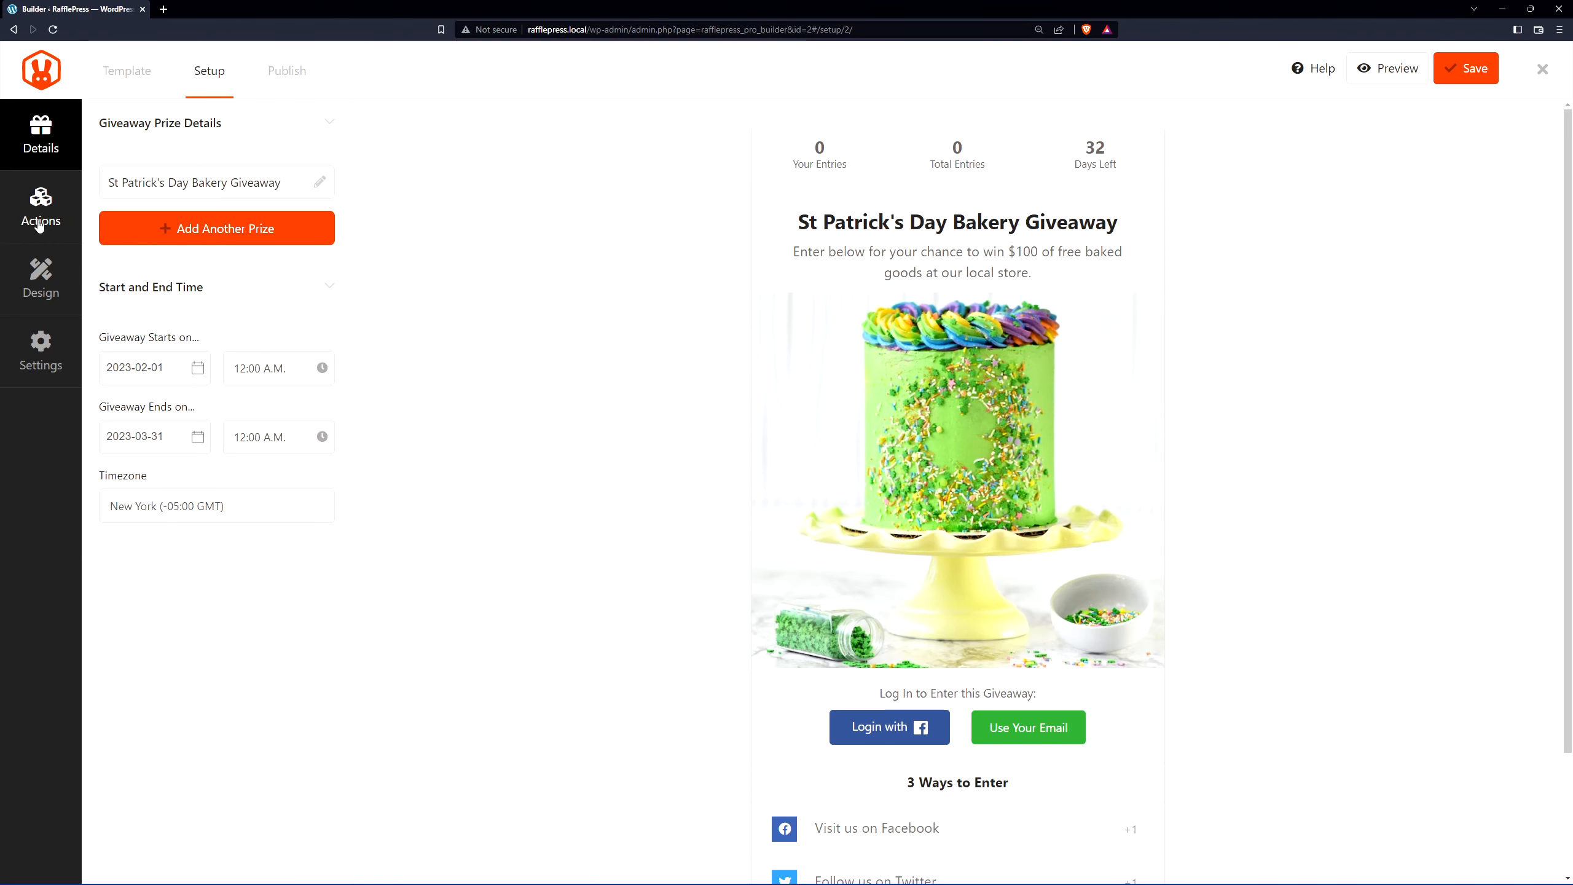
{"action": "left_click", "coordinate": [40, 207]}
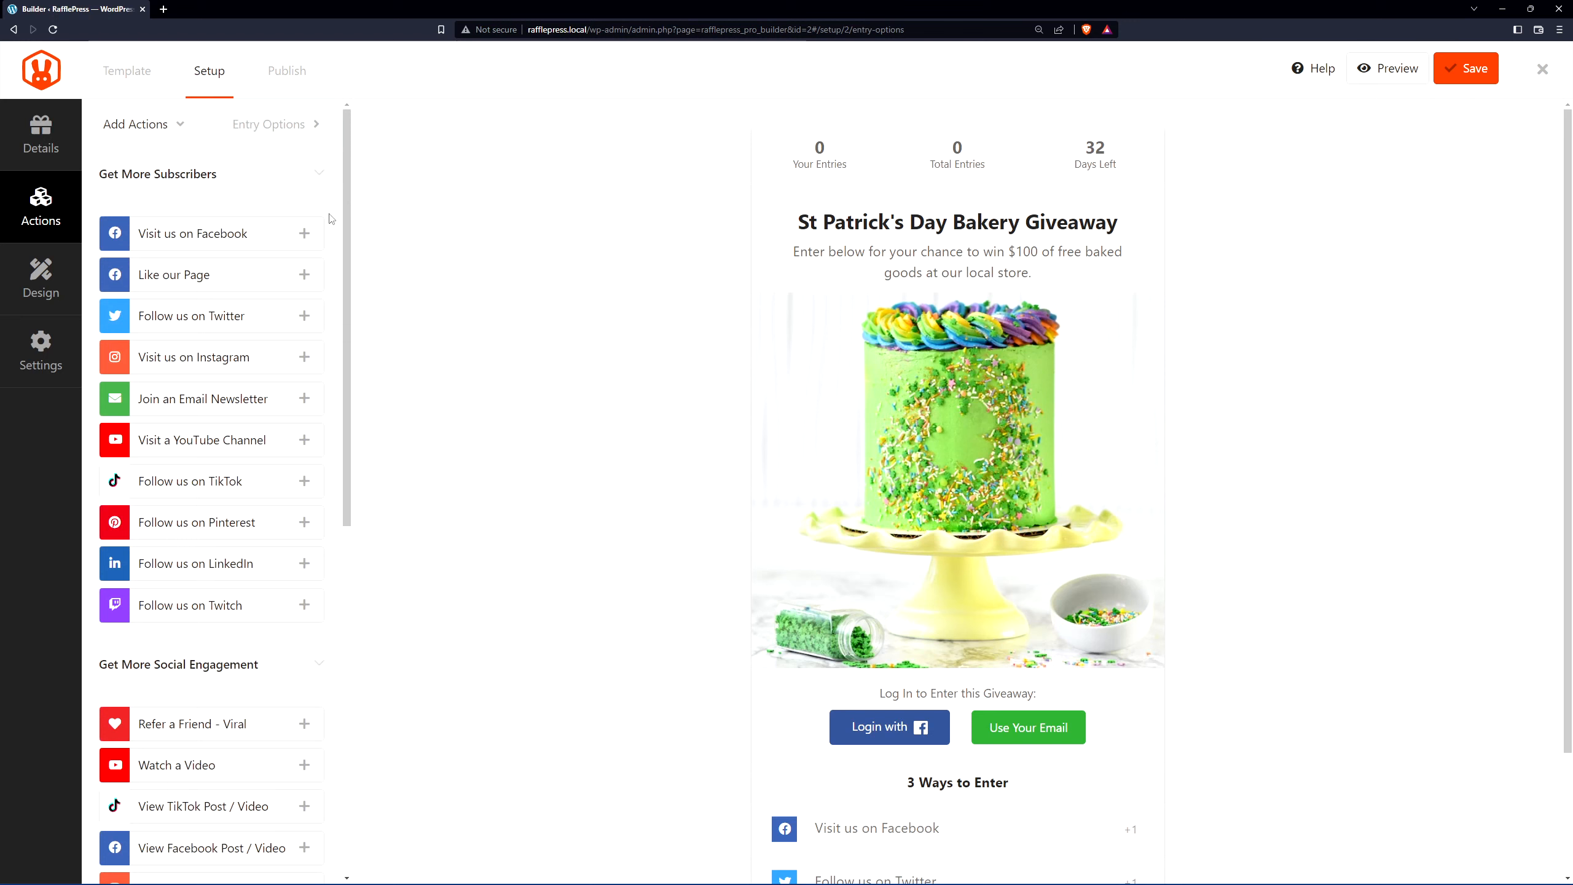
{"action": "scroll", "scroll_direction": "down", "scroll_amount": 3}
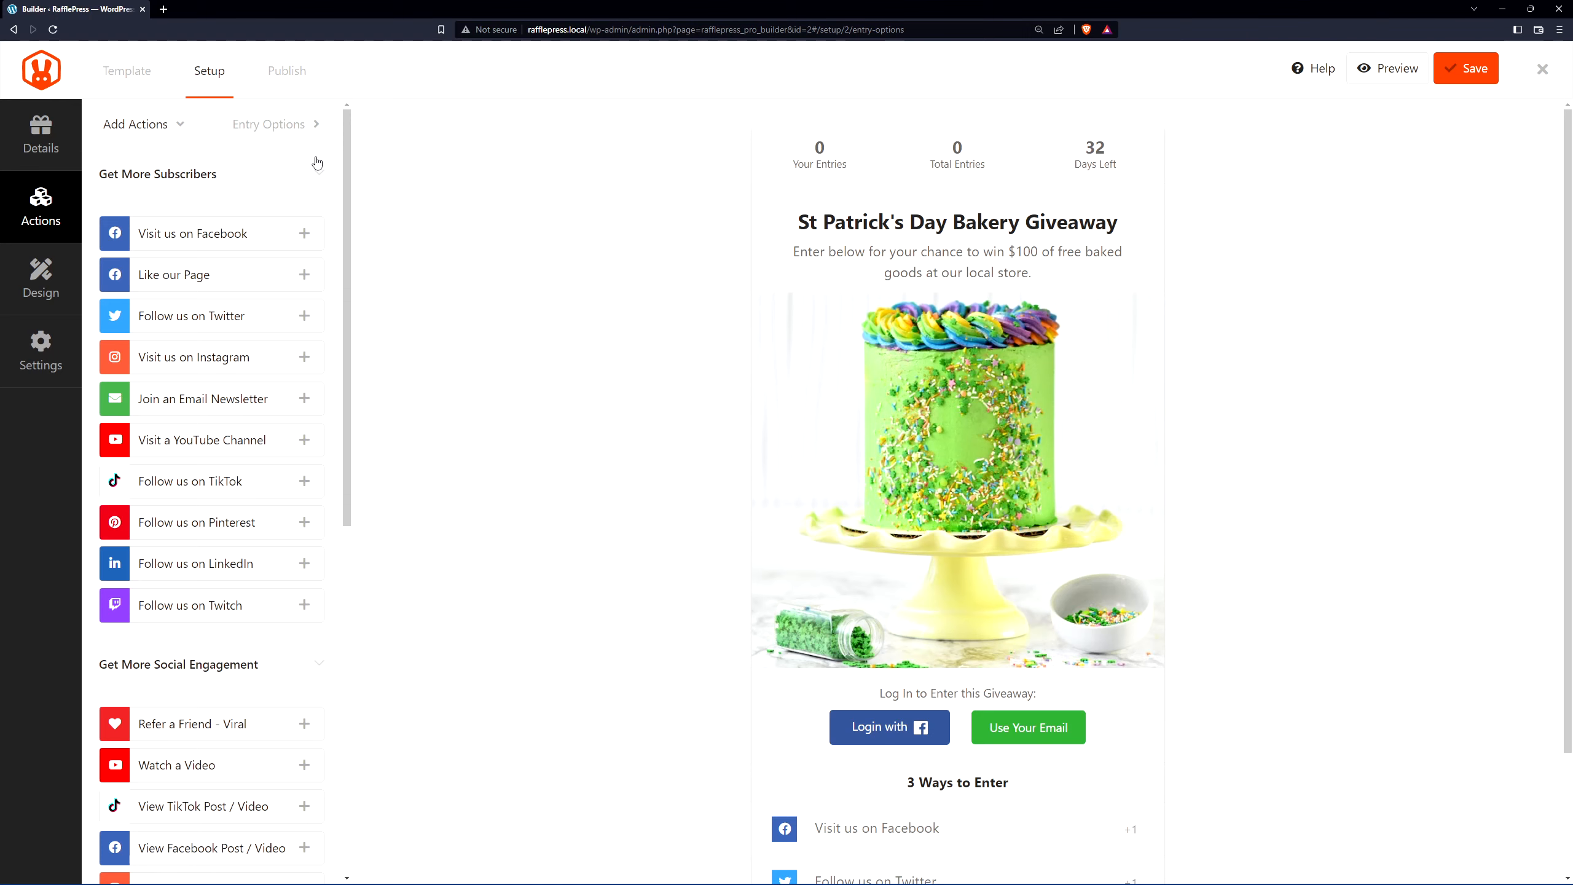
{"action": "mouse_move", "coordinate": [309, 489]}
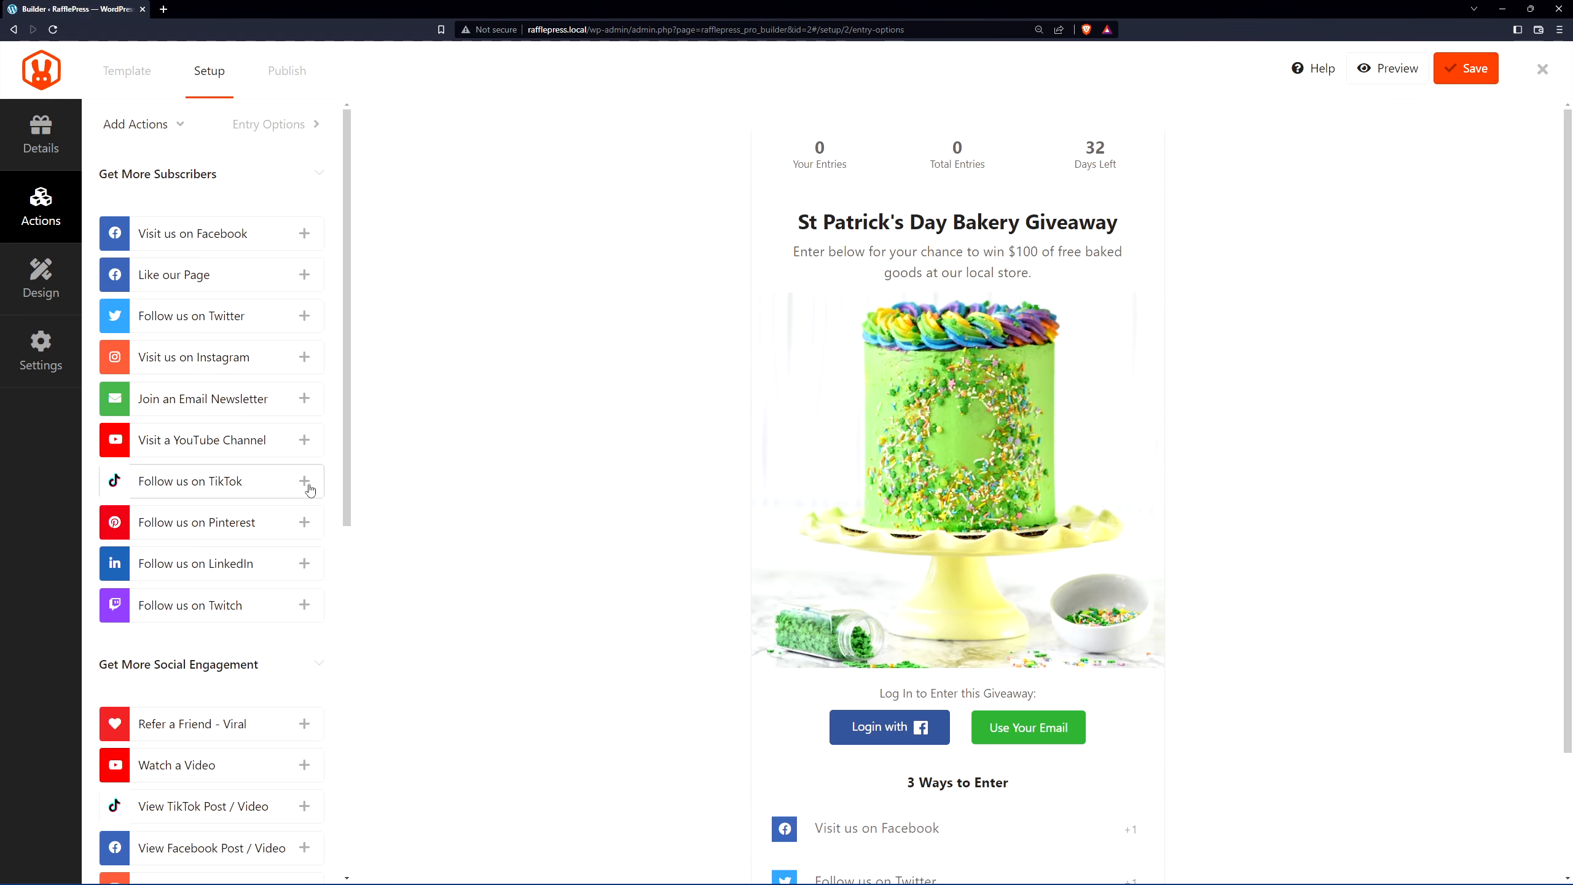
{"action": "left_click", "coordinate": [304, 481]}
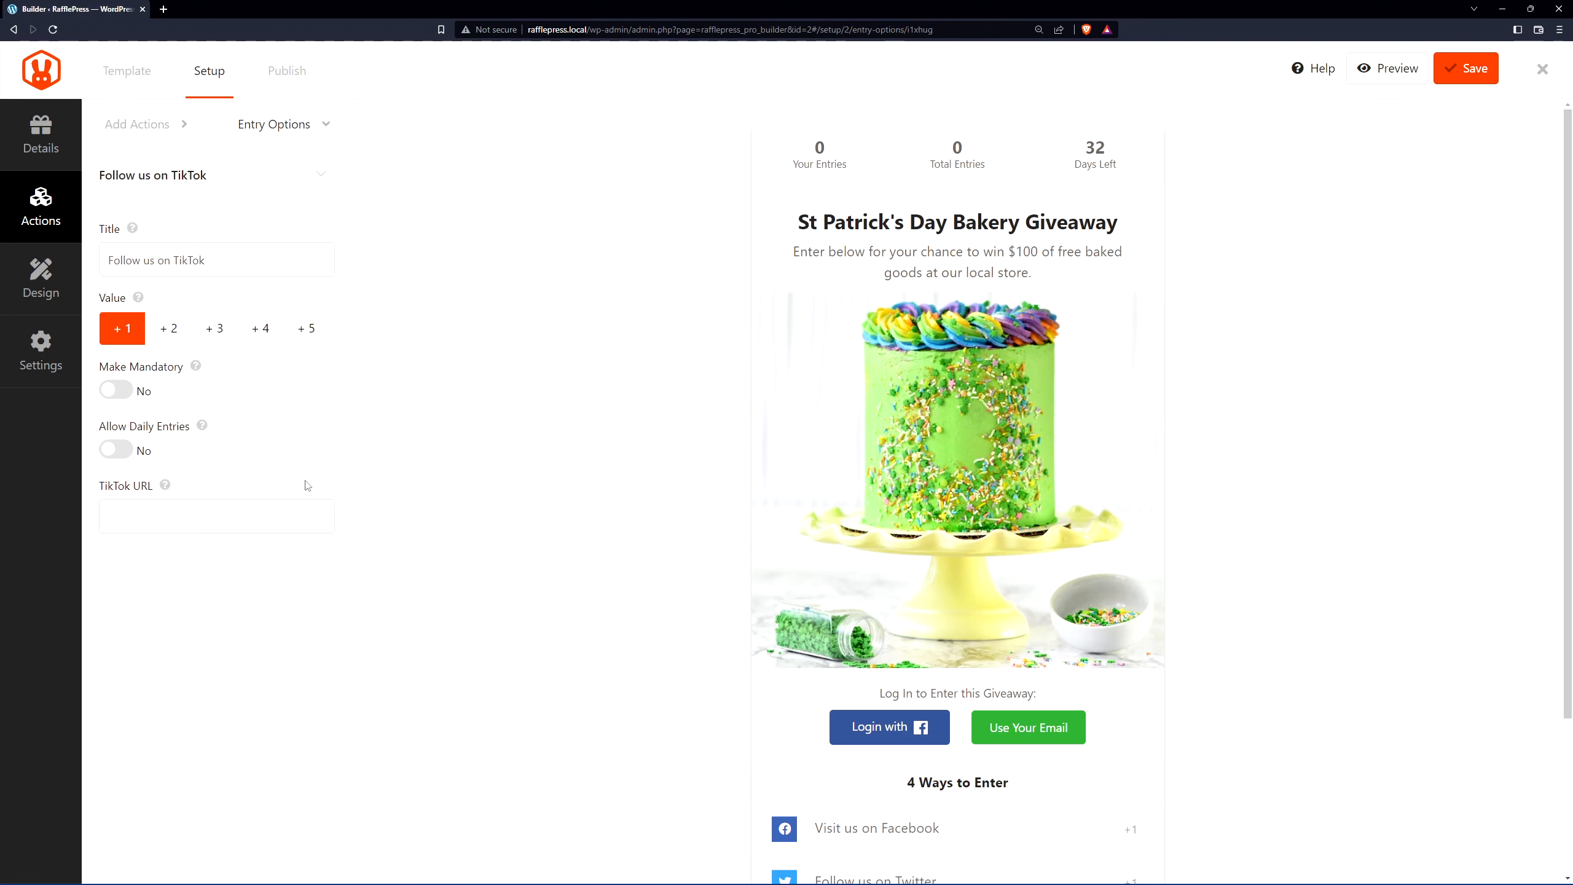
{"action": "scroll", "scroll_direction": "down", "scroll_amount": 3}
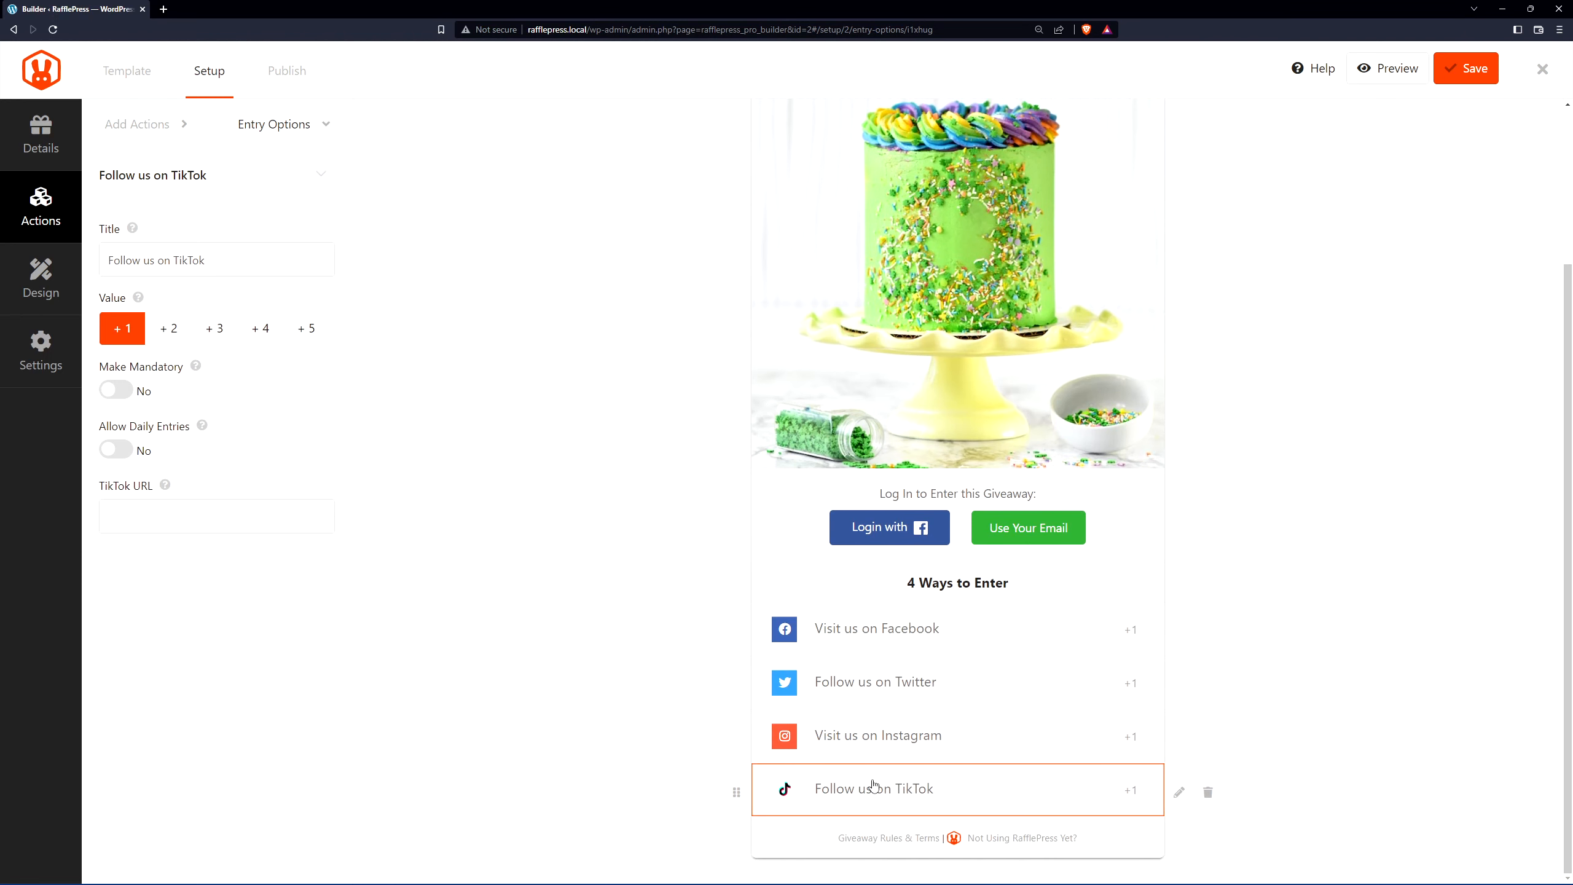
{"action": "mouse_move", "coordinate": [946, 690]}
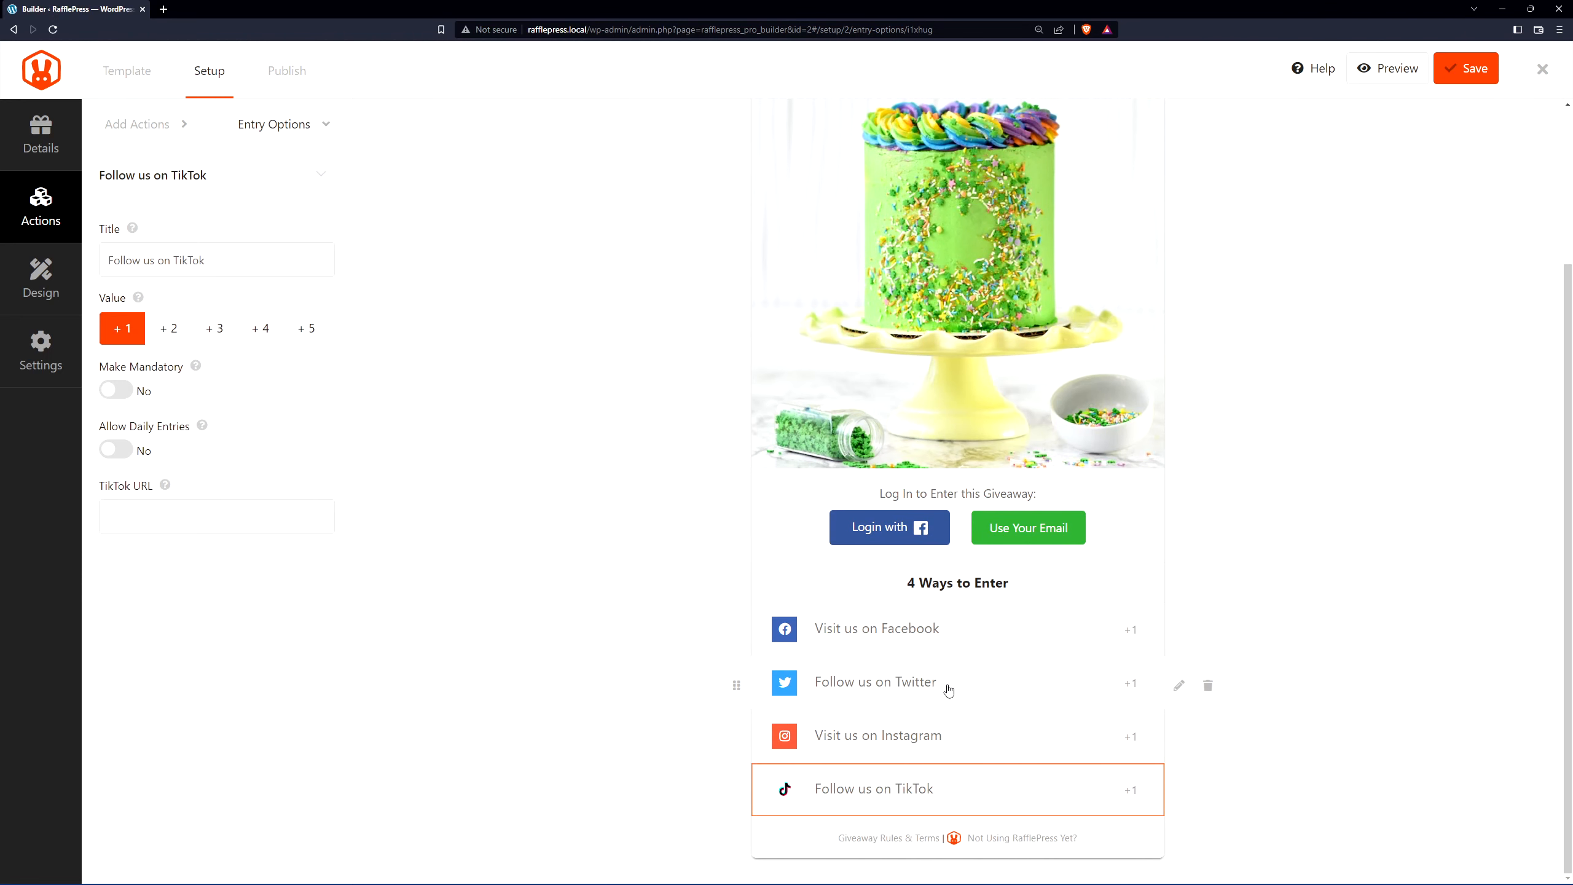
{"action": "left_click", "coordinate": [1208, 685]}
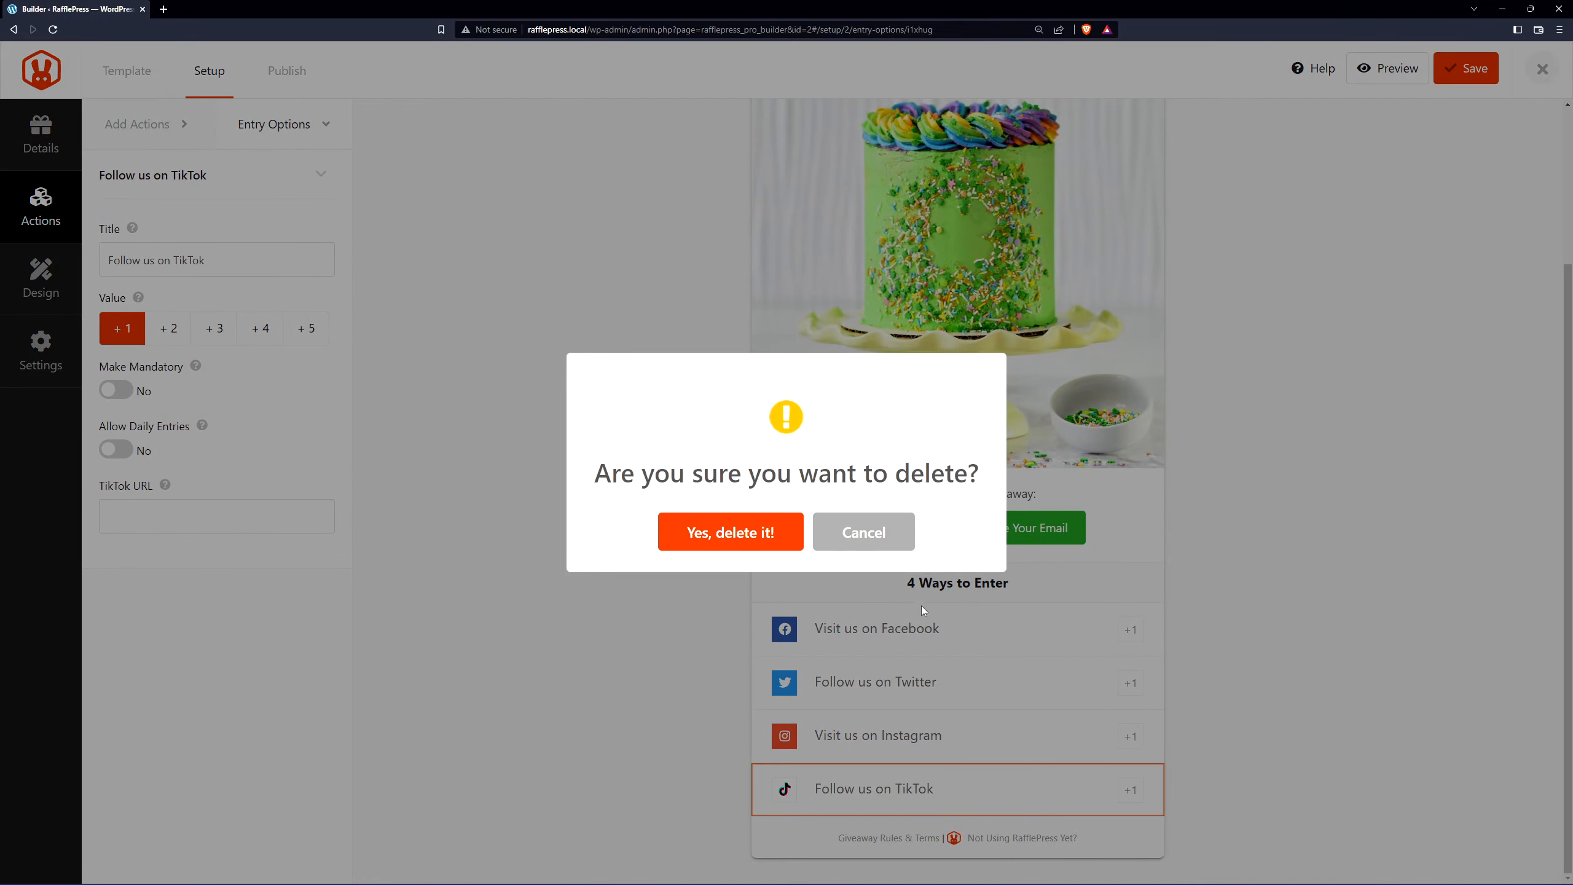
{"action": "left_click", "coordinate": [730, 531]}
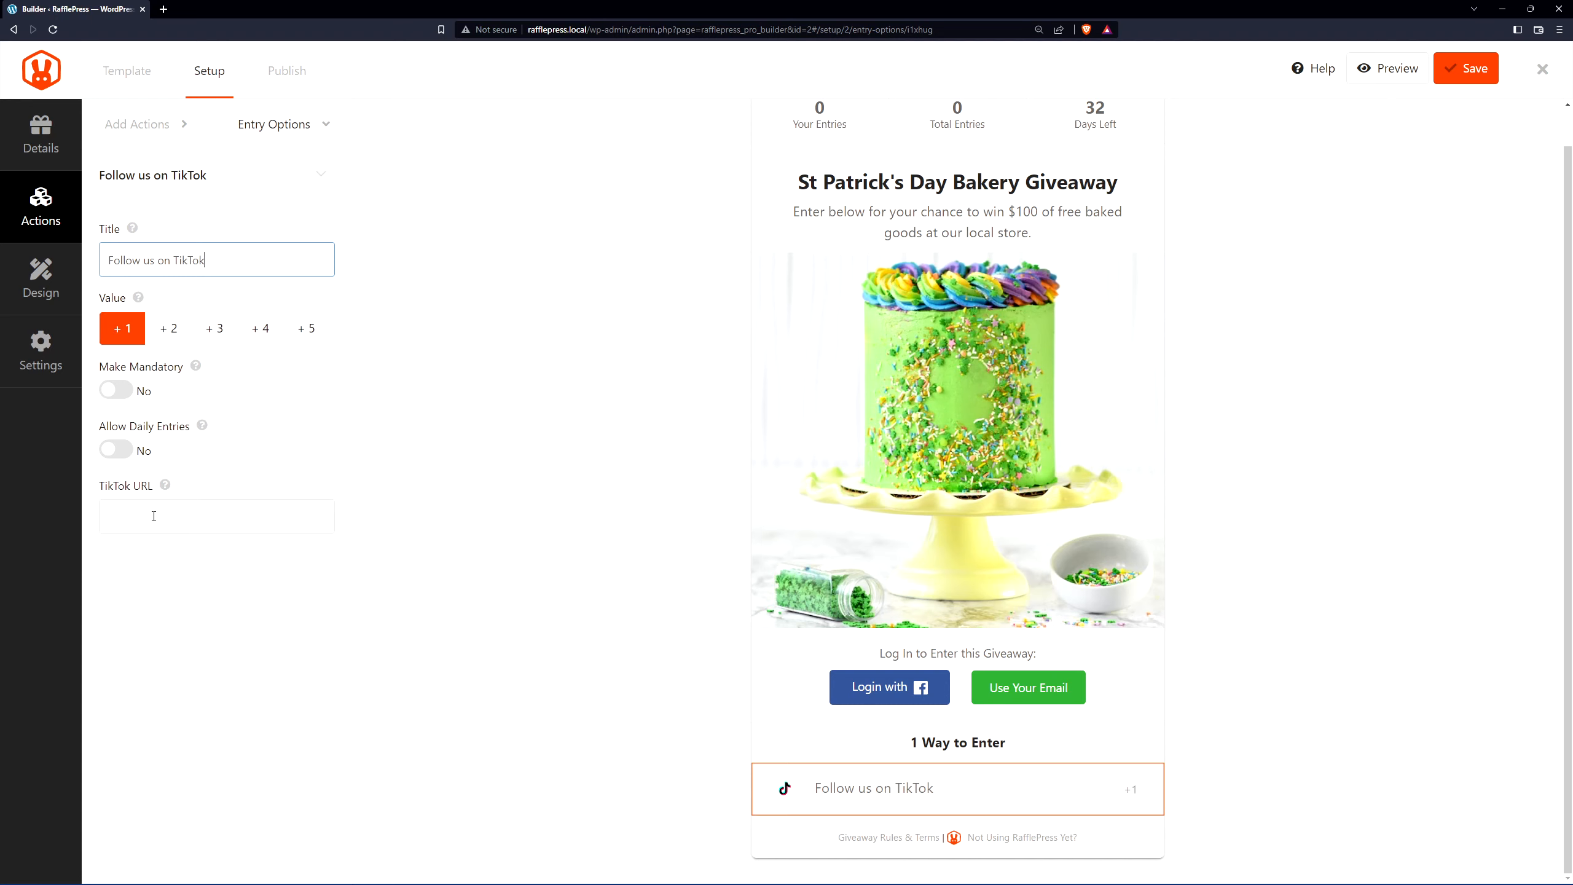
{"action": "type", "text": "https://www.tiktok.com/wpbeginner/"}
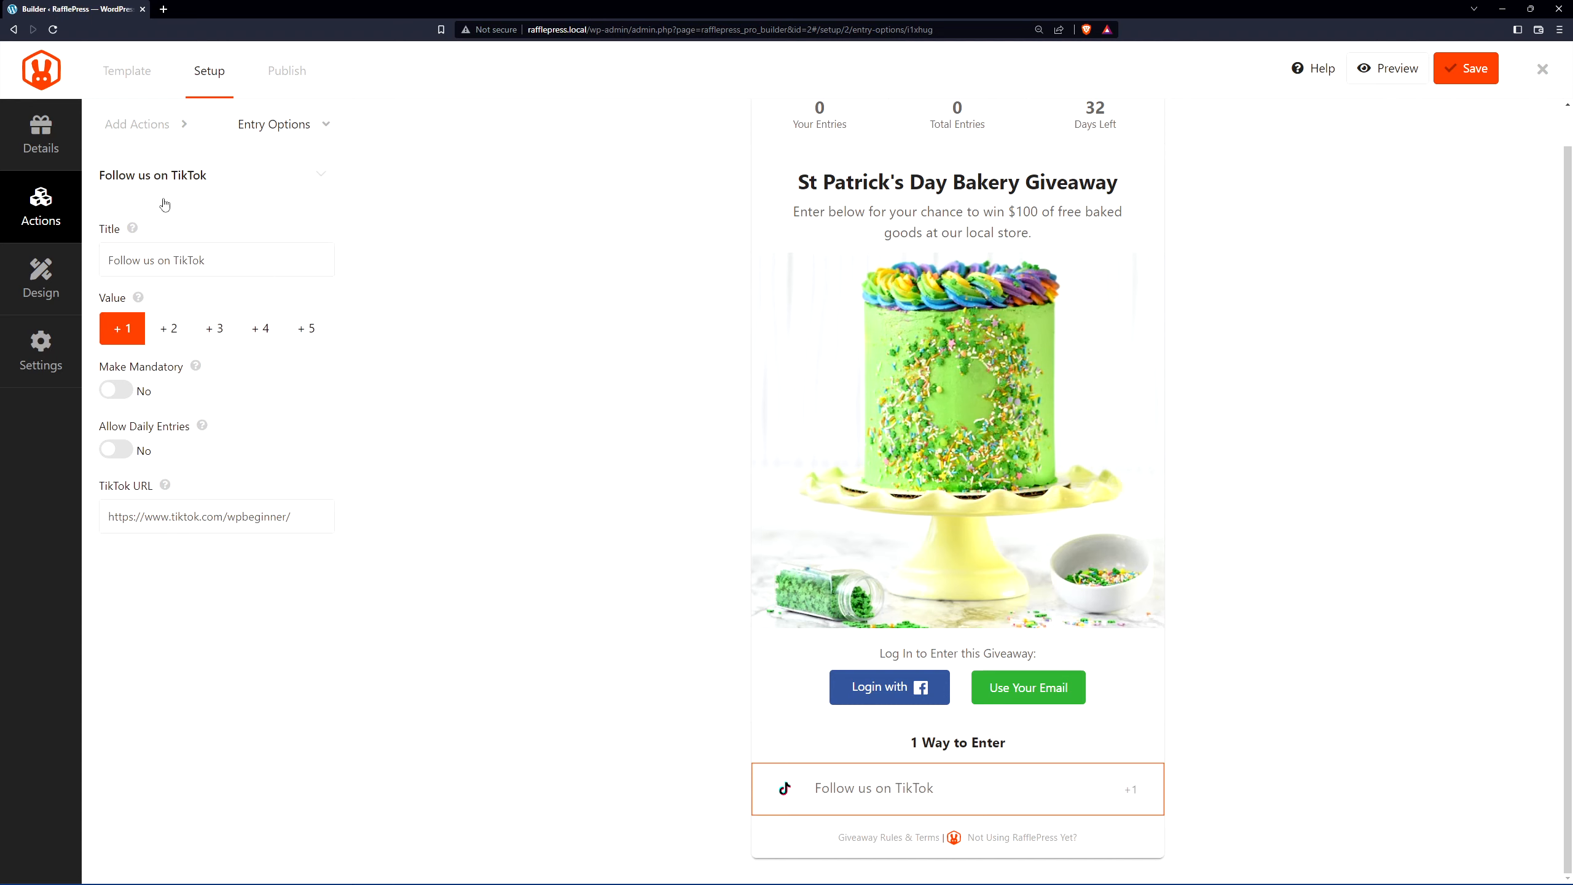
Step: Add a Join an Email Newsletter entry and set the TikTok follow entry's value to +2
{"action": "left_click", "coordinate": [137, 123]}
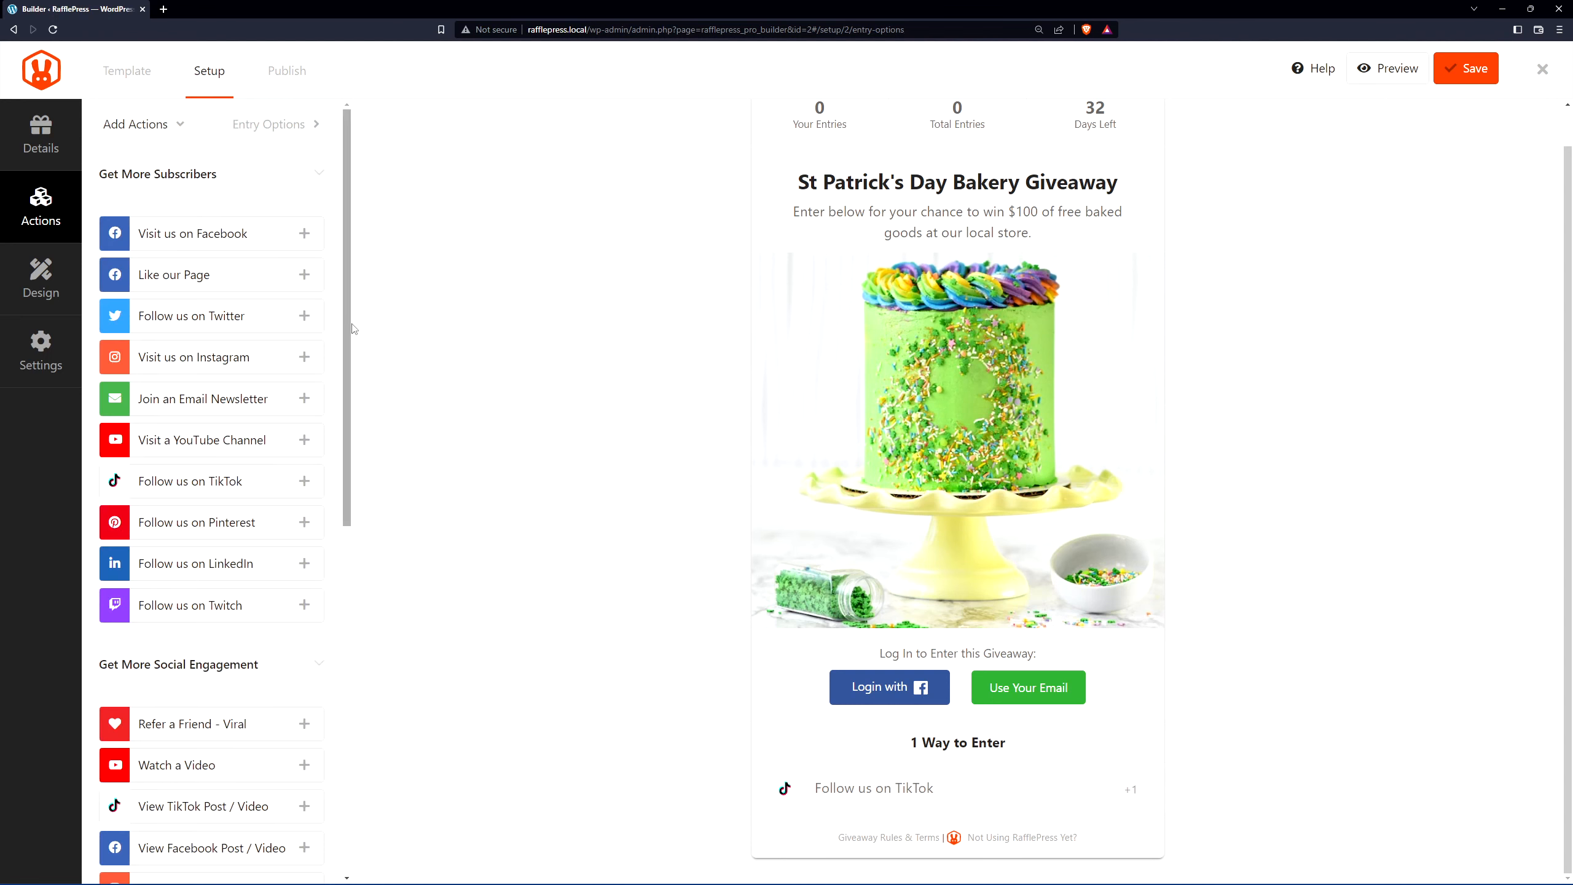
{"action": "scroll", "scroll_direction": "down", "scroll_amount": 3}
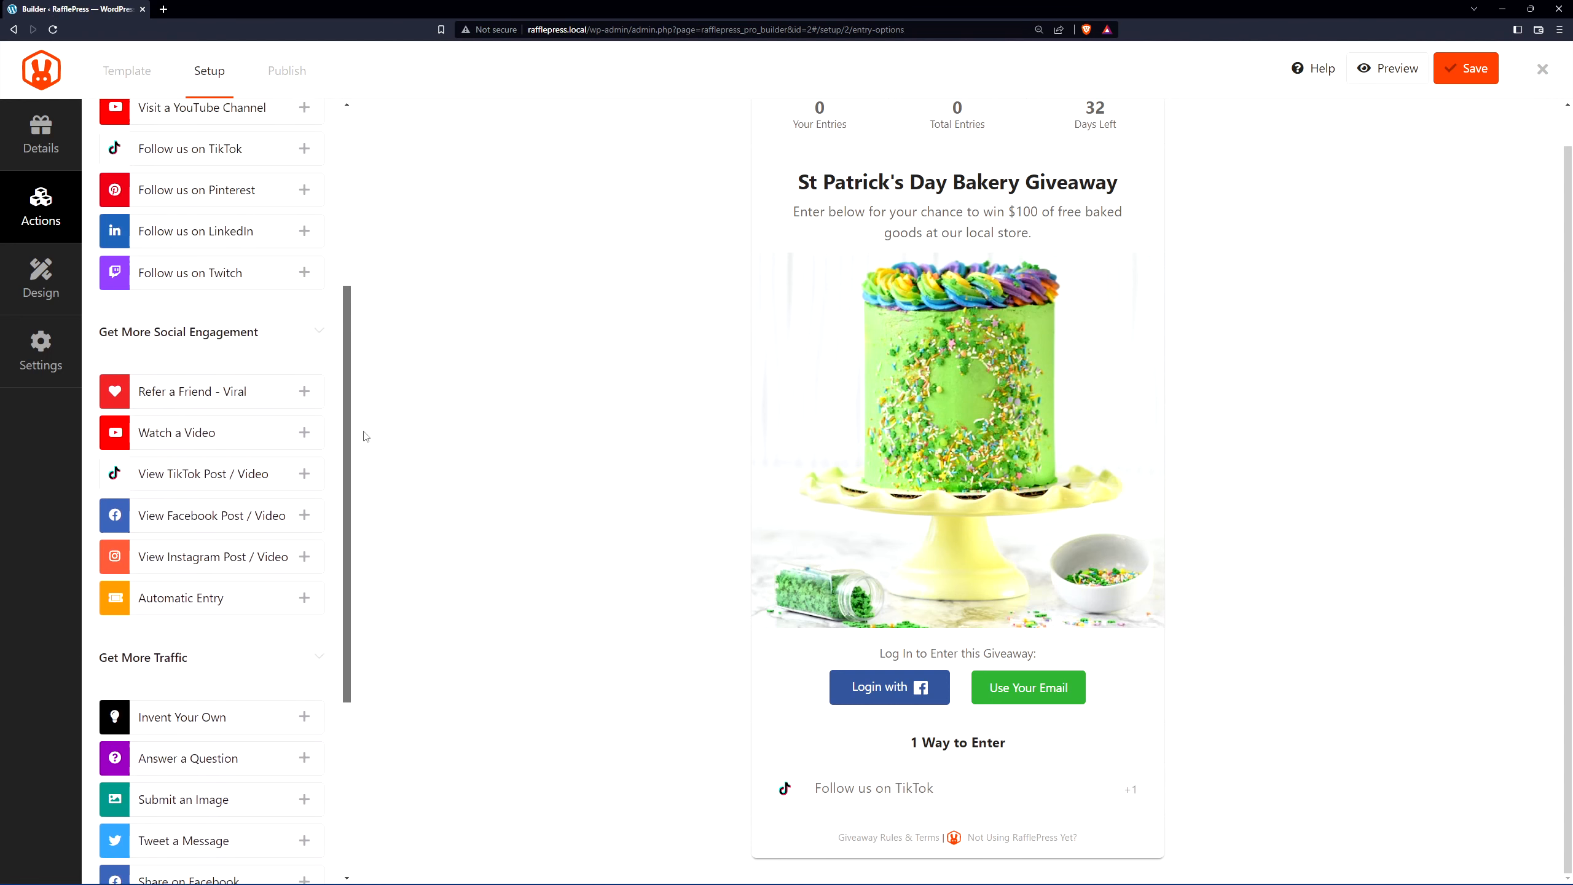
{"action": "scroll", "scroll_direction": "up", "scroll_amount": 3}
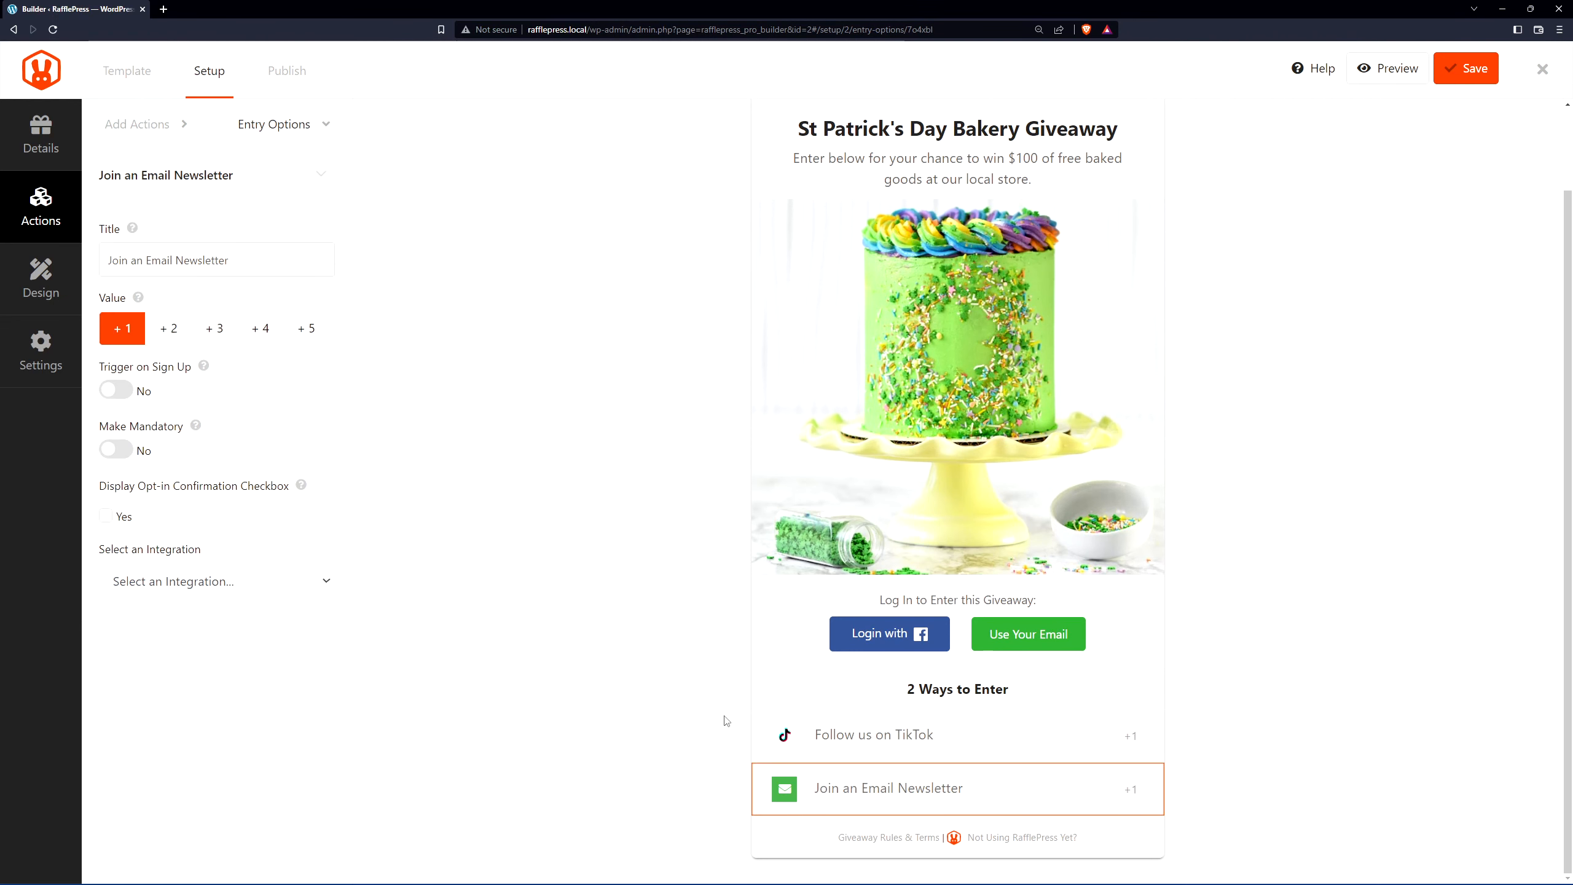
{"action": "mouse_move", "coordinate": [913, 802]}
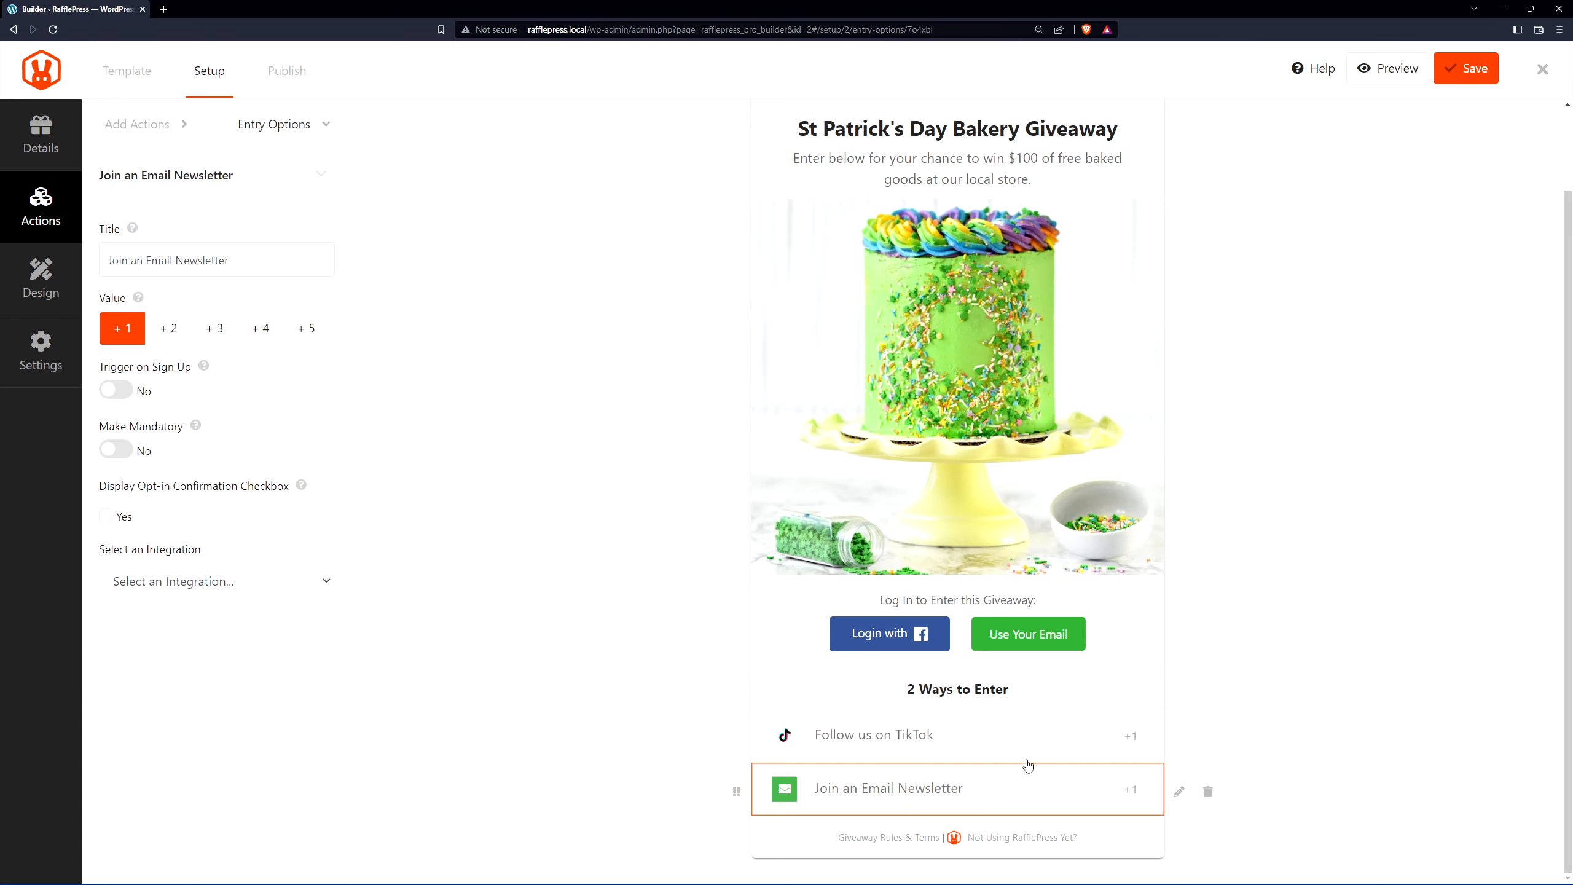
{"action": "left_click", "coordinate": [873, 733]}
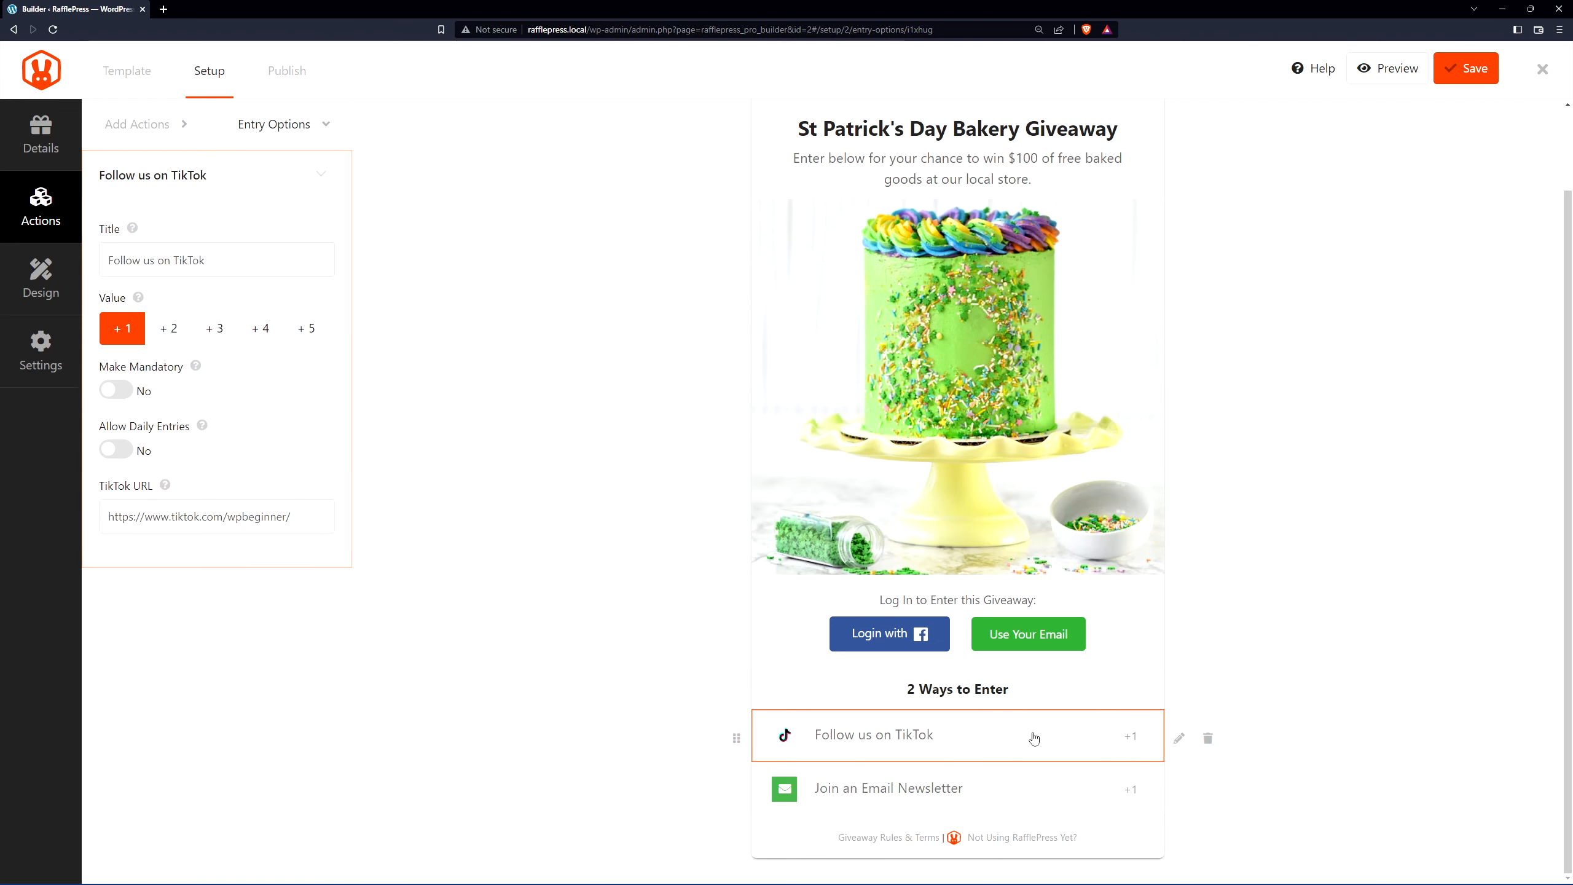
{"action": "left_click", "coordinate": [168, 328]}
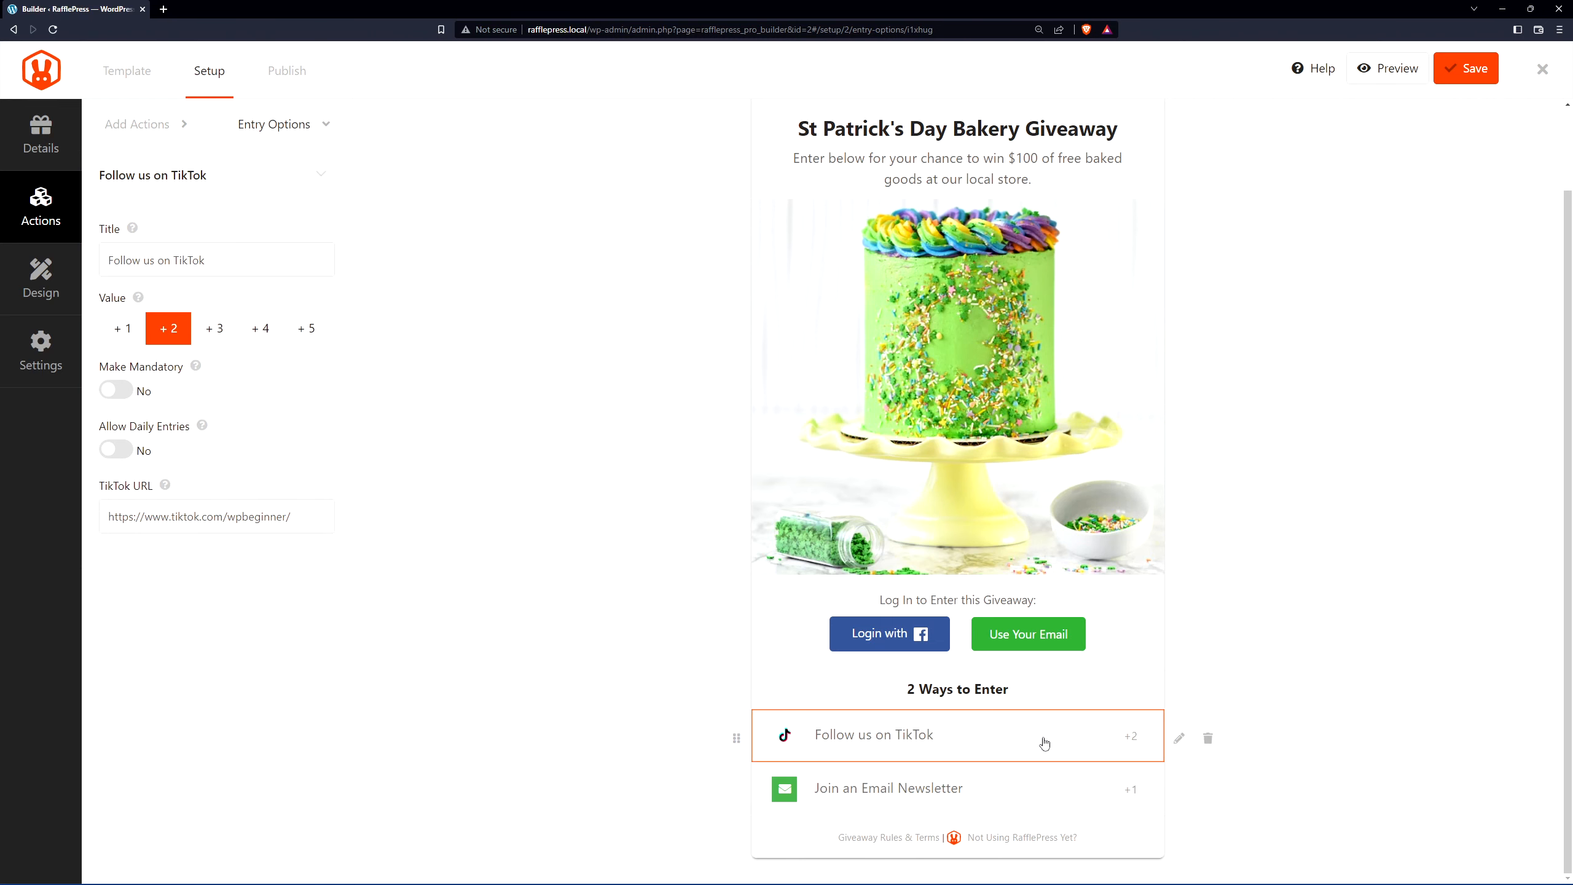
{"action": "mouse_move", "coordinate": [1141, 791]}
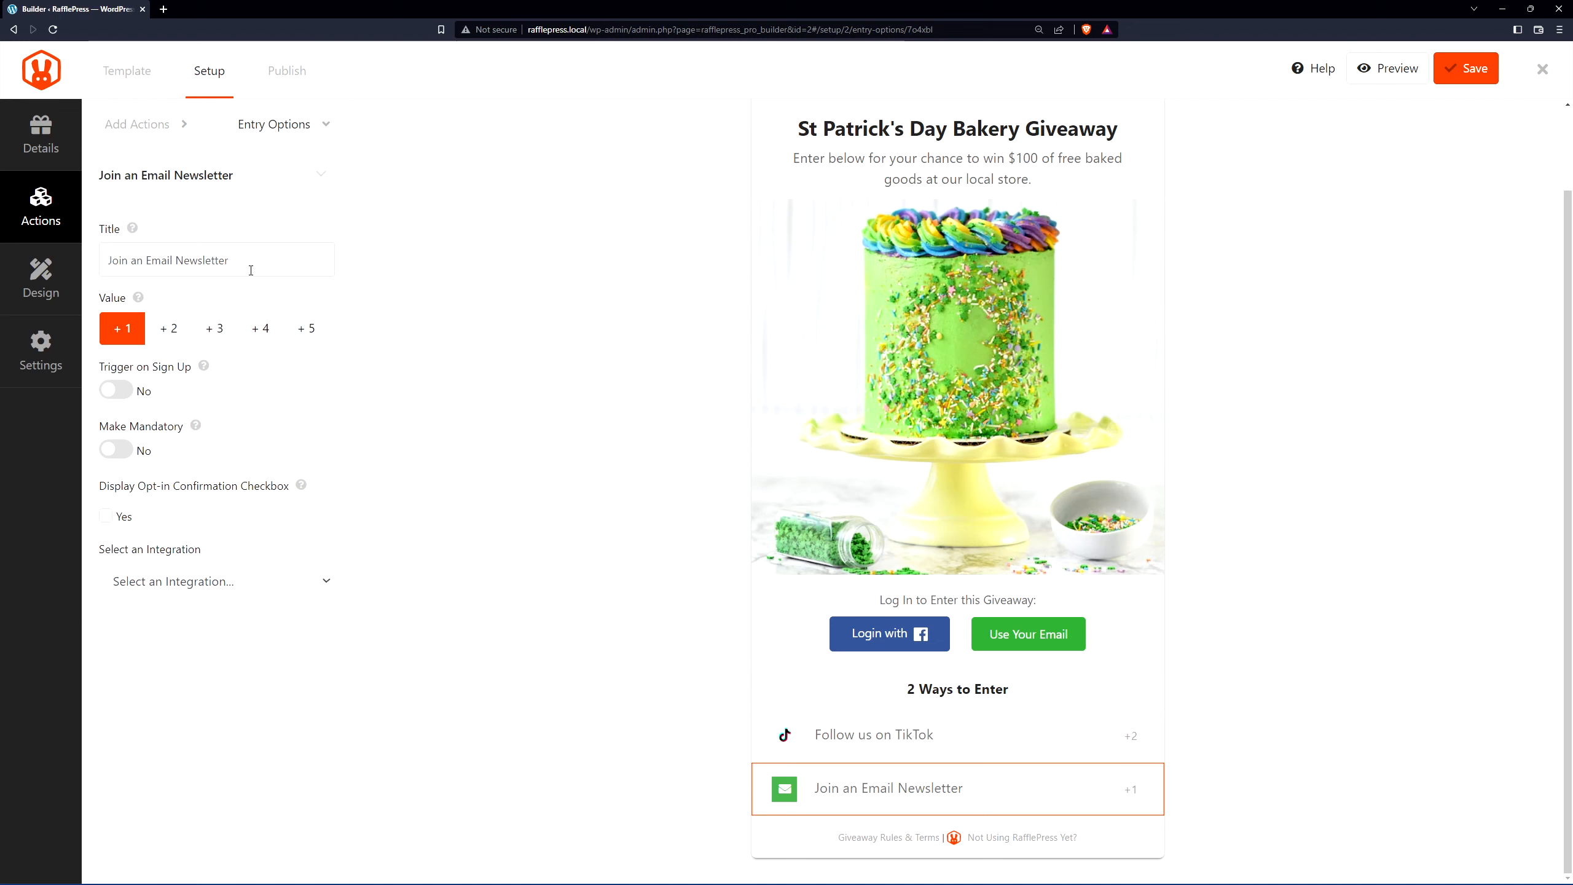
Step: Select Constant Contact as the newsletter entry's email integration
{"action": "left_click", "coordinate": [215, 581]}
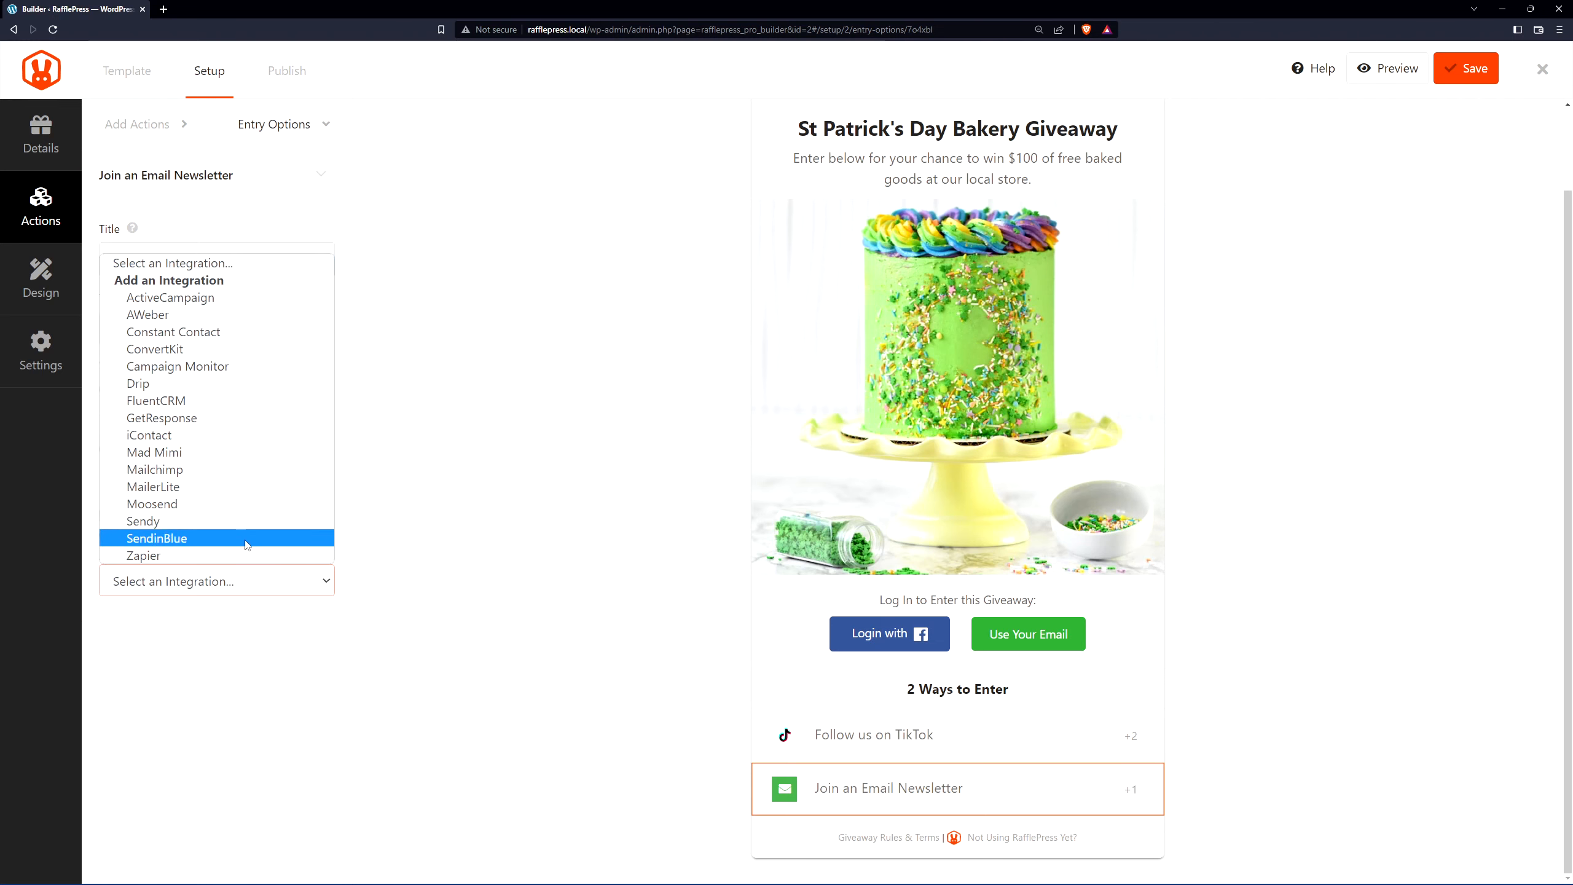
{"action": "mouse_move", "coordinate": [155, 349]}
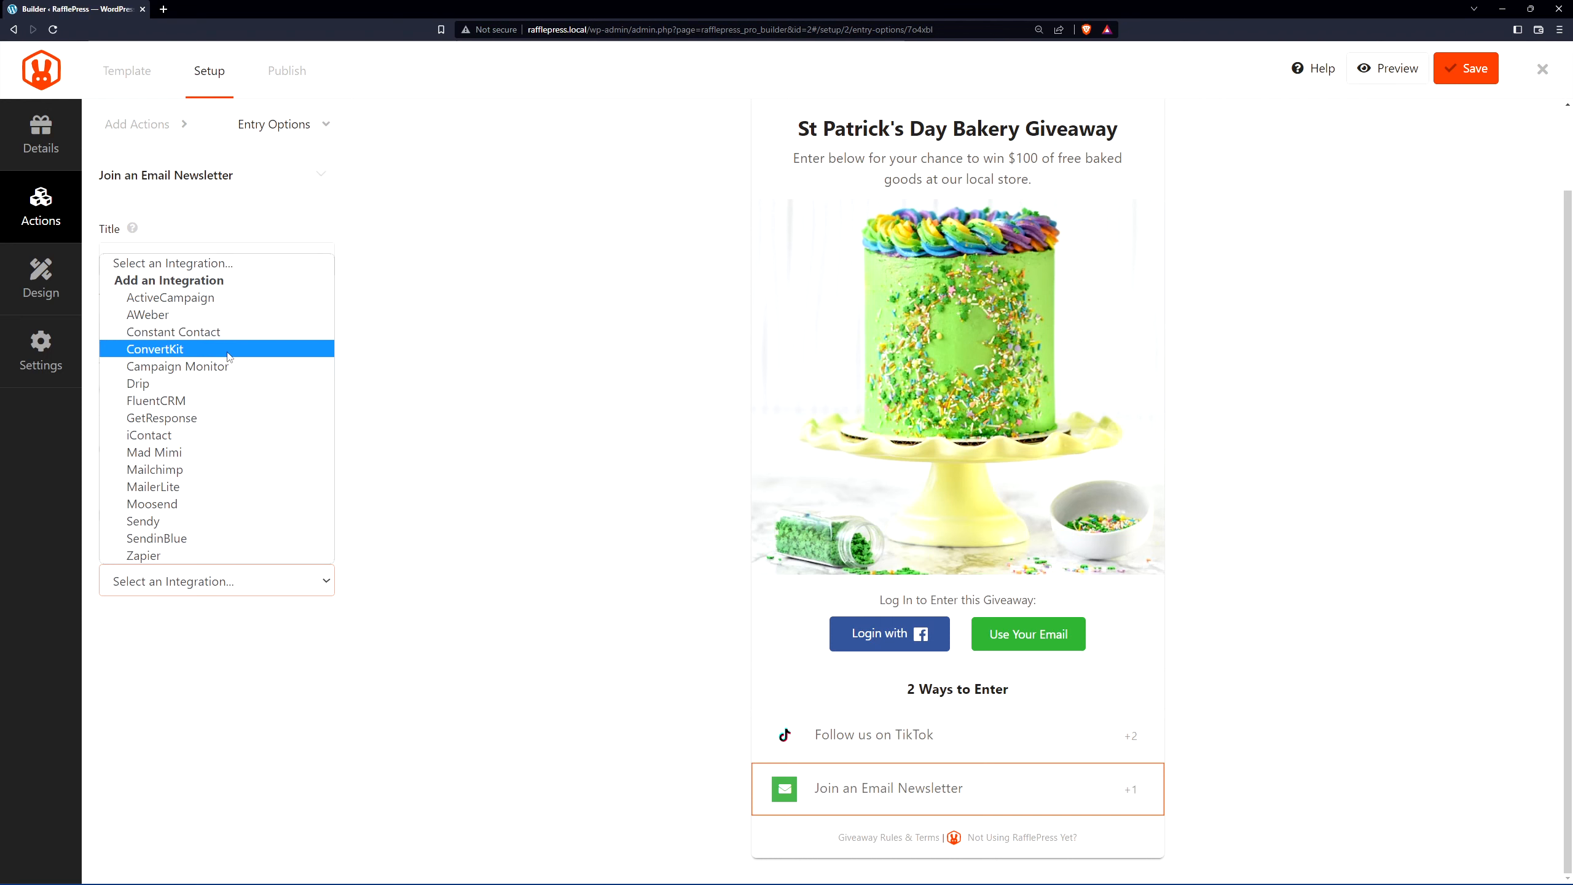
{"action": "left_click", "coordinate": [172, 331]}
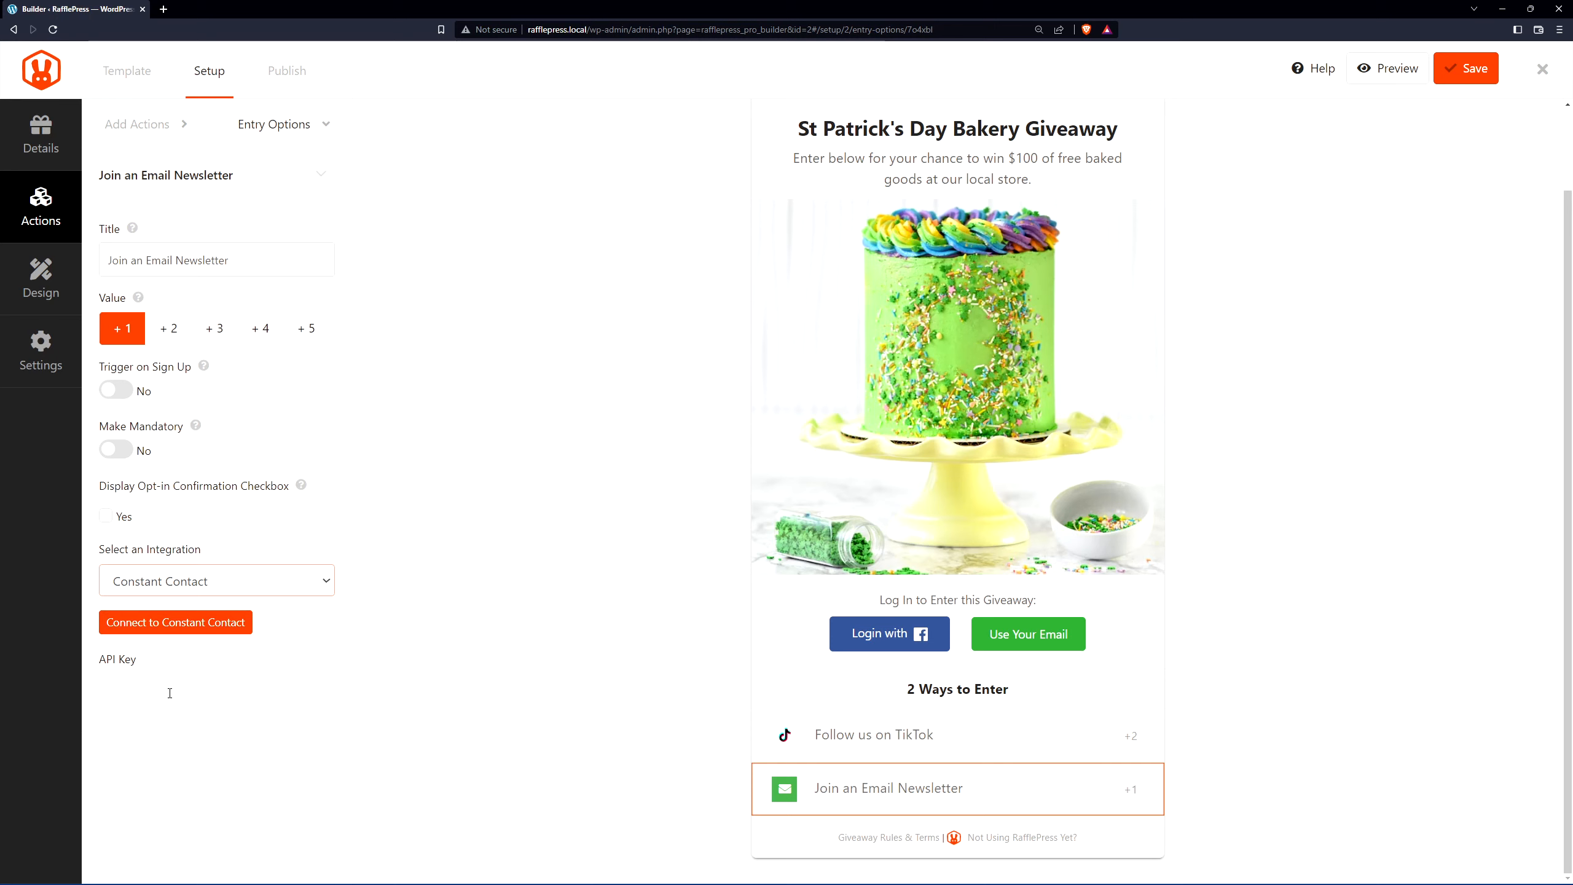
{"action": "mouse_move", "coordinate": [943, 788]}
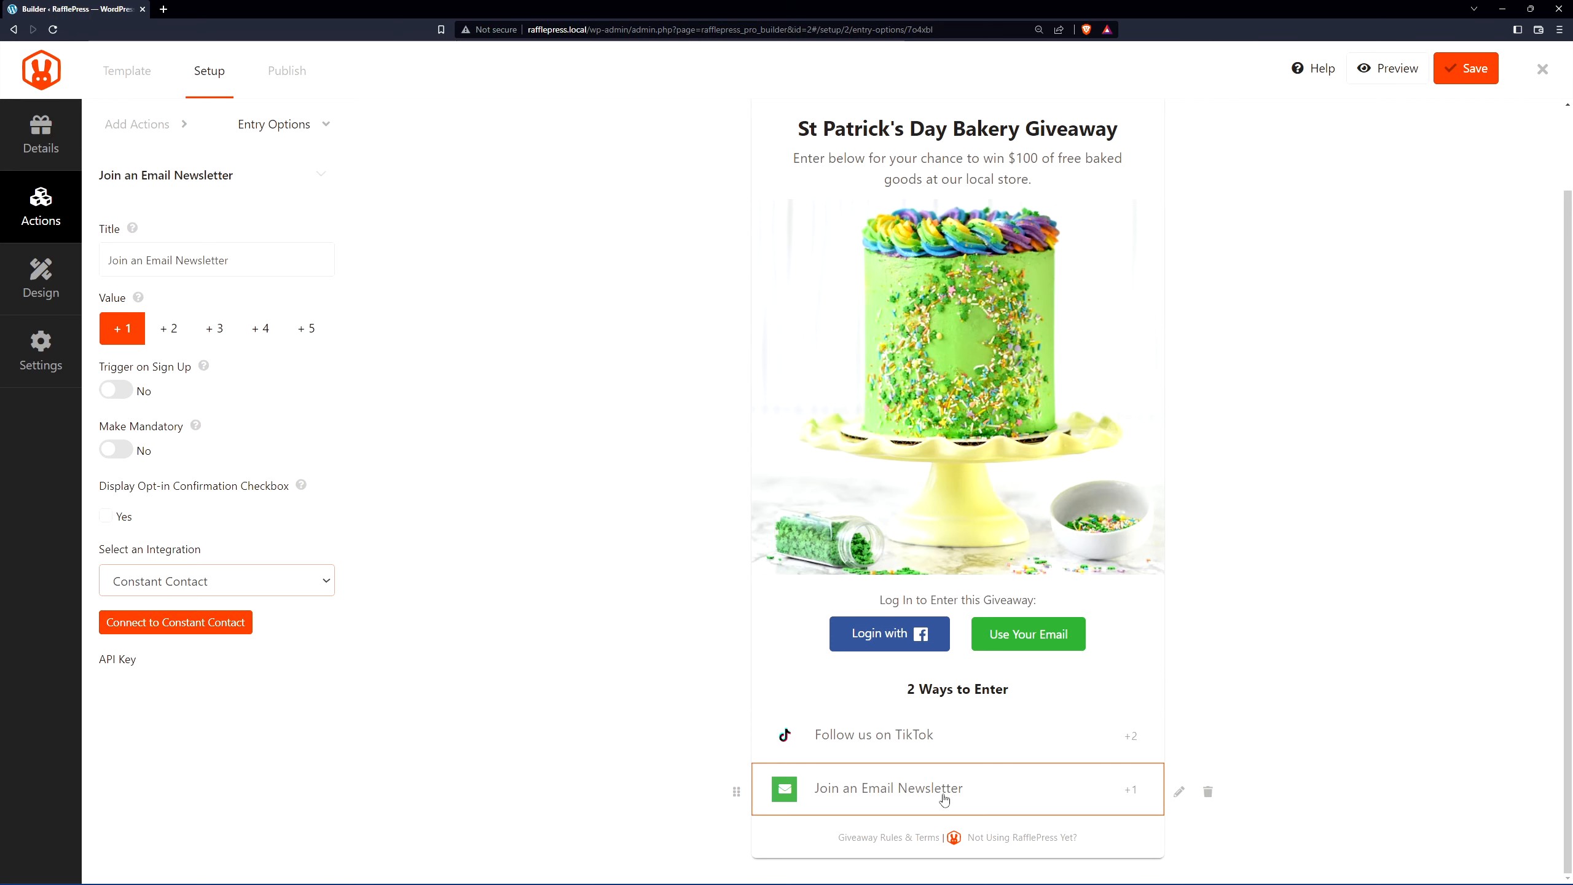
{"action": "mouse_move", "coordinate": [545, 560]}
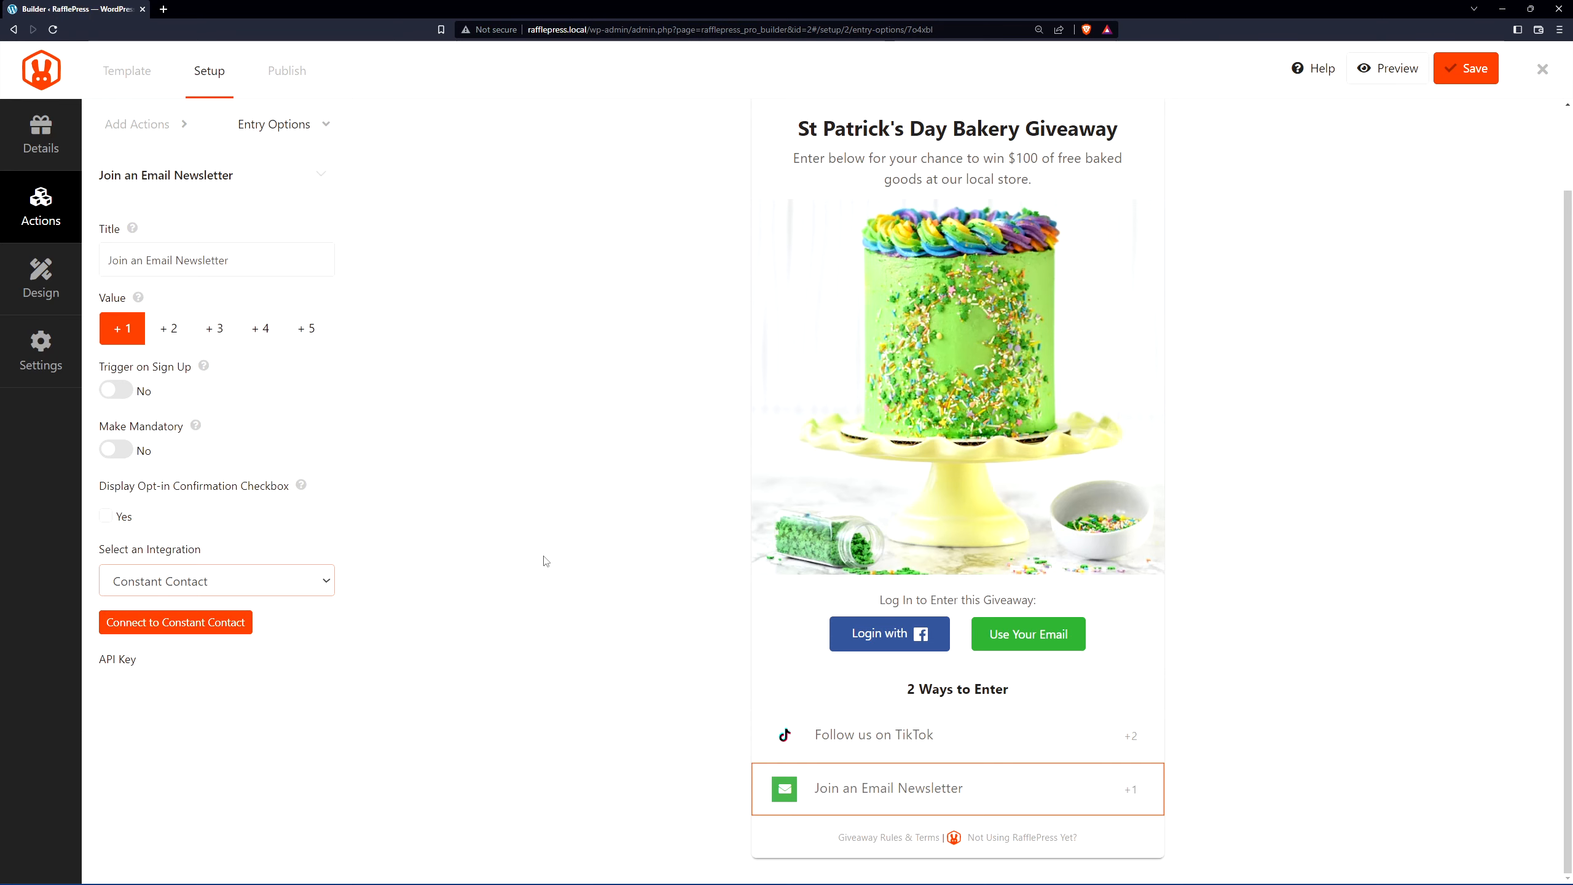
{"action": "left_click", "coordinate": [40, 279]}
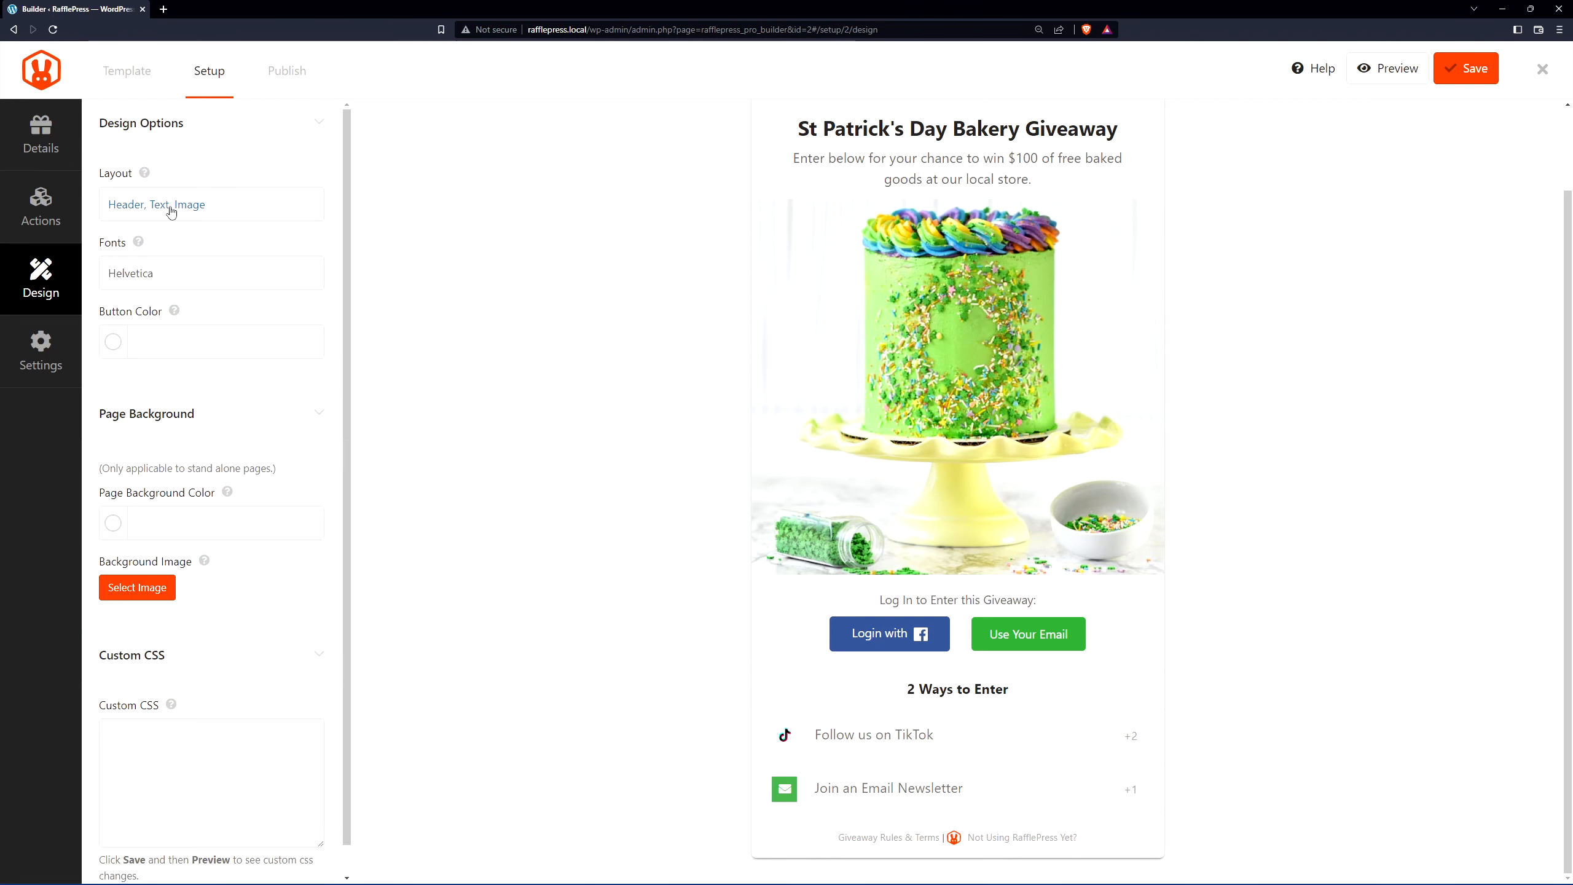
Step: Apply Image-Header-Text layout, Palanquin with Roboto fonts, and green #27AF60 buttons and page background
{"action": "left_click", "coordinate": [210, 204]}
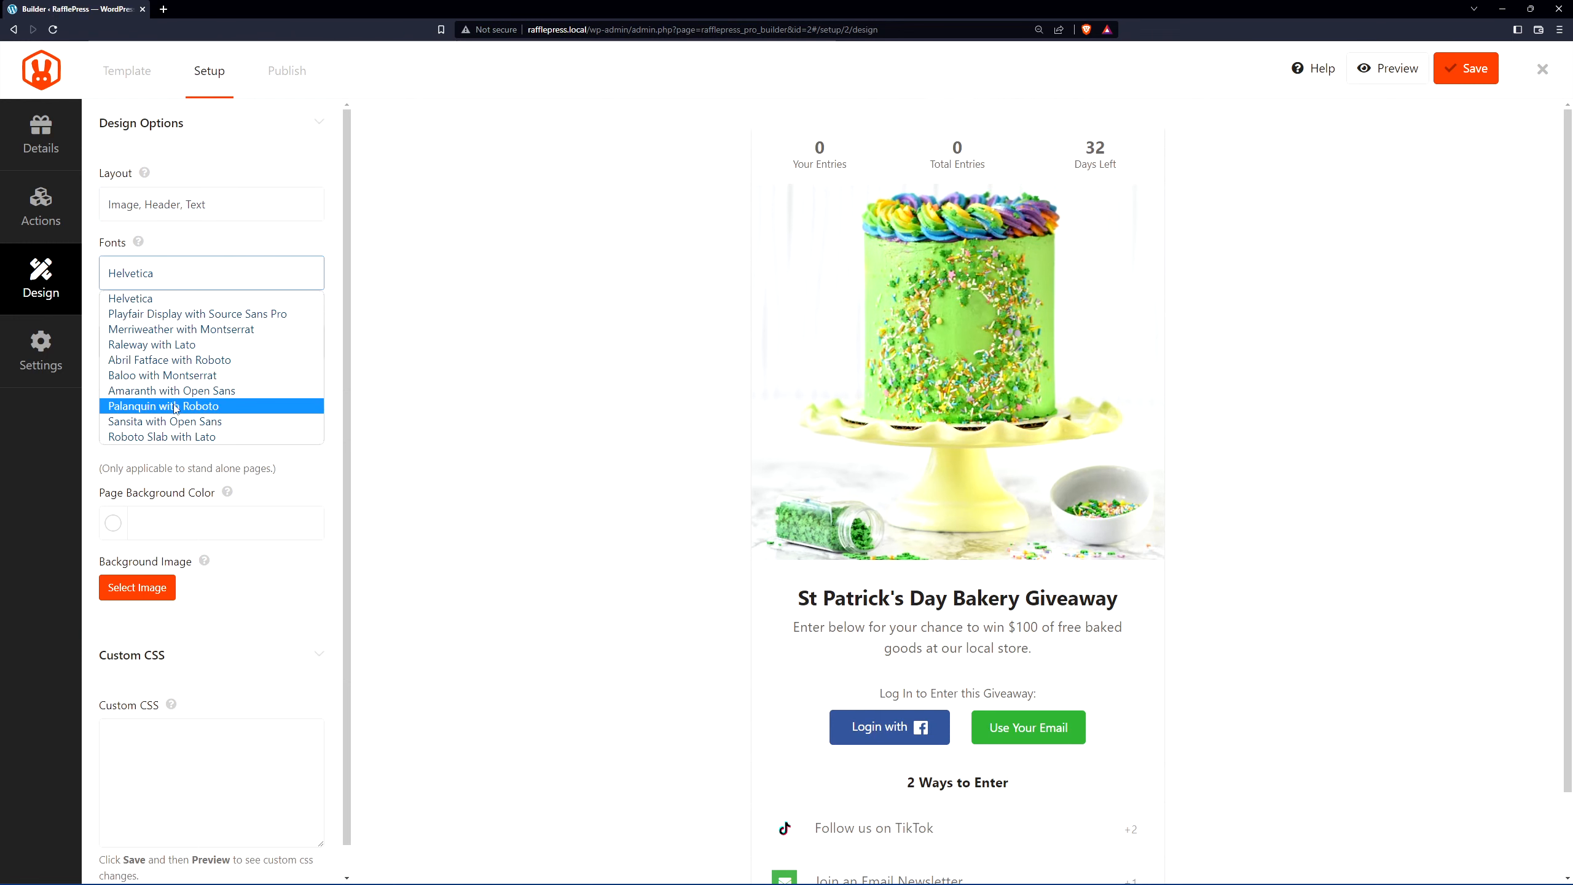
{"action": "left_click", "coordinate": [163, 406]}
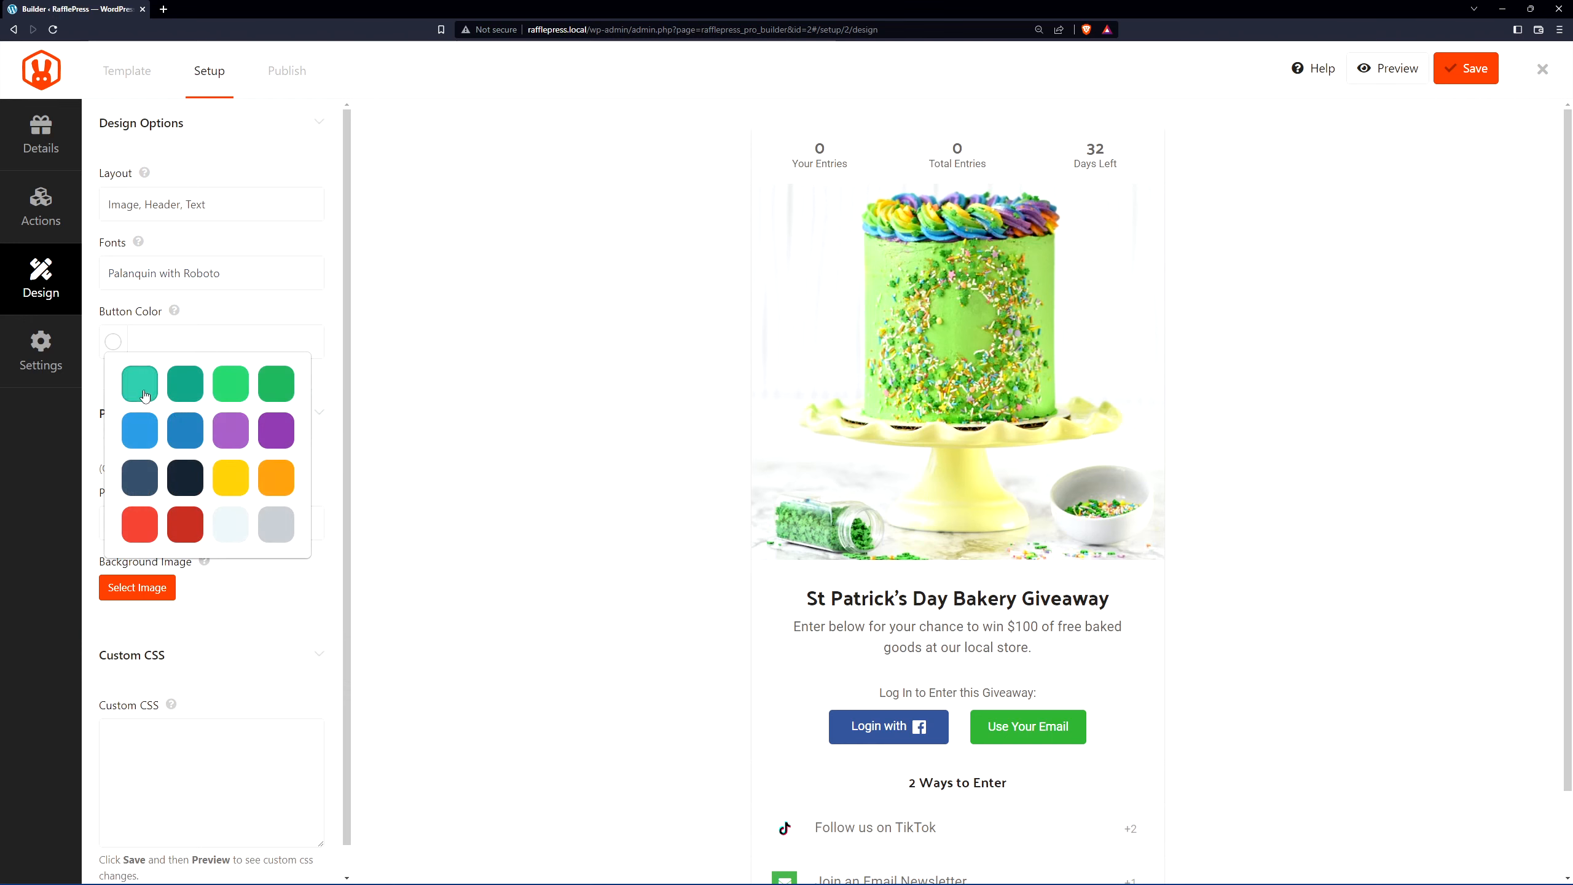
{"action": "left_click", "coordinate": [138, 383]}
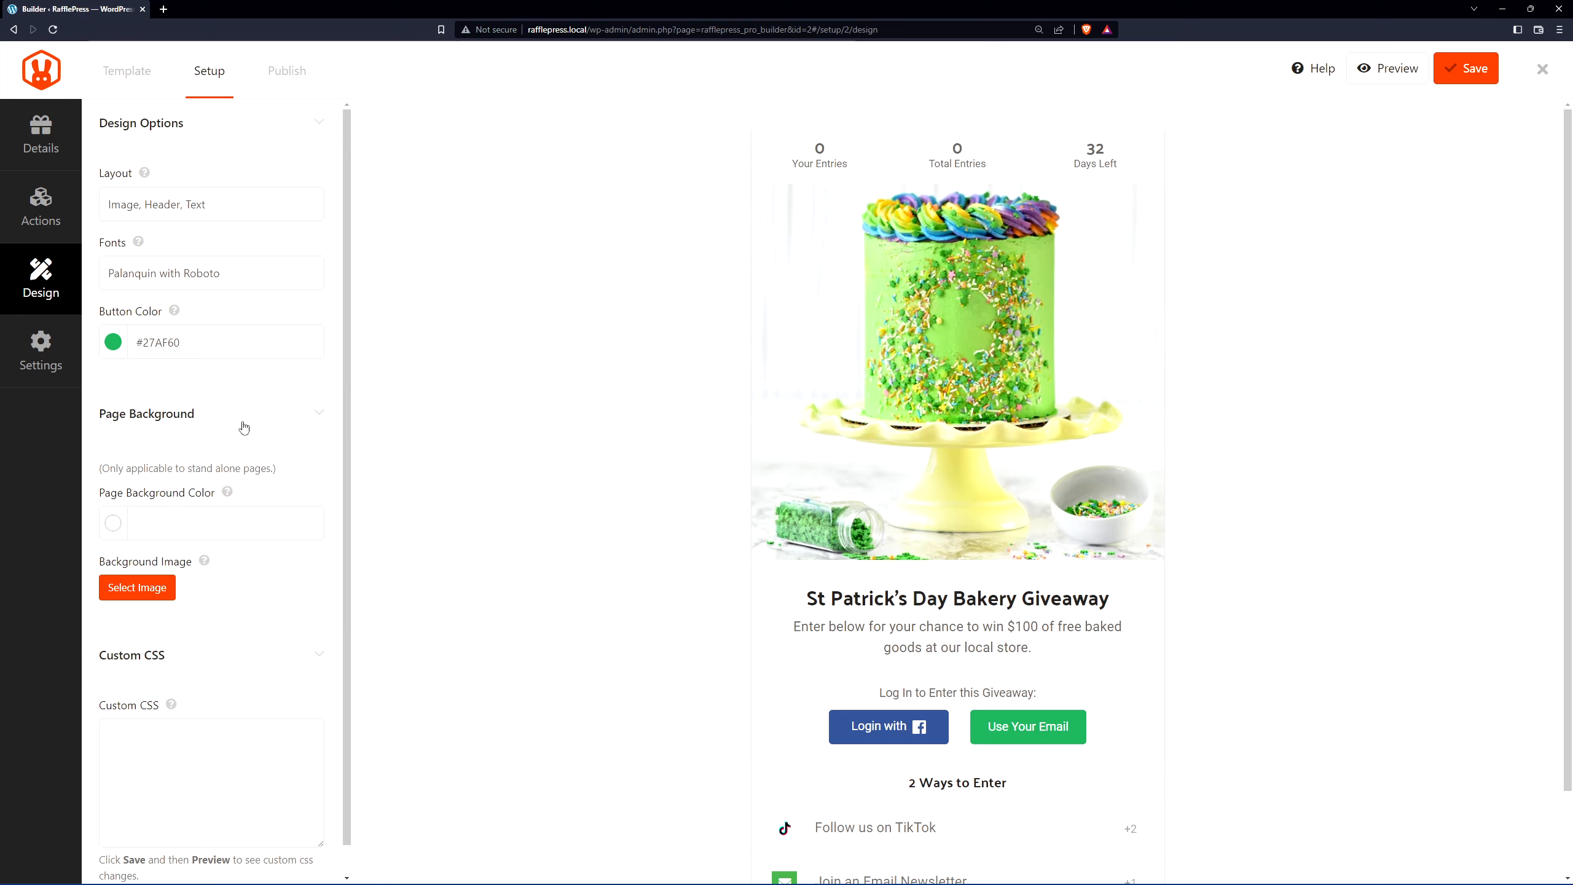
{"action": "scroll", "scroll_direction": "down", "scroll_amount": 3}
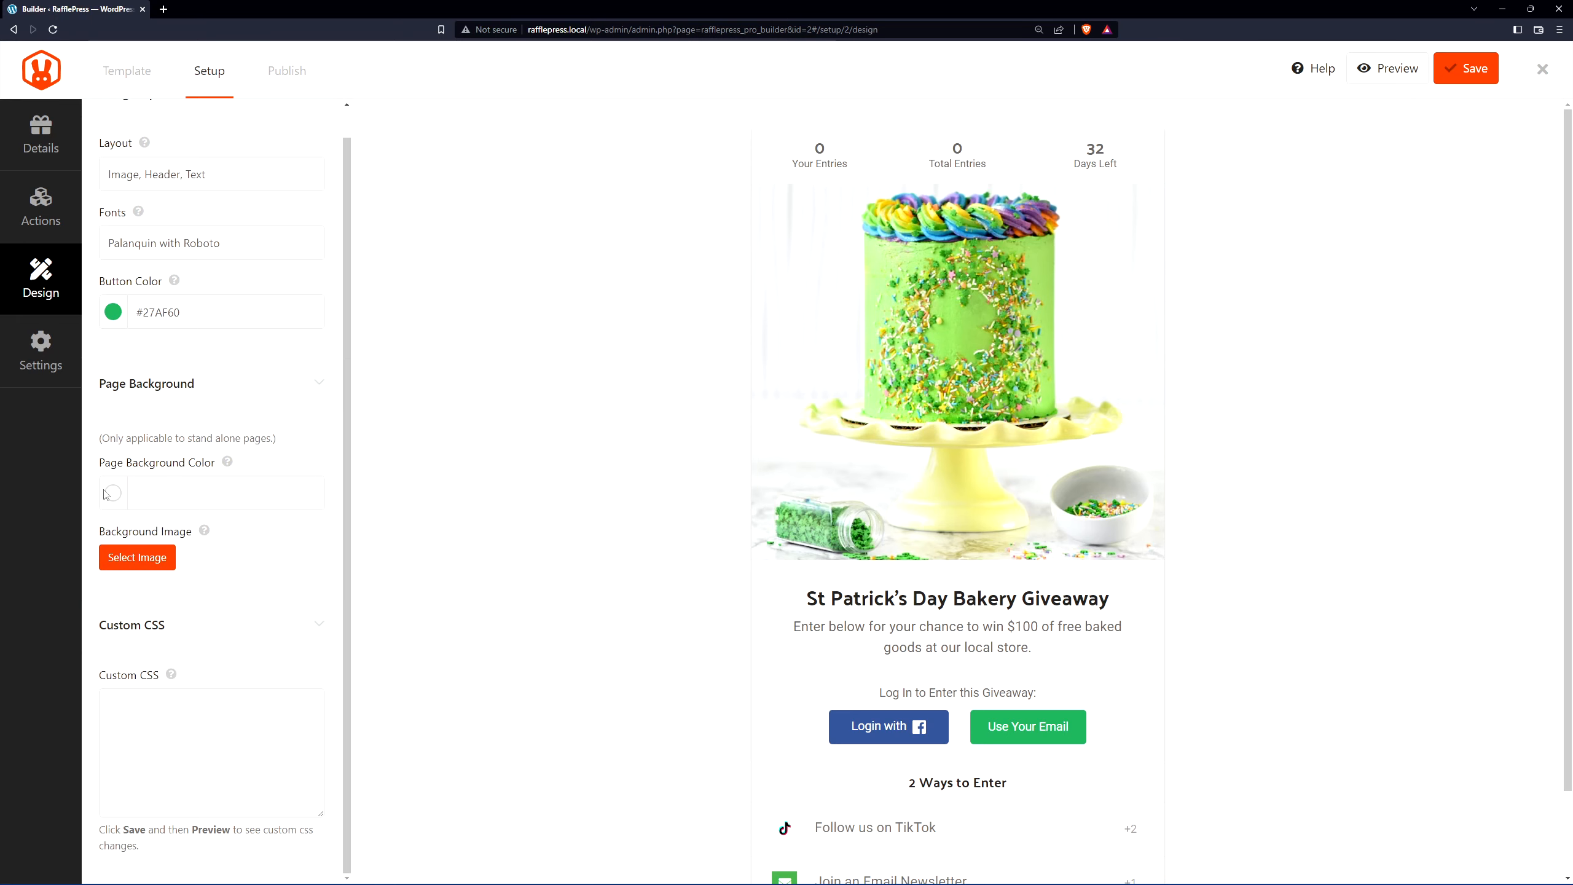
{"action": "left_click", "coordinate": [112, 492]}
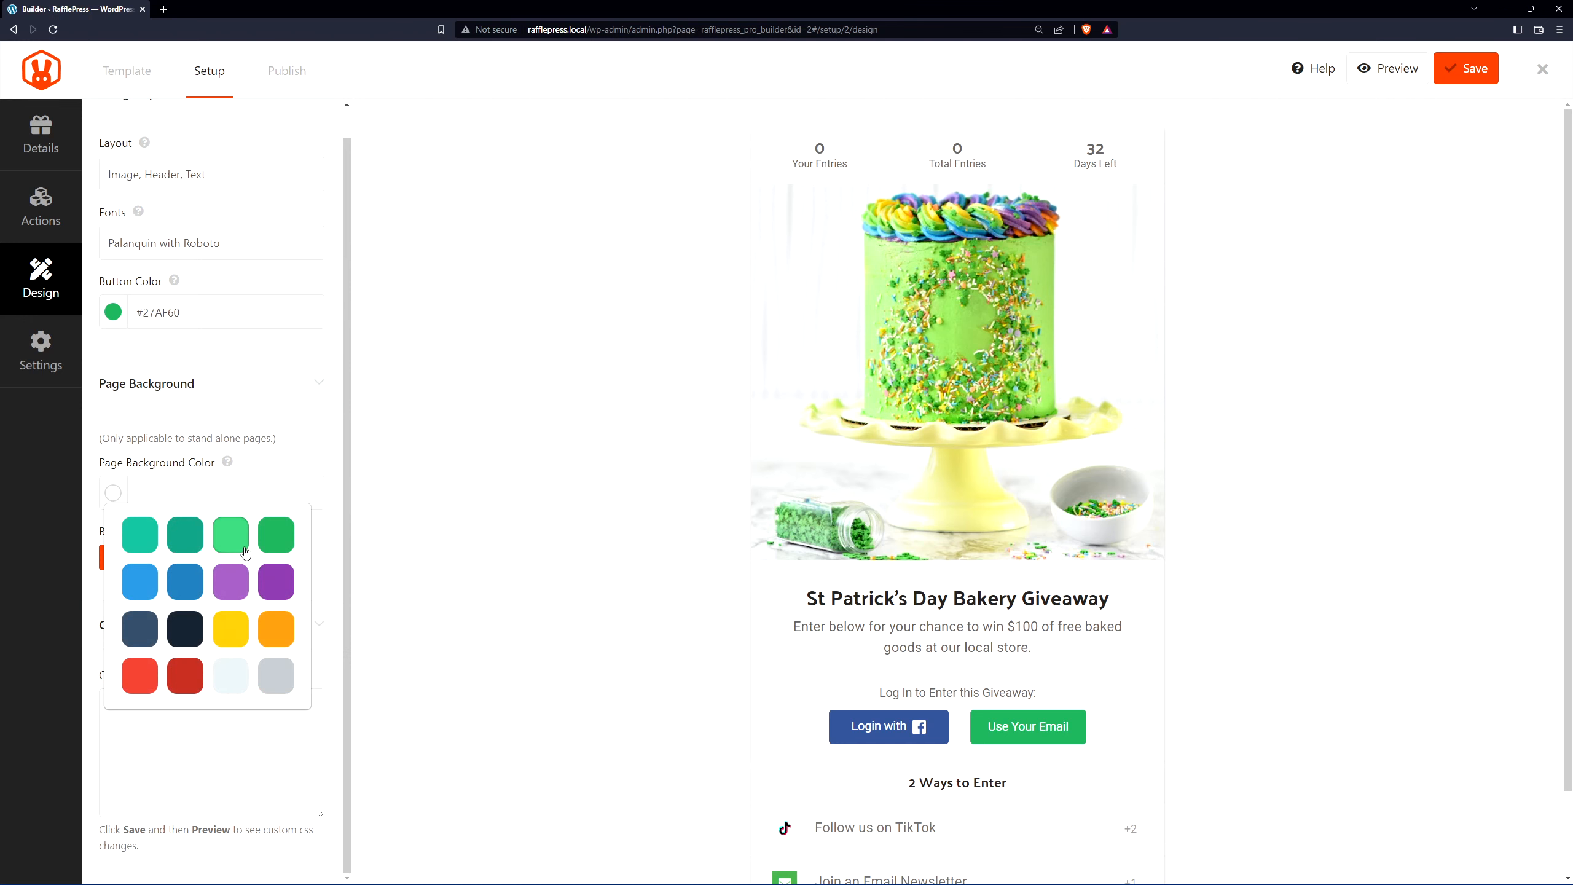
{"action": "left_click", "coordinate": [230, 533]}
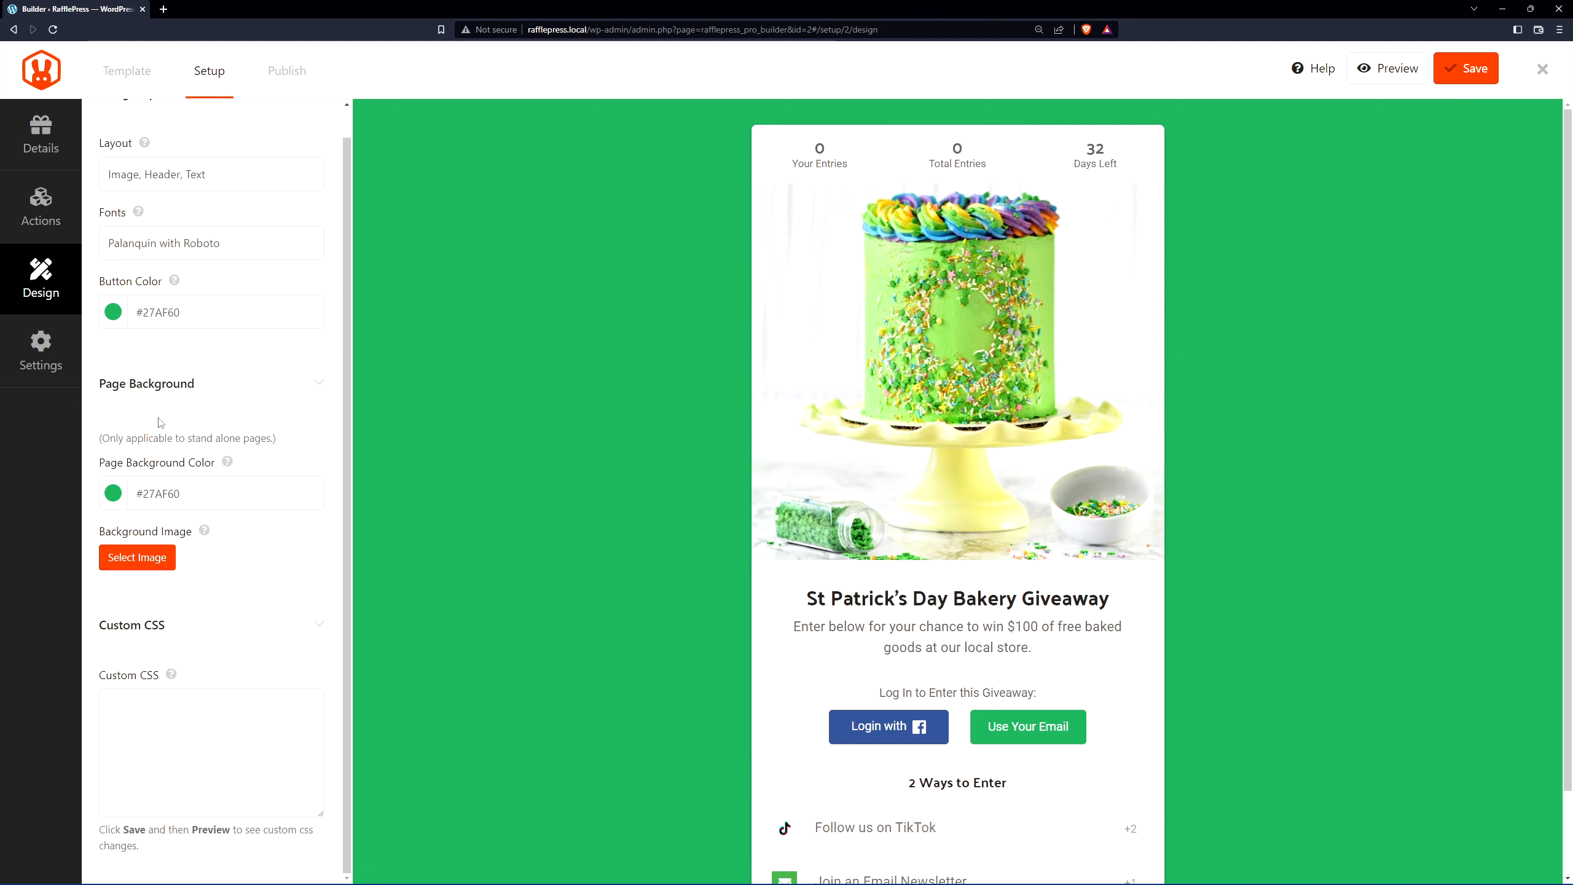
{"action": "left_click", "coordinate": [40, 350]}
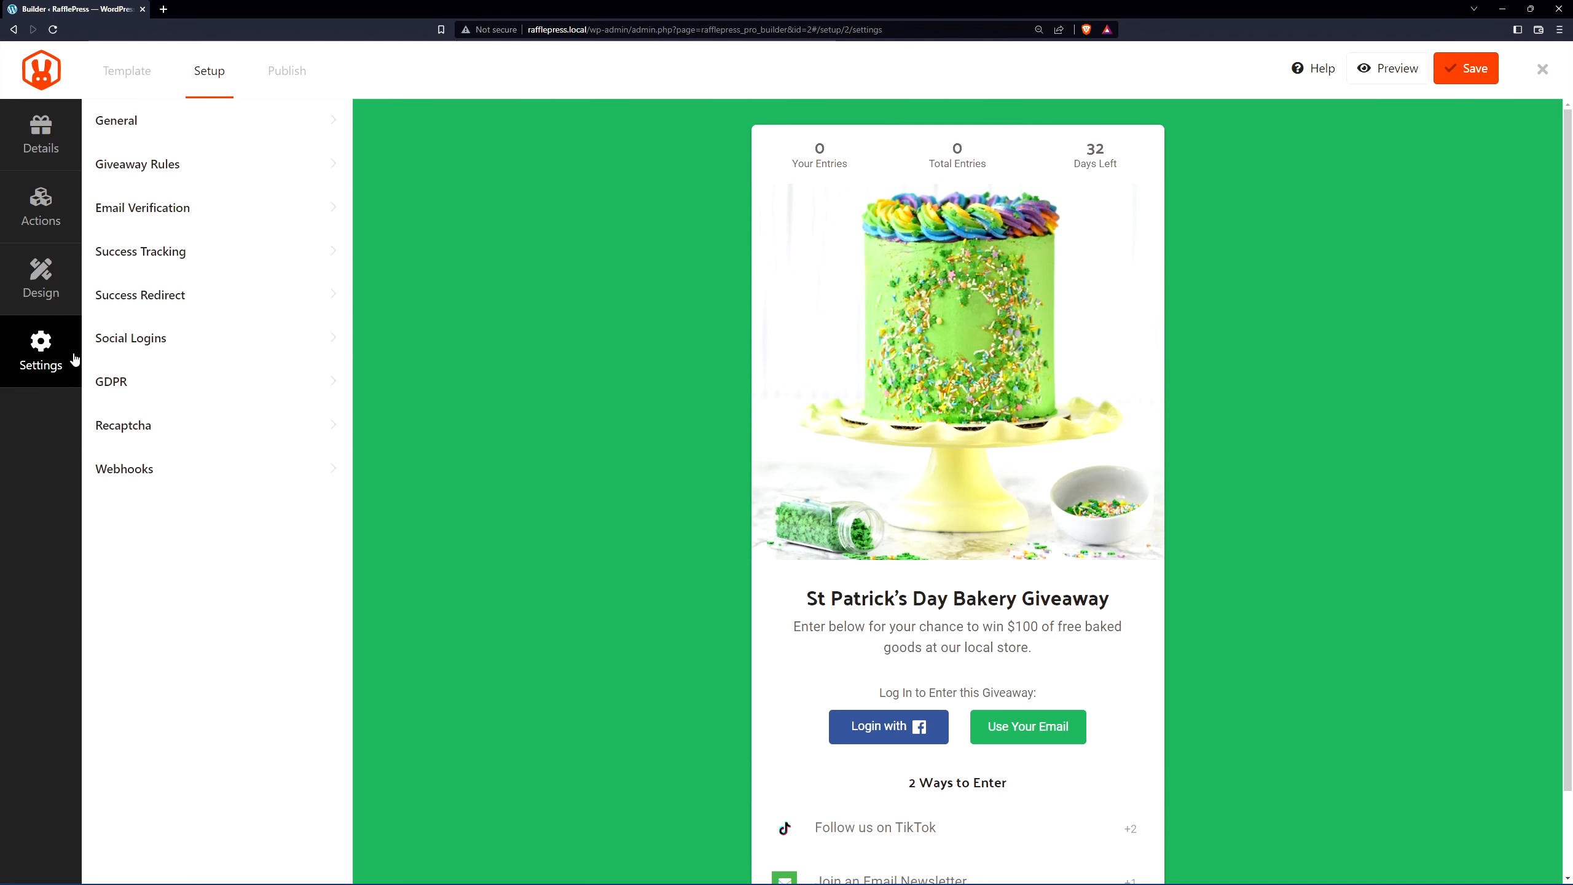
Step: Set the giveaway's page permalink to 'stpats' in General settings
{"action": "left_click", "coordinate": [116, 121]}
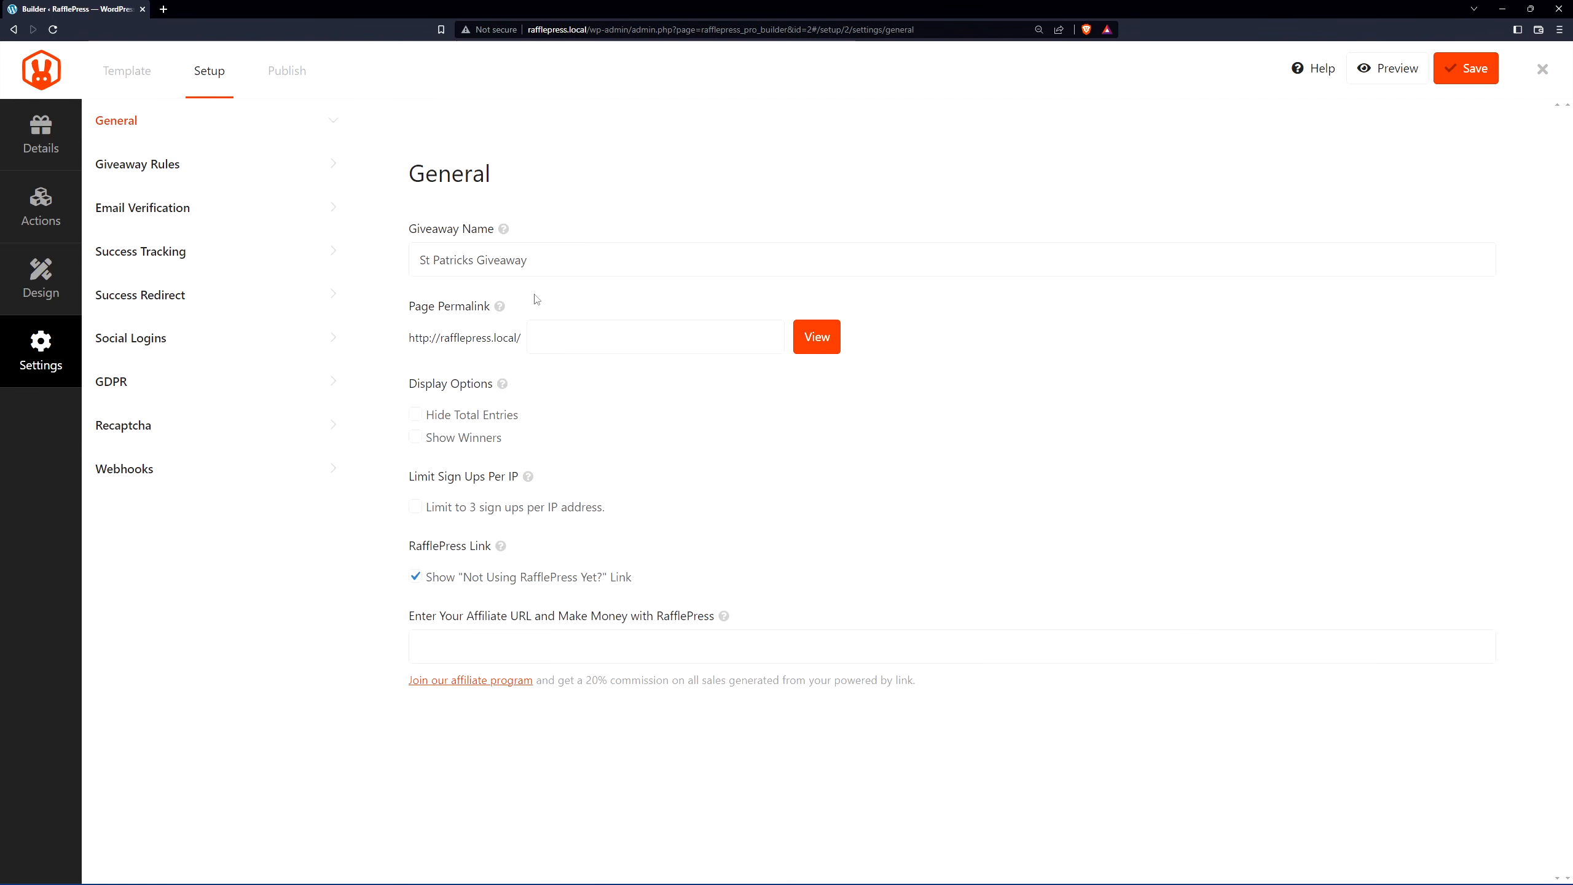
{"action": "mouse_move", "coordinate": [665, 366]}
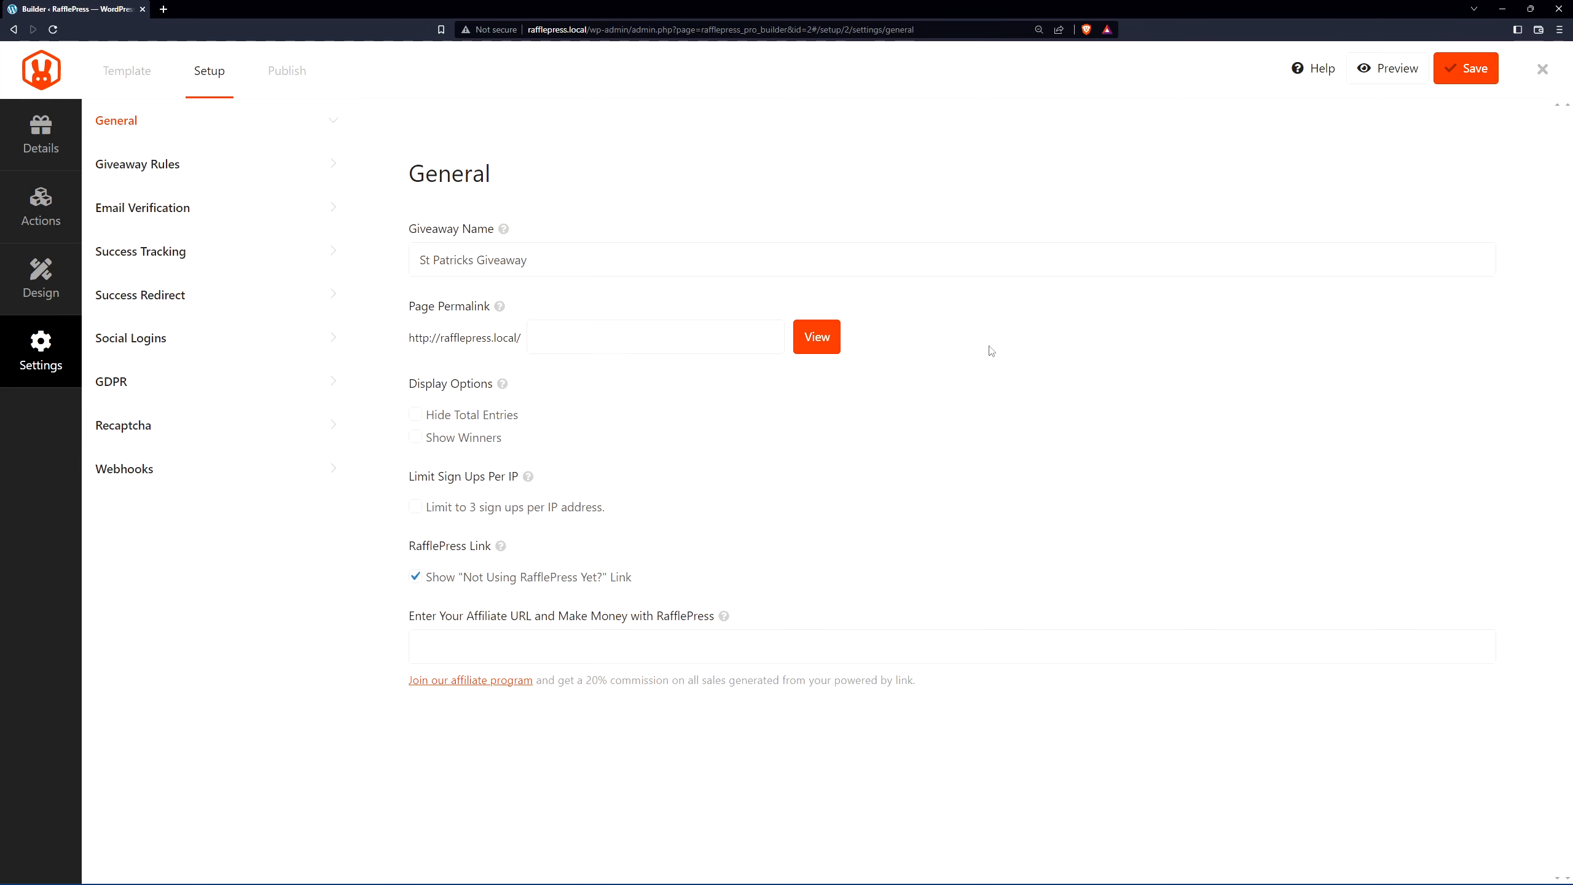
{"action": "left_click", "coordinate": [654, 336]}
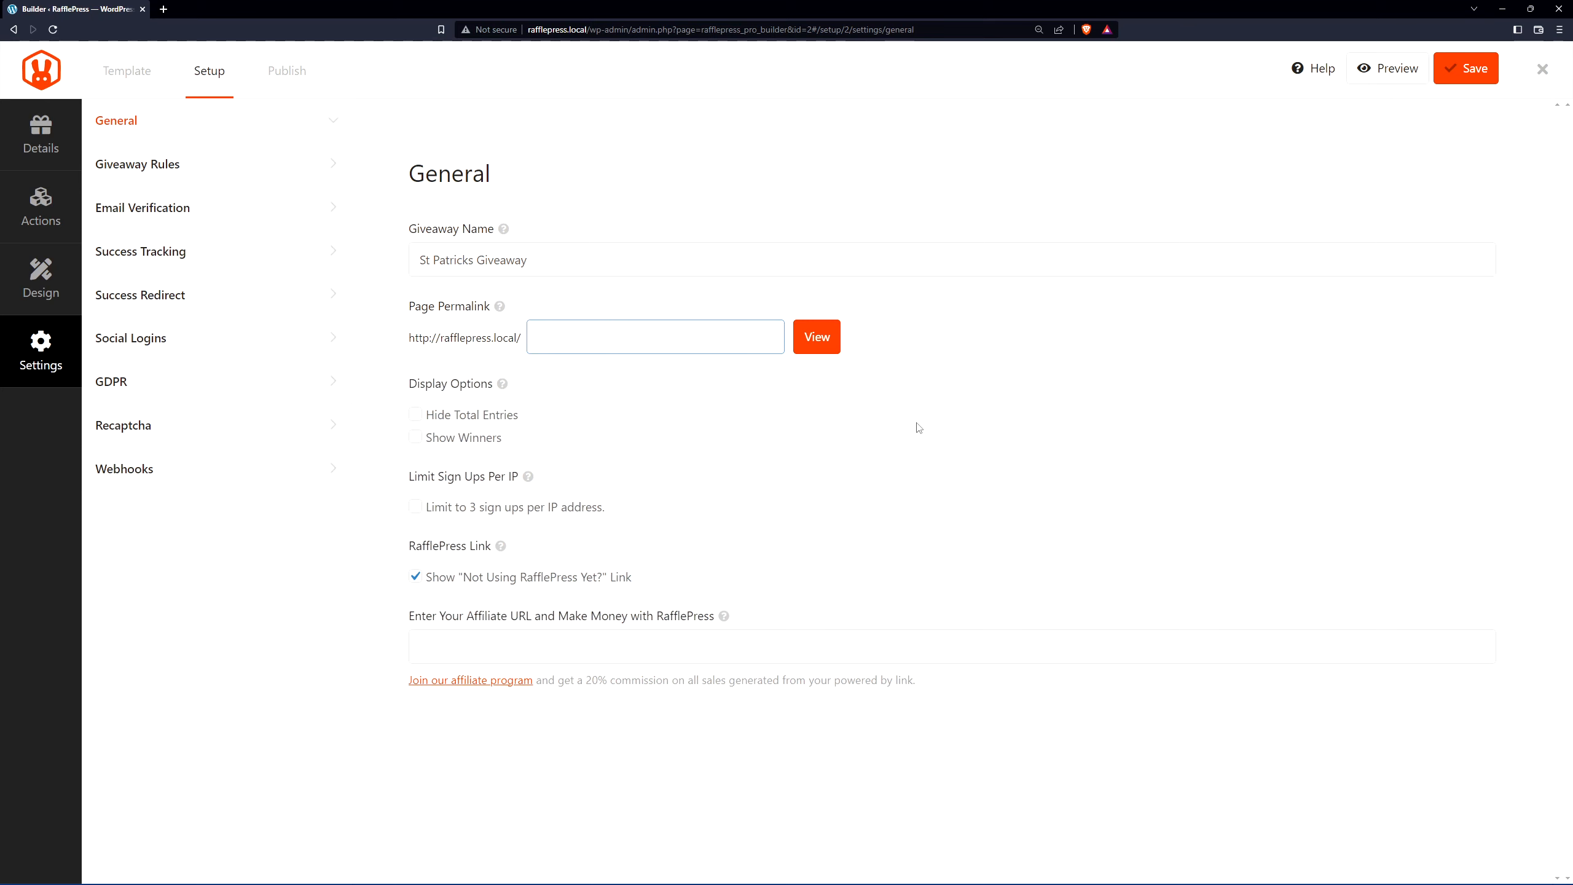
{"action": "type", "text": "stpats"}
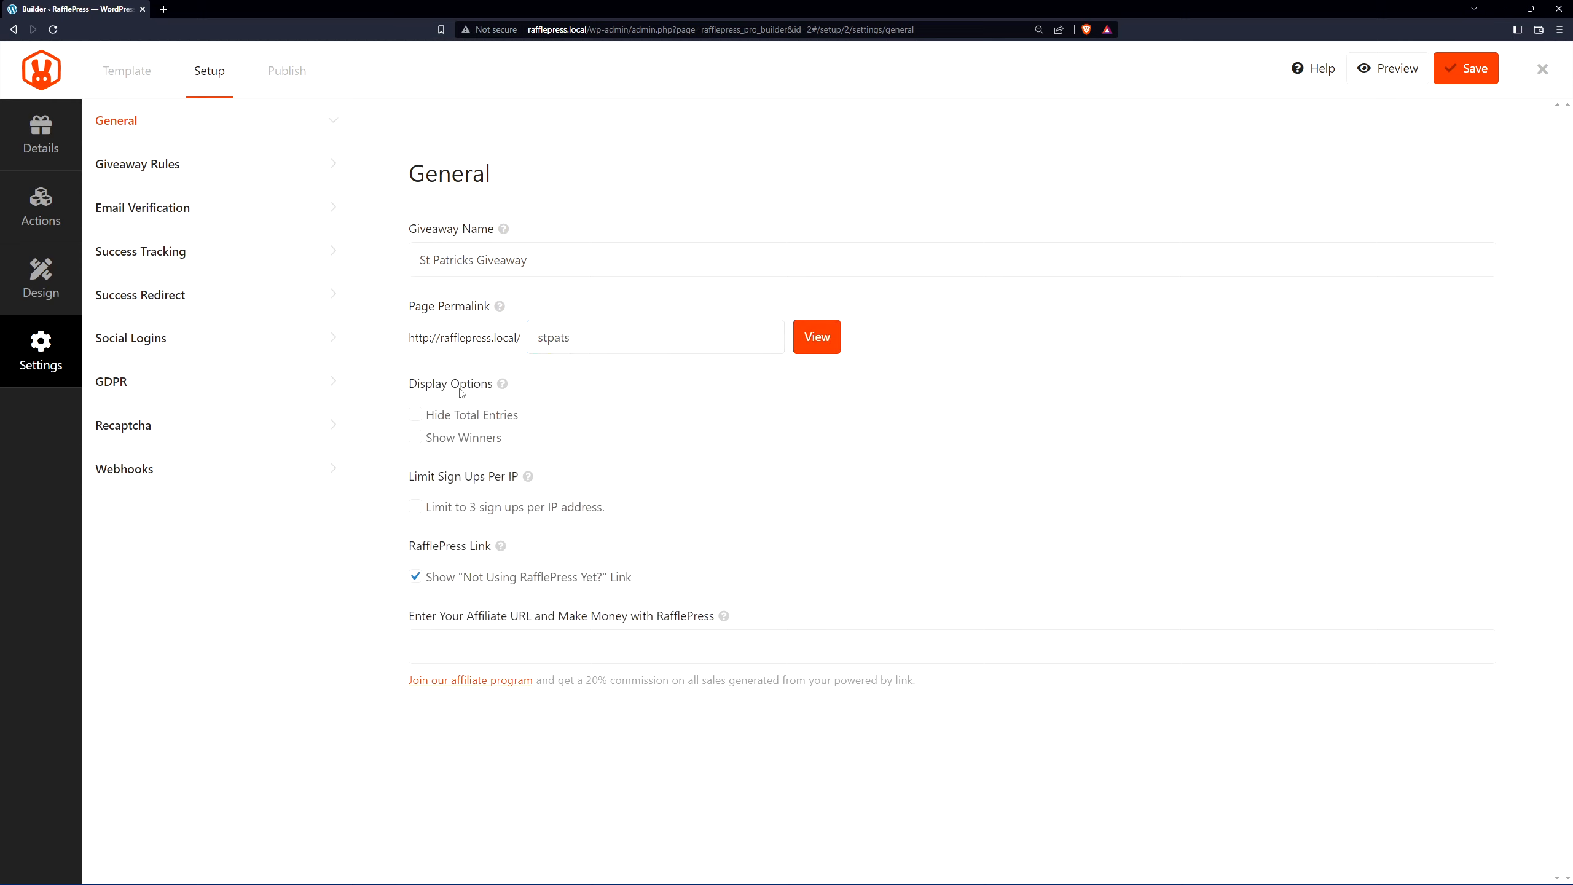
{"action": "mouse_move", "coordinate": [471, 444]}
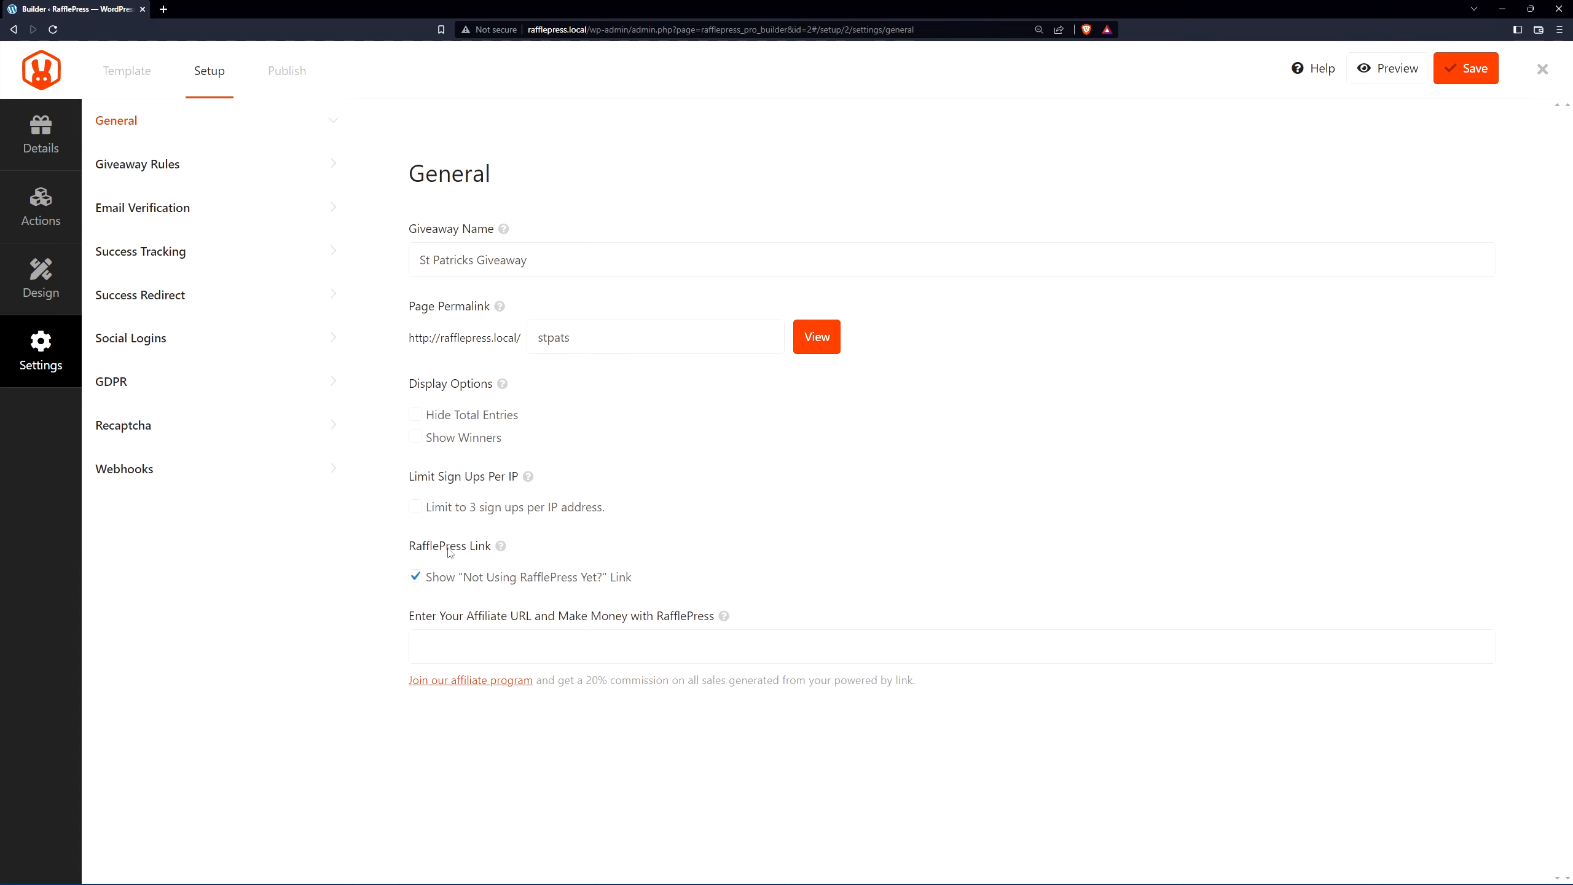
{"action": "mouse_move", "coordinate": [463, 550]}
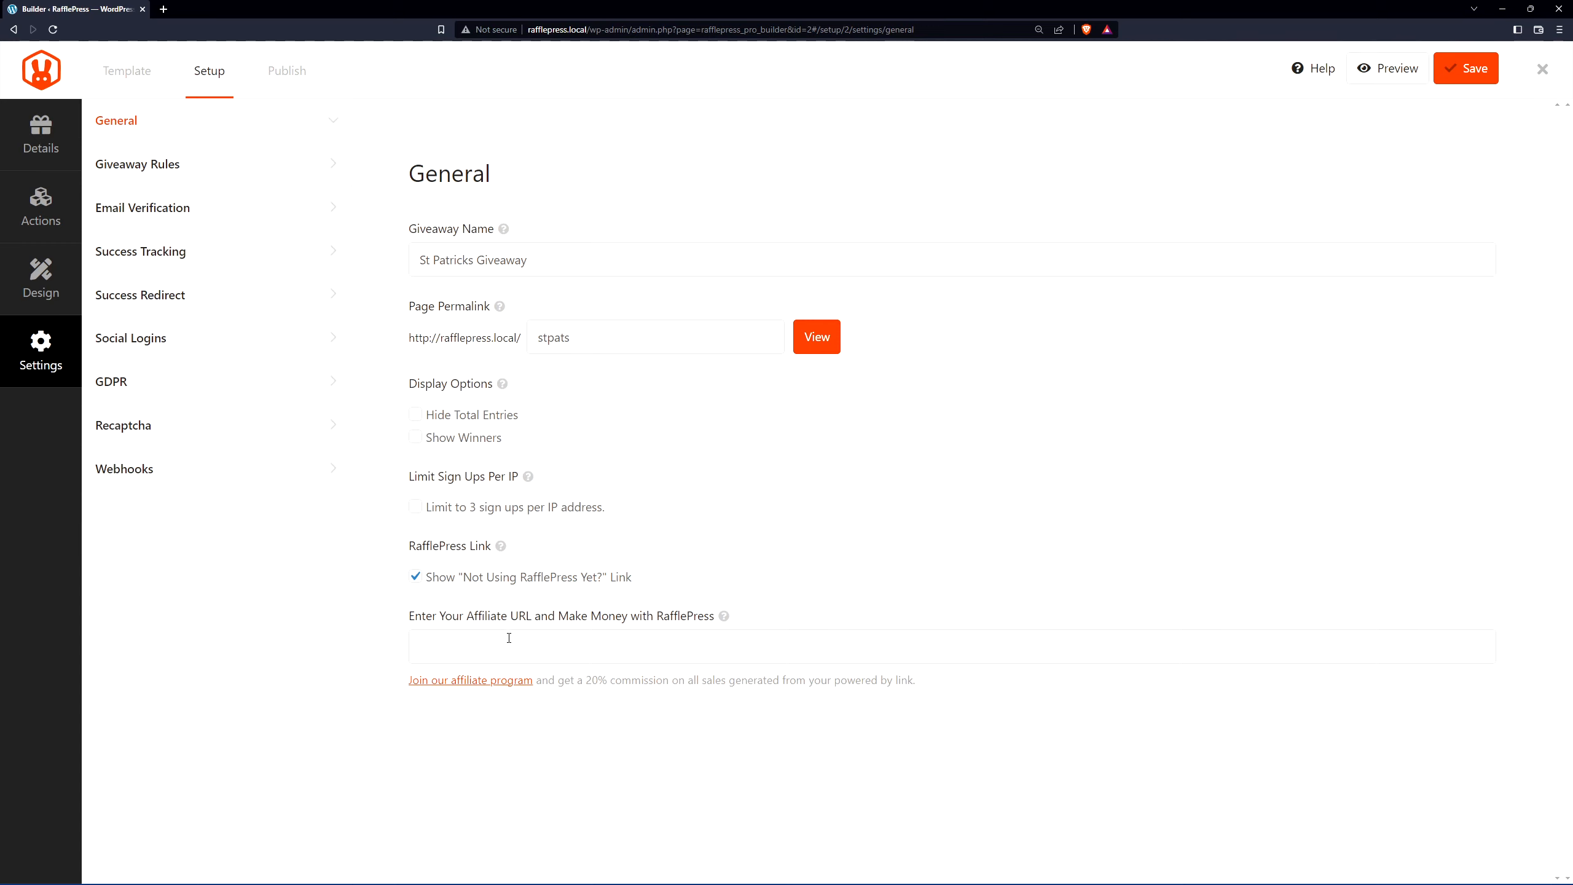
{"action": "left_click", "coordinate": [137, 163]}
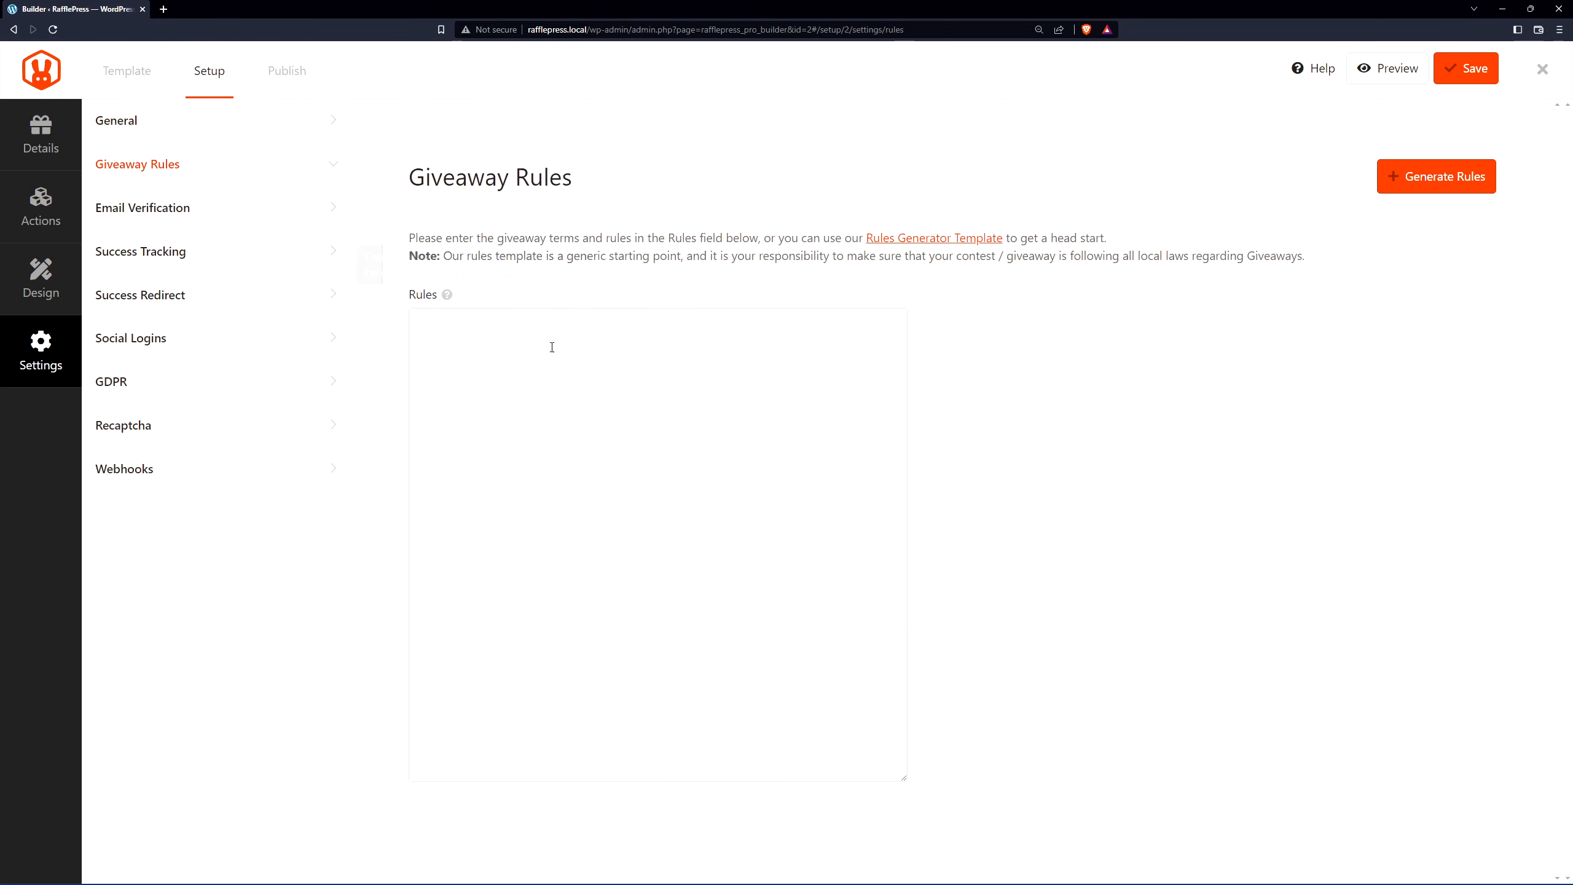
{"action": "mouse_move", "coordinate": [932, 237]}
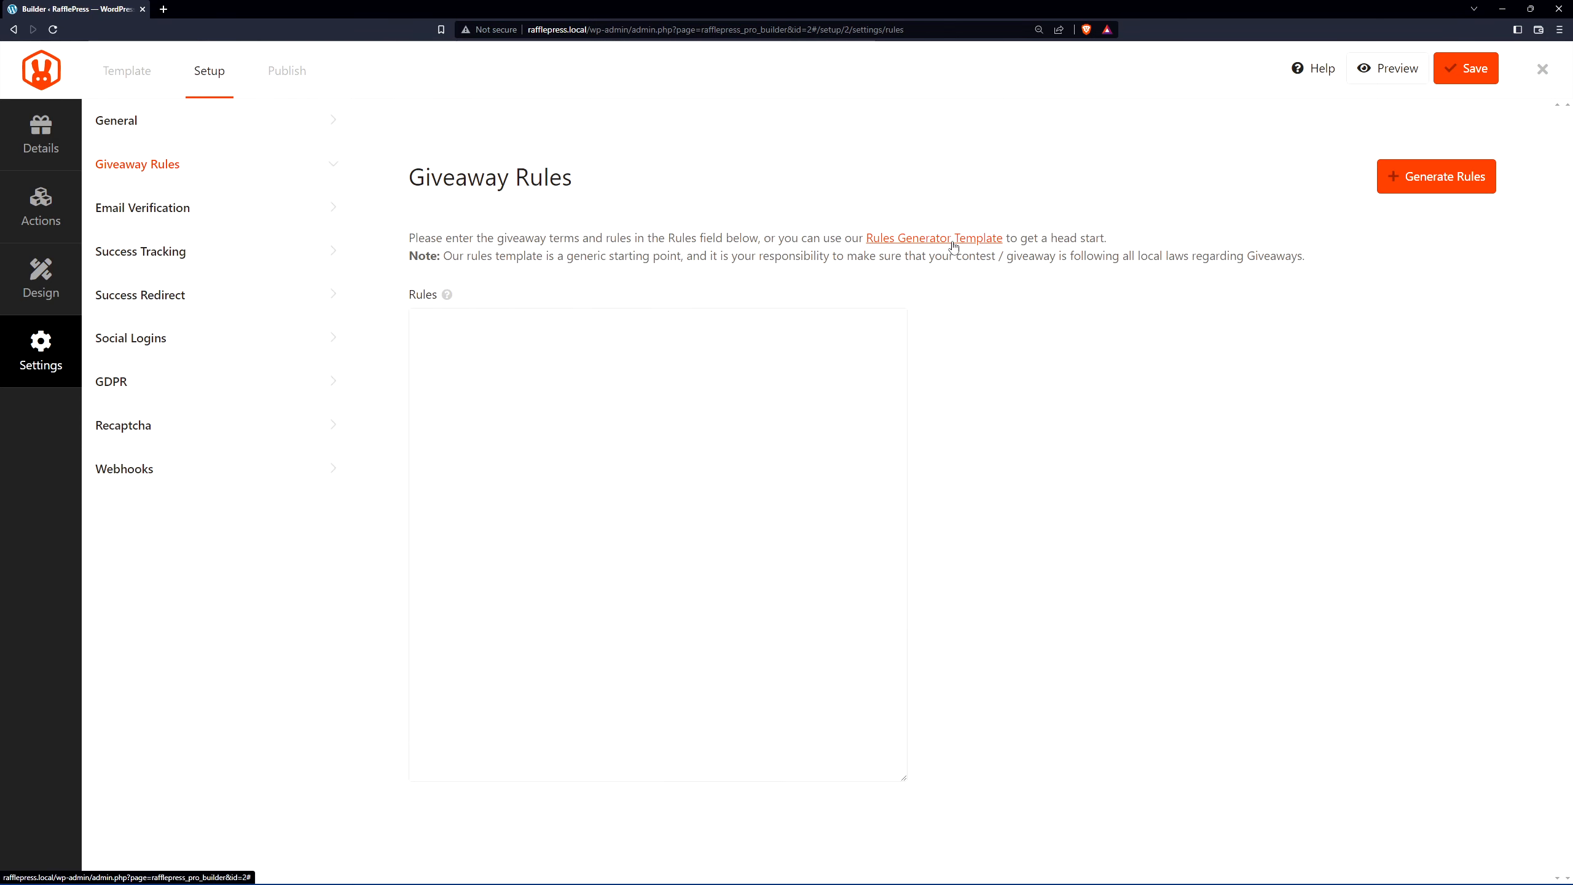
{"action": "left_click", "coordinate": [932, 238]}
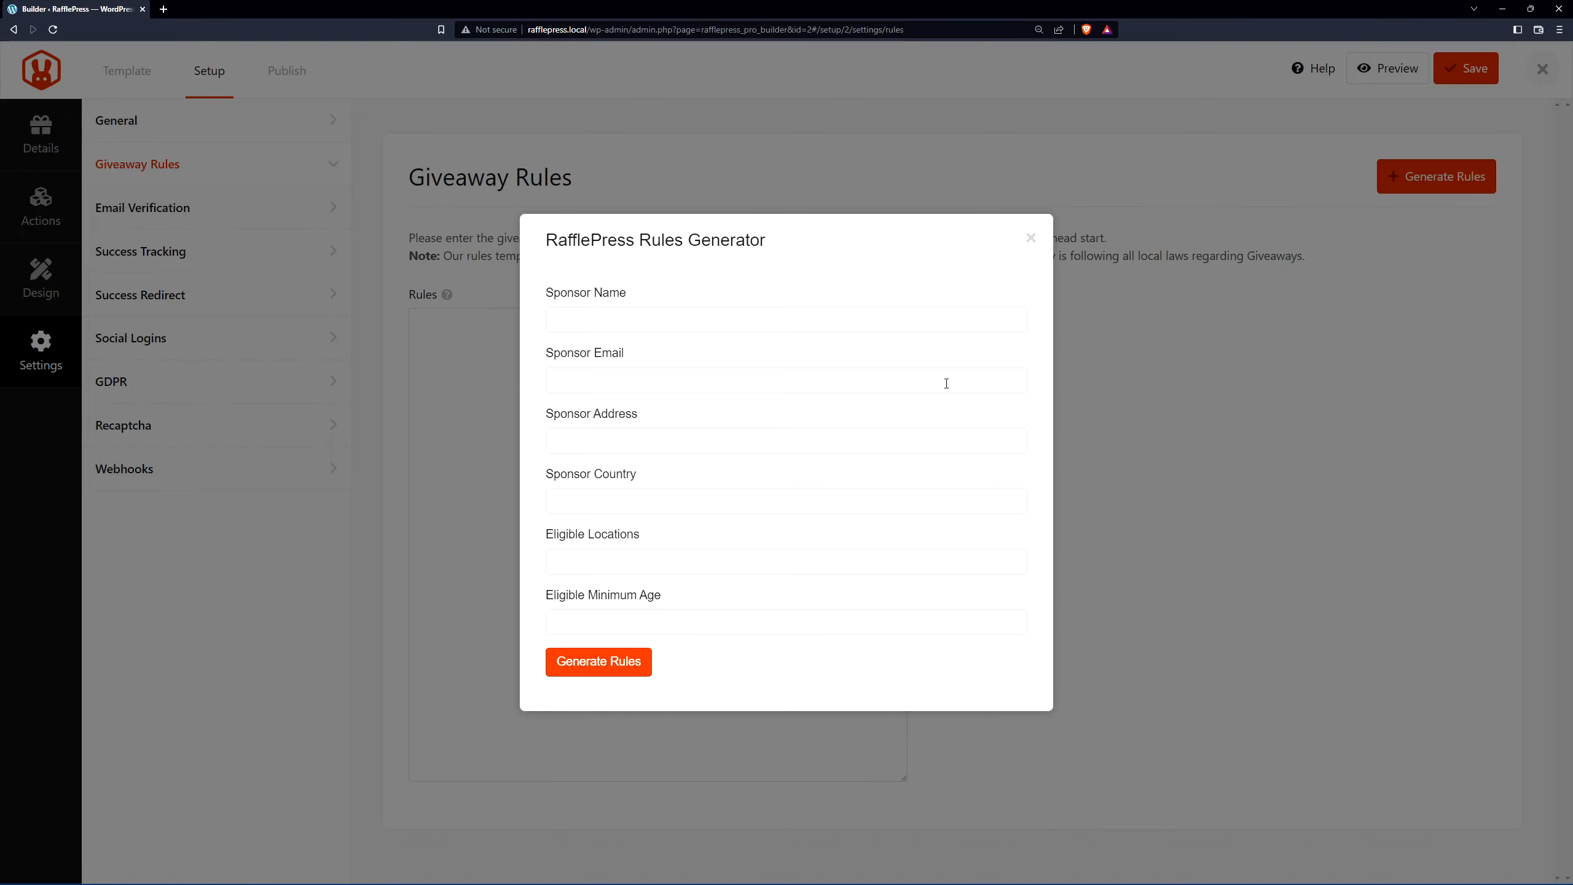
{"action": "left_click", "coordinate": [1029, 237]}
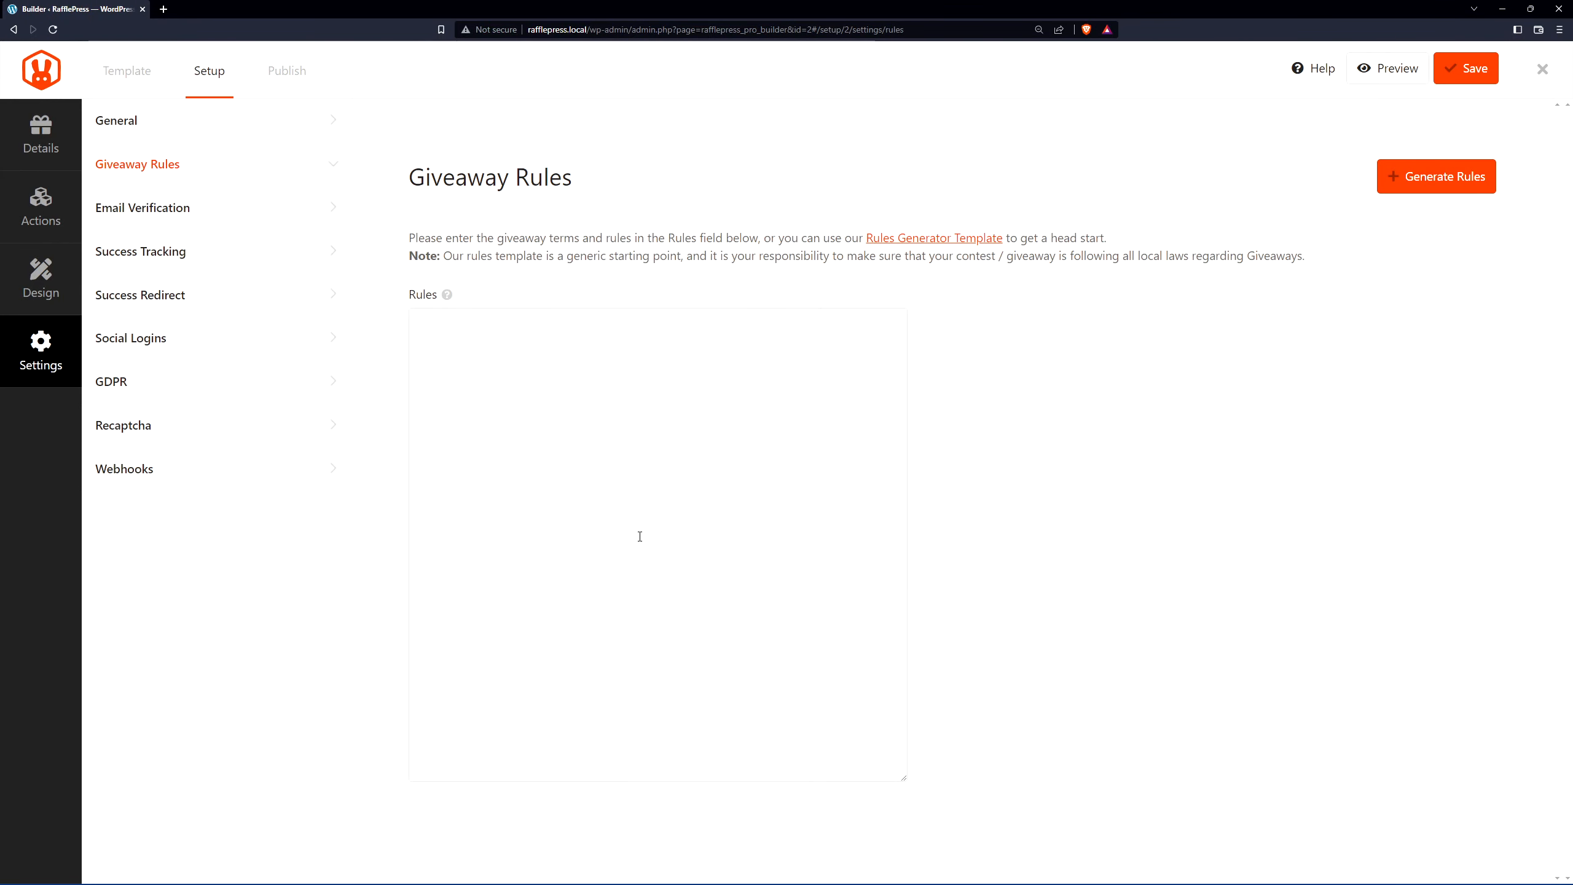
{"action": "mouse_move", "coordinate": [686, 529]}
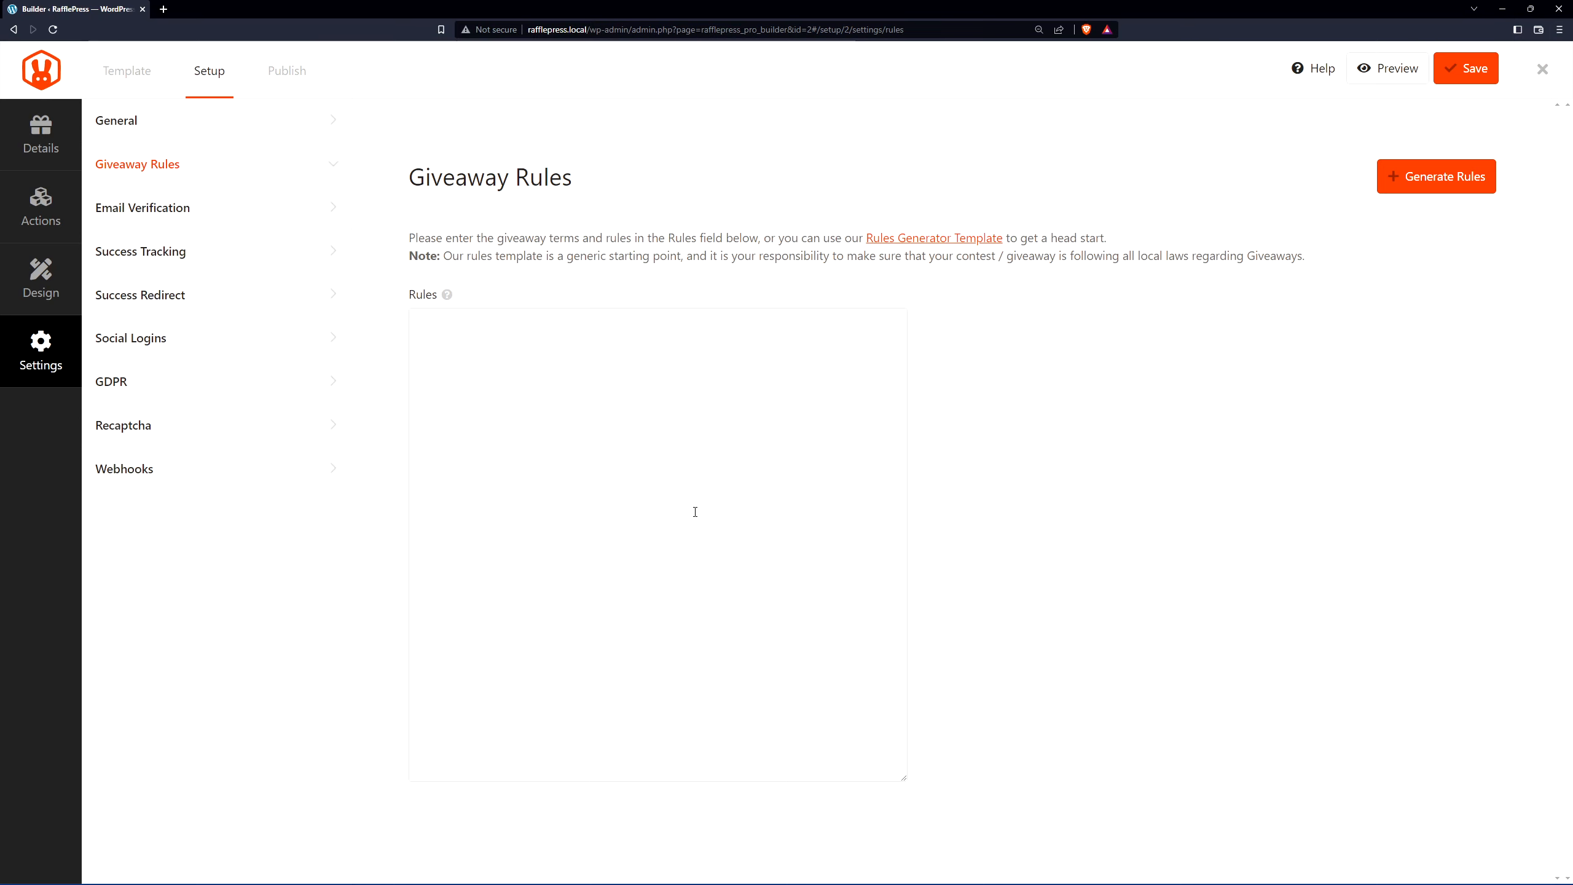
{"action": "left_click", "coordinate": [142, 208]}
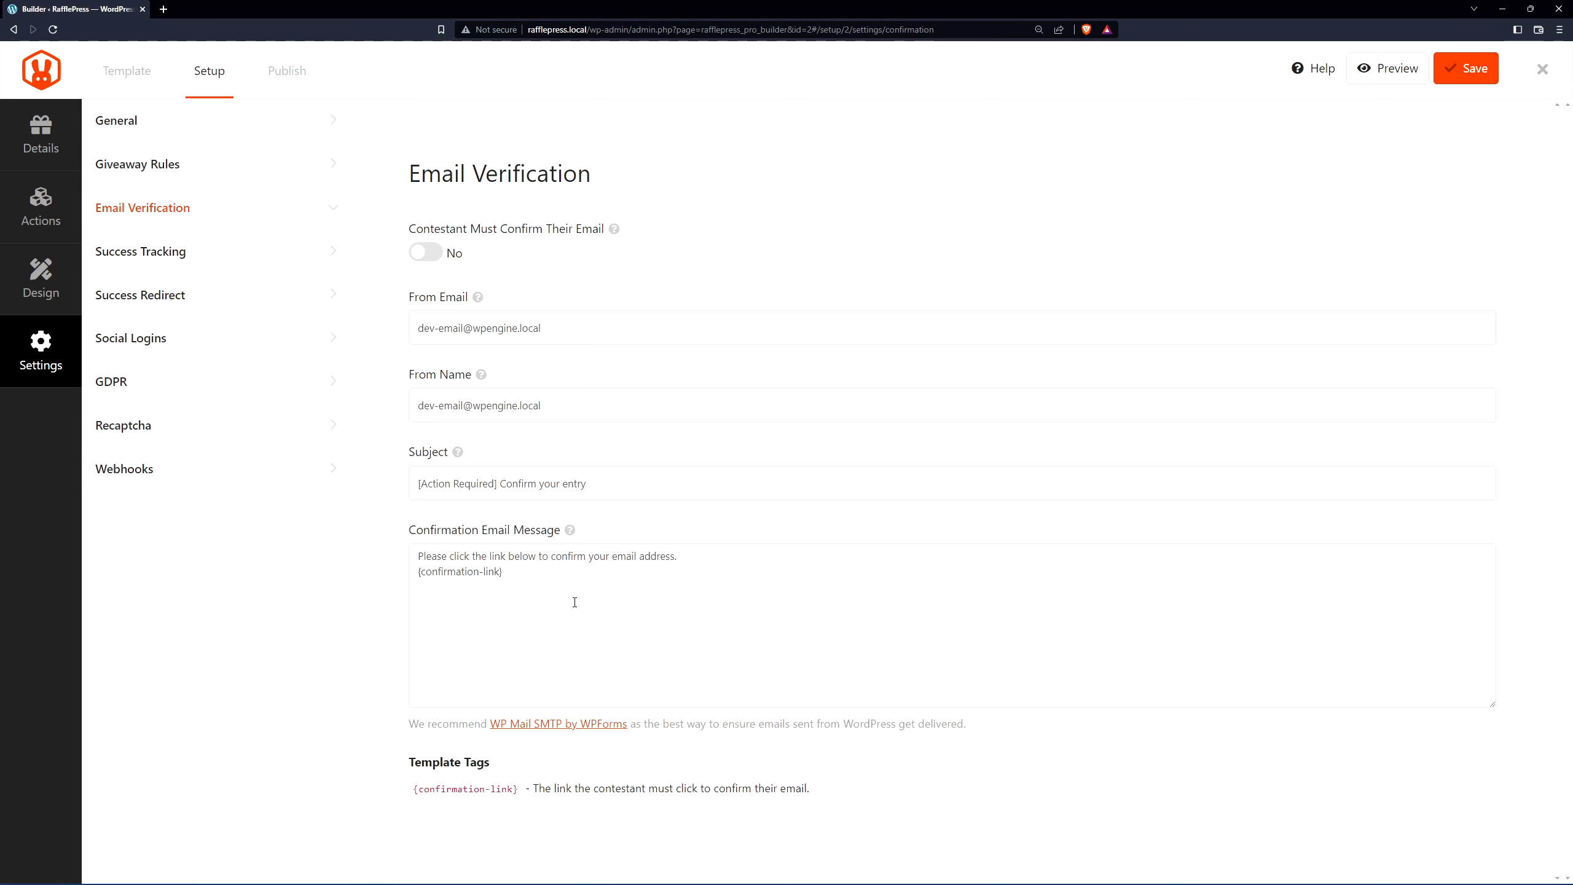
{"action": "mouse_move", "coordinate": [558, 729]}
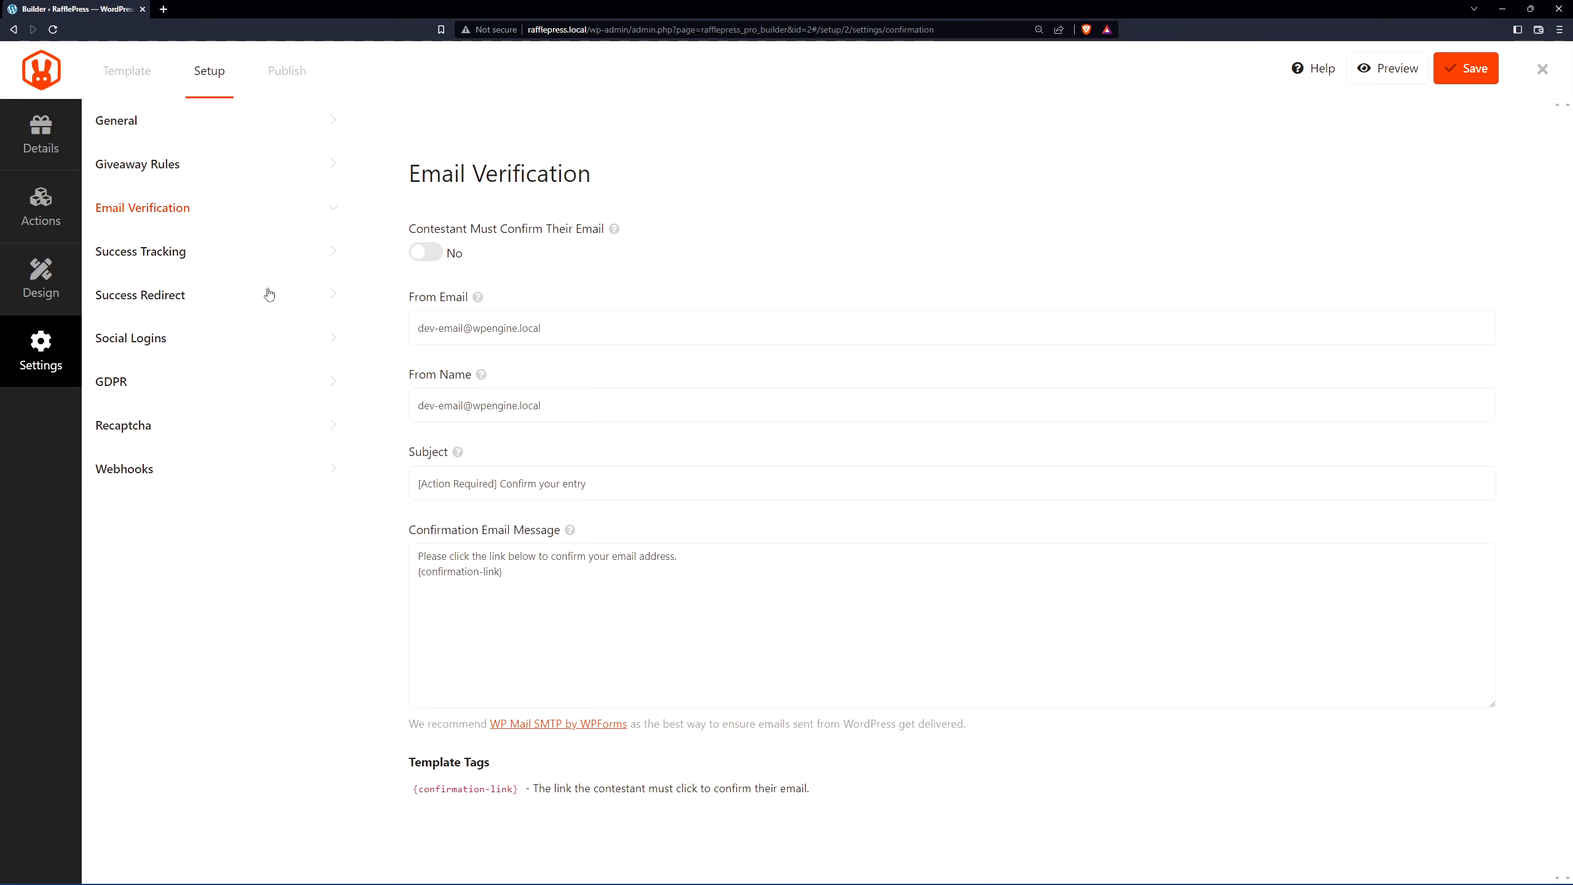
Step: Review the Success Tracking and Success Redirect settings, leaving them unchanged
{"action": "left_click", "coordinate": [141, 251]}
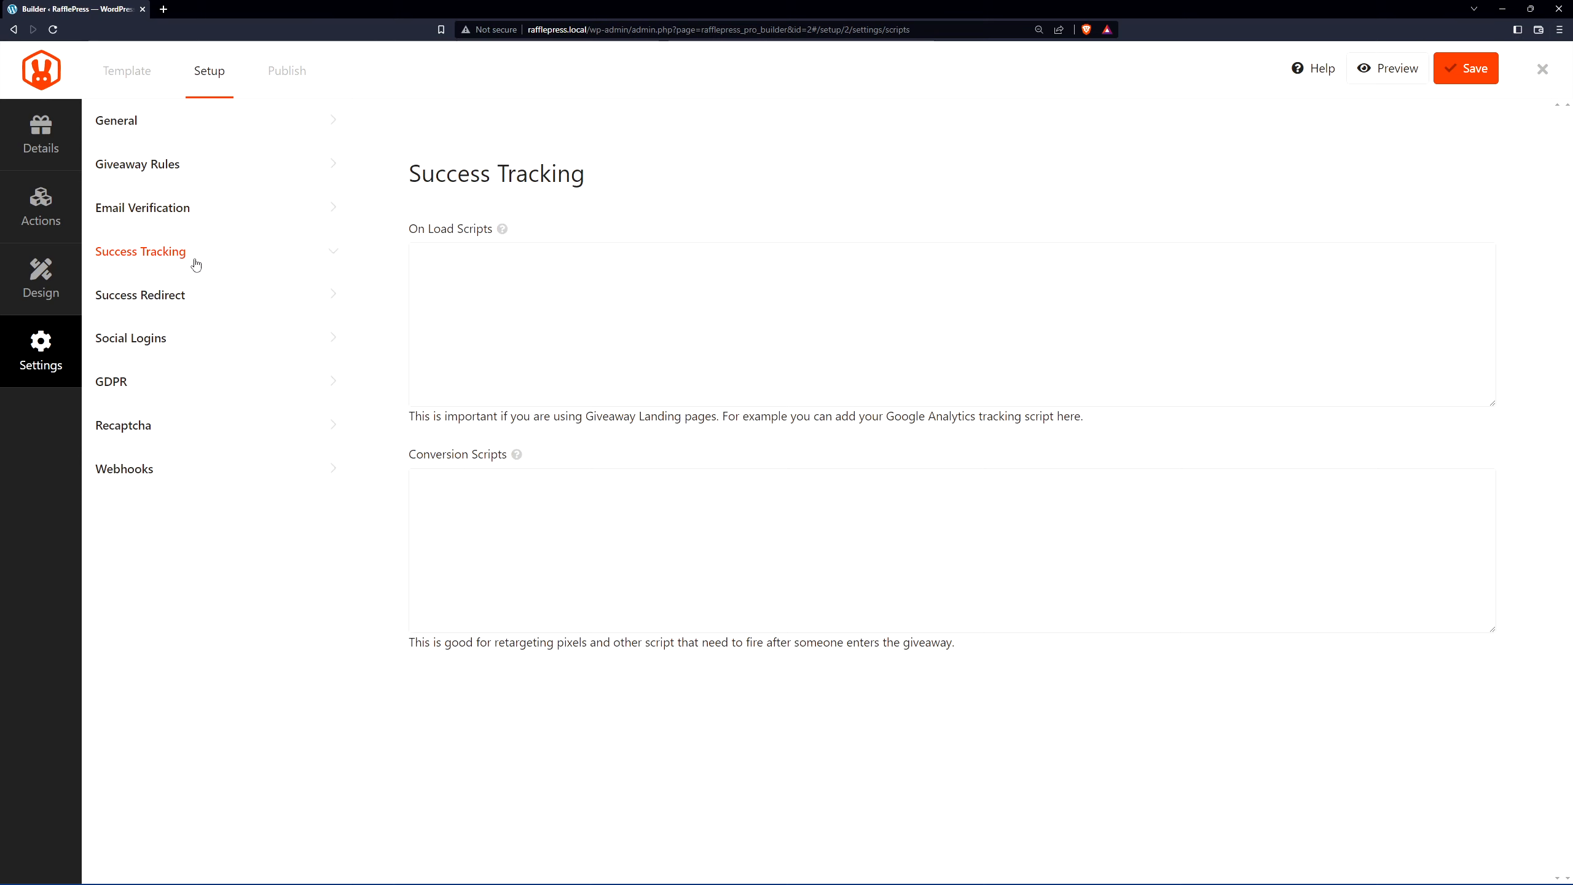
{"action": "mouse_move", "coordinate": [352, 447]}
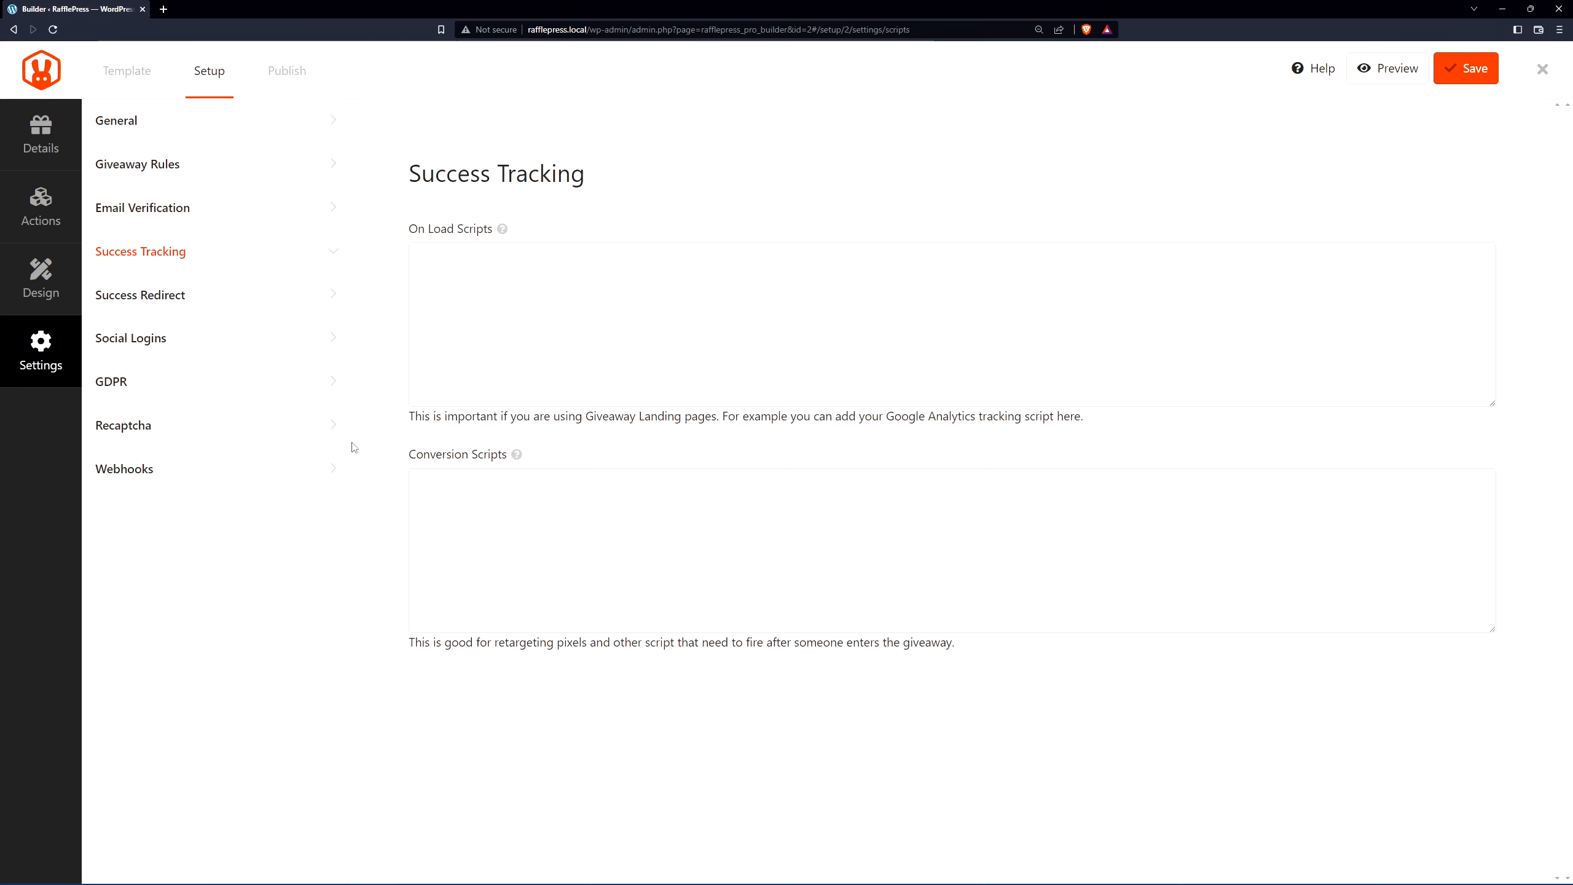
{"action": "left_click", "coordinate": [139, 295]}
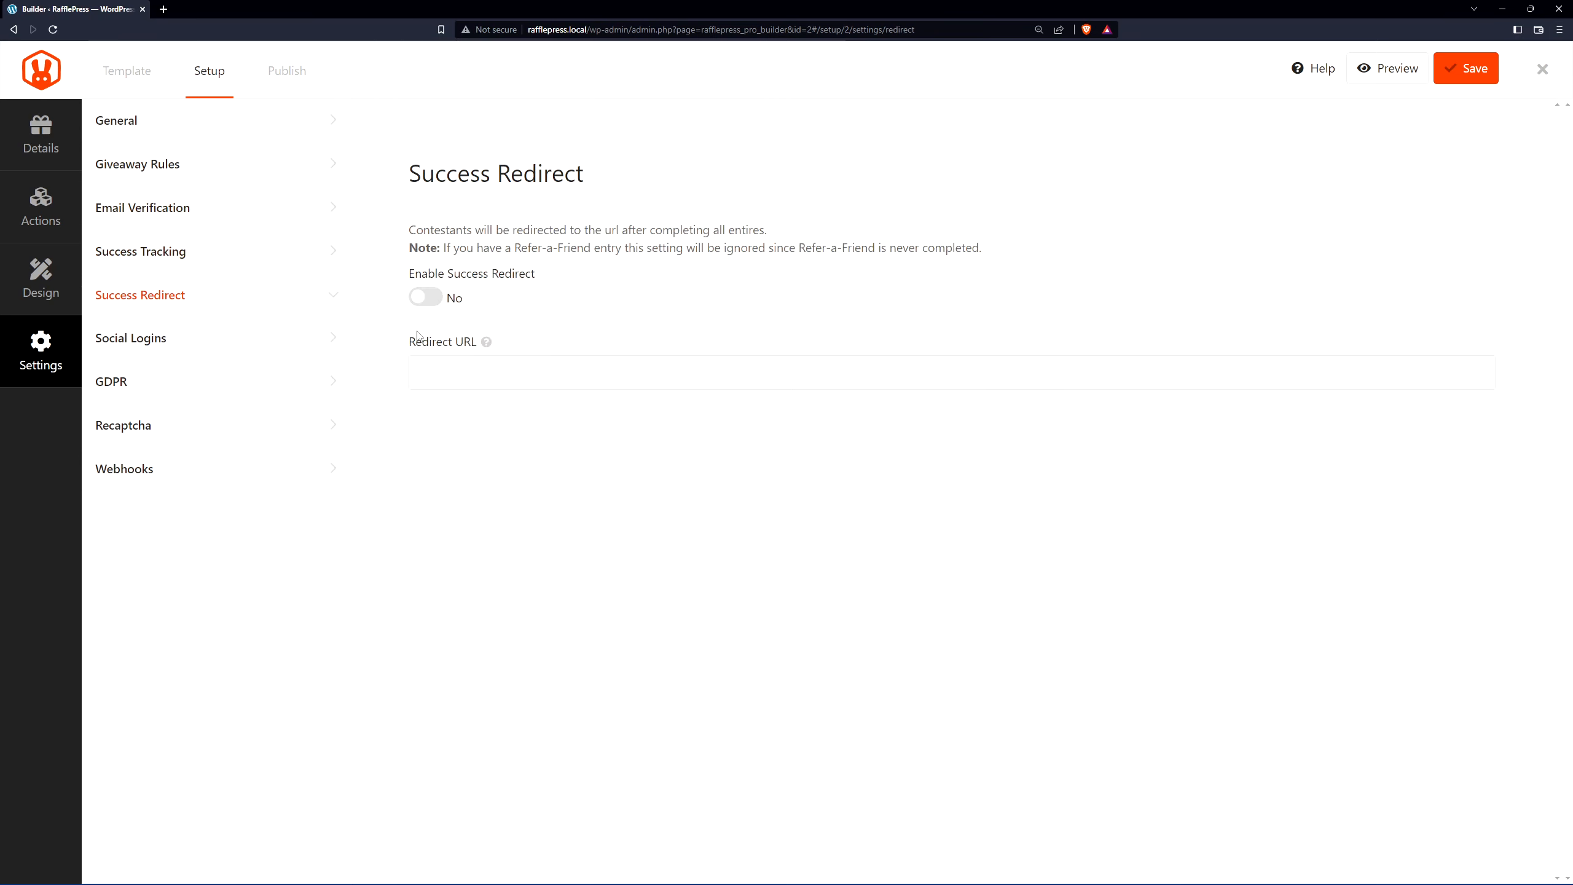
{"action": "mouse_move", "coordinate": [691, 322]}
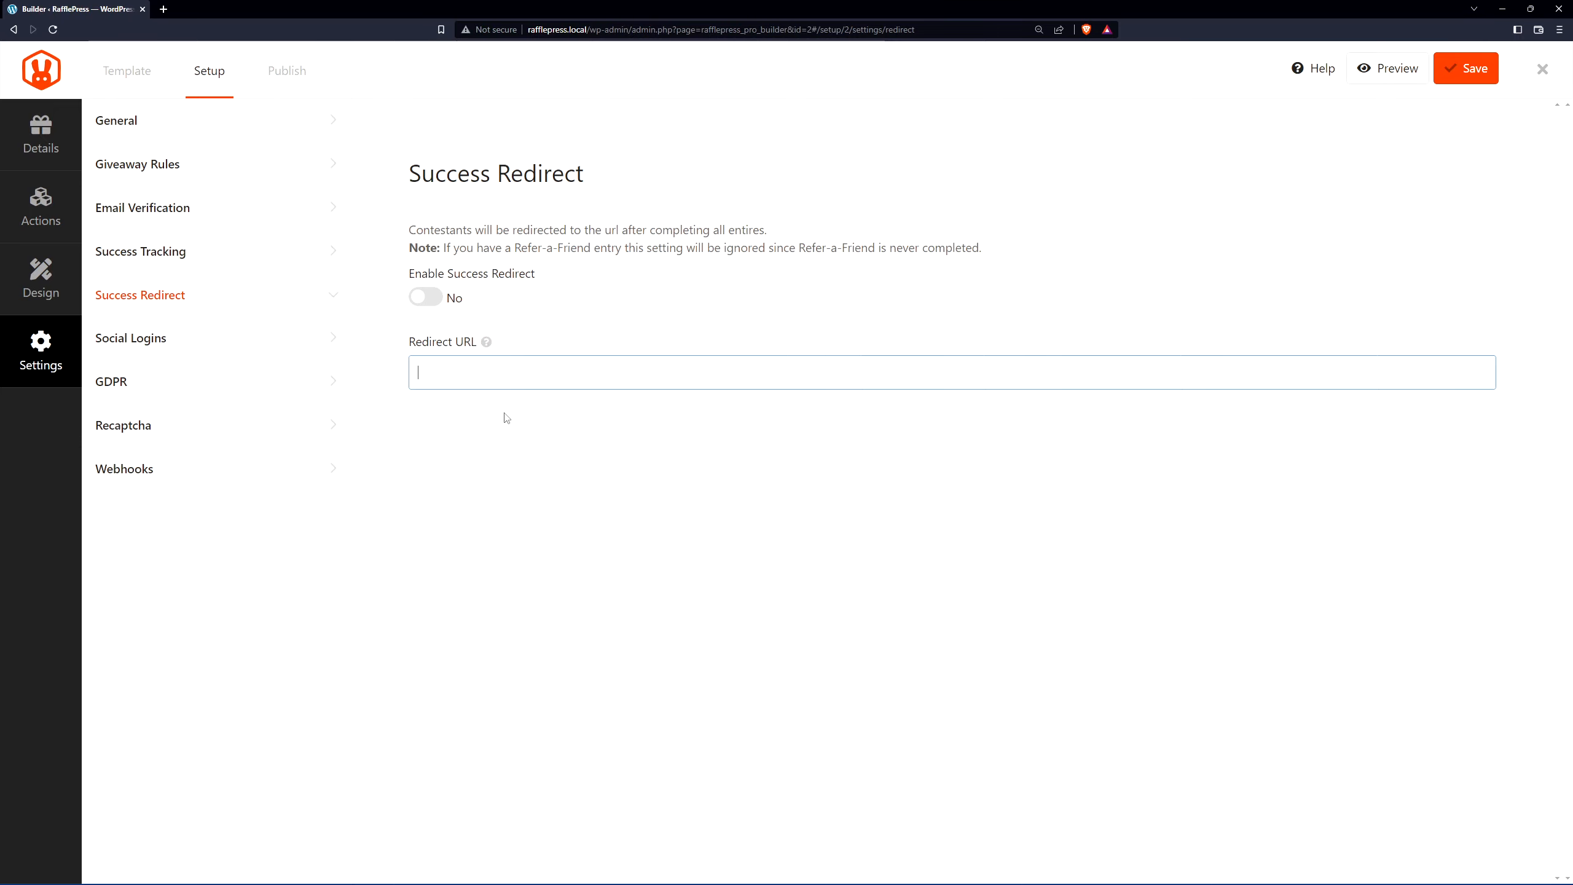
{"action": "left_click", "coordinate": [131, 337]}
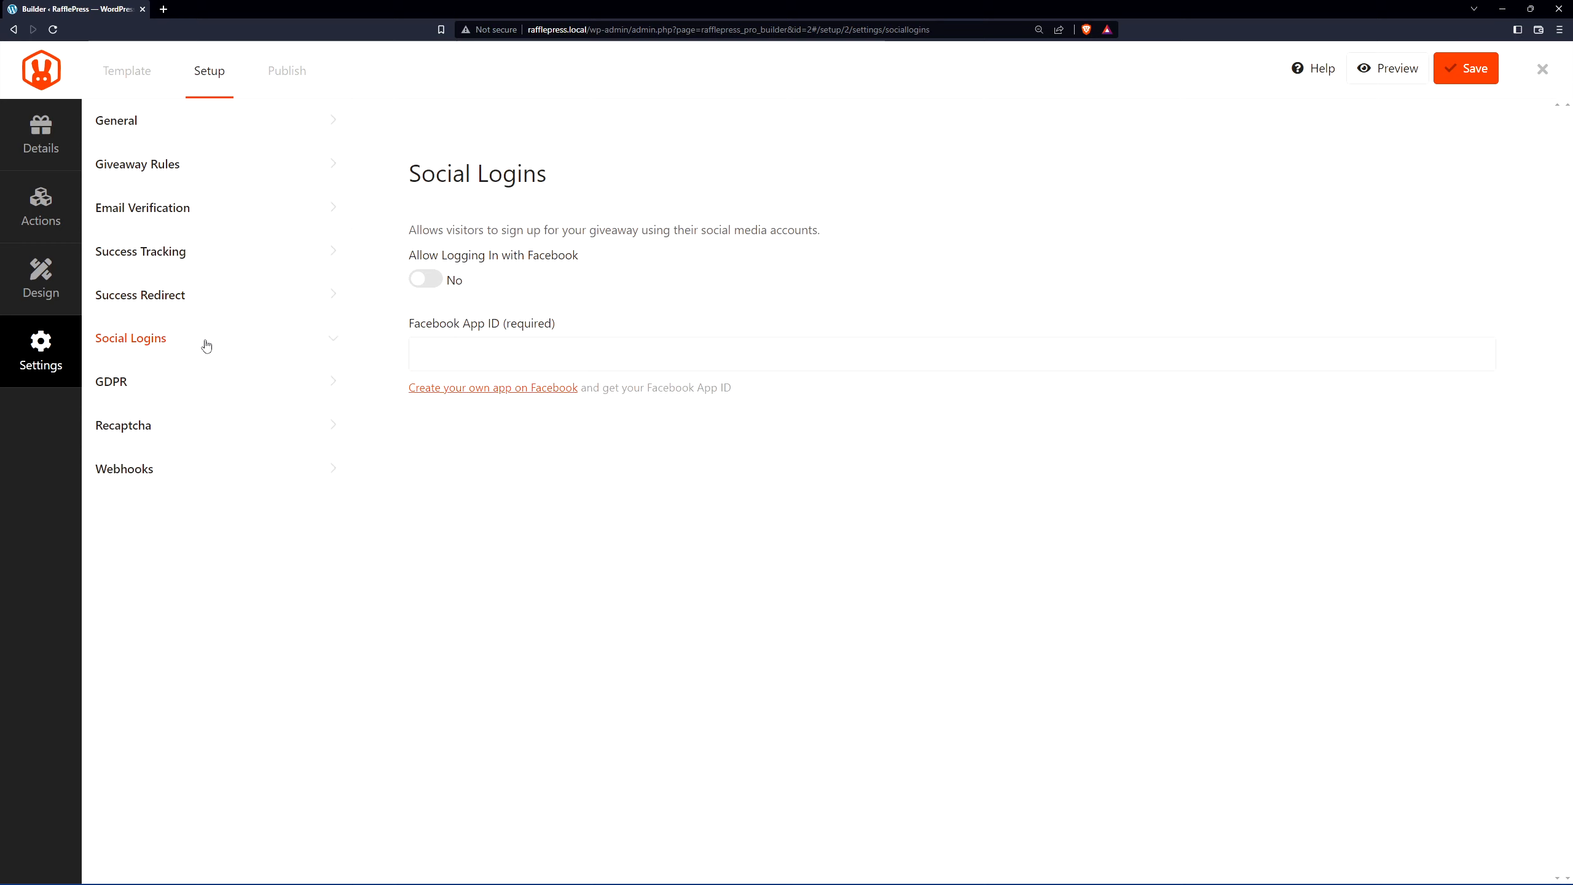
{"action": "mouse_move", "coordinate": [683, 271]}
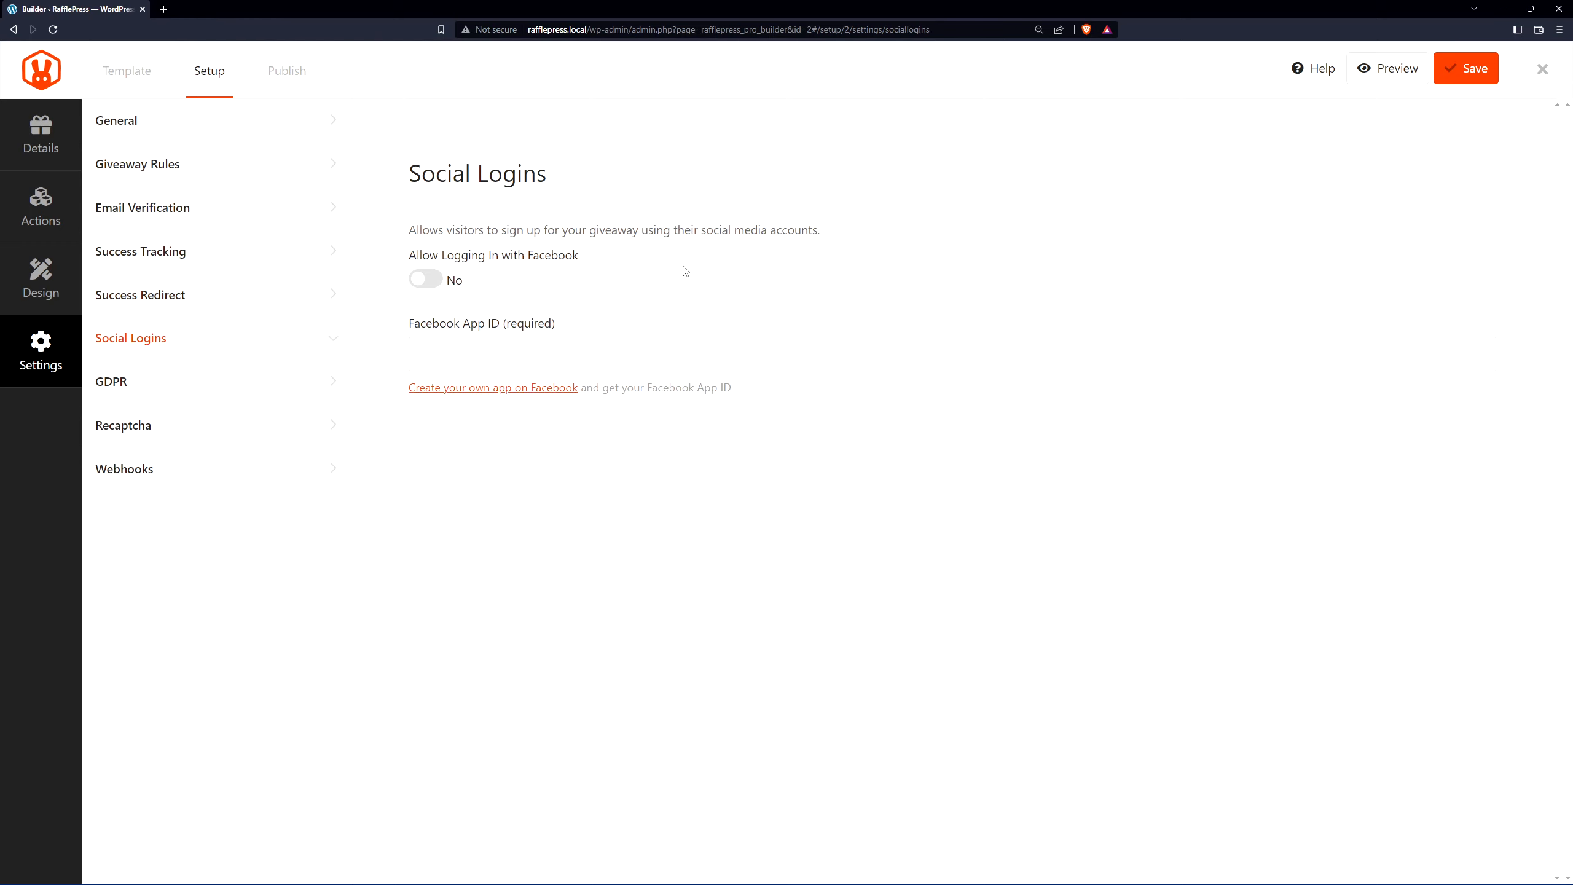
{"action": "mouse_move", "coordinate": [489, 428]}
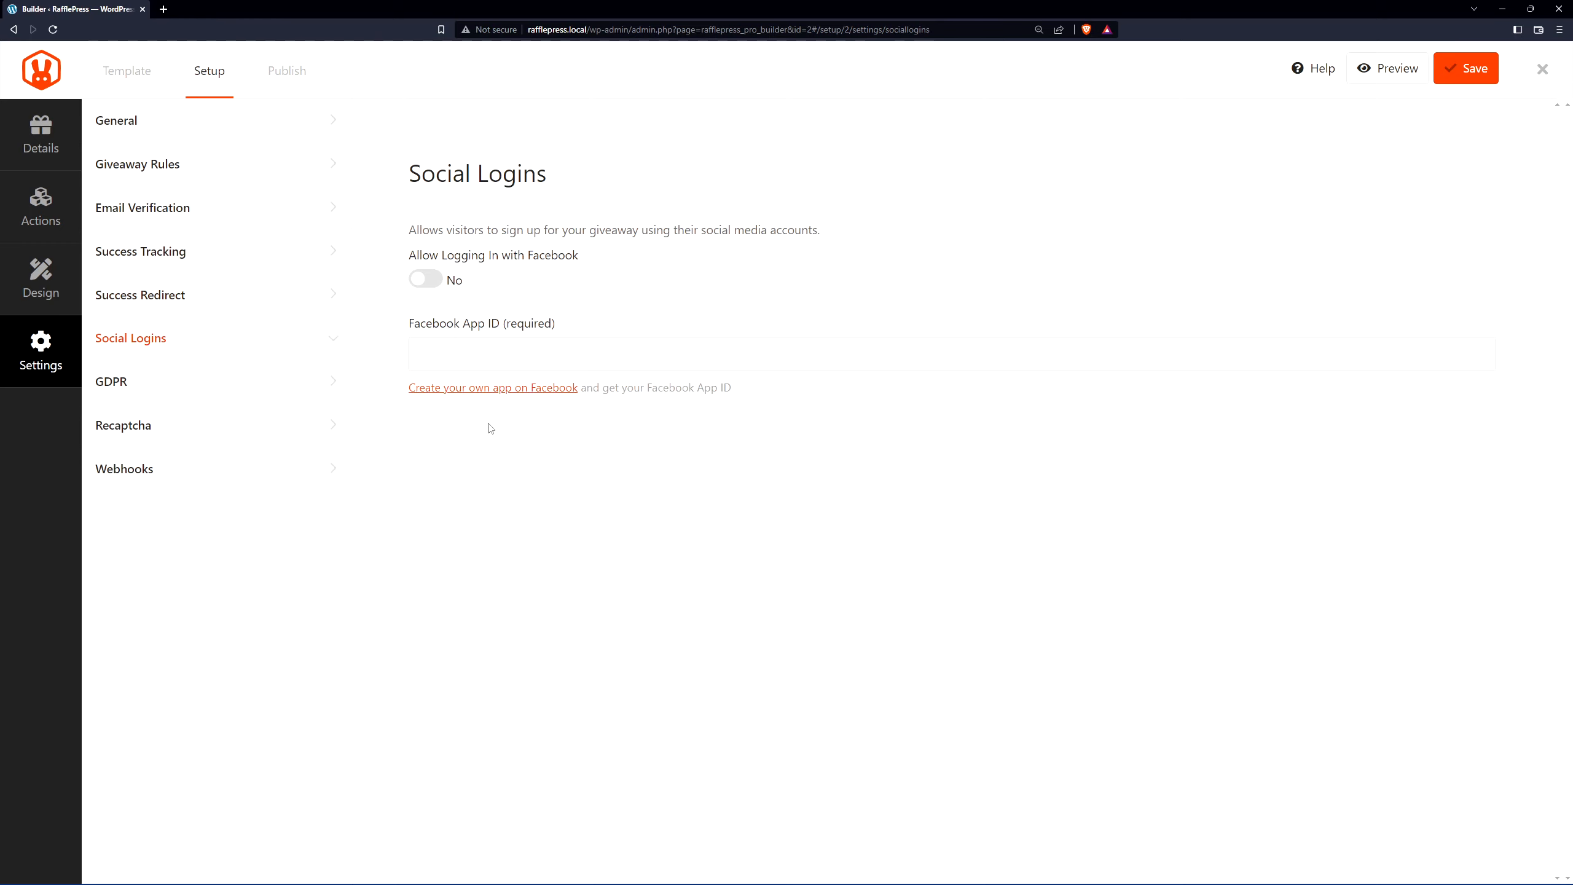
{"action": "mouse_move", "coordinate": [509, 395]}
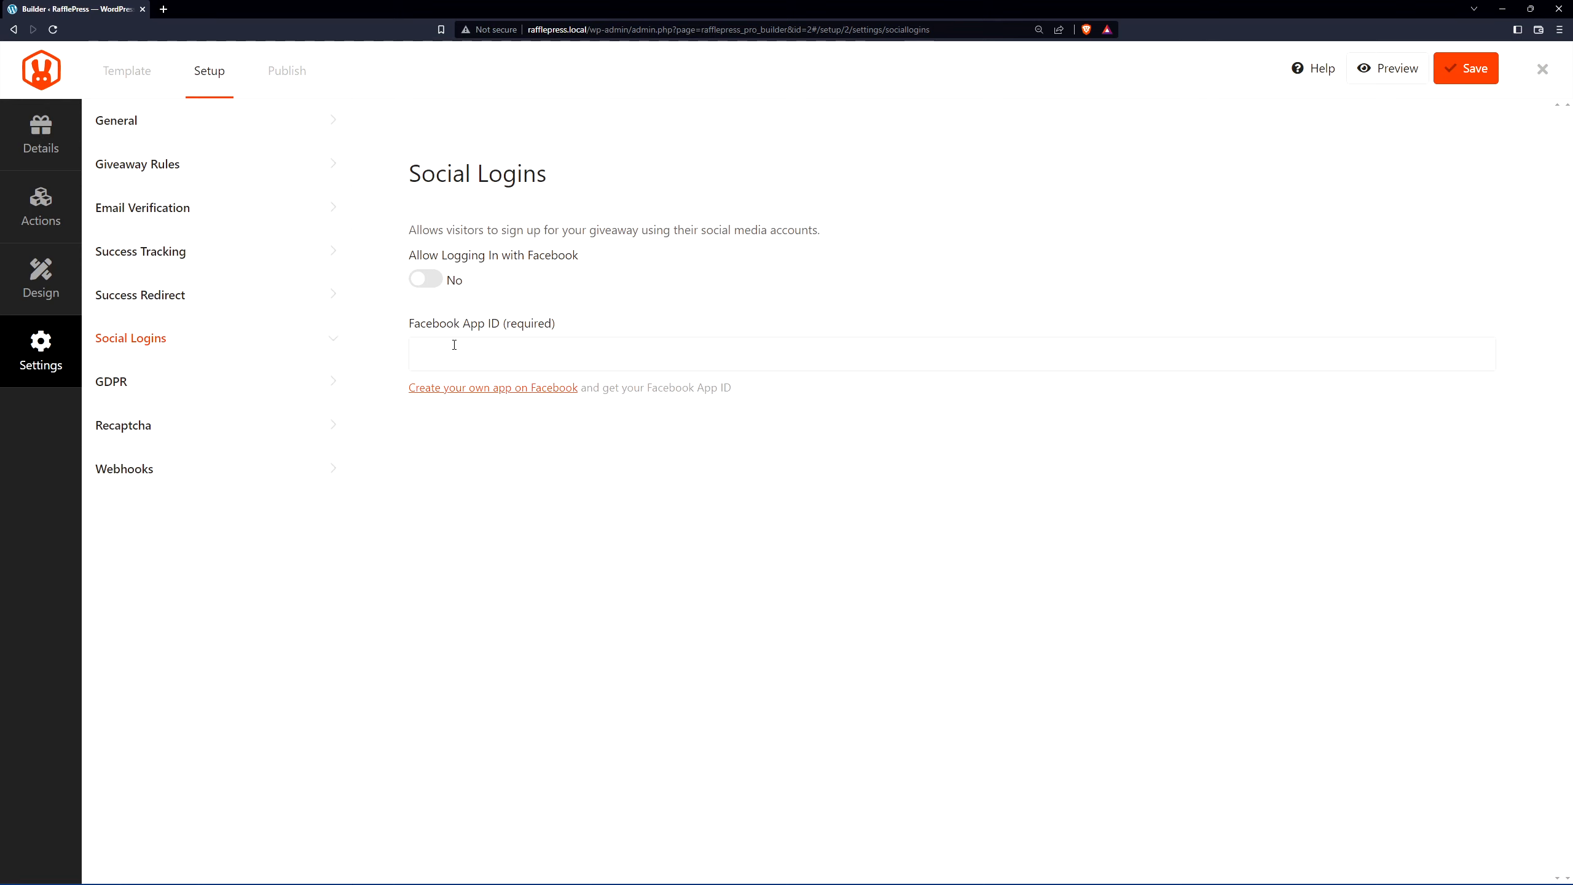
Step: Switch GDPR Consent to Yes so entrants must agree before entering
{"action": "left_click", "coordinate": [110, 381]}
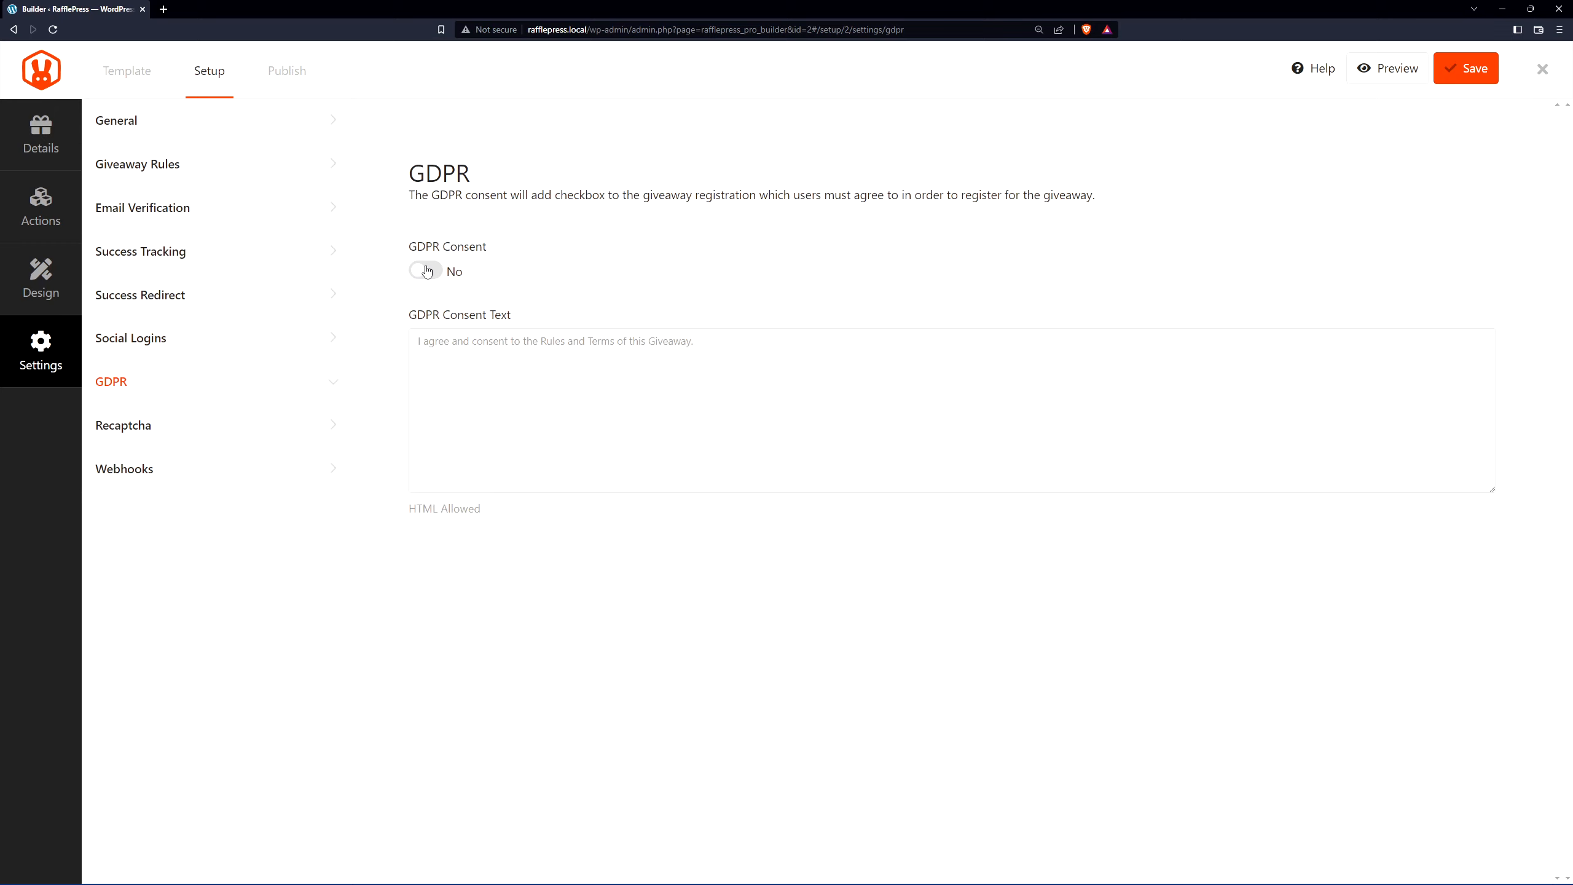
{"action": "left_click", "coordinate": [425, 271]}
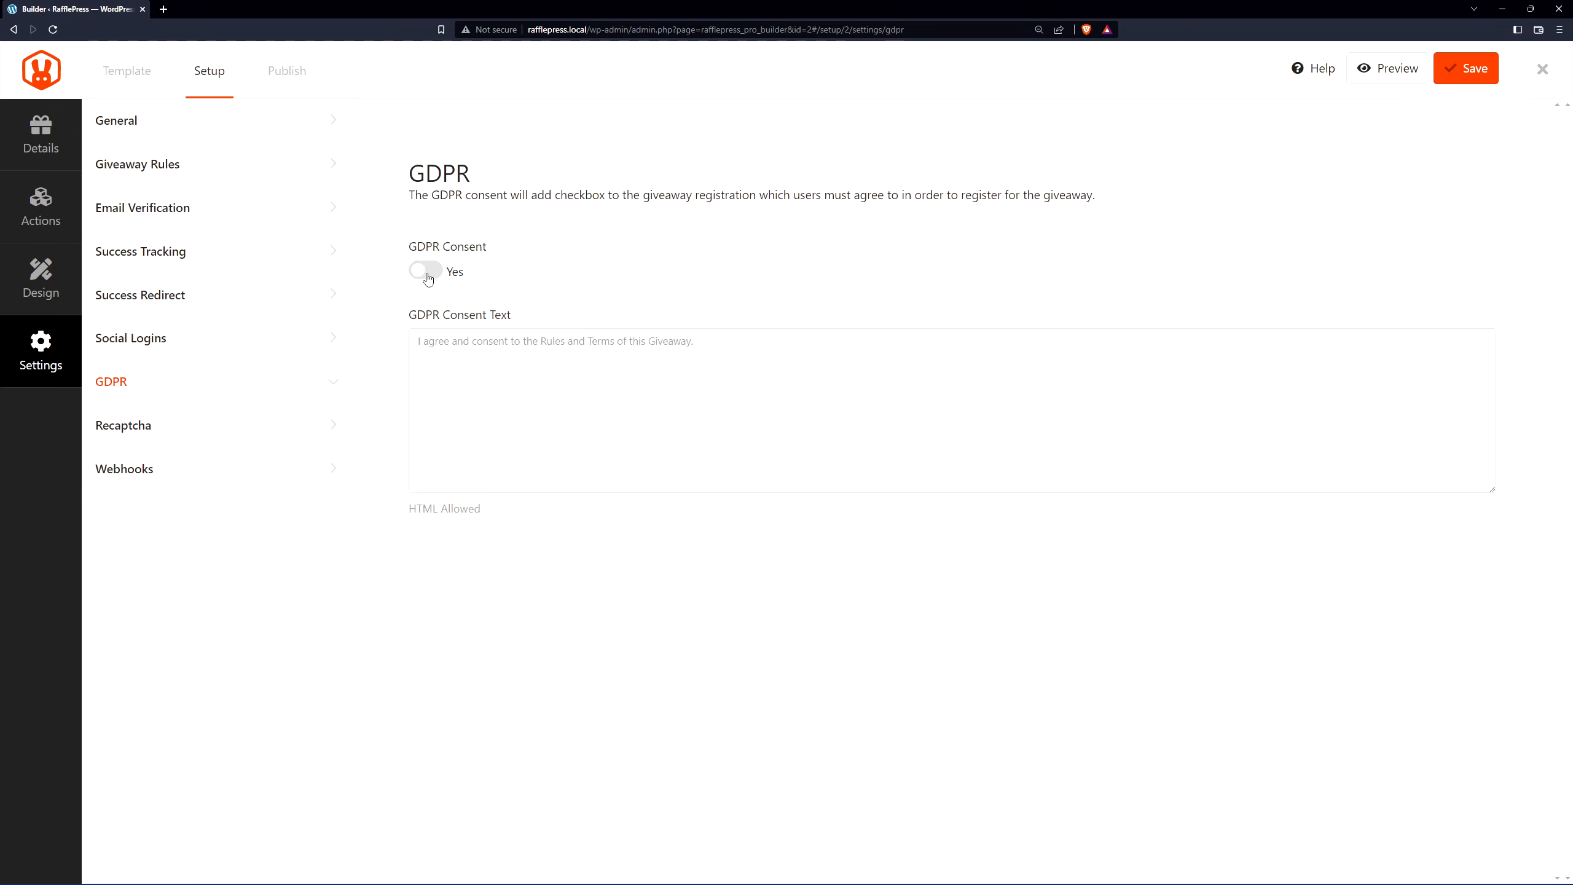
{"action": "left_click", "coordinate": [424, 271]}
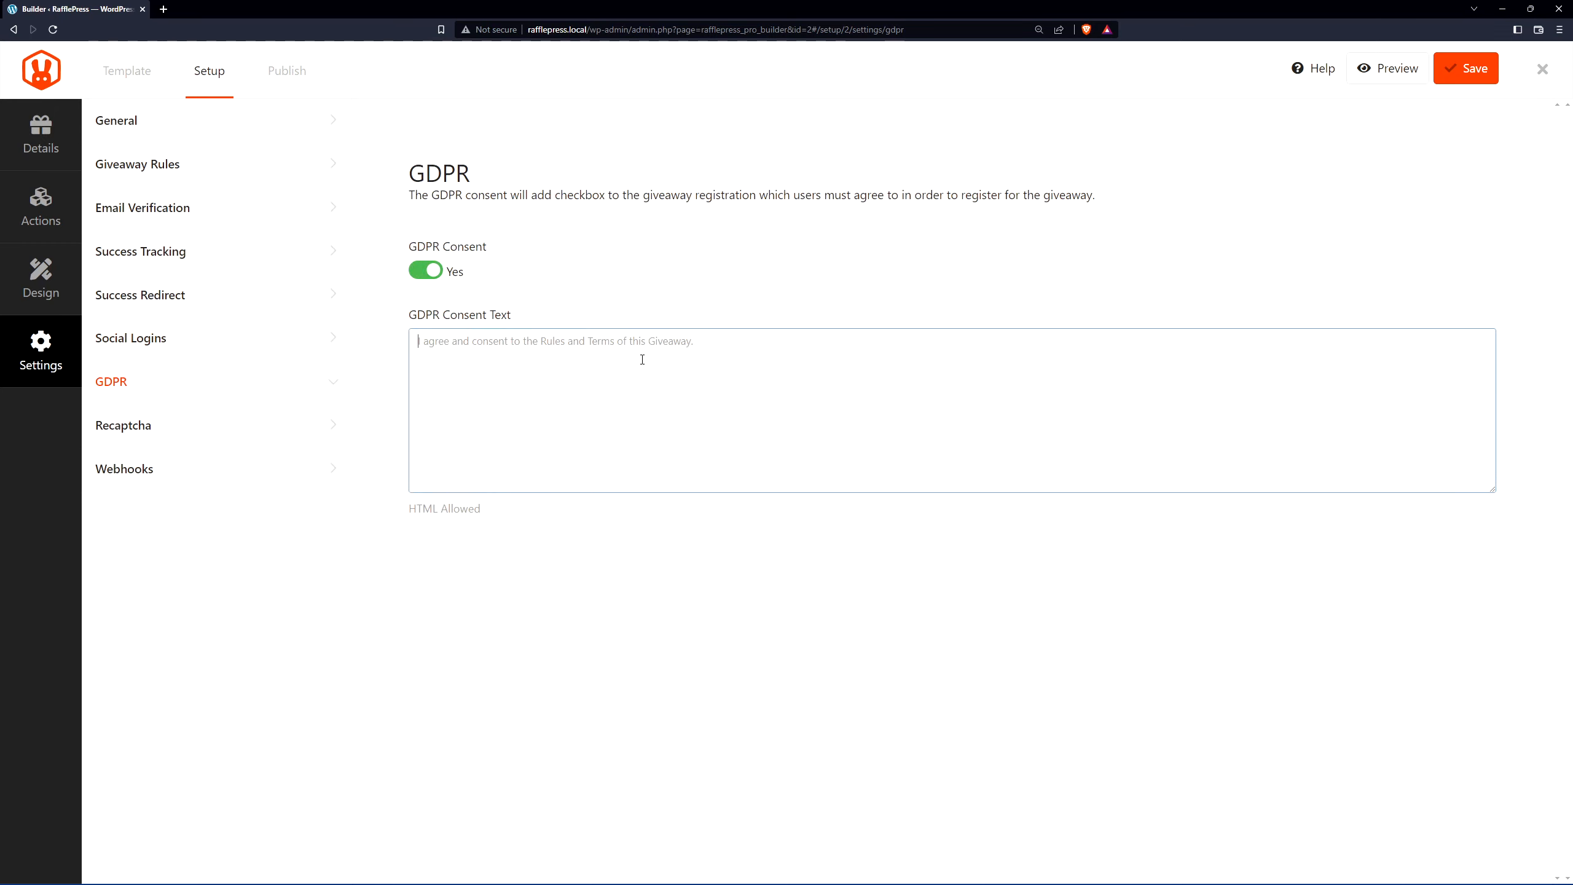
{"action": "left_click", "coordinate": [124, 425]}
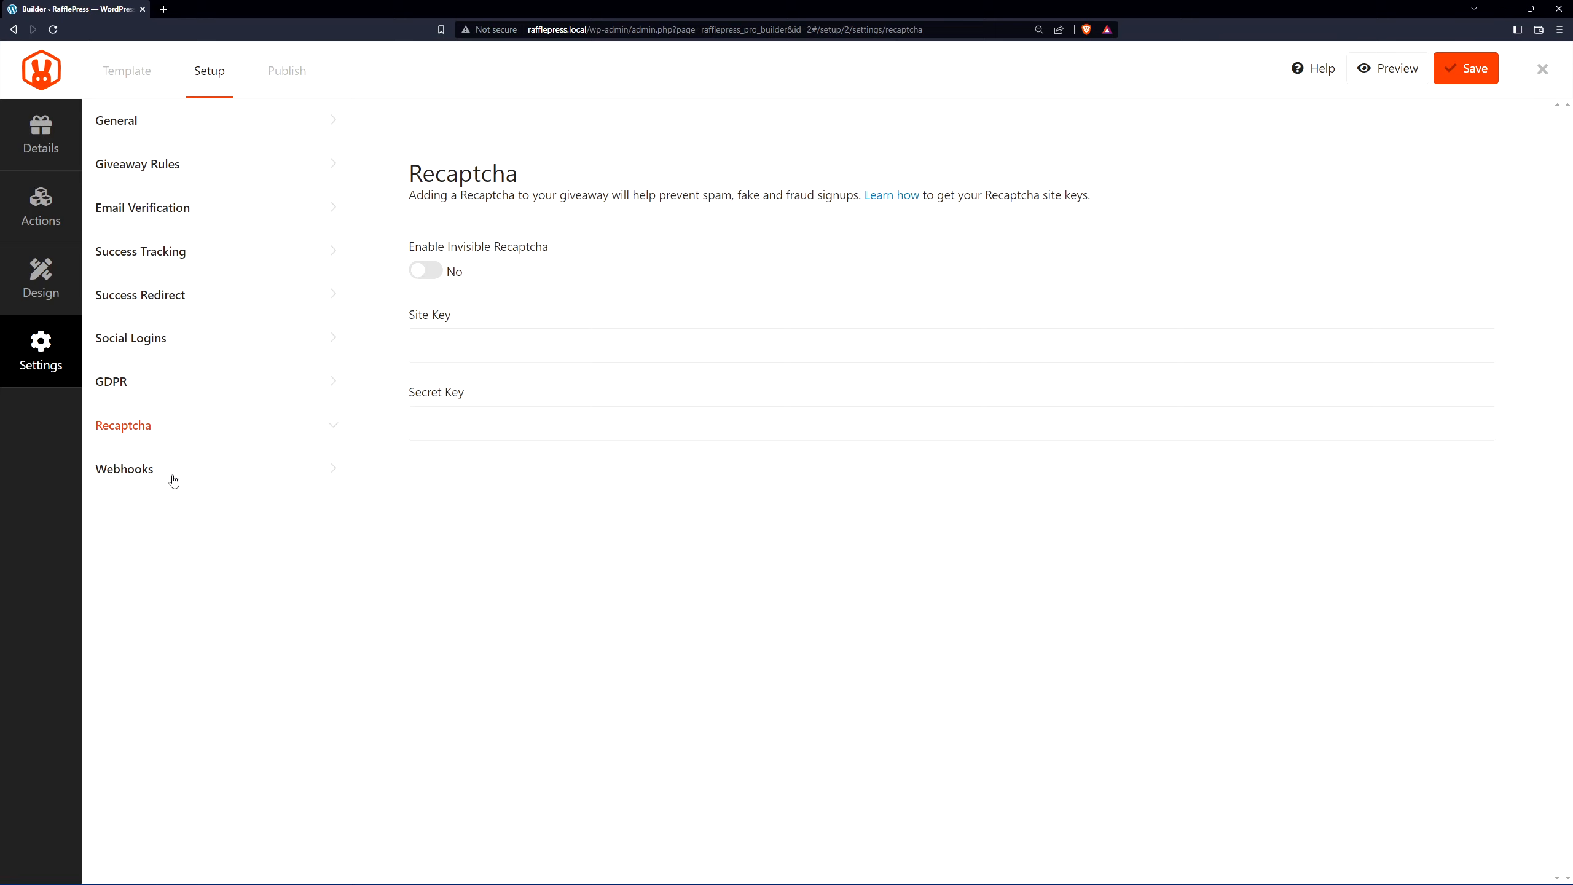
Step: Save the giveaway settings with webhooks switched back off
{"action": "left_click", "coordinate": [124, 468]}
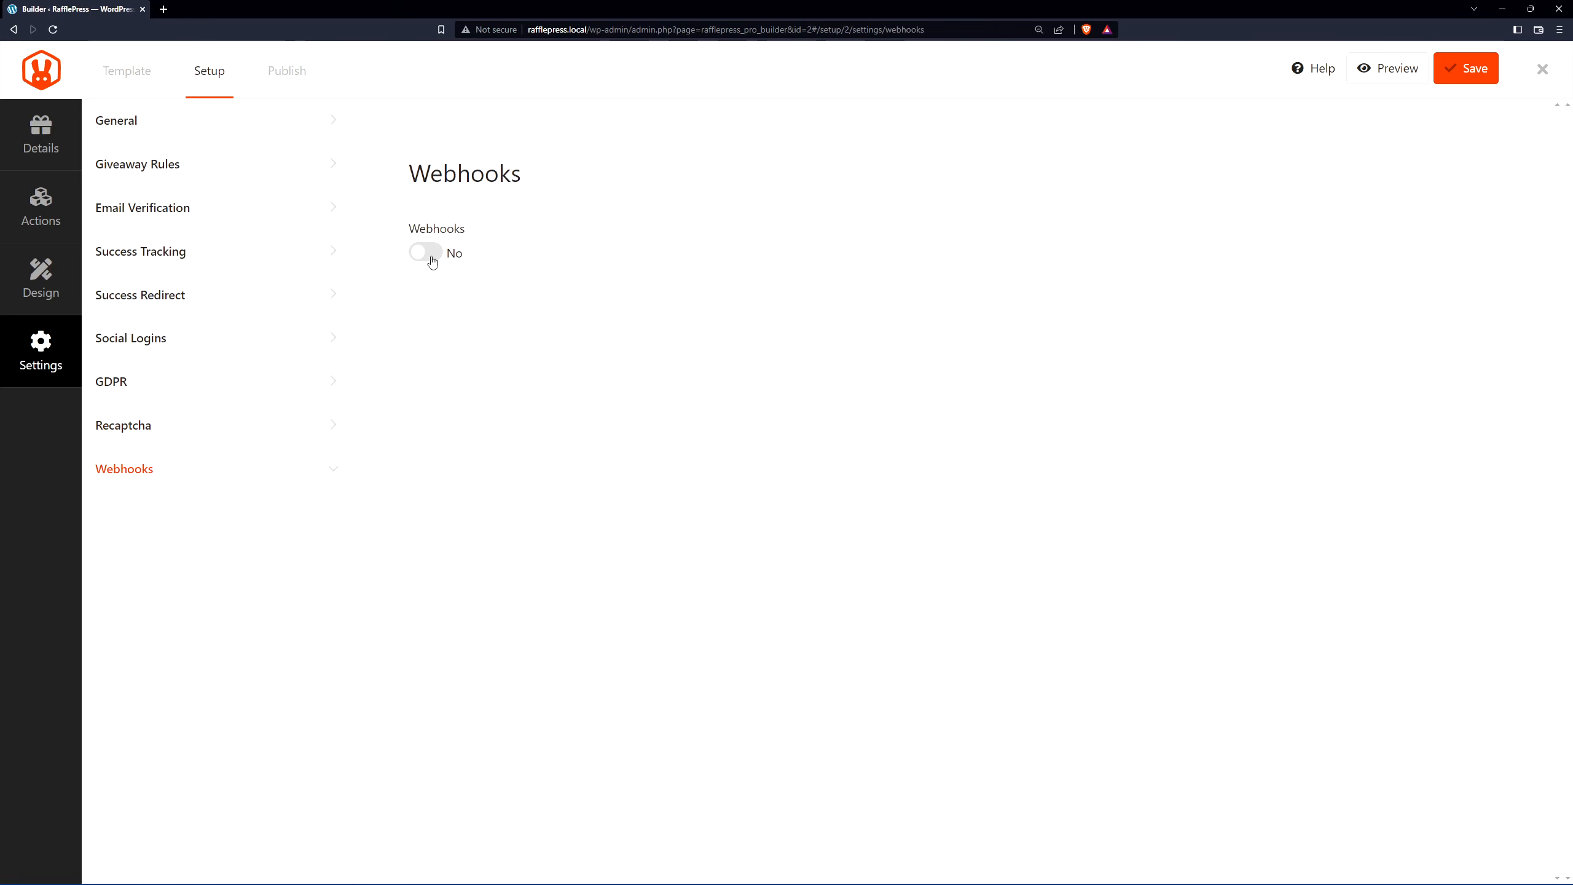
{"action": "left_click", "coordinate": [425, 252]}
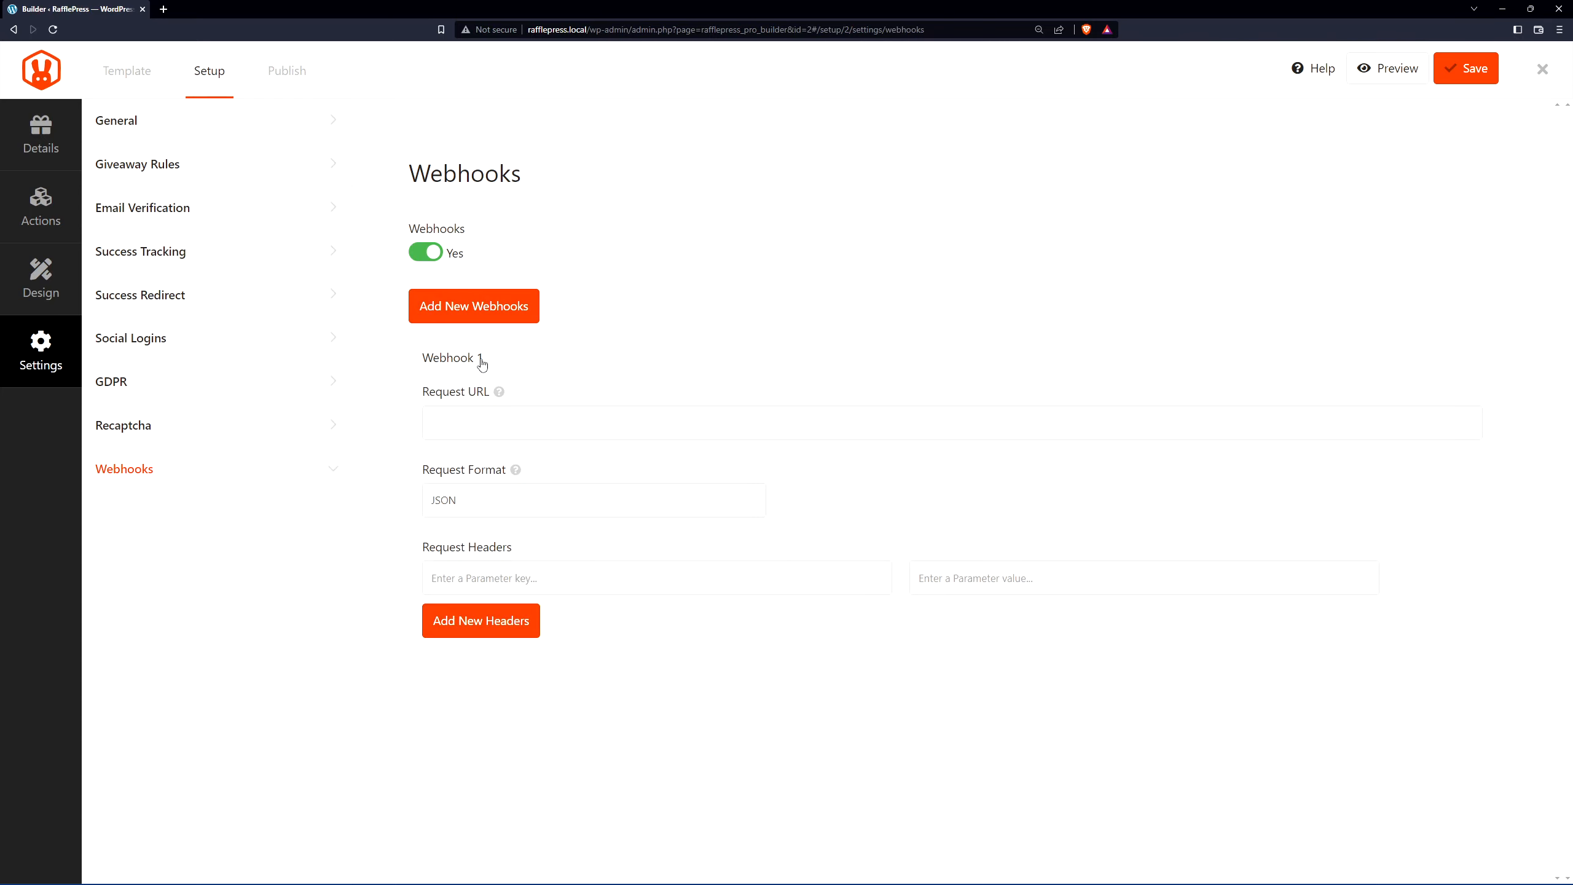
{"action": "mouse_move", "coordinate": [415, 423]}
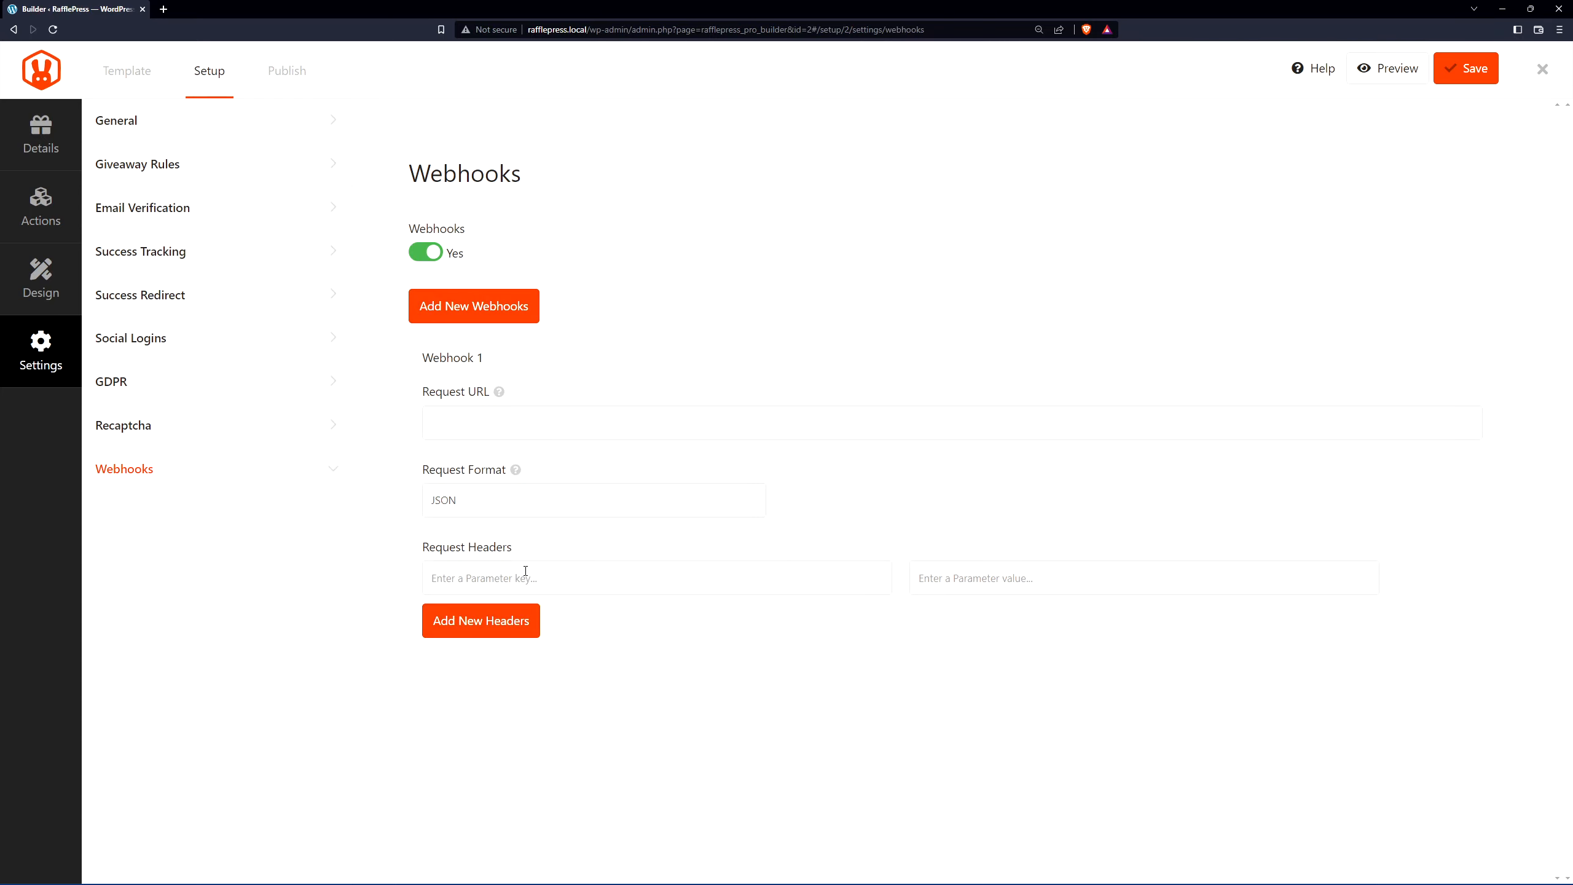
{"action": "left_click", "coordinate": [425, 252]}
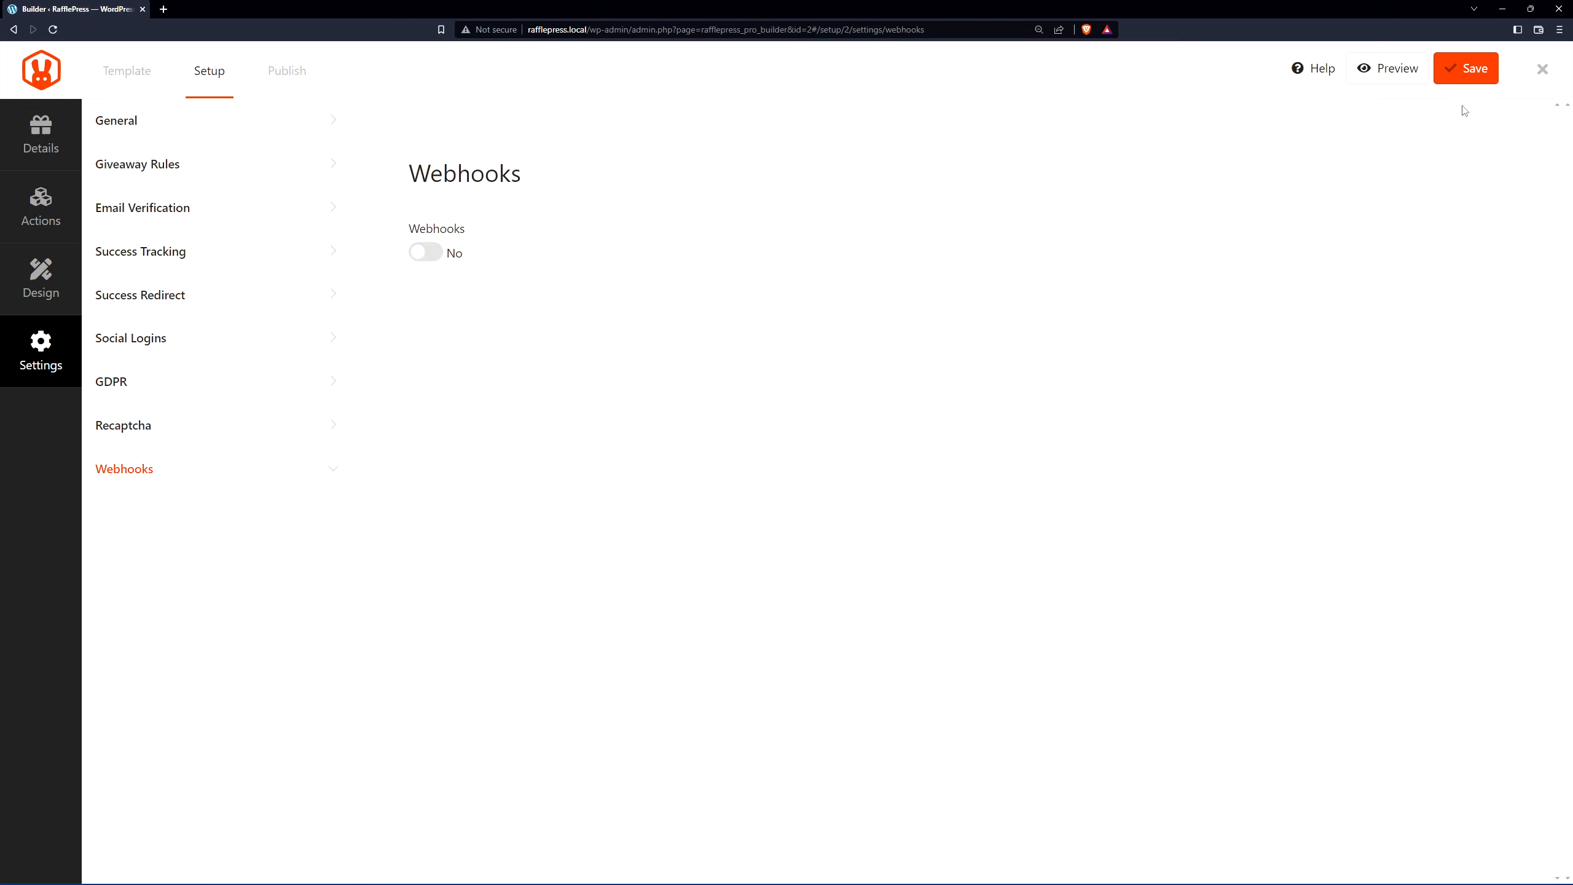
{"action": "left_click", "coordinate": [1465, 67]}
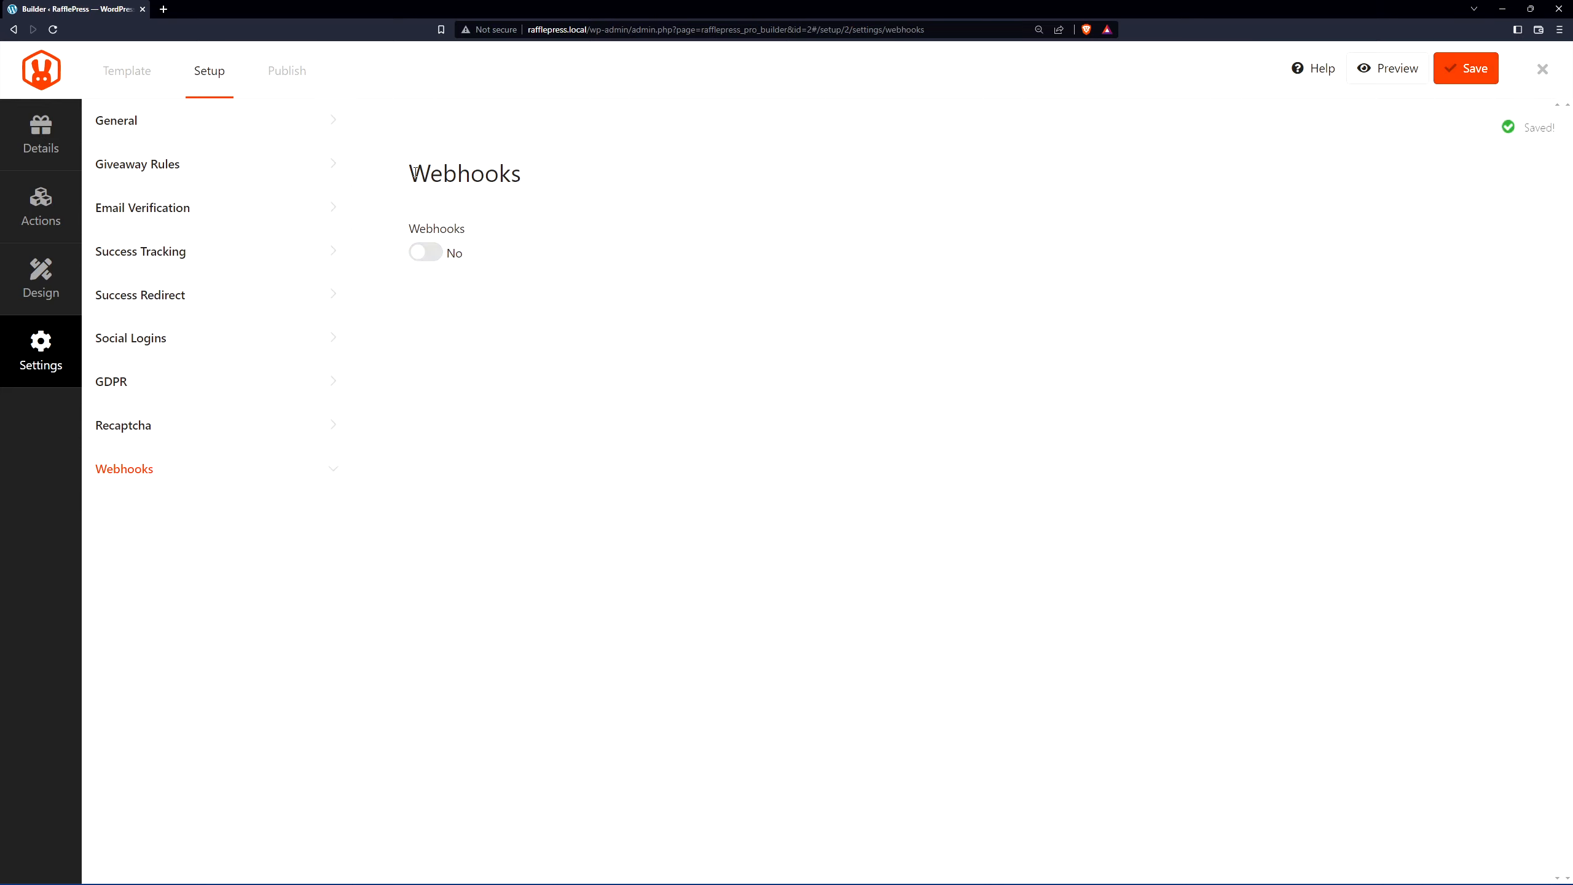
{"action": "left_click", "coordinate": [286, 71]}
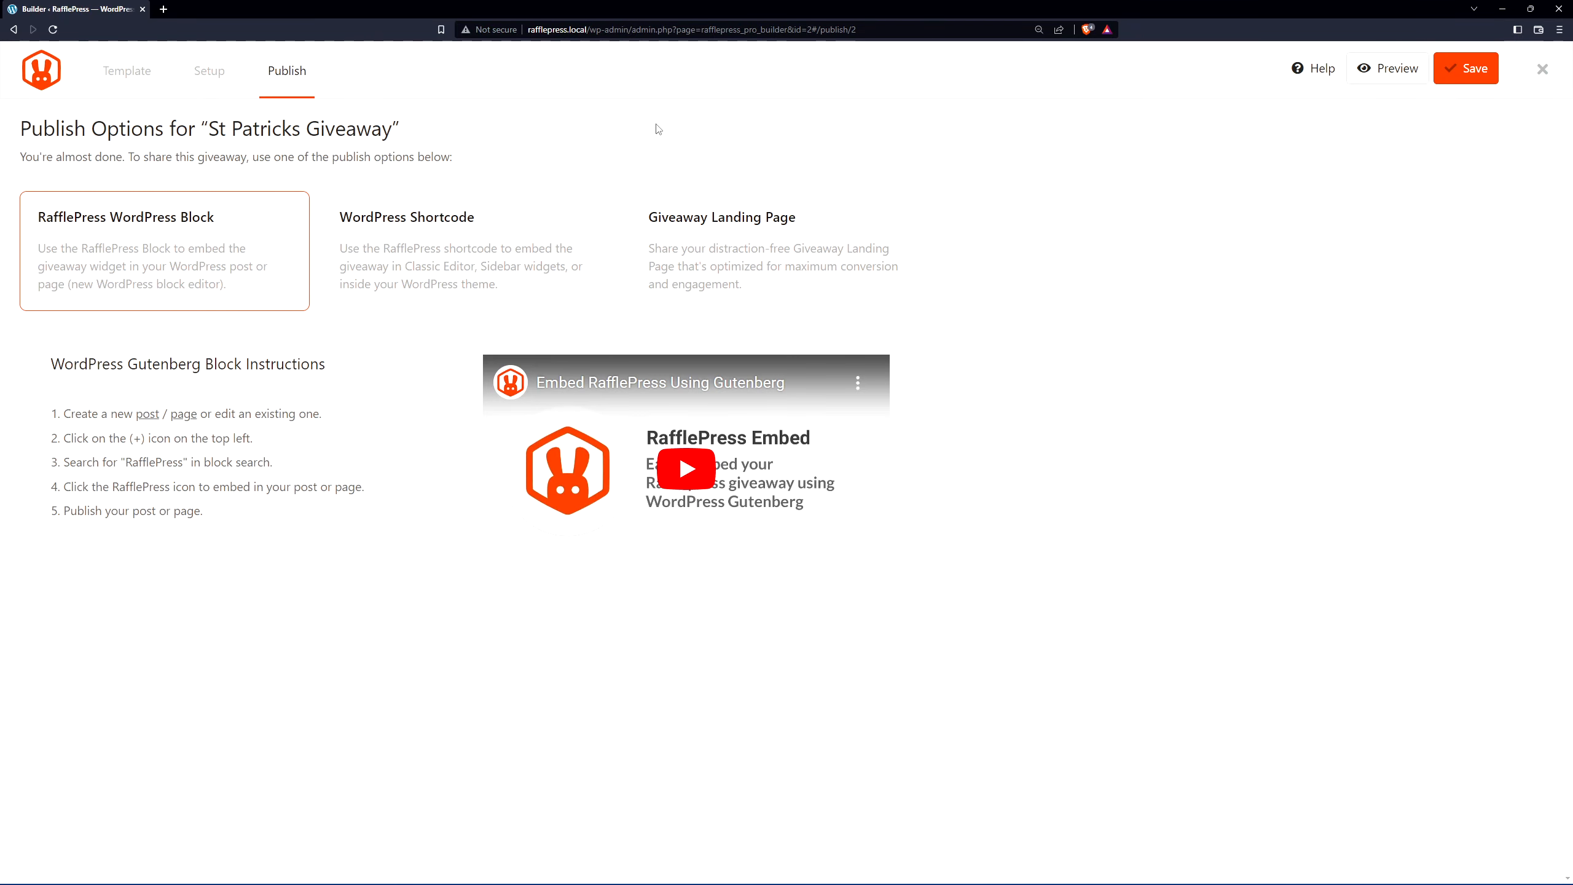
{"action": "mouse_move", "coordinate": [85, 229]}
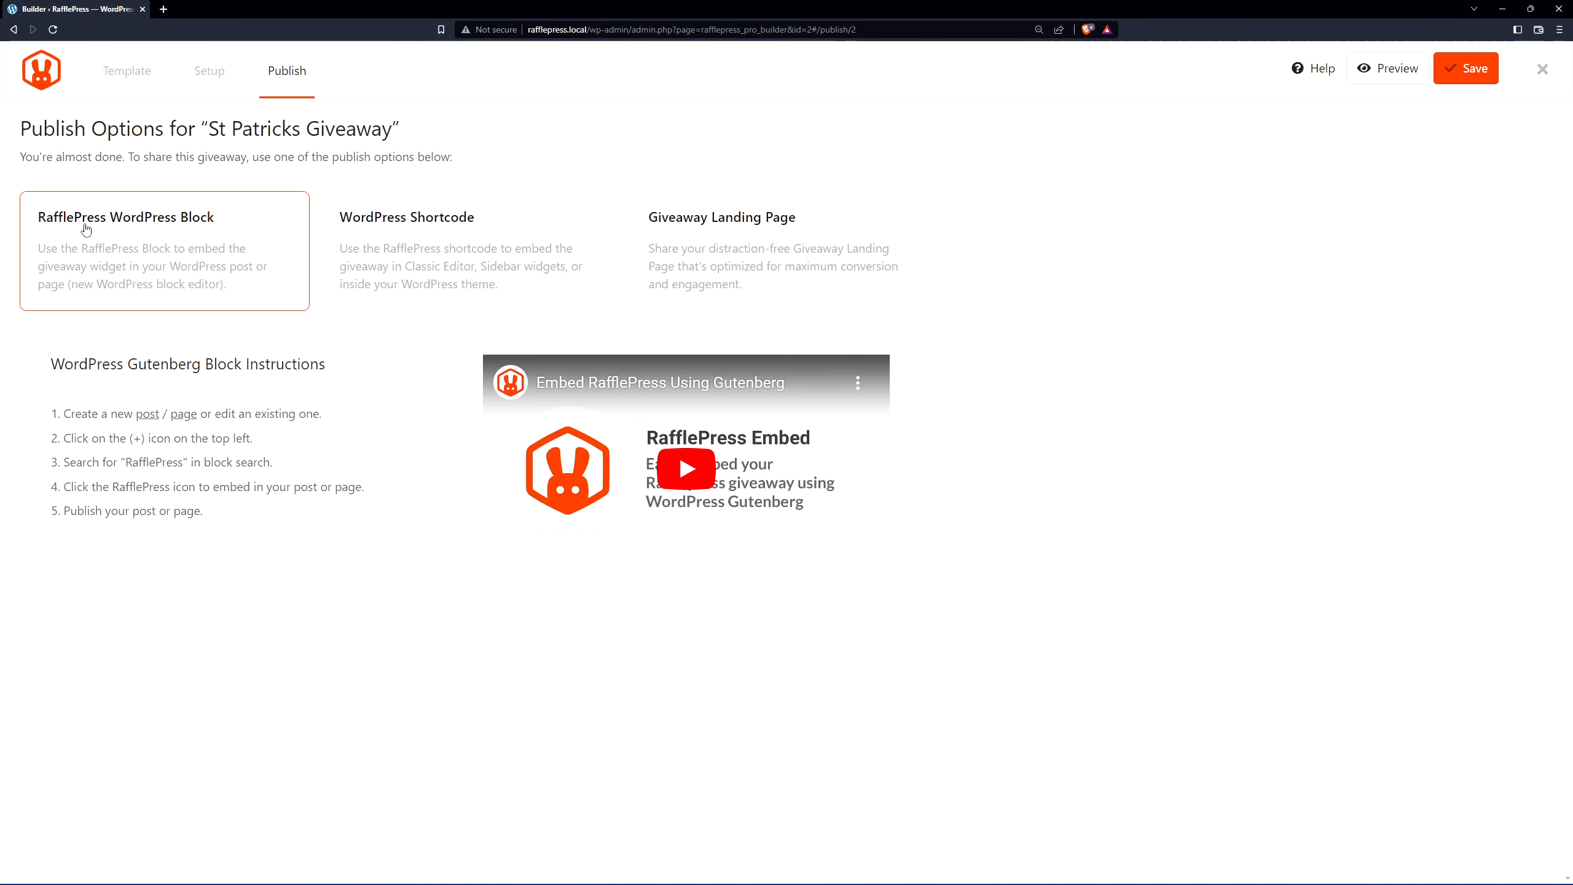
{"action": "mouse_move", "coordinate": [450, 258]}
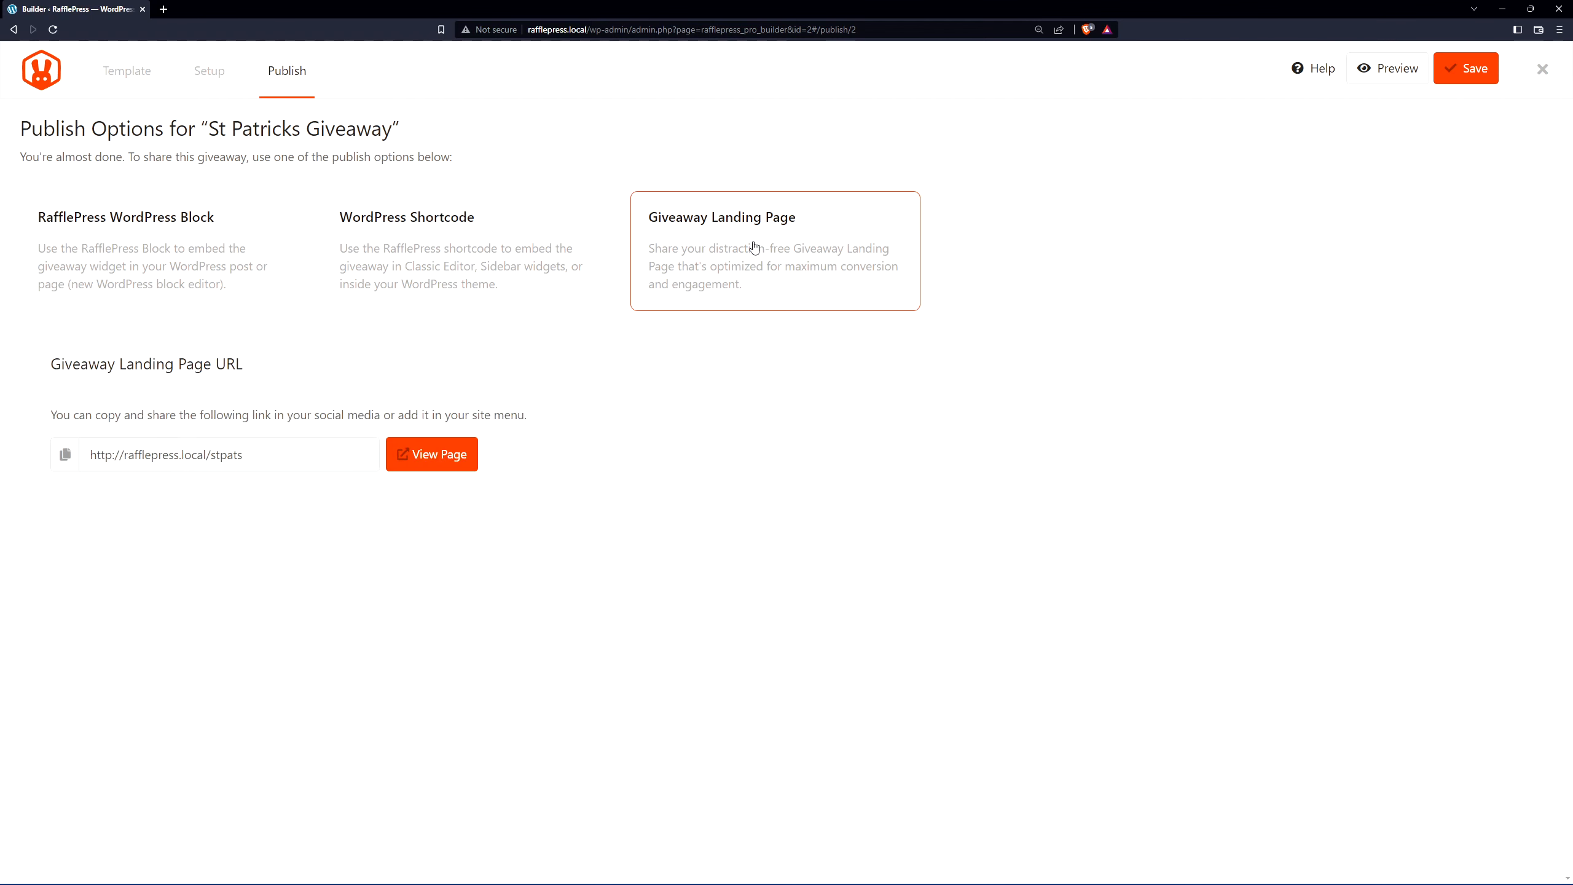
Step: Copy the WordPress shortcode, show the rafflepress.local/stpats landing page link, and save the giveaway
{"action": "left_click", "coordinate": [164, 250]}
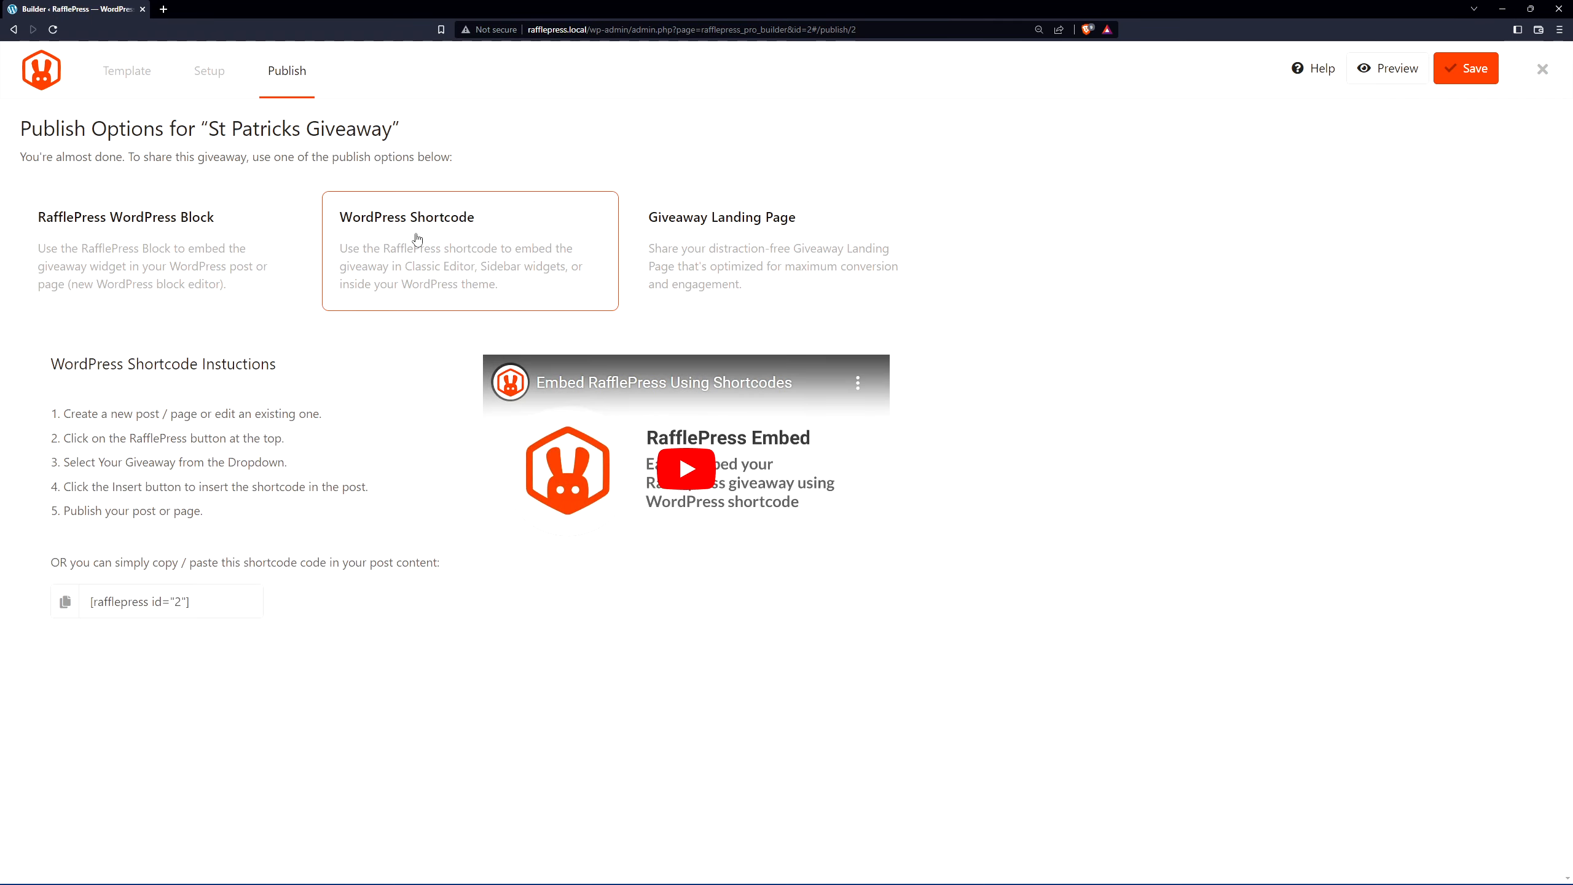
{"action": "mouse_move", "coordinate": [447, 231]}
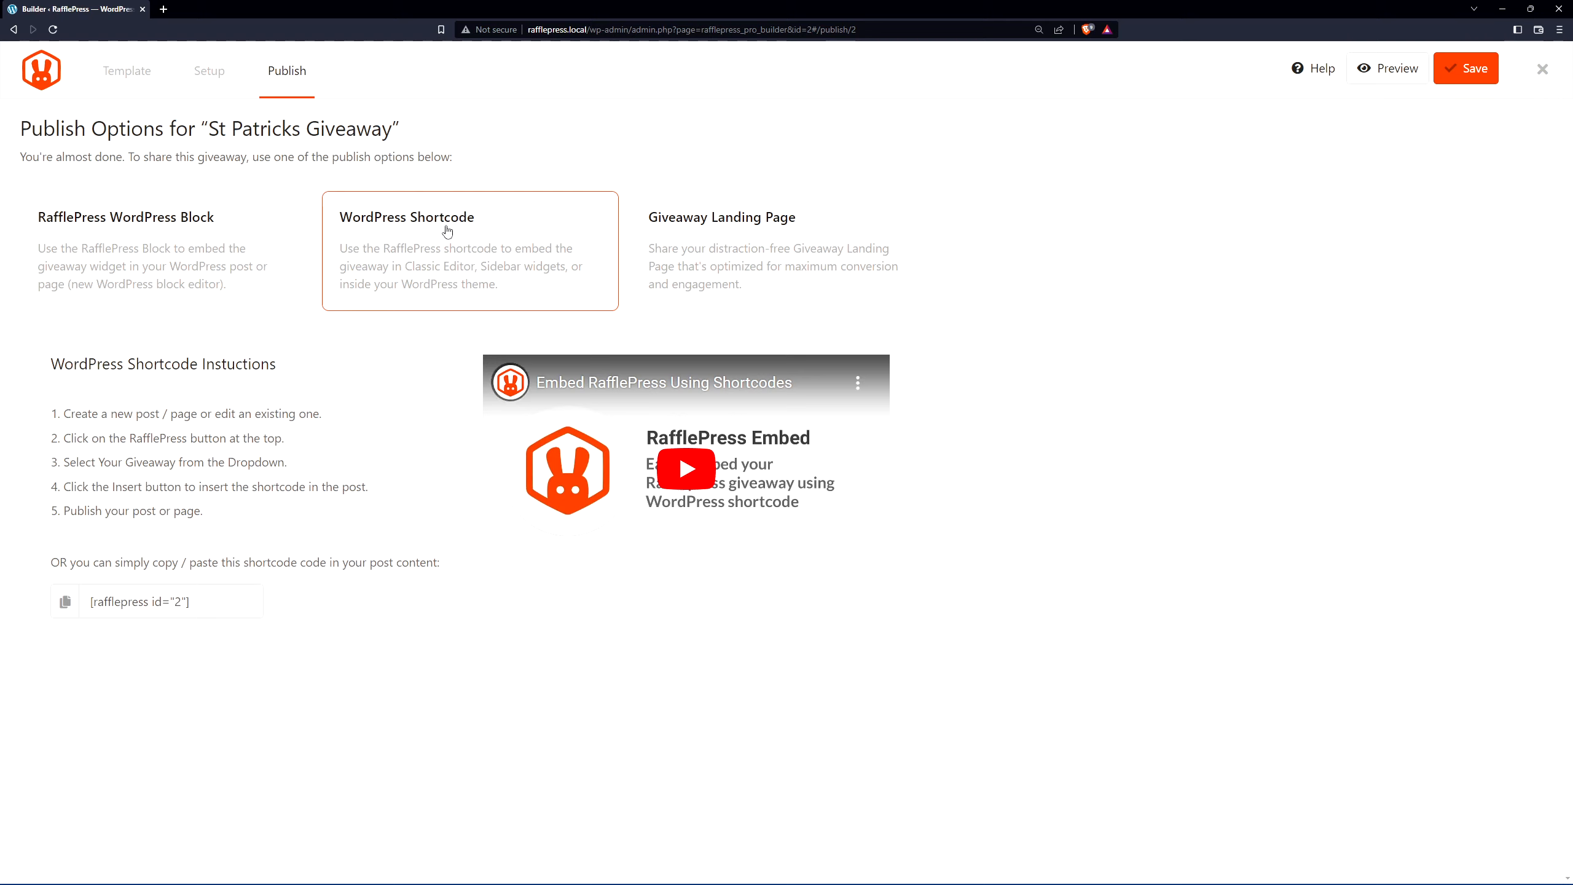
{"action": "mouse_move", "coordinate": [138, 636]}
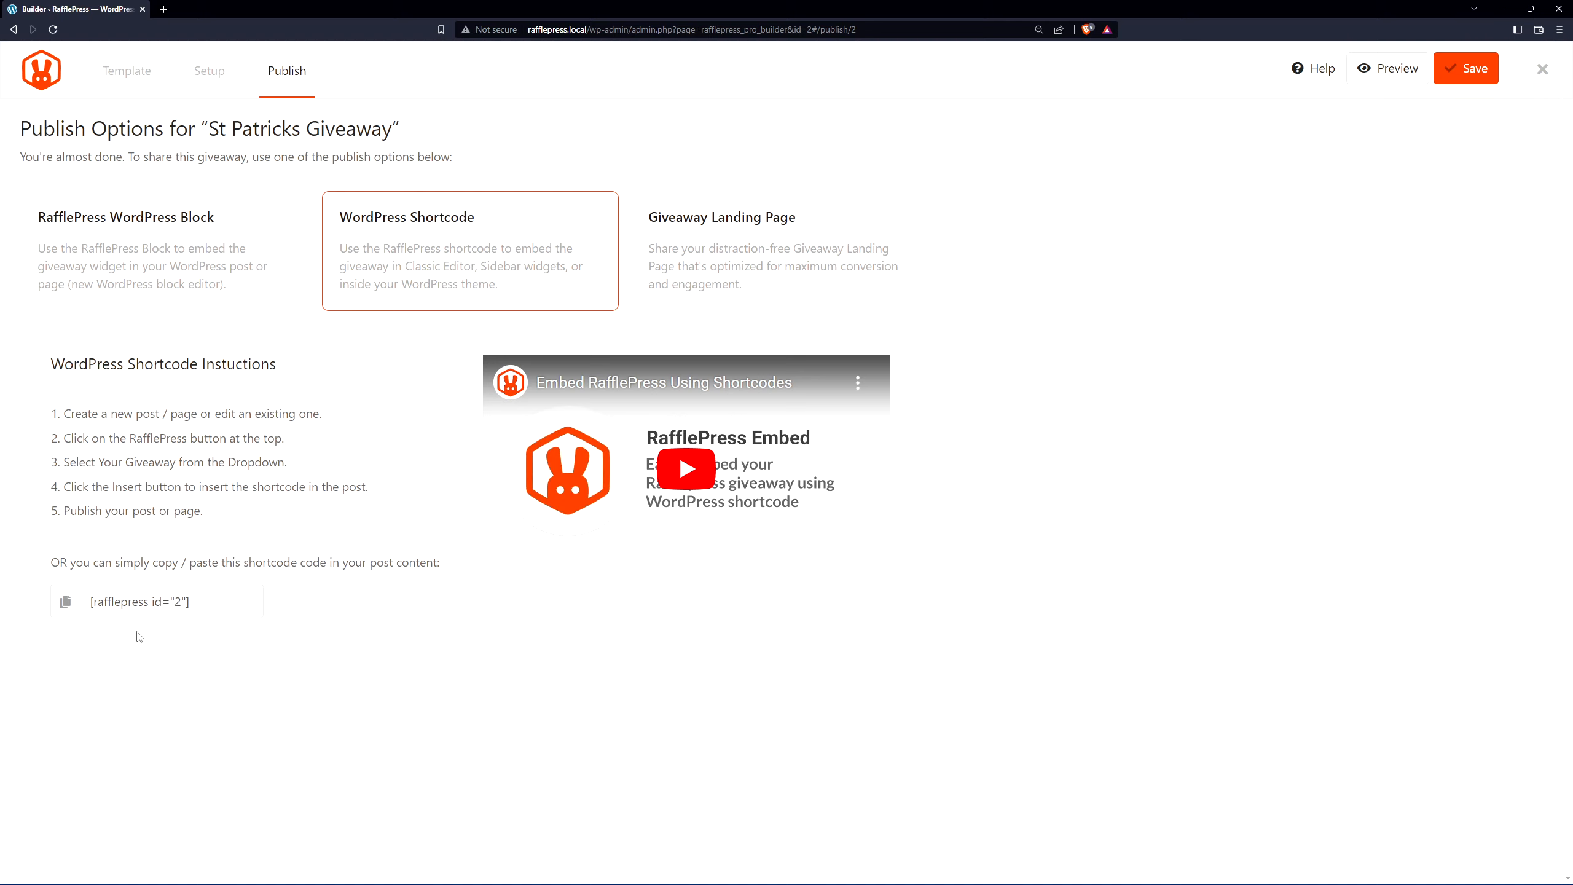
{"action": "left_click", "coordinate": [65, 601]}
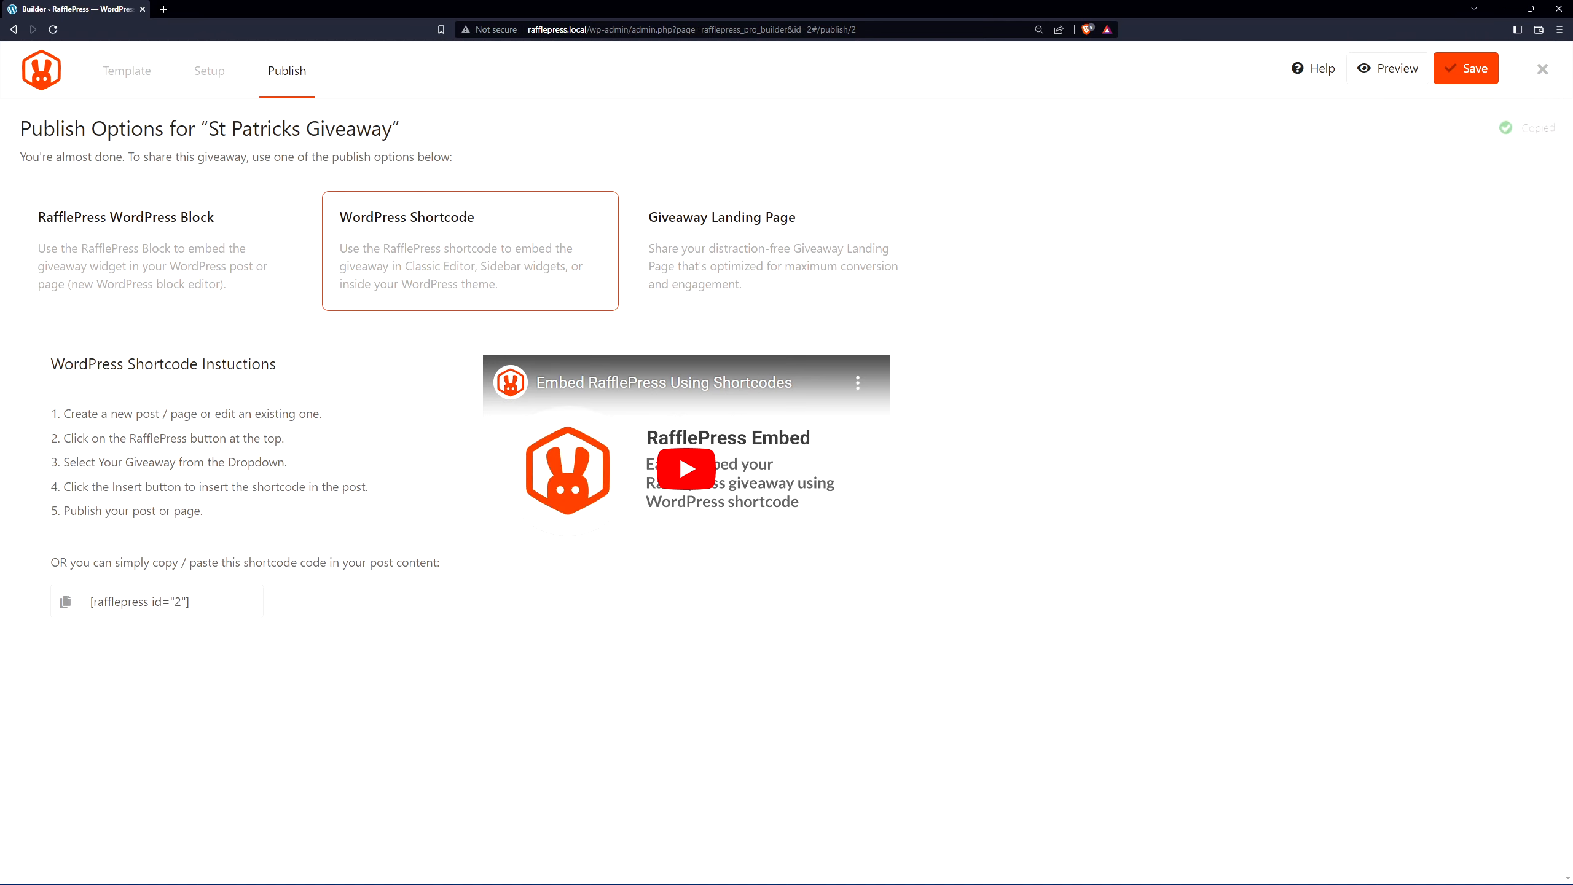
{"action": "left_click", "coordinate": [64, 601]}
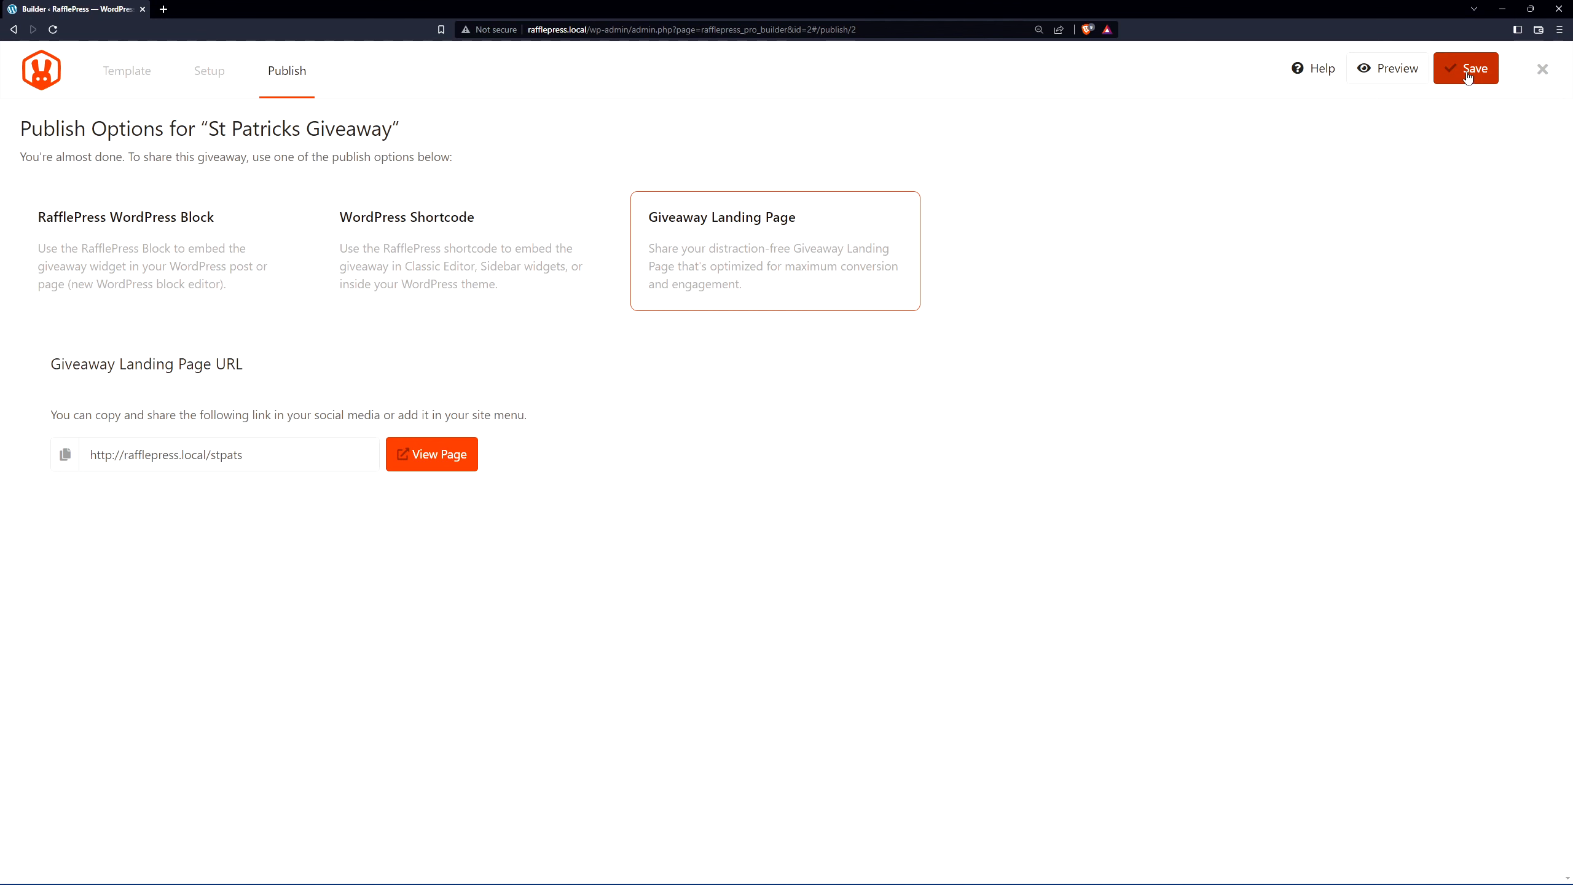
{"action": "left_click", "coordinate": [431, 454]}
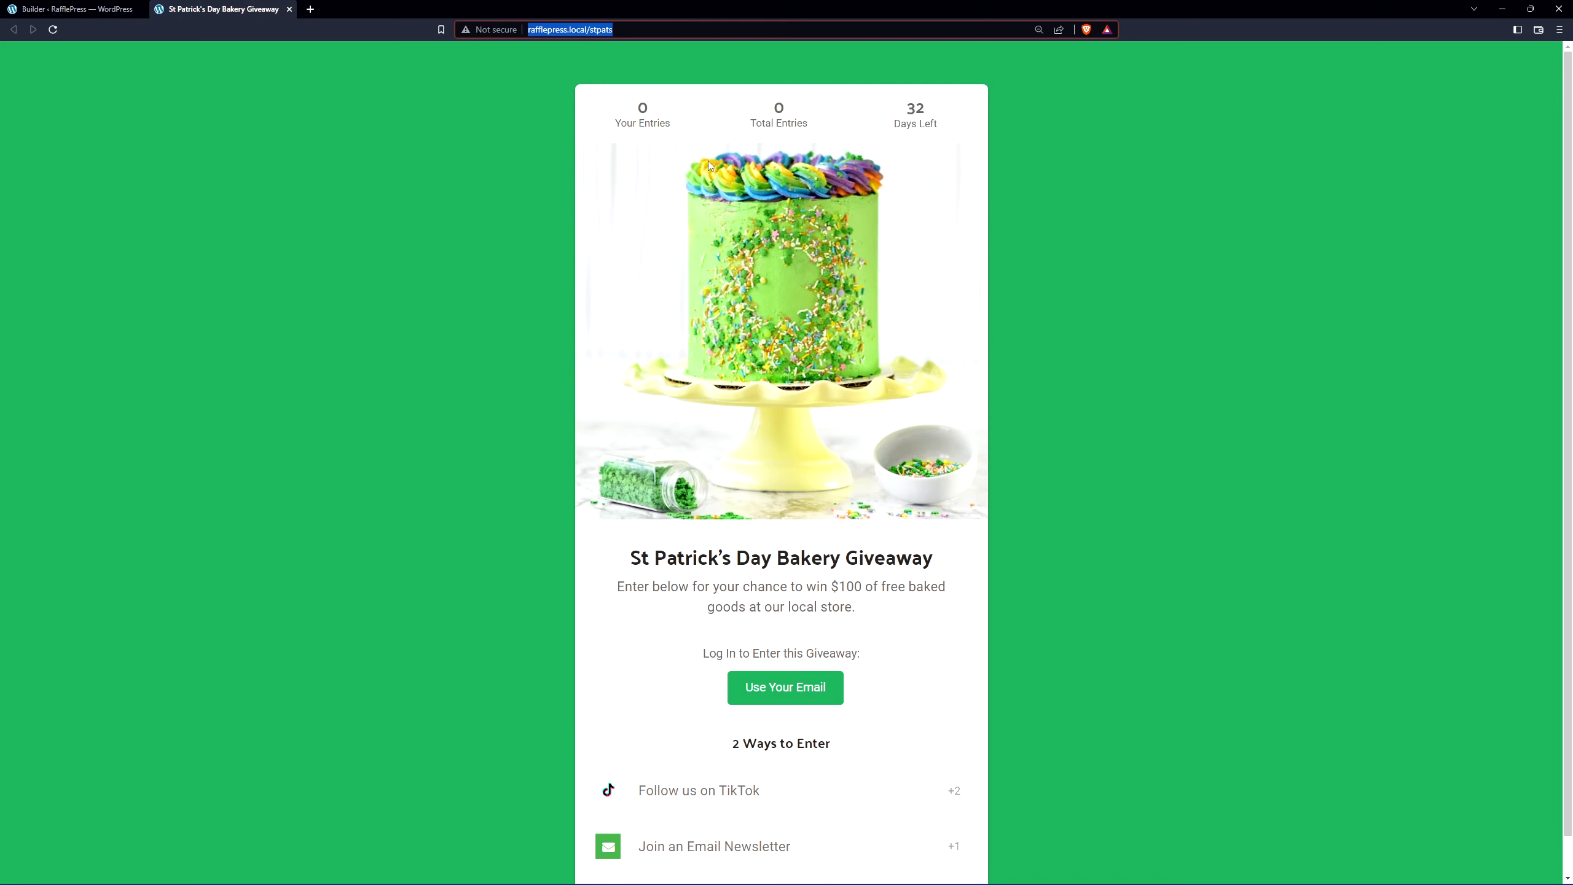
{"action": "mouse_move", "coordinate": [948, 191]}
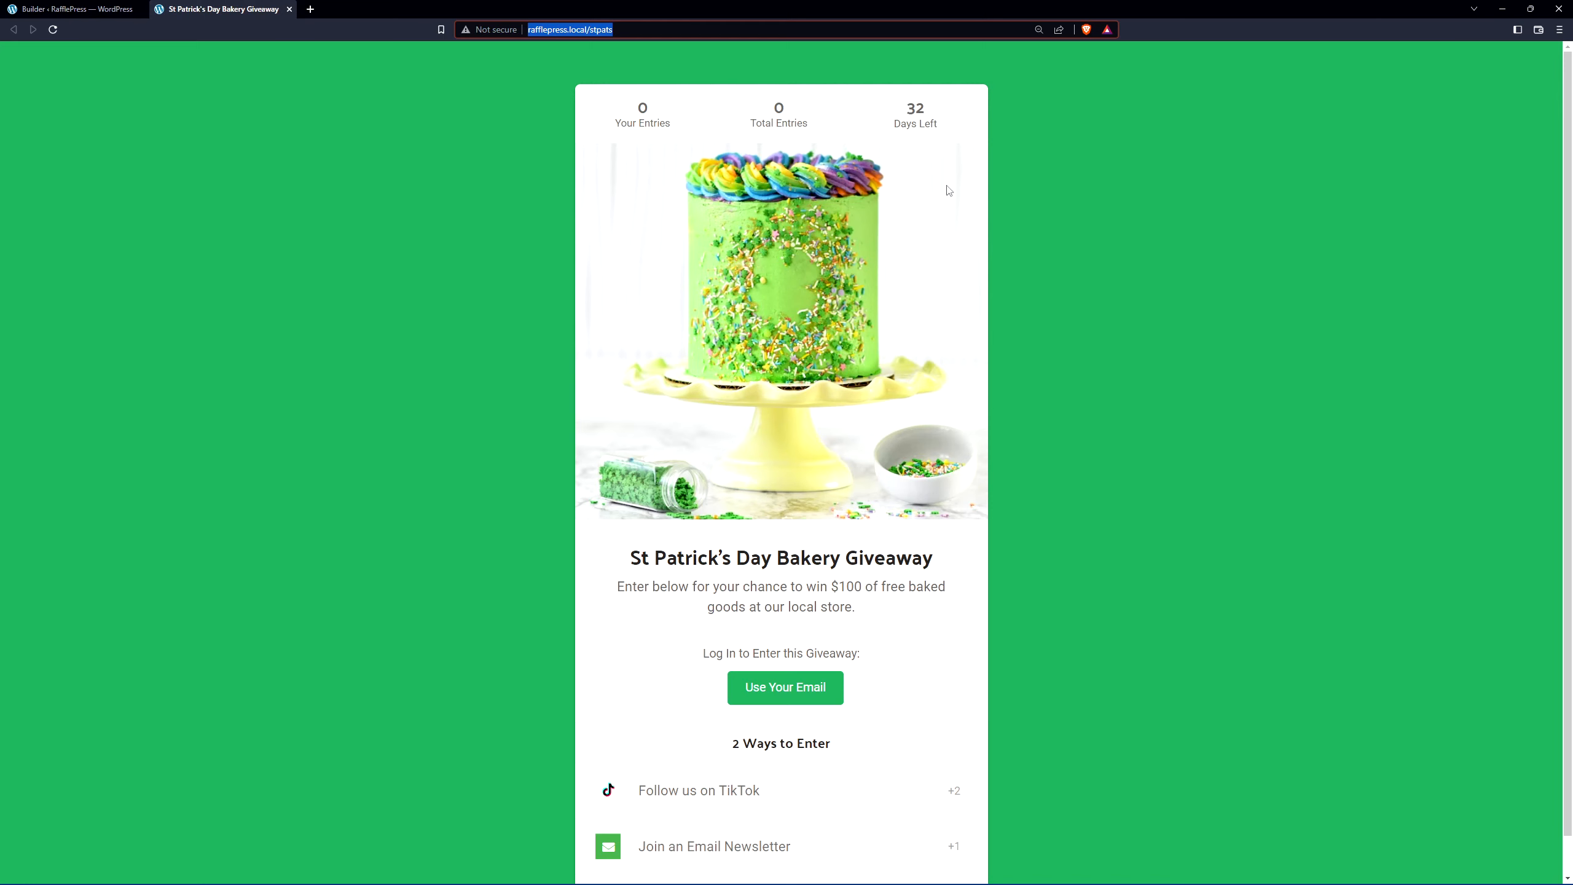
Step: Scroll the live giveaway page to review the TikTok +2 and Email Newsletter +1 entries
{"action": "scroll", "scroll_direction": "down", "scroll_amount": 3}
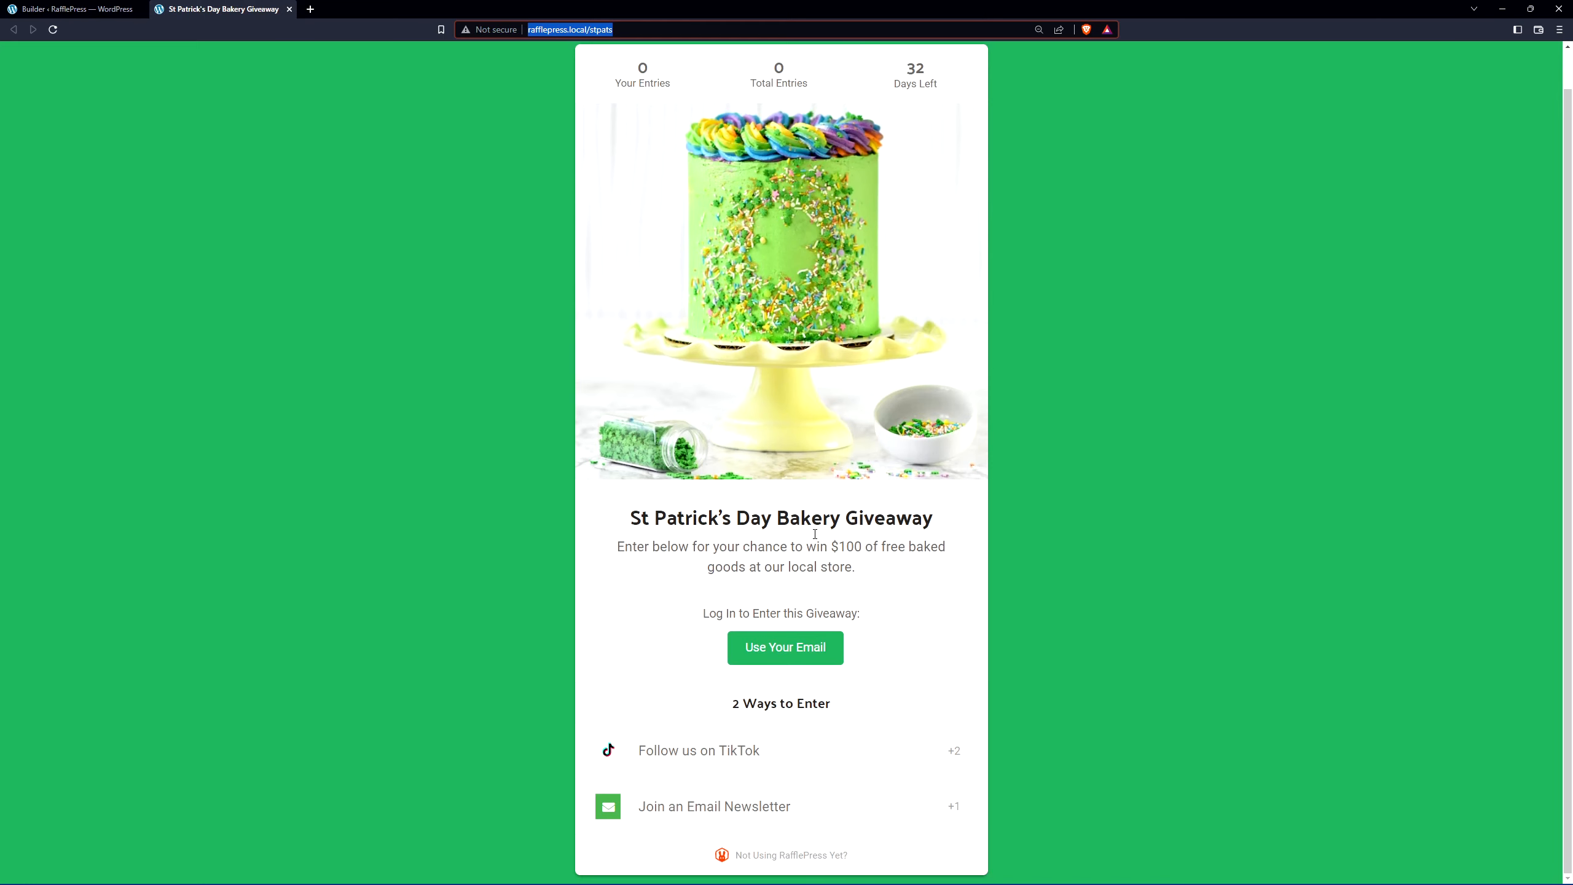
{"action": "mouse_move", "coordinate": [784, 647]}
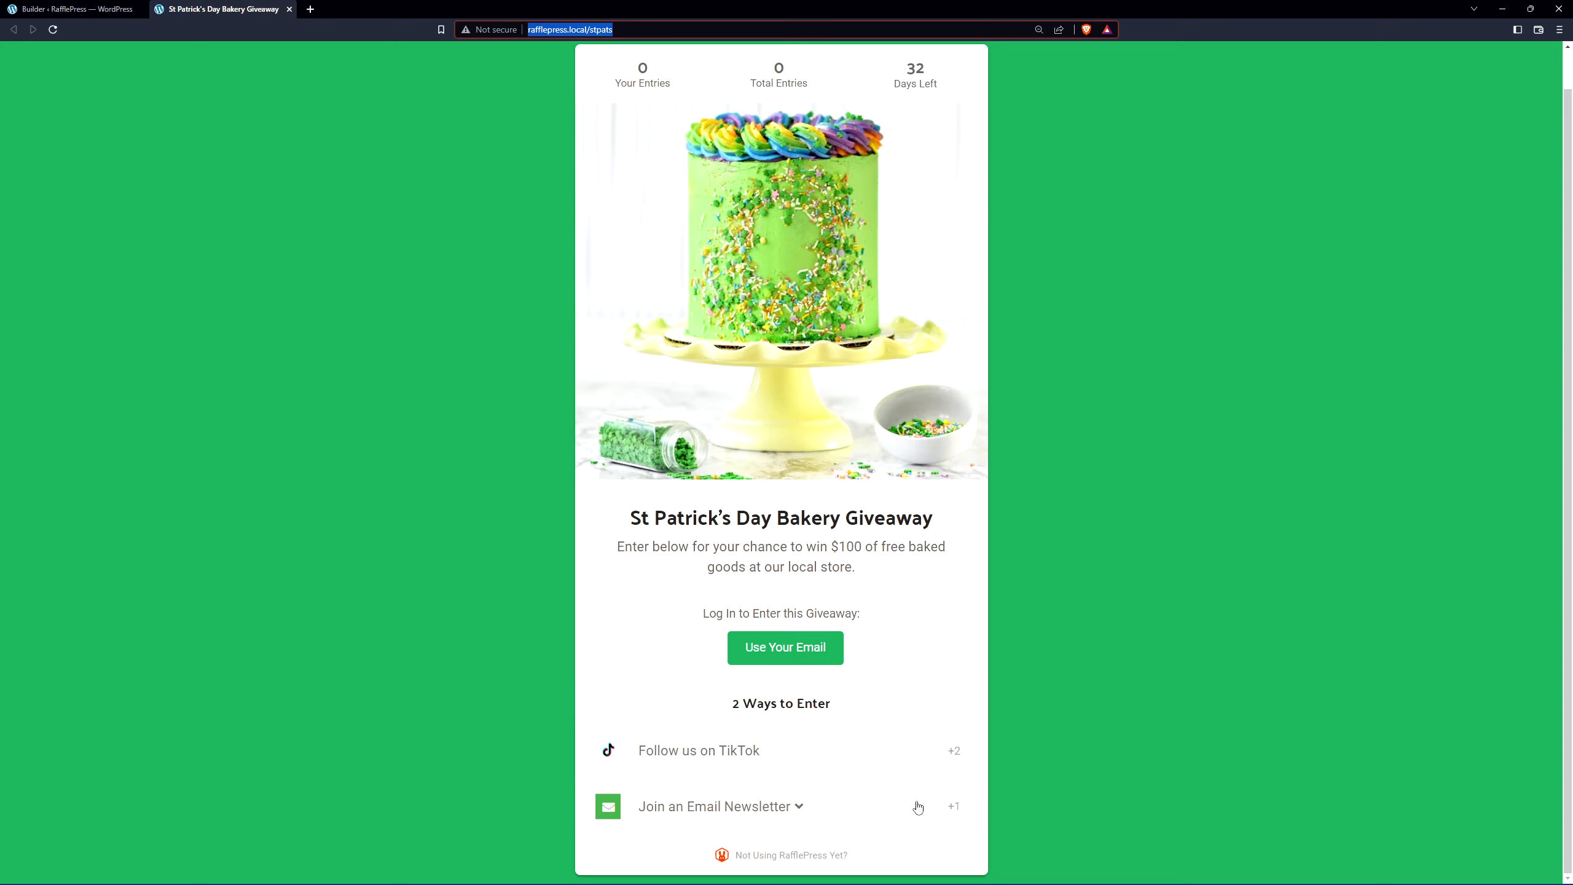
{"action": "mouse_move", "coordinate": [1205, 349]}
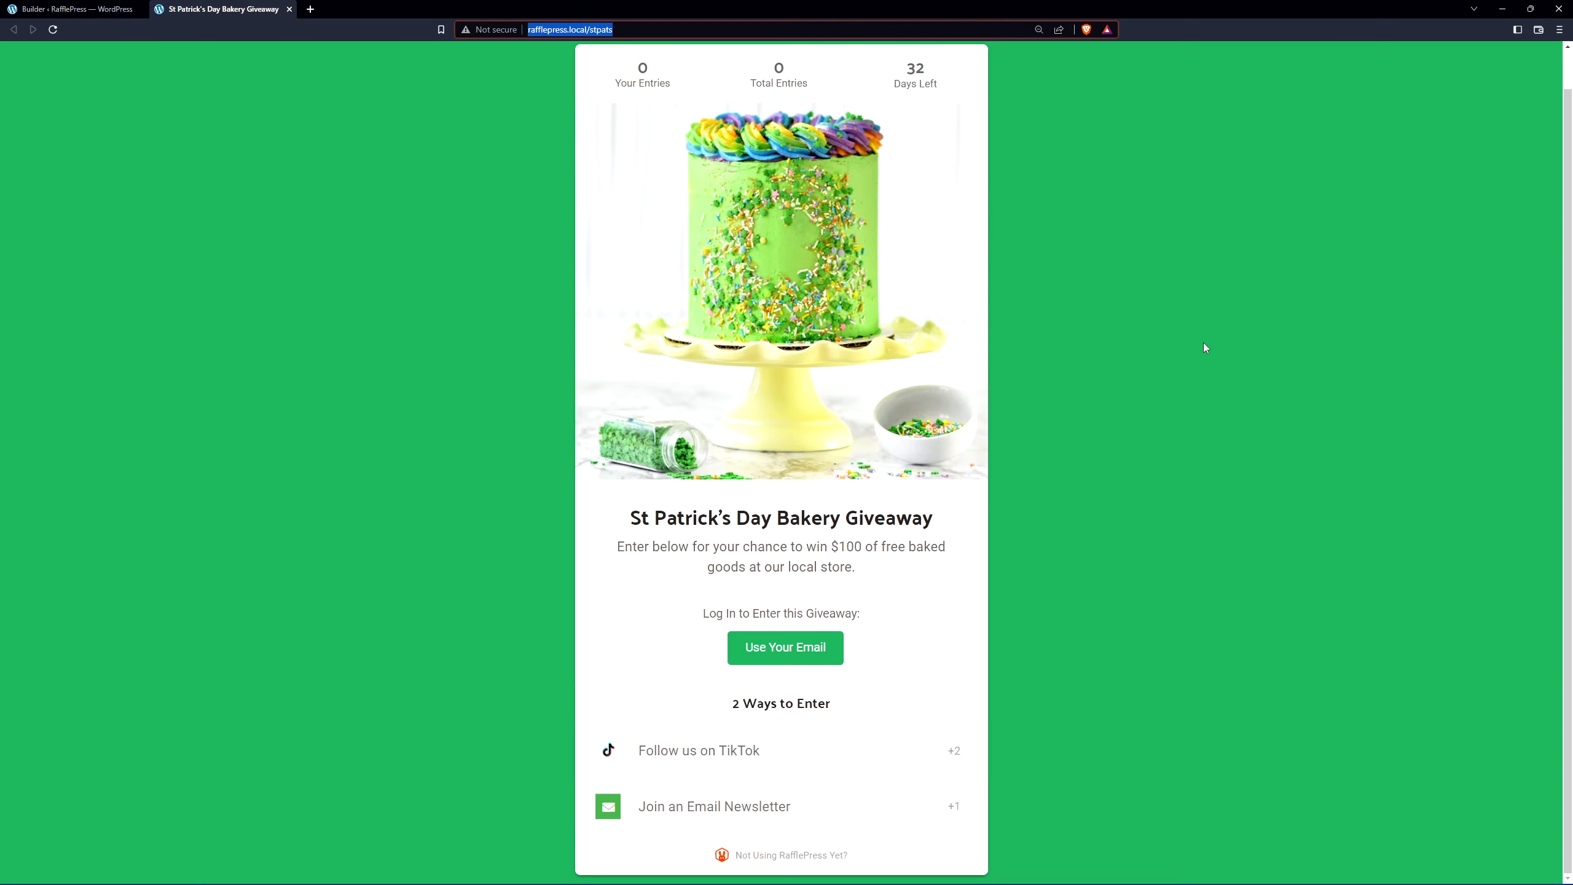
{"action": "mouse_move", "coordinate": [1217, 352]}
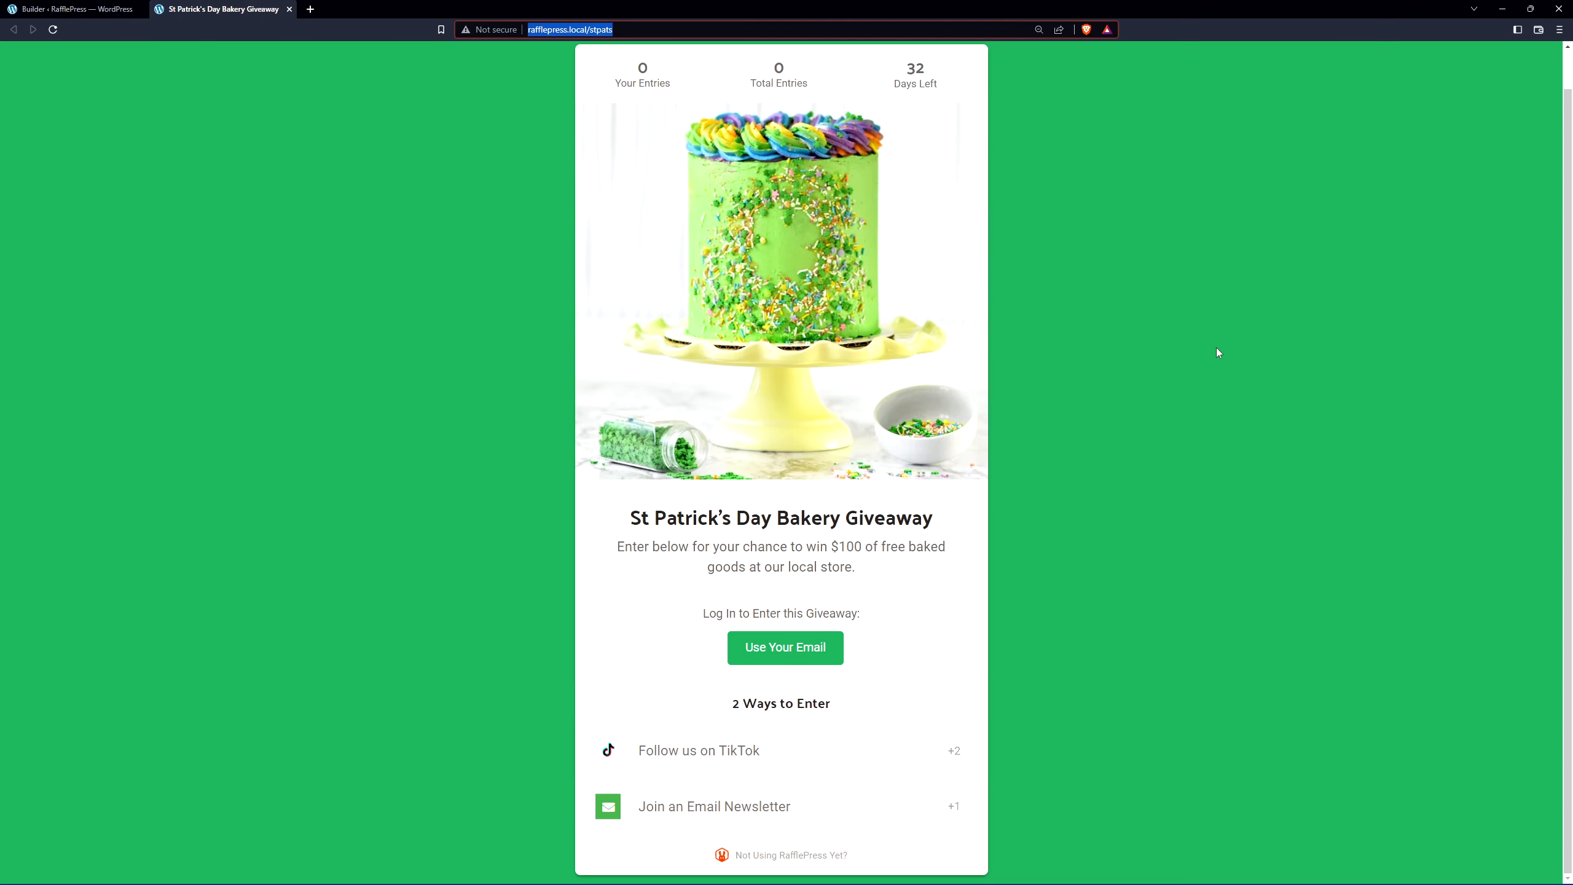